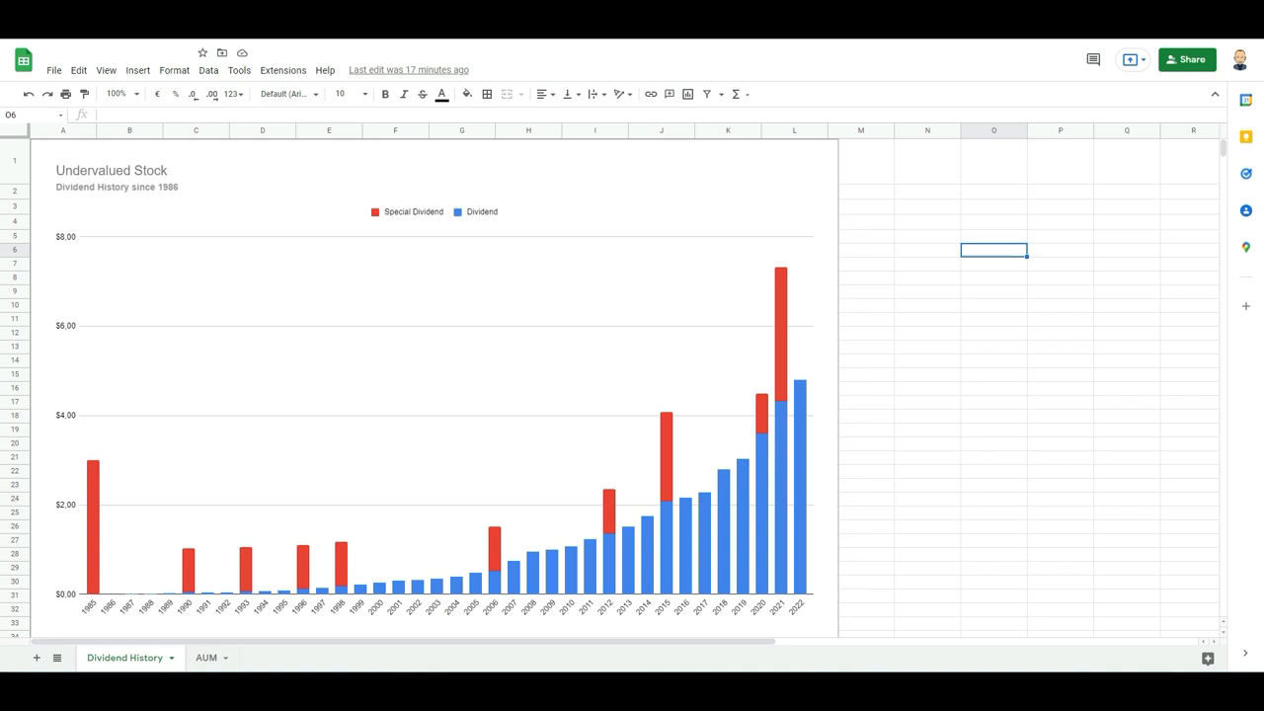
{"action": "mouse_move", "coordinate": [750, 536]}
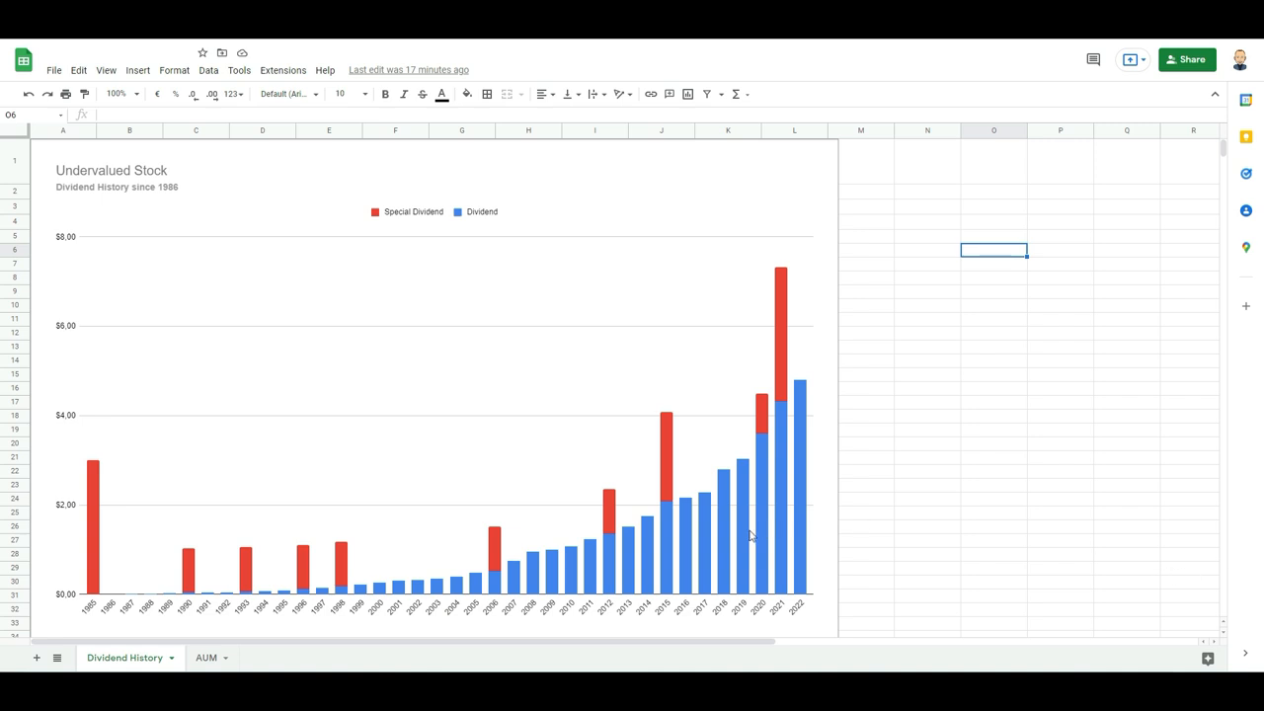
{"action": "mouse_move", "coordinate": [207, 601]}
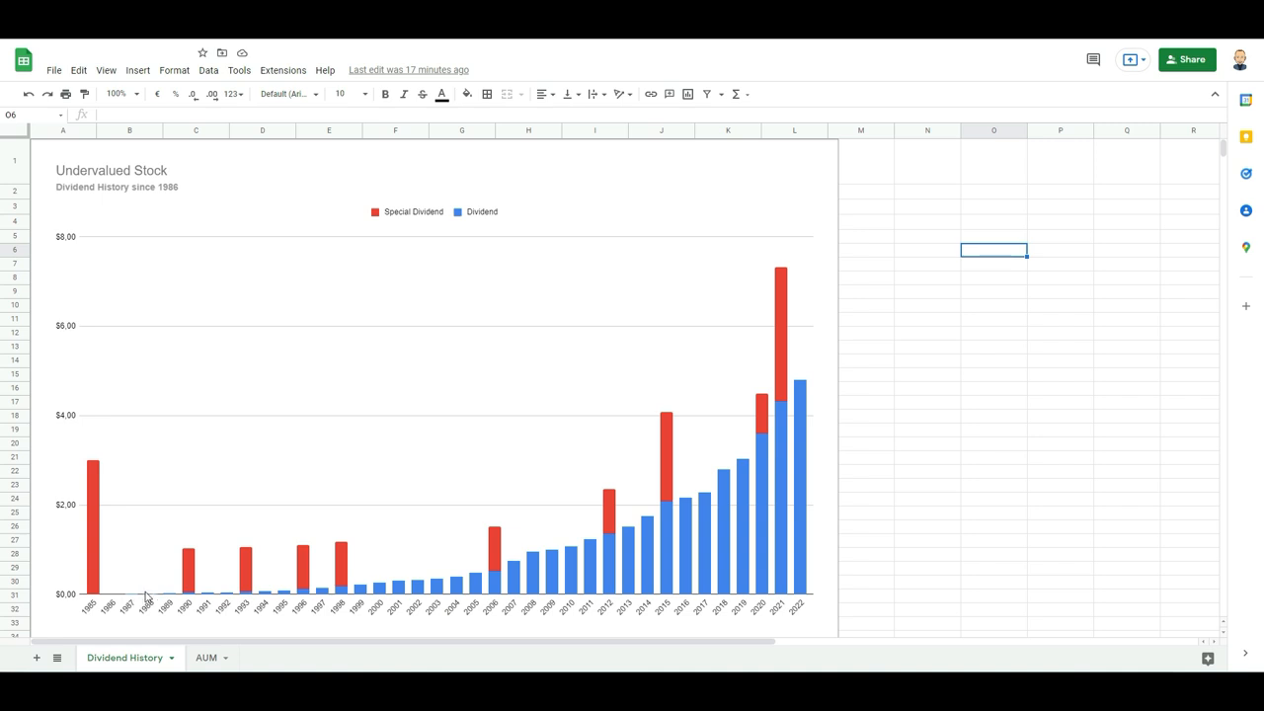
{"action": "mouse_move", "coordinate": [531, 580]}
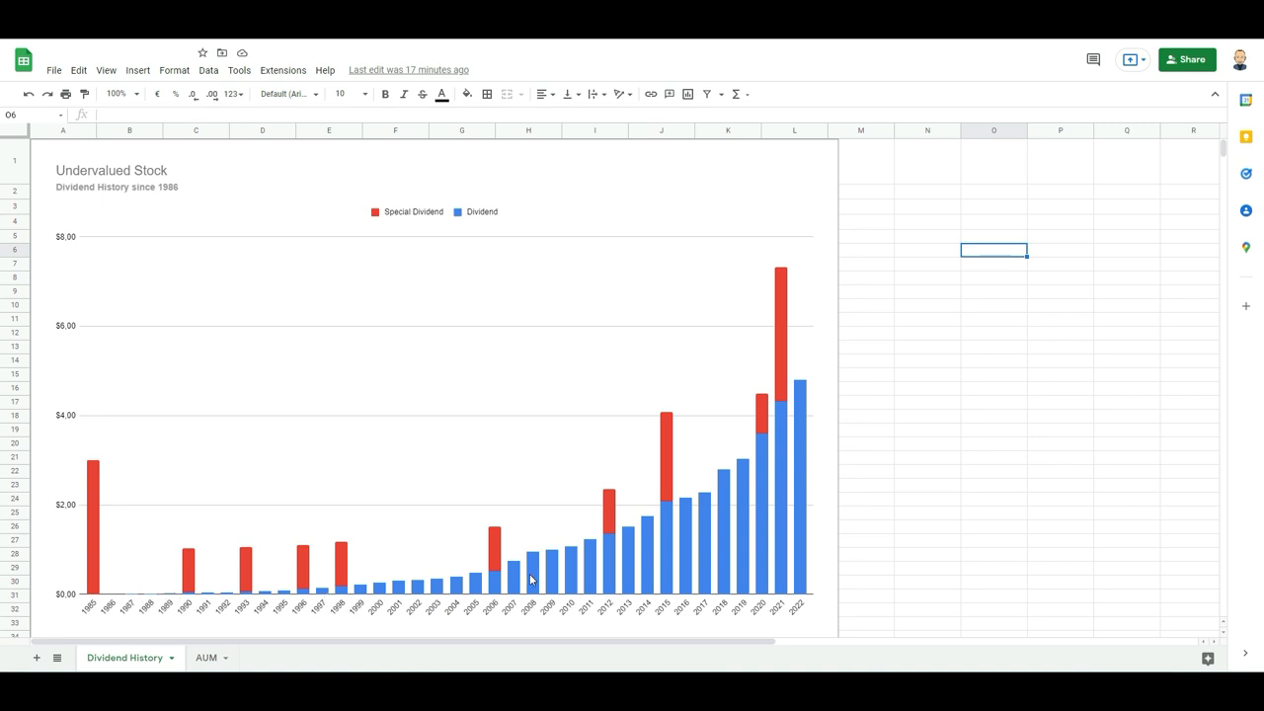
{"action": "mouse_move", "coordinate": [805, 398]}
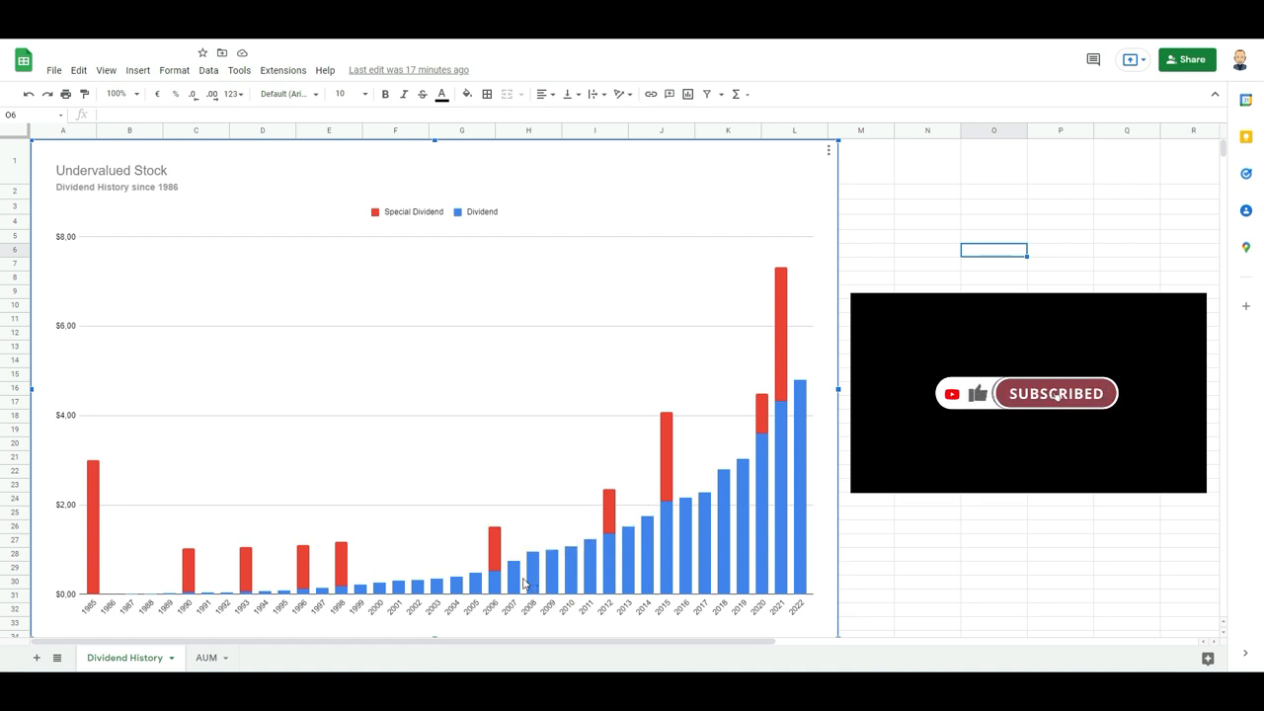
{"action": "mouse_move", "coordinate": [558, 572]}
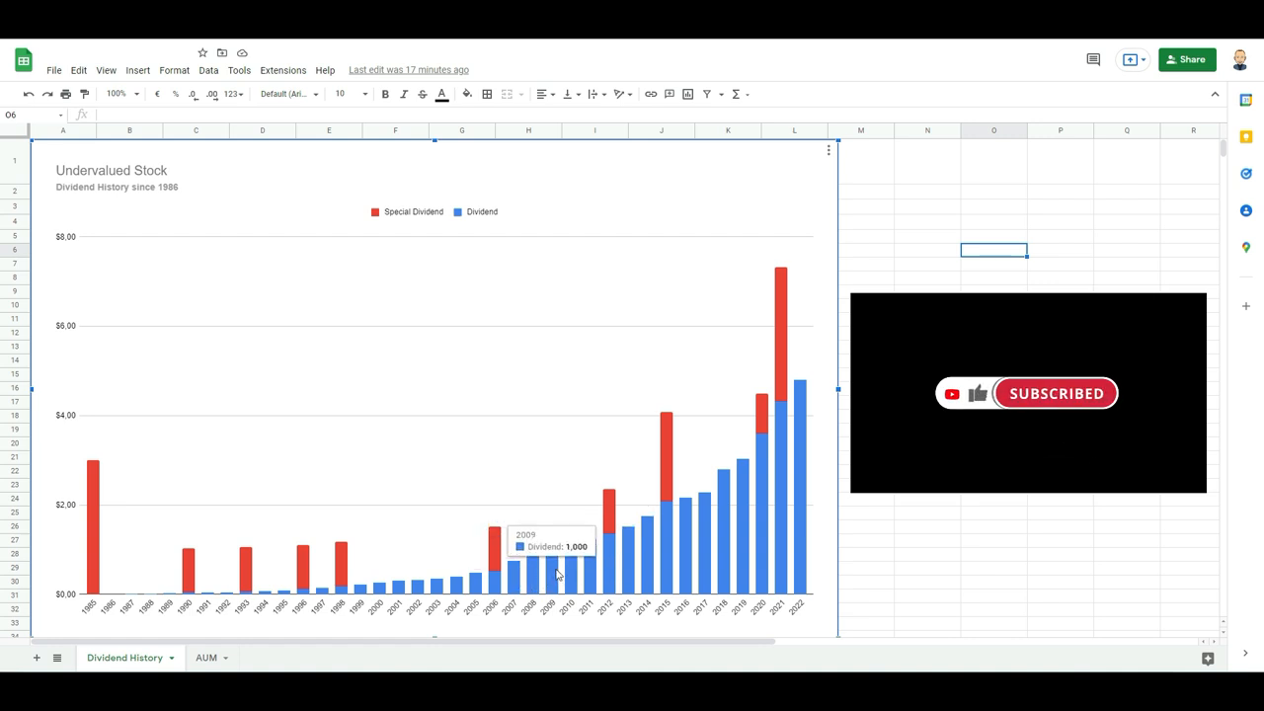
{"action": "mouse_move", "coordinate": [753, 558]}
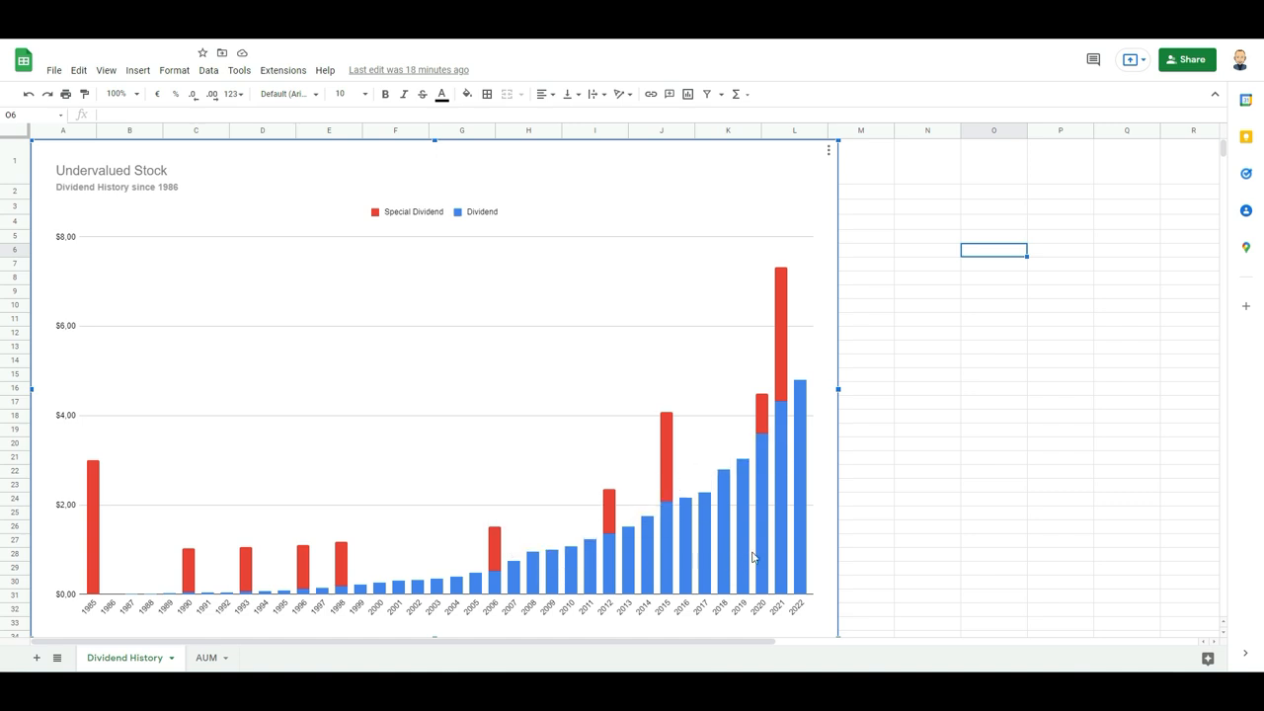
{"action": "mouse_move", "coordinate": [765, 540]}
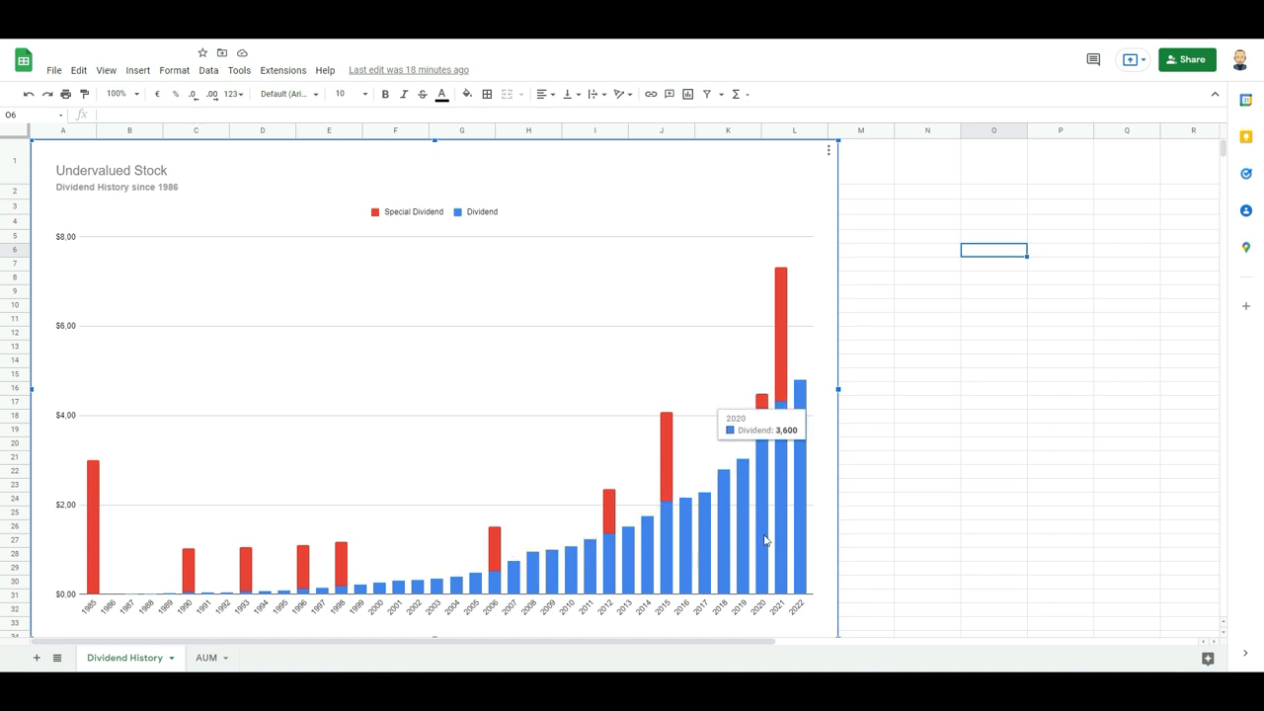
{"action": "mouse_move", "coordinate": [780, 533]}
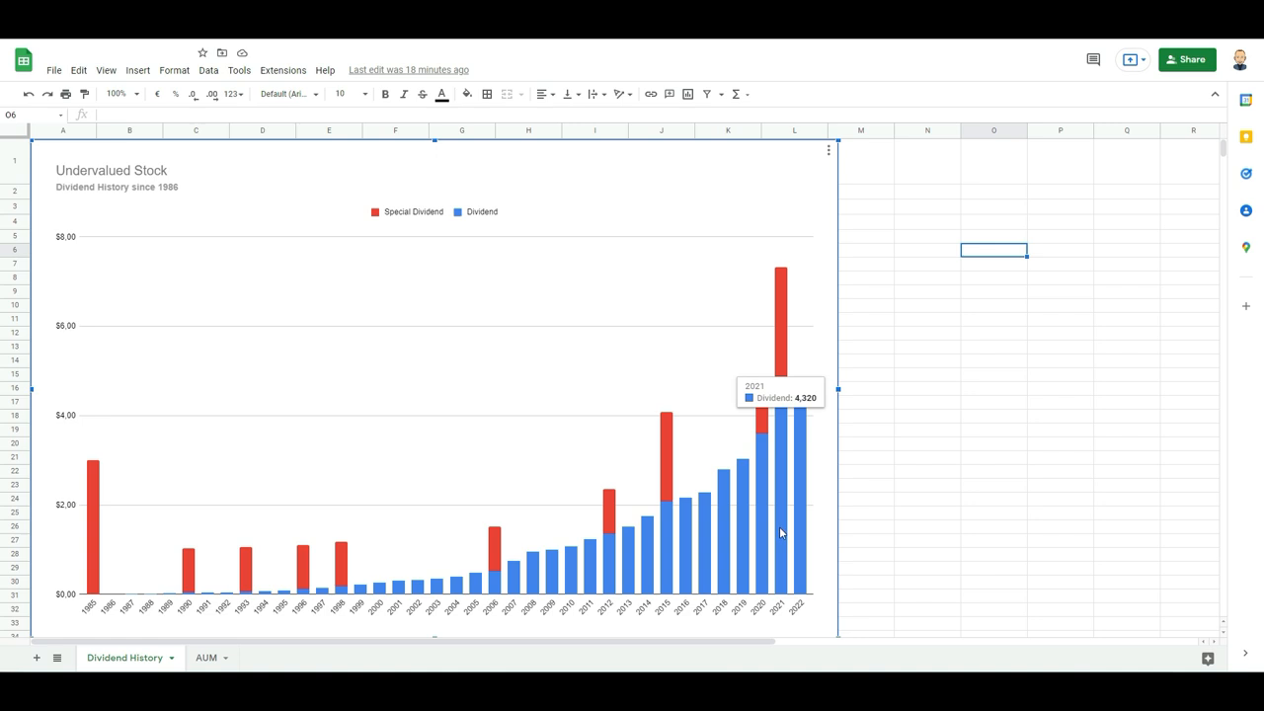
{"action": "mouse_move", "coordinate": [800, 527]}
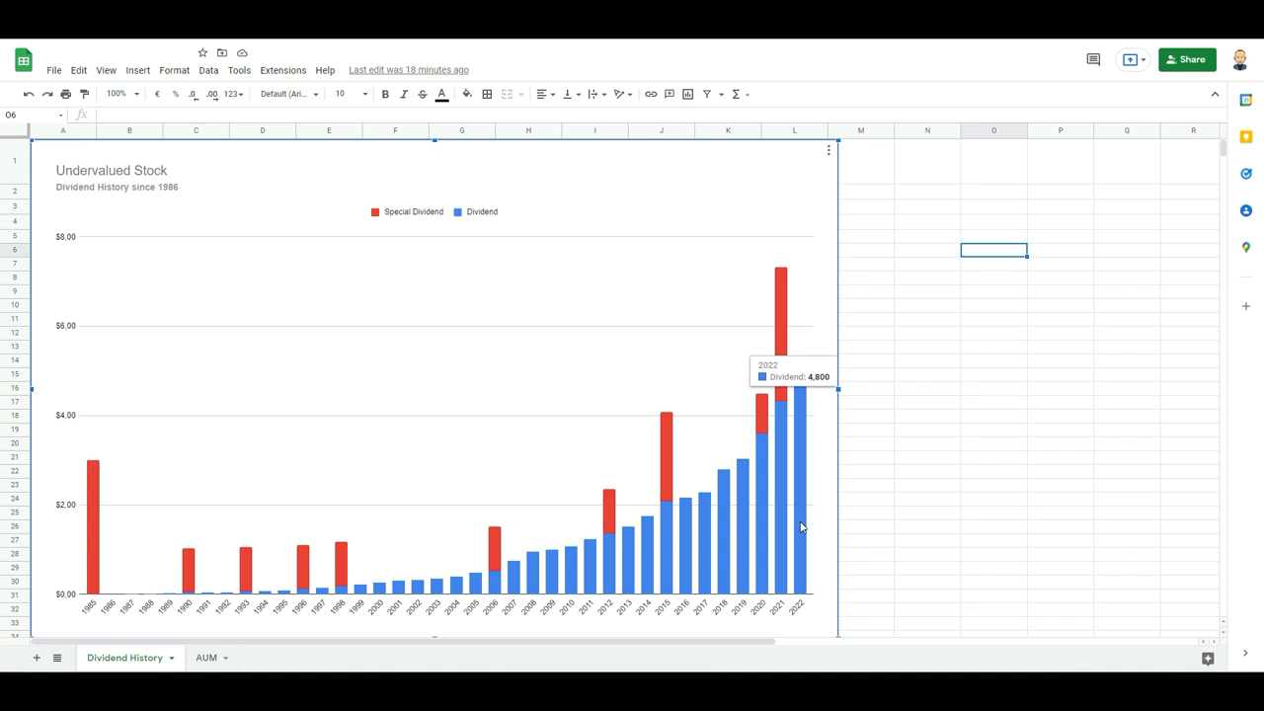
{"action": "mouse_move", "coordinate": [781, 500]}
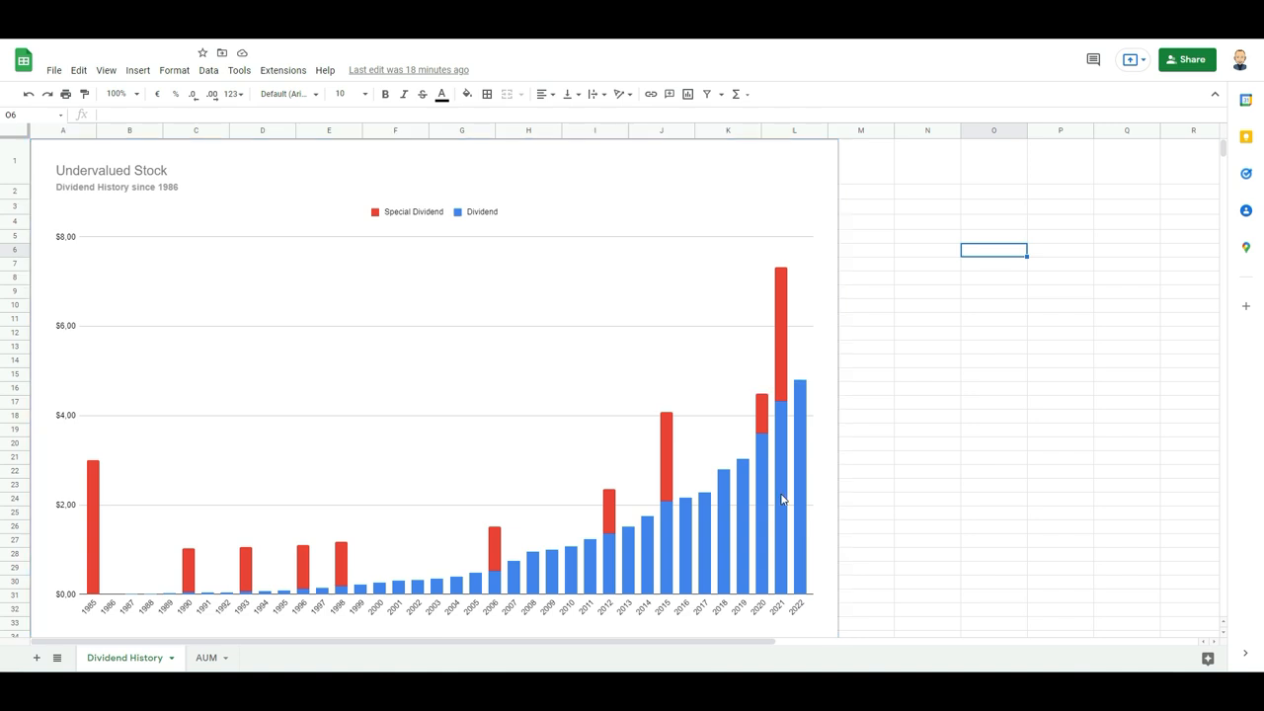
{"action": "mouse_move", "coordinate": [508, 341]}
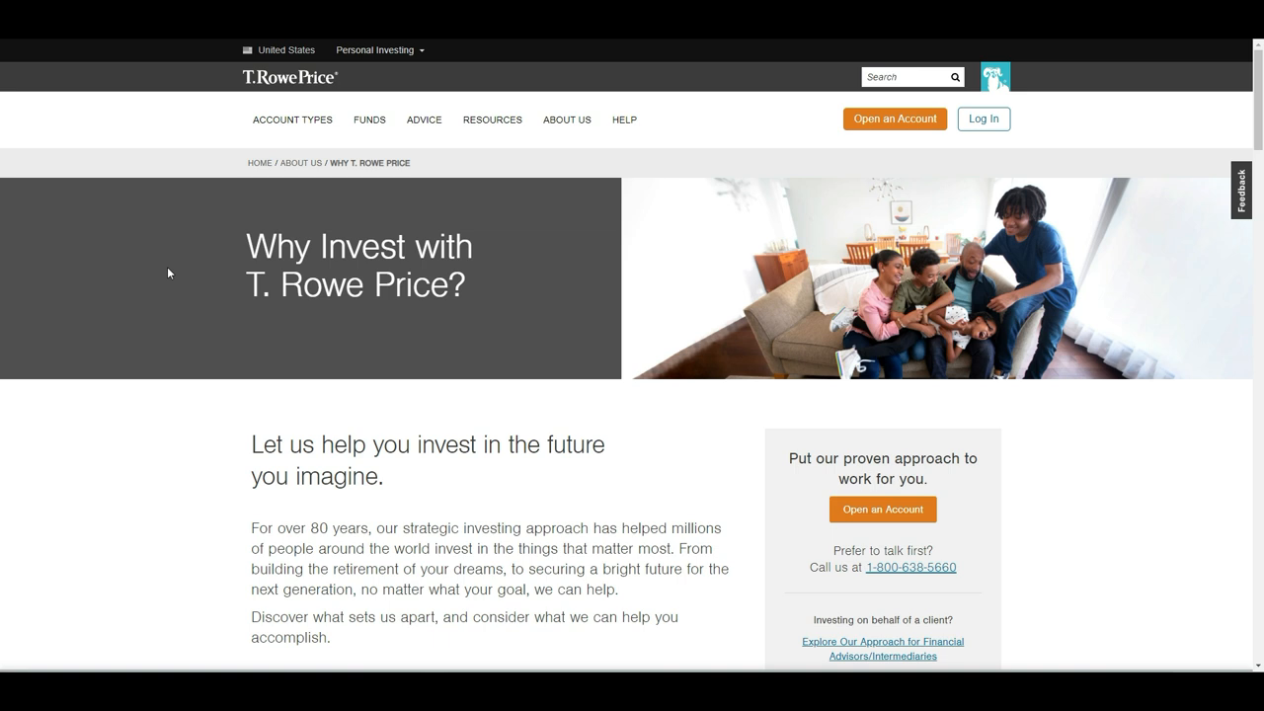
{"action": "mouse_move", "coordinate": [208, 95]}
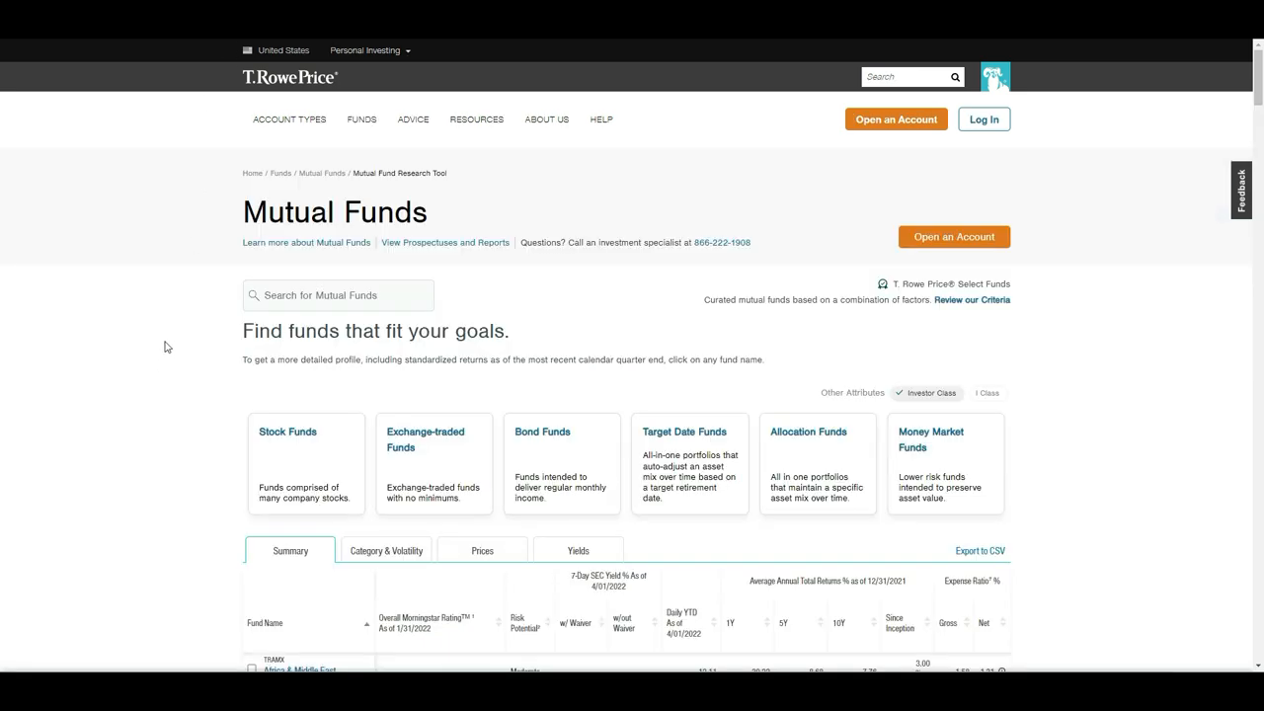
Step: Scroll down the Mutual Funds page to the fund table with ratings, returns and expense ratios
{"action": "scroll", "scroll_direction": "down", "scroll_amount": 3}
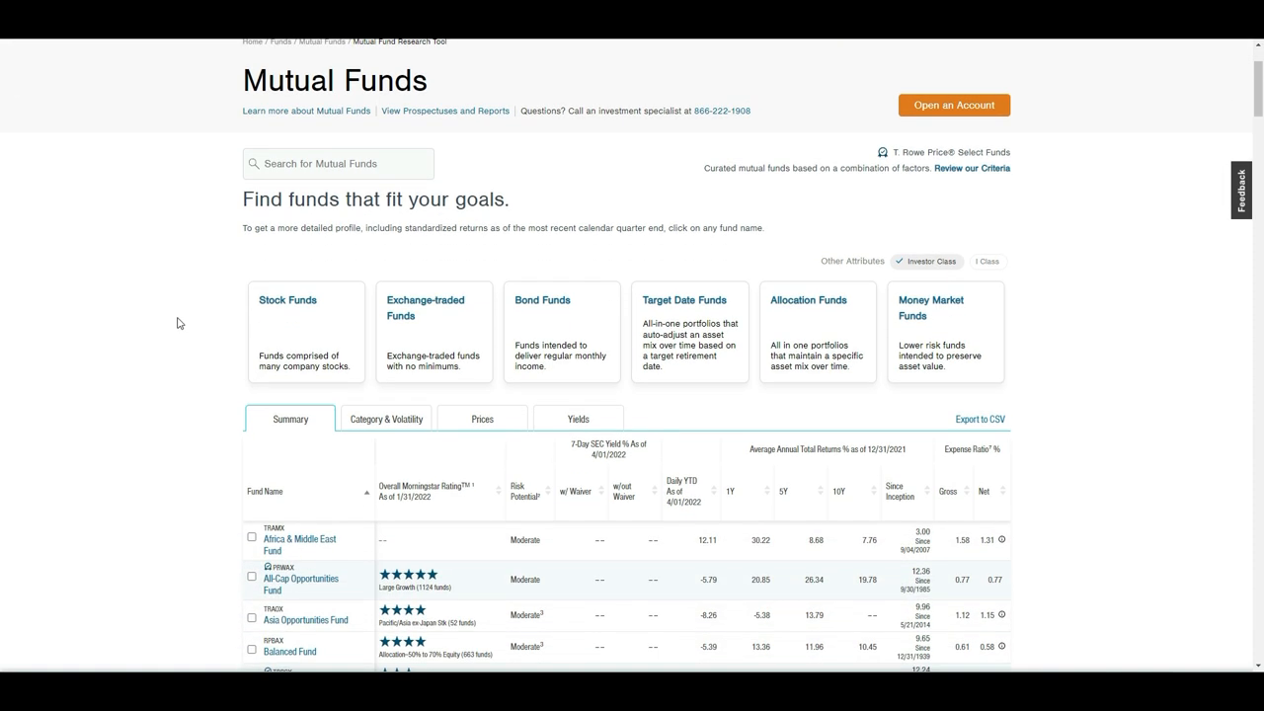
{"action": "scroll", "scroll_direction": "down", "scroll_amount": 3}
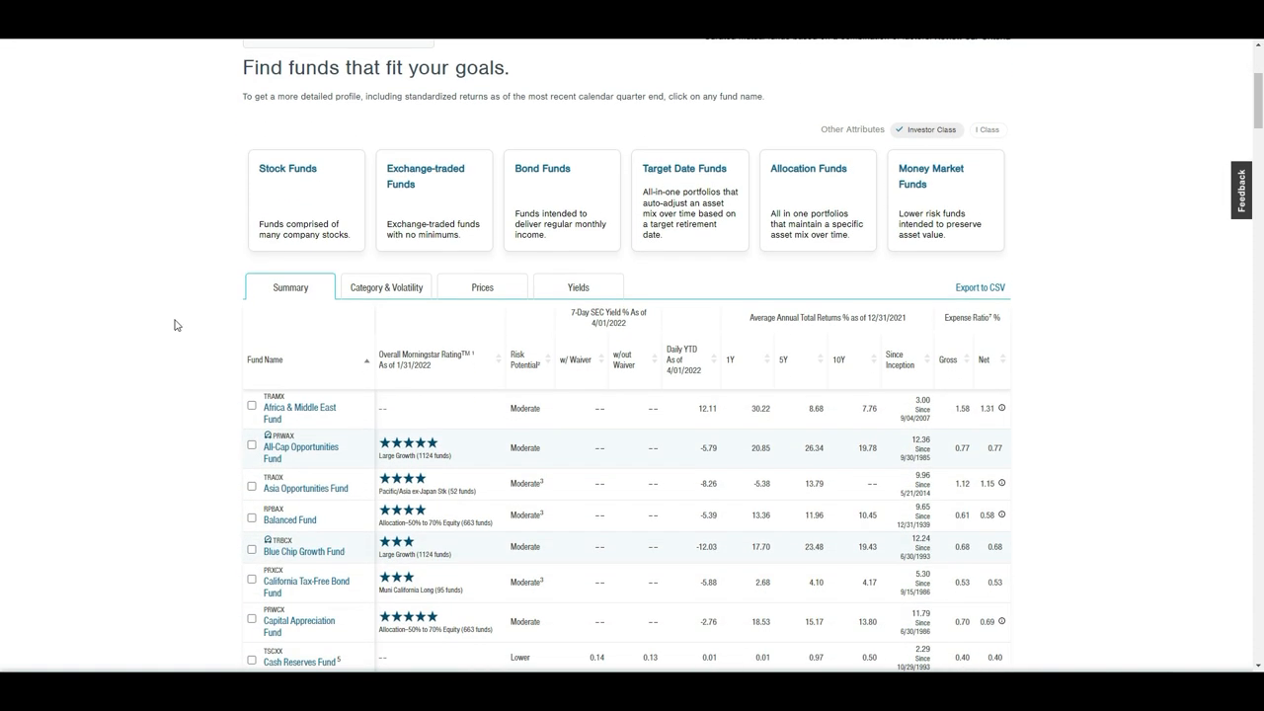
{"action": "scroll", "scroll_direction": "down", "scroll_amount": 3}
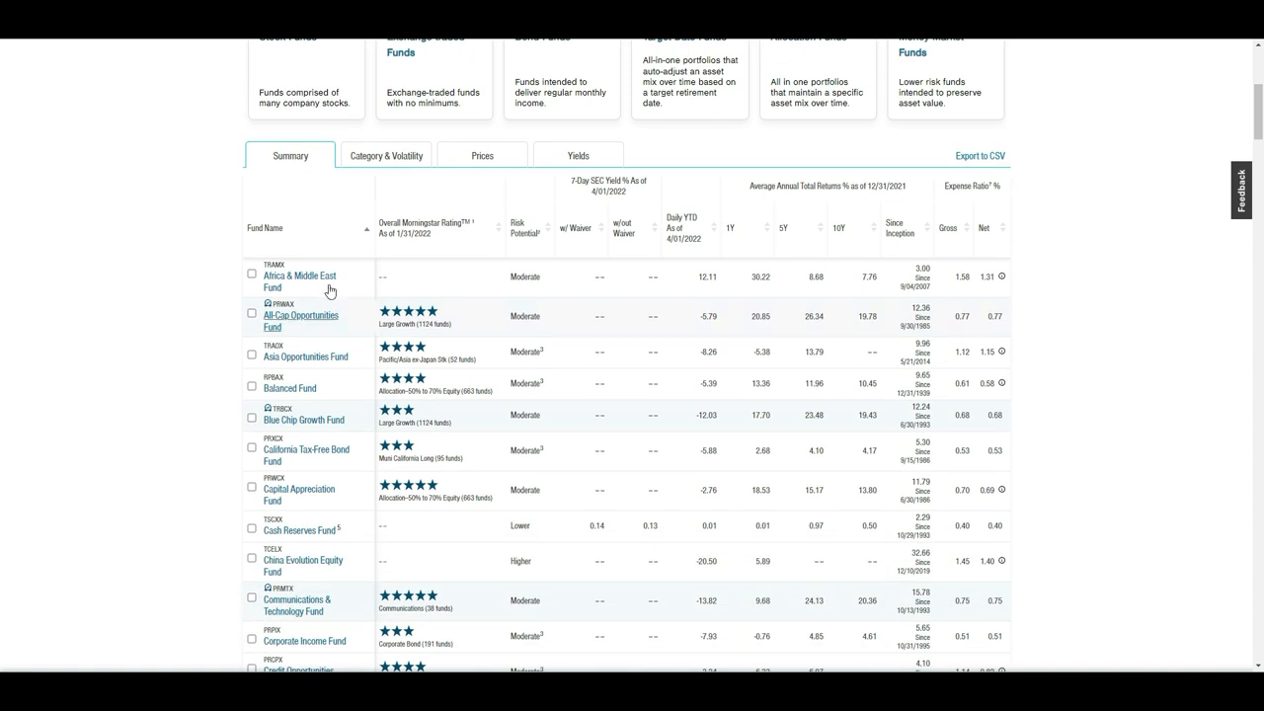
{"action": "mouse_move", "coordinate": [459, 244]}
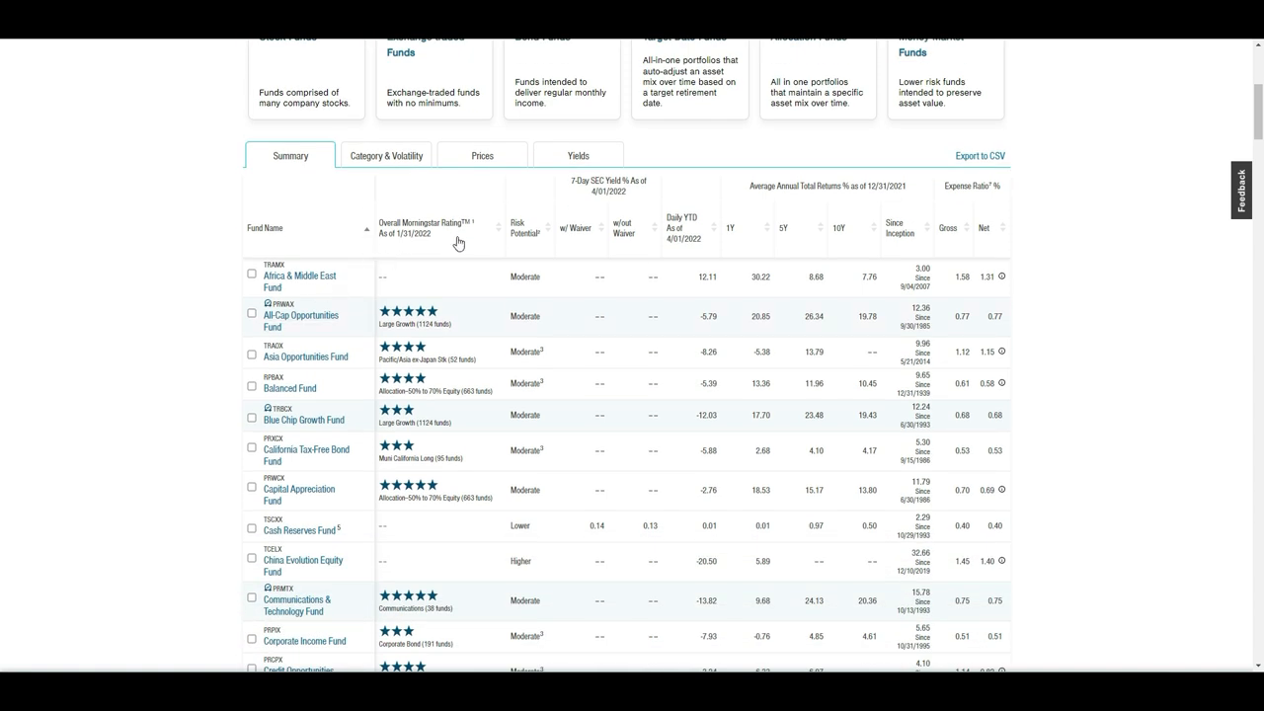
{"action": "mouse_move", "coordinate": [475, 419]}
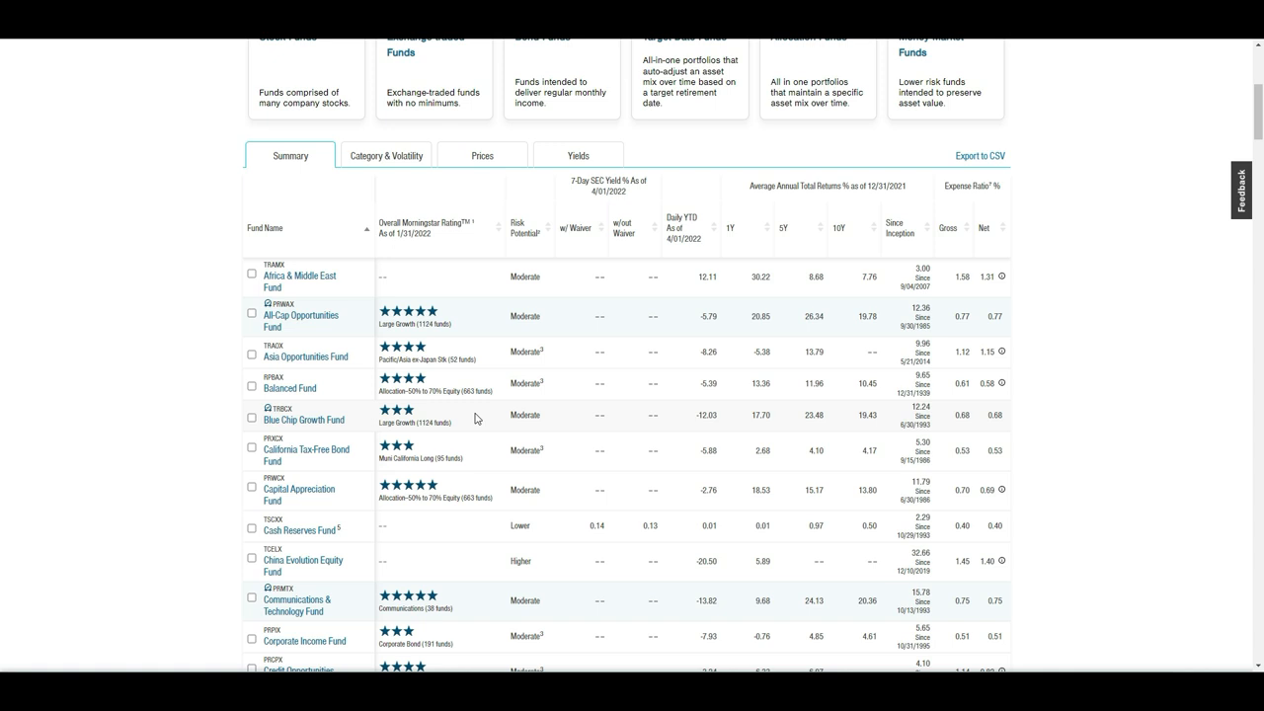
{"action": "mouse_move", "coordinate": [994, 192]}
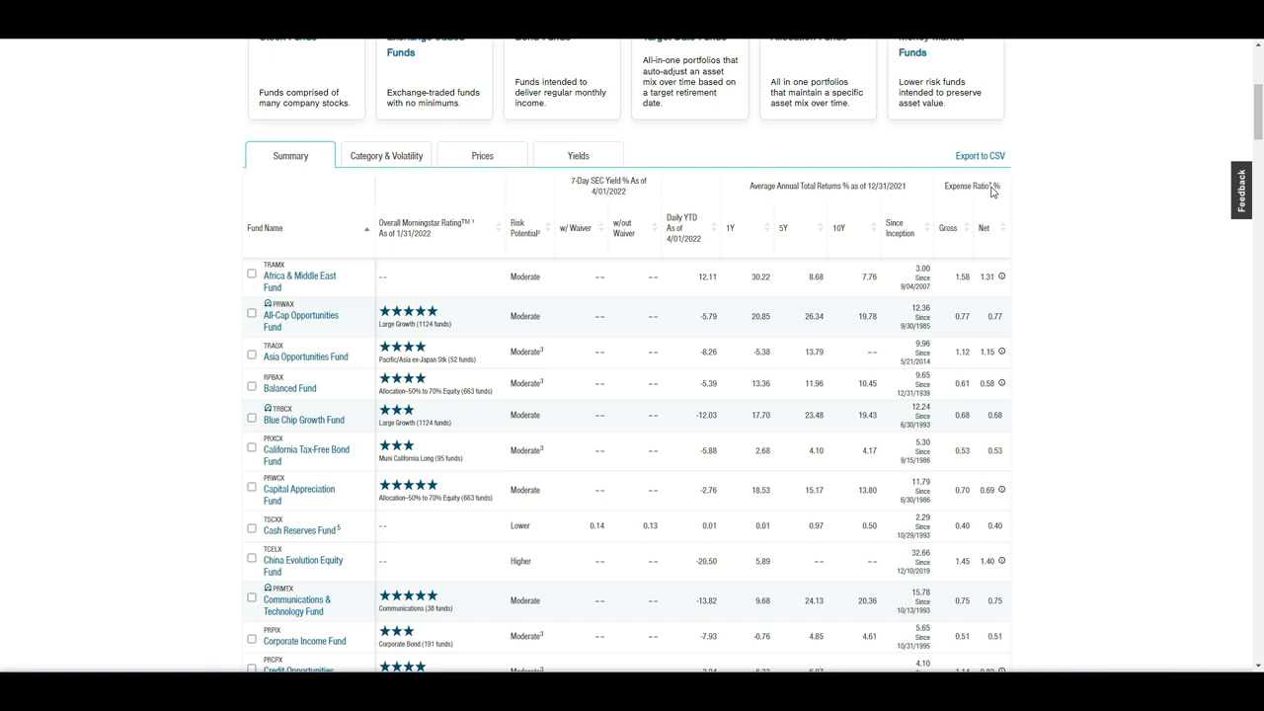
{"action": "mouse_move", "coordinate": [990, 307]}
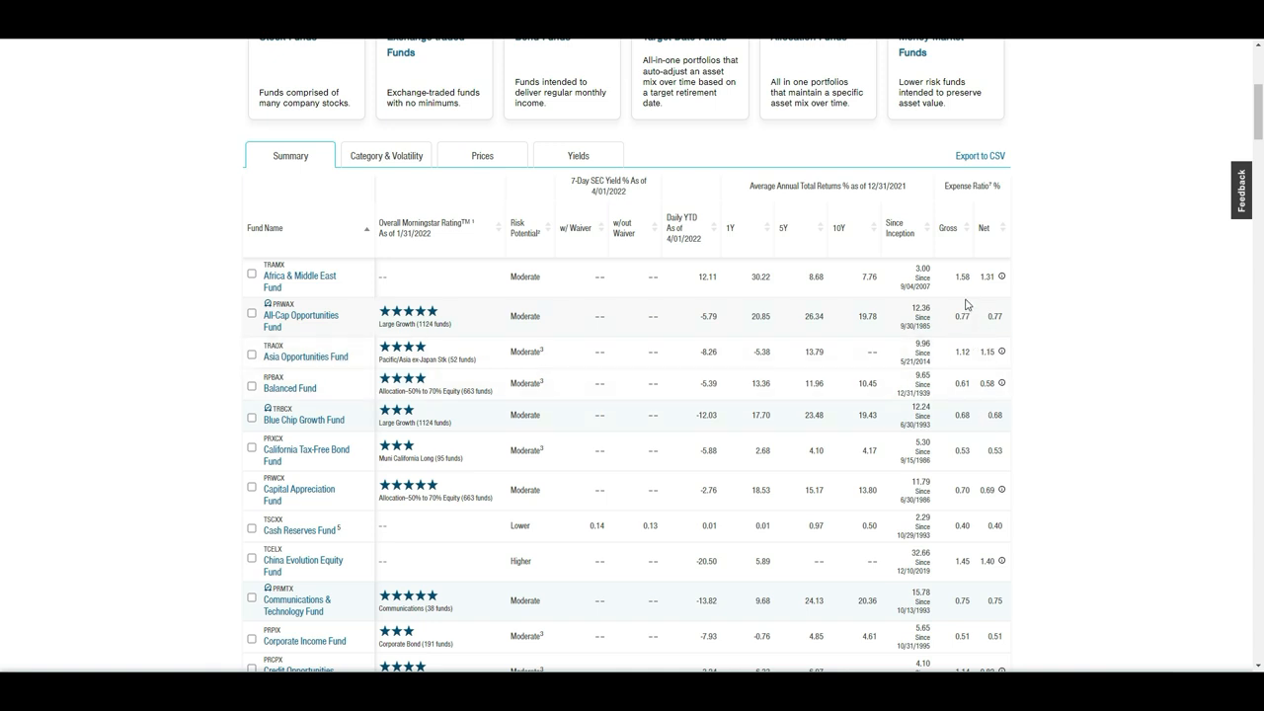
{"action": "mouse_move", "coordinate": [971, 322]}
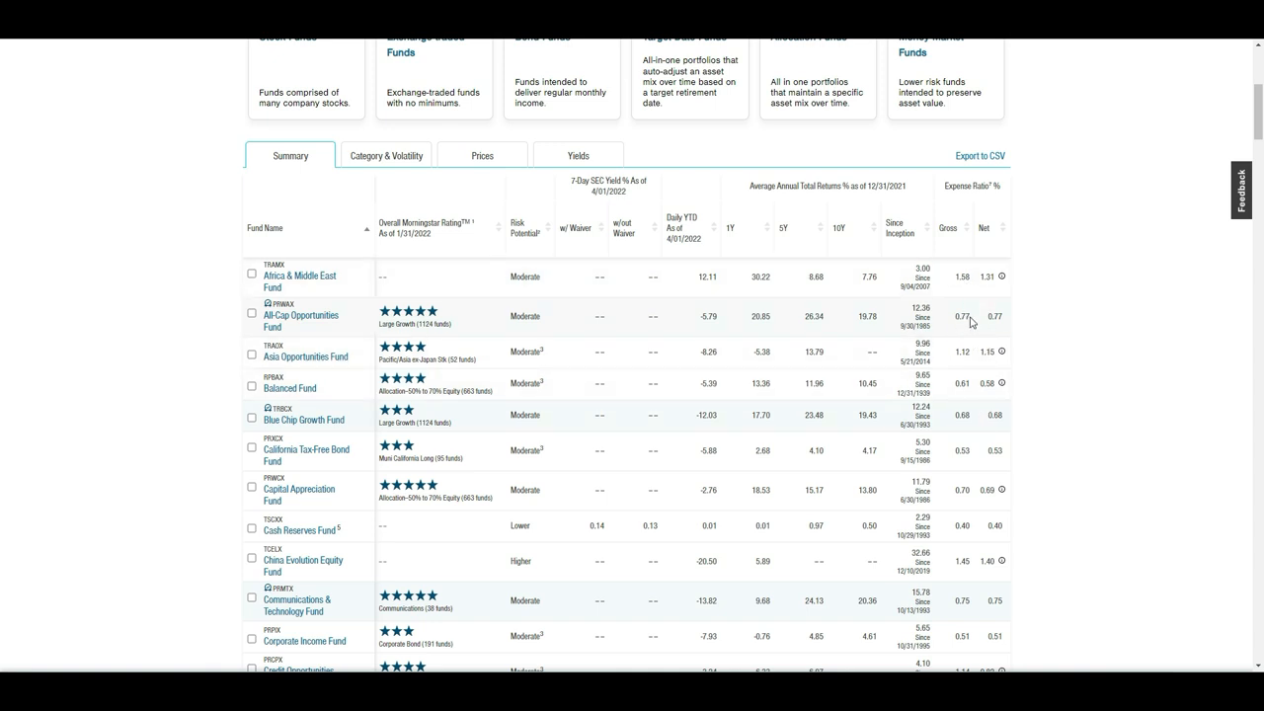
{"action": "mouse_move", "coordinate": [970, 406]}
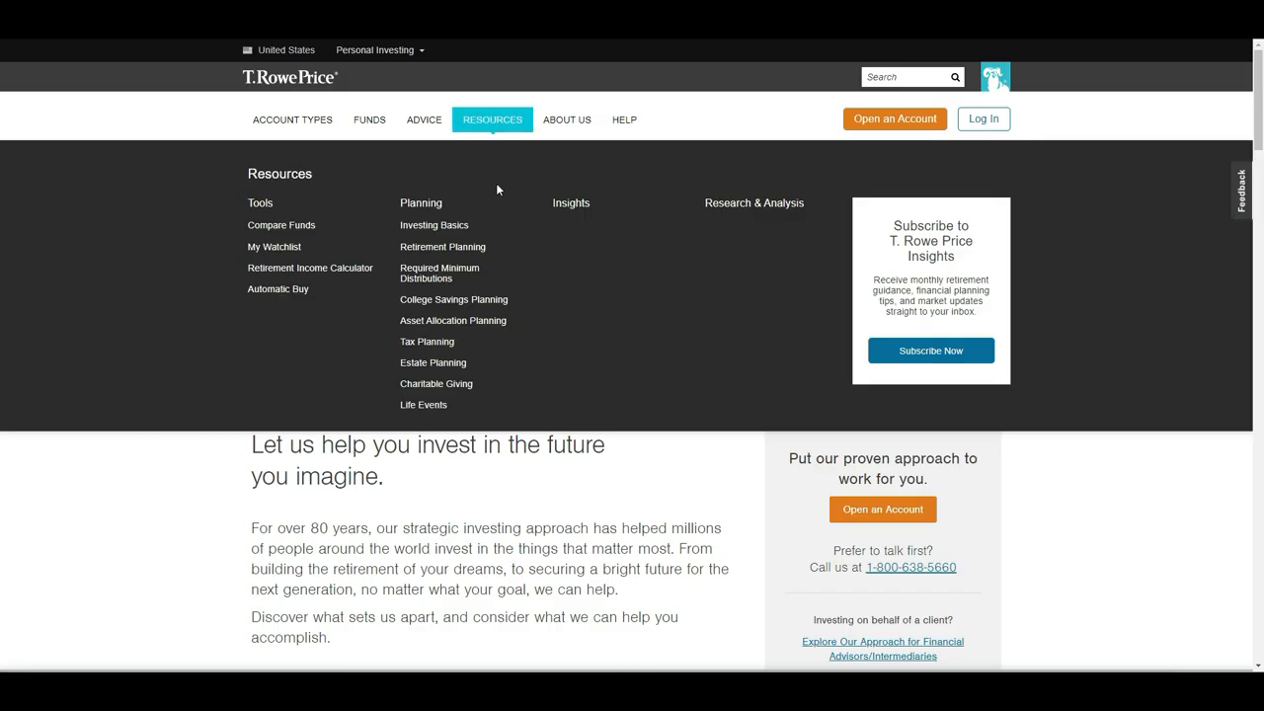
Step: Scroll down to the 'We delivered better returns' section on up and down markets
{"action": "scroll", "scroll_direction": "down", "scroll_amount": 3}
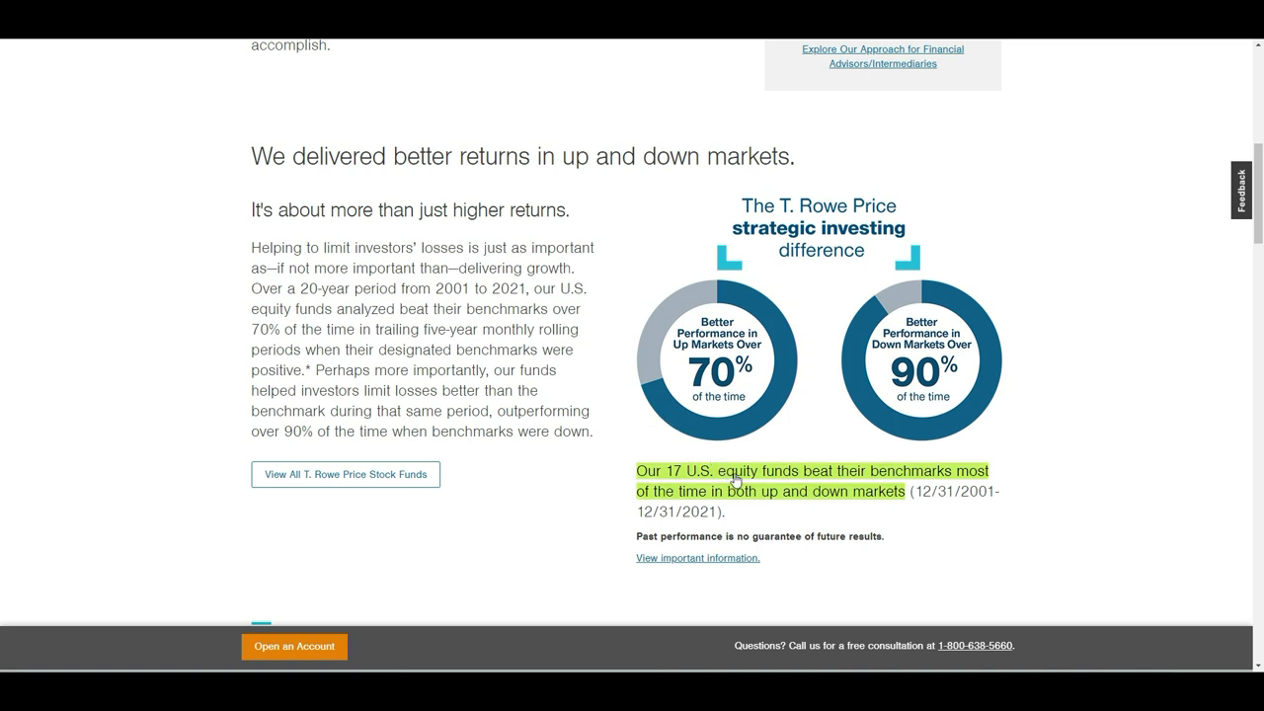
{"action": "mouse_move", "coordinate": [884, 476]}
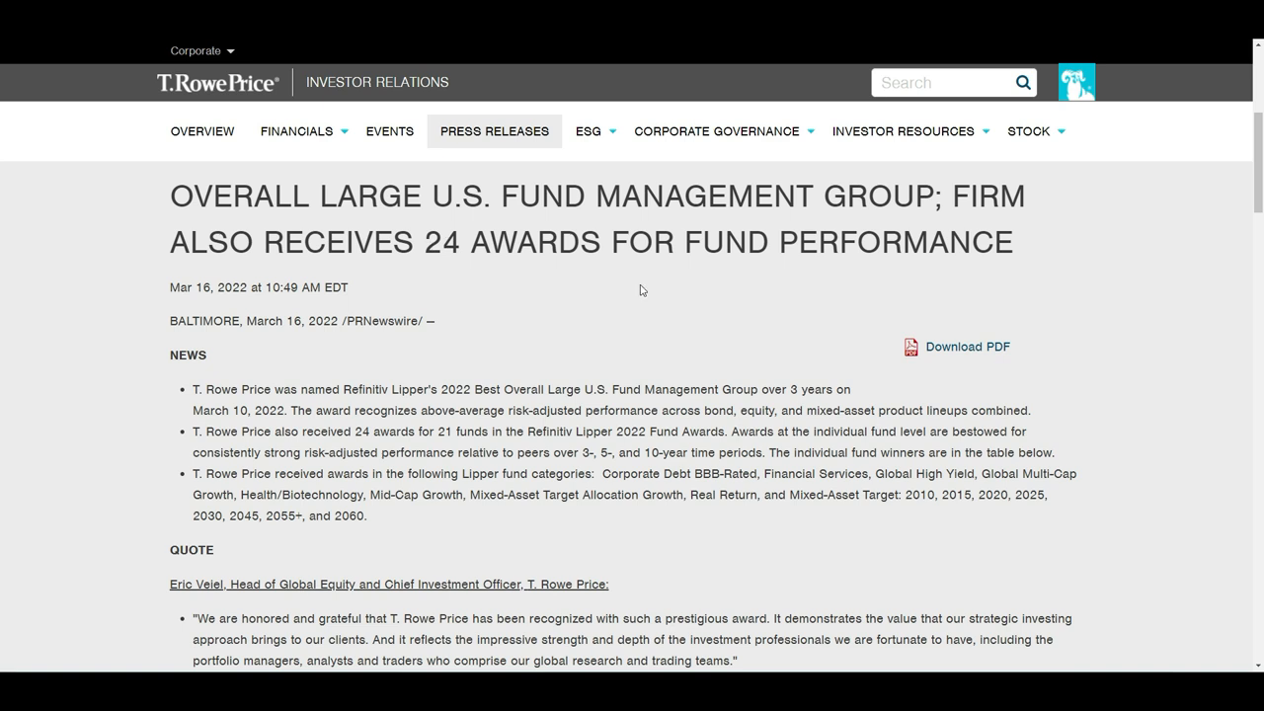
{"action": "mouse_move", "coordinate": [645, 350]}
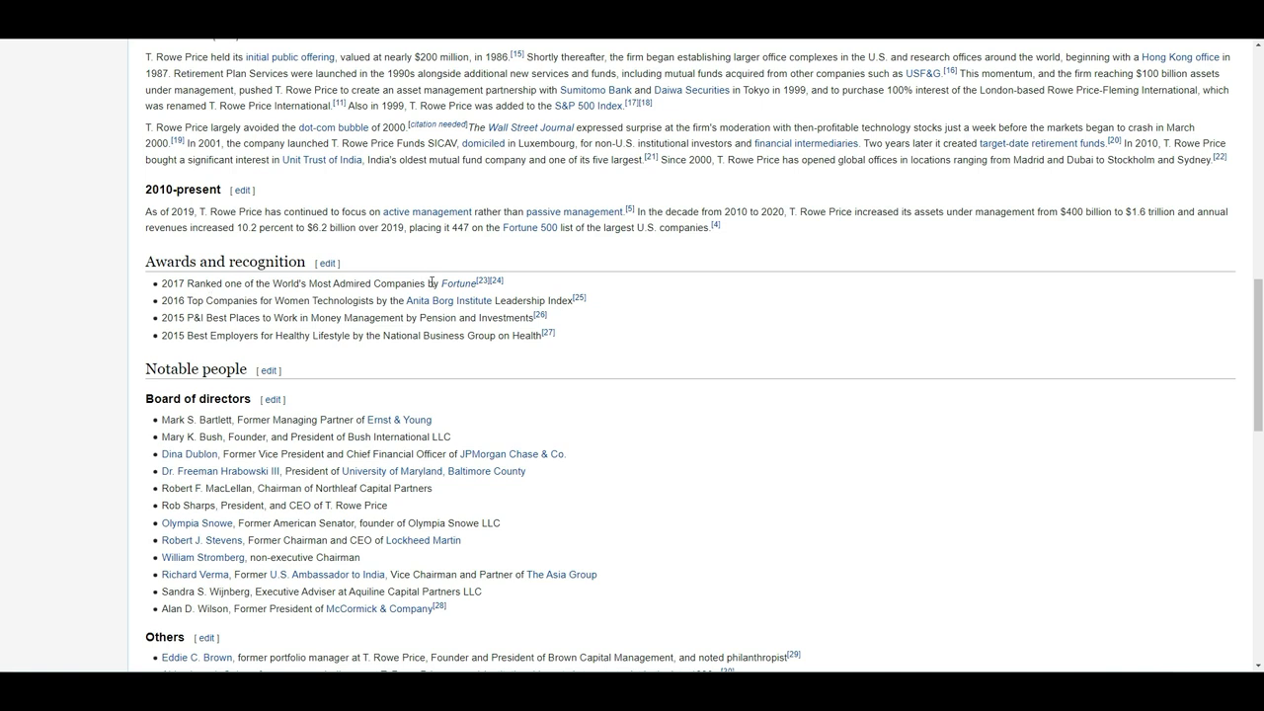
{"action": "mouse_move", "coordinate": [430, 282]}
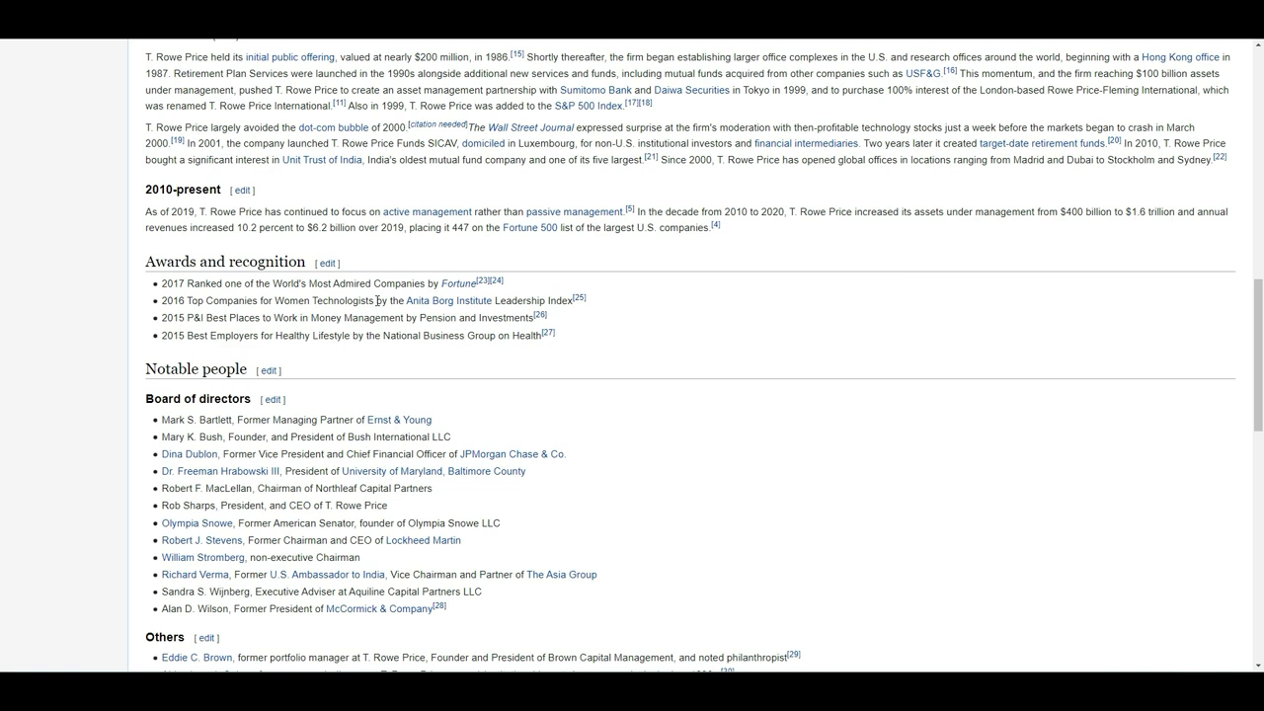
{"action": "mouse_move", "coordinate": [343, 192]}
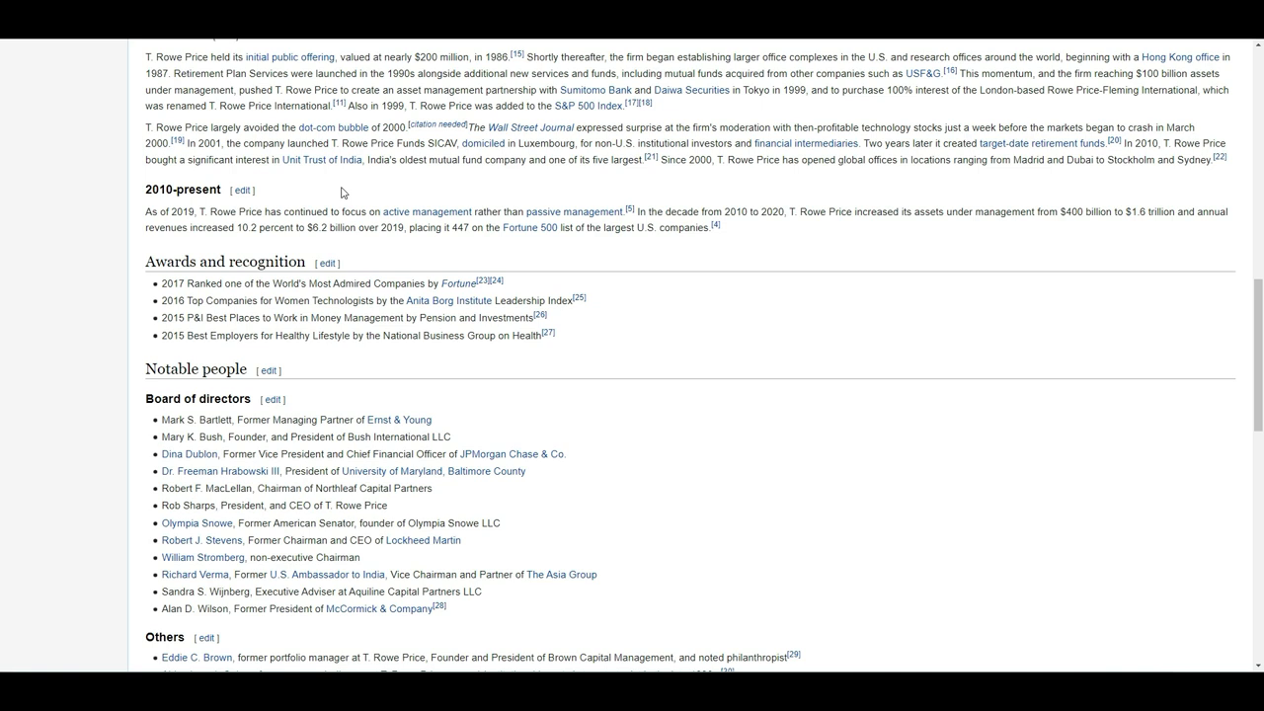
{"action": "mouse_move", "coordinate": [328, 317]}
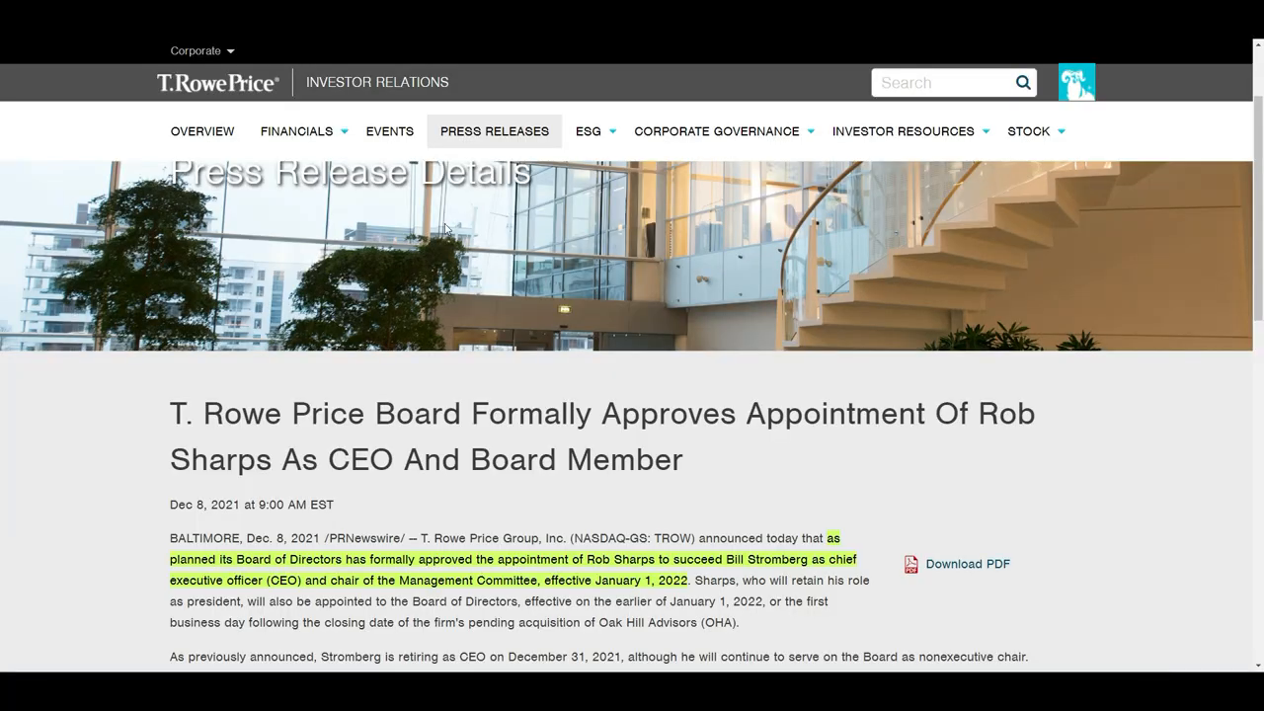
{"action": "mouse_move", "coordinate": [802, 463]}
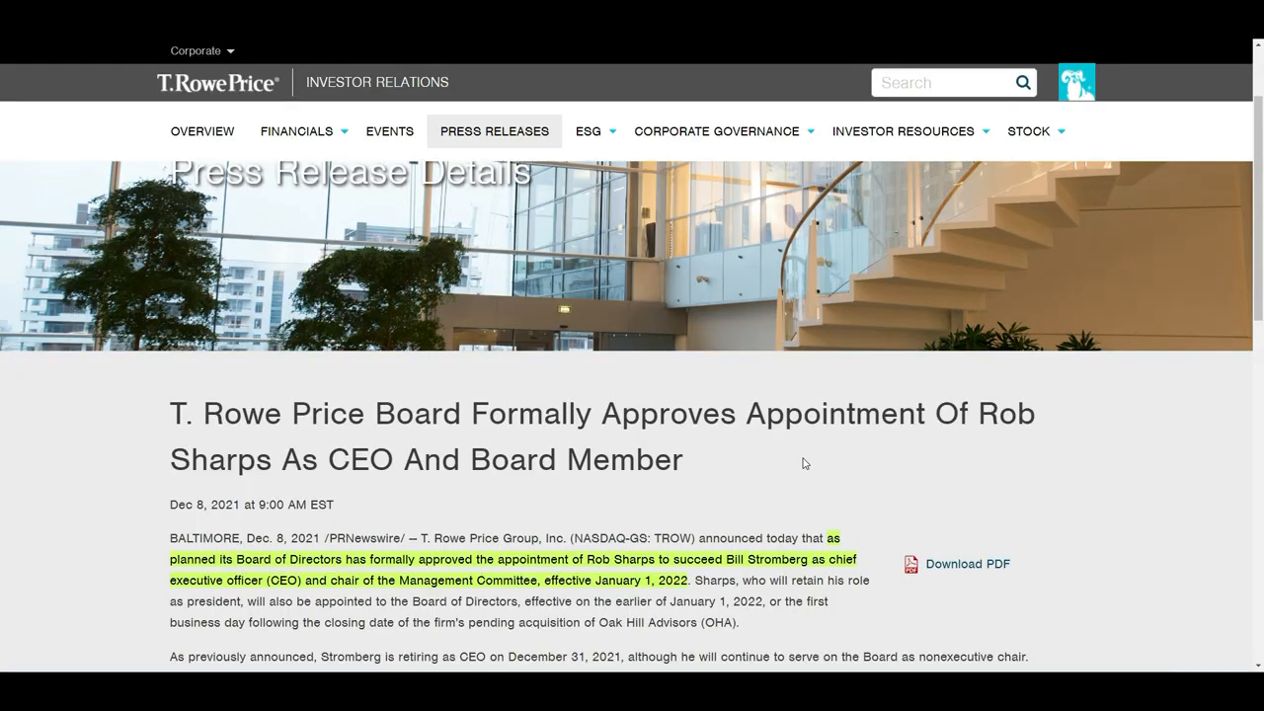
Step: Scroll down the Investor Relations page toward the Dec 8, 2021 CEO appointment release
{"action": "scroll", "scroll_direction": "down", "scroll_amount": 3}
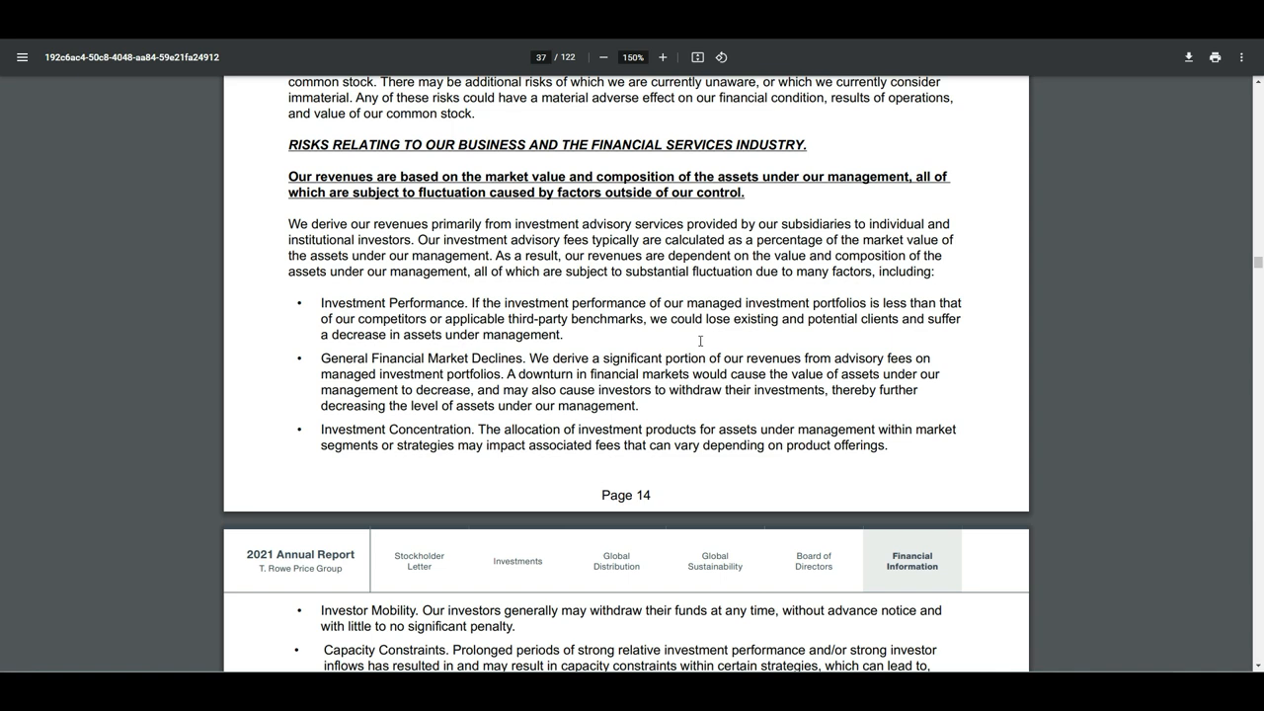
{"action": "mouse_move", "coordinate": [706, 334]}
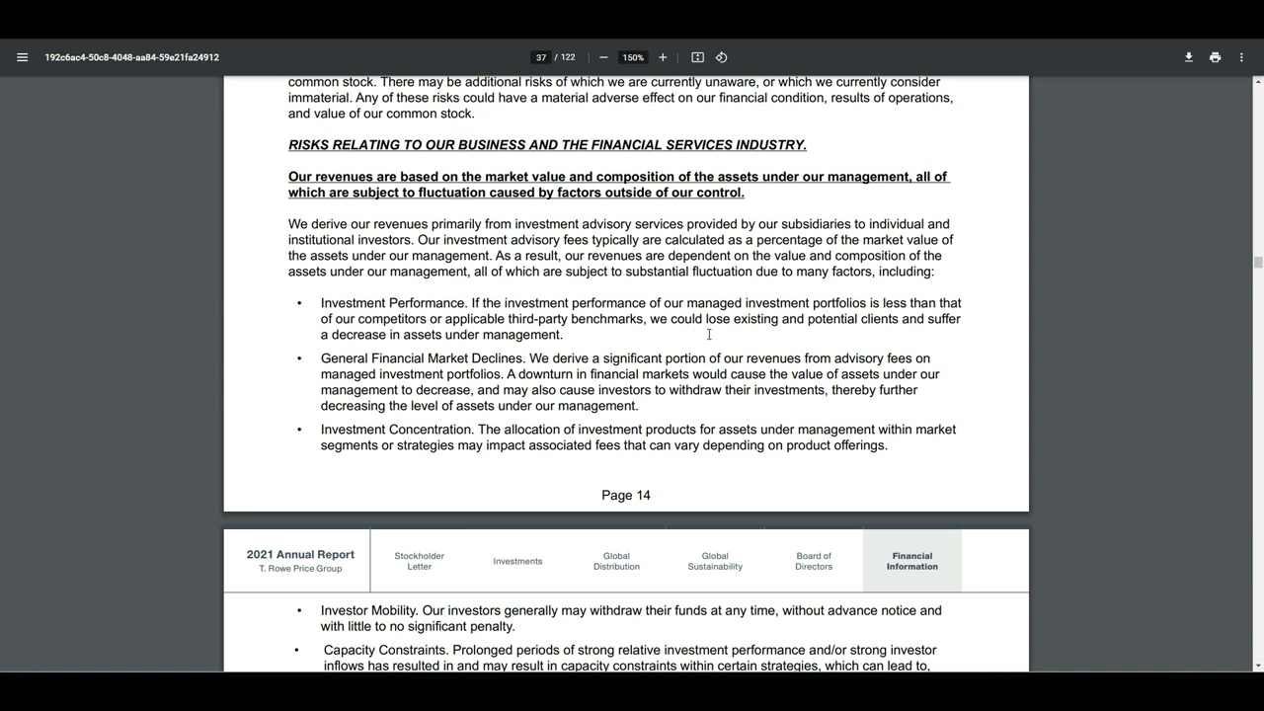
{"action": "mouse_move", "coordinate": [706, 333]}
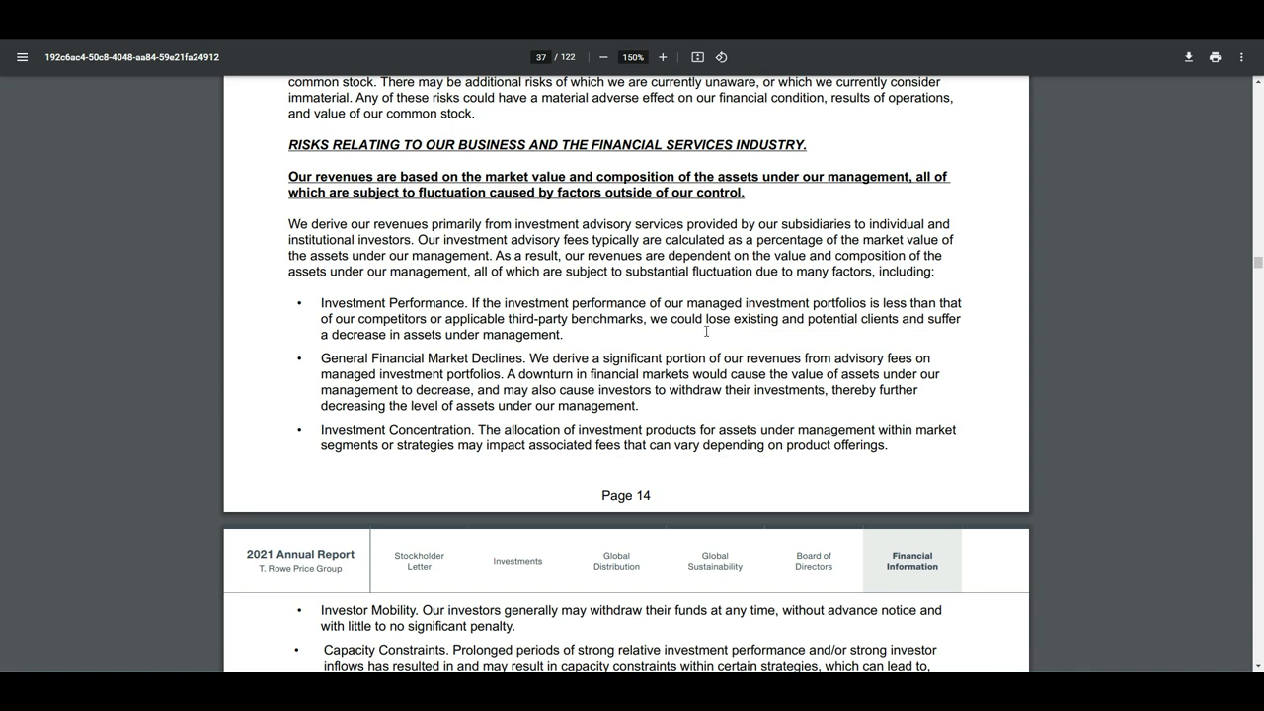
{"action": "double_click", "coordinate": [336, 177]}
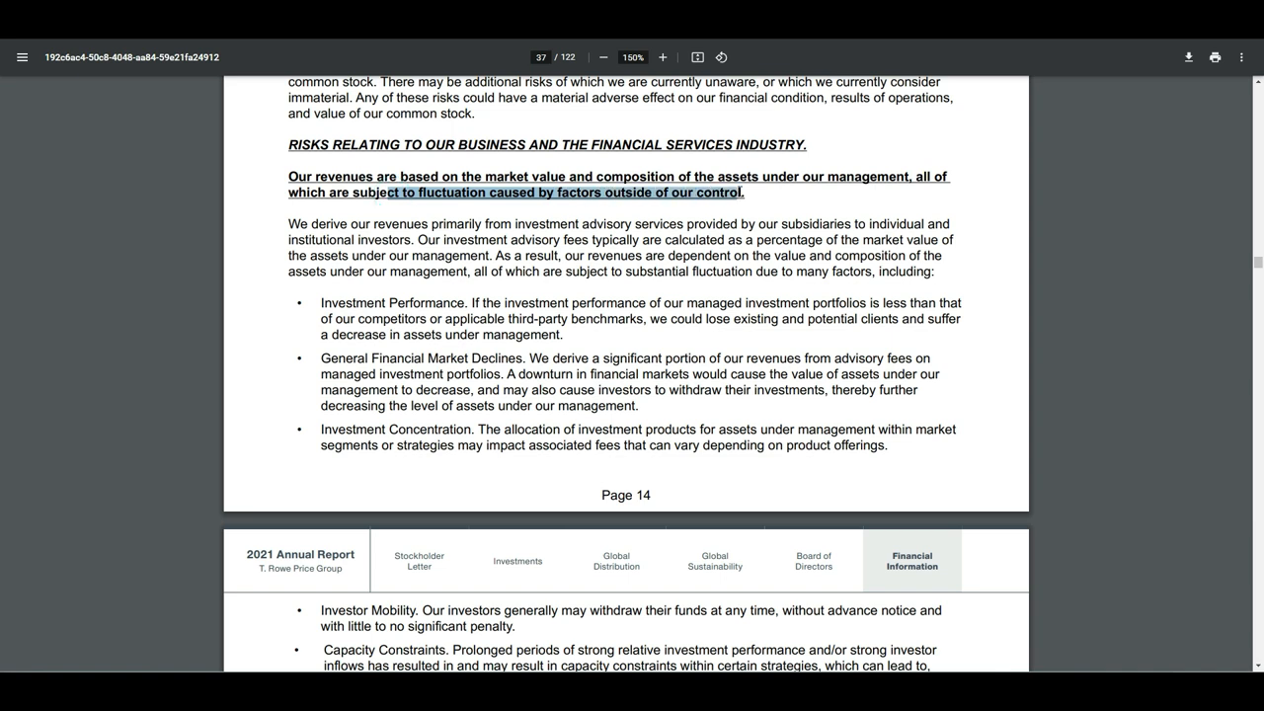
{"action": "left_click", "coordinate": [772, 207]}
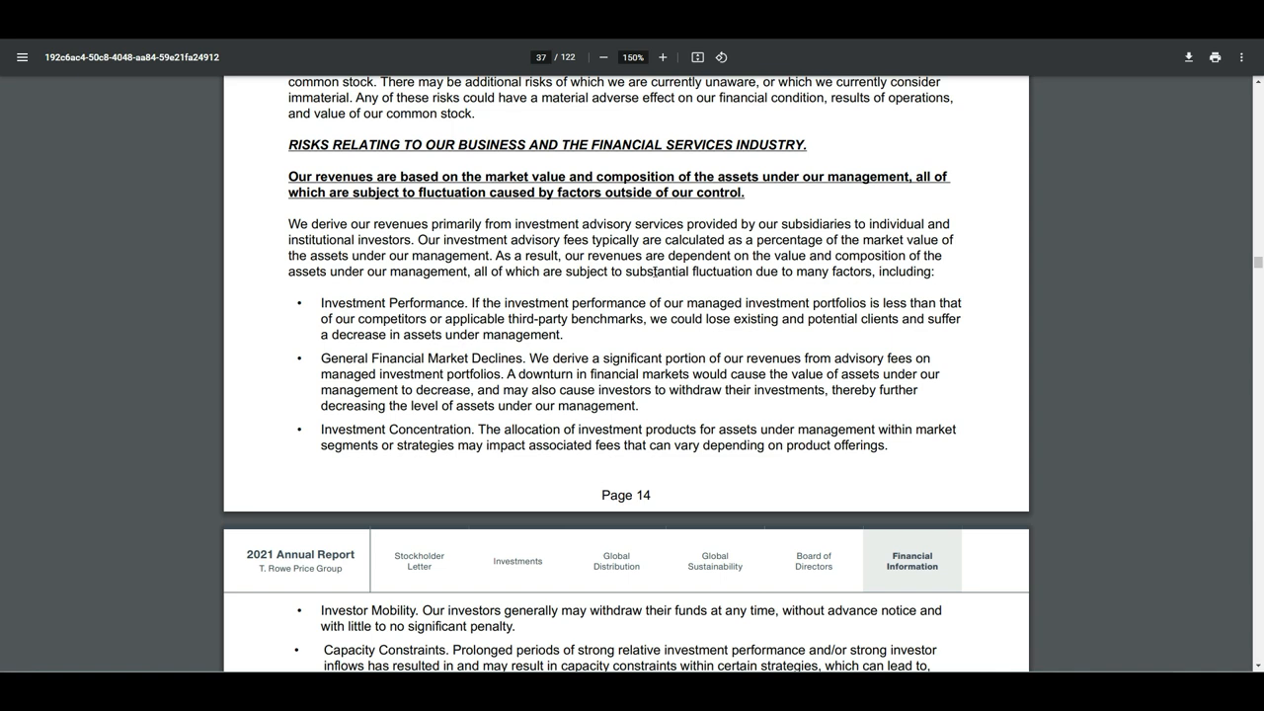
{"action": "double_click", "coordinate": [356, 303]}
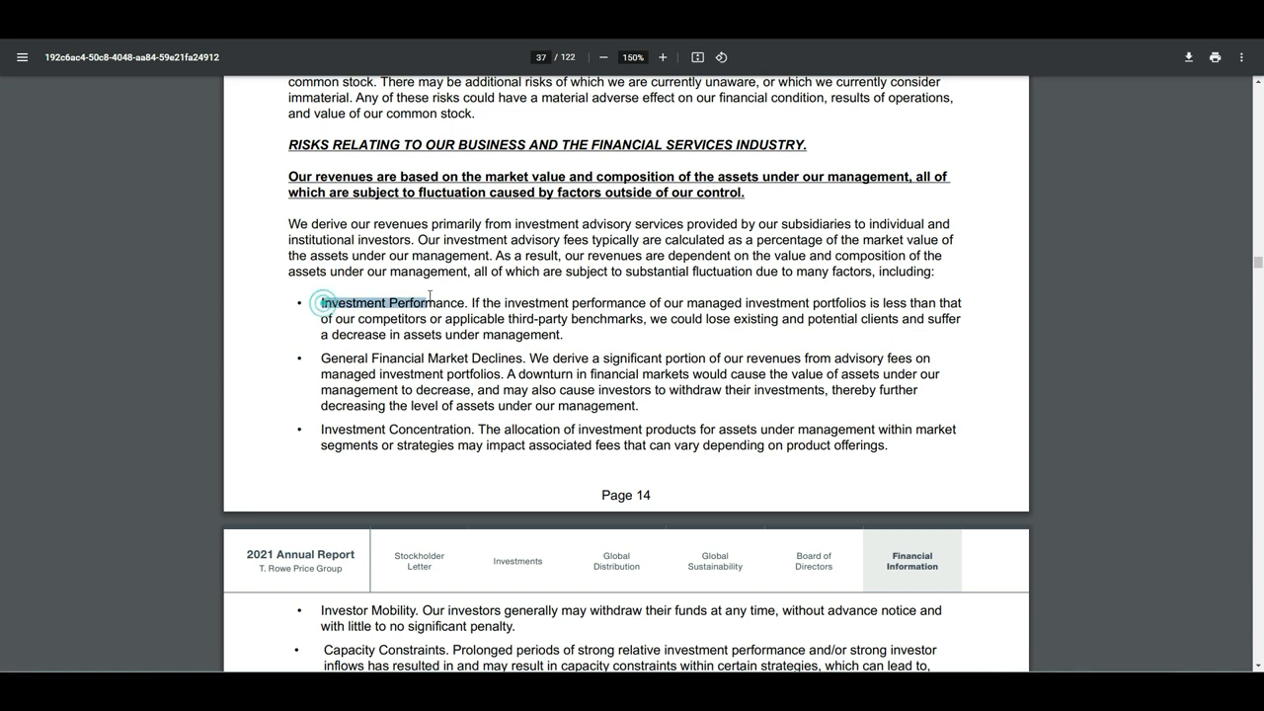
{"action": "double_click", "coordinate": [355, 302]}
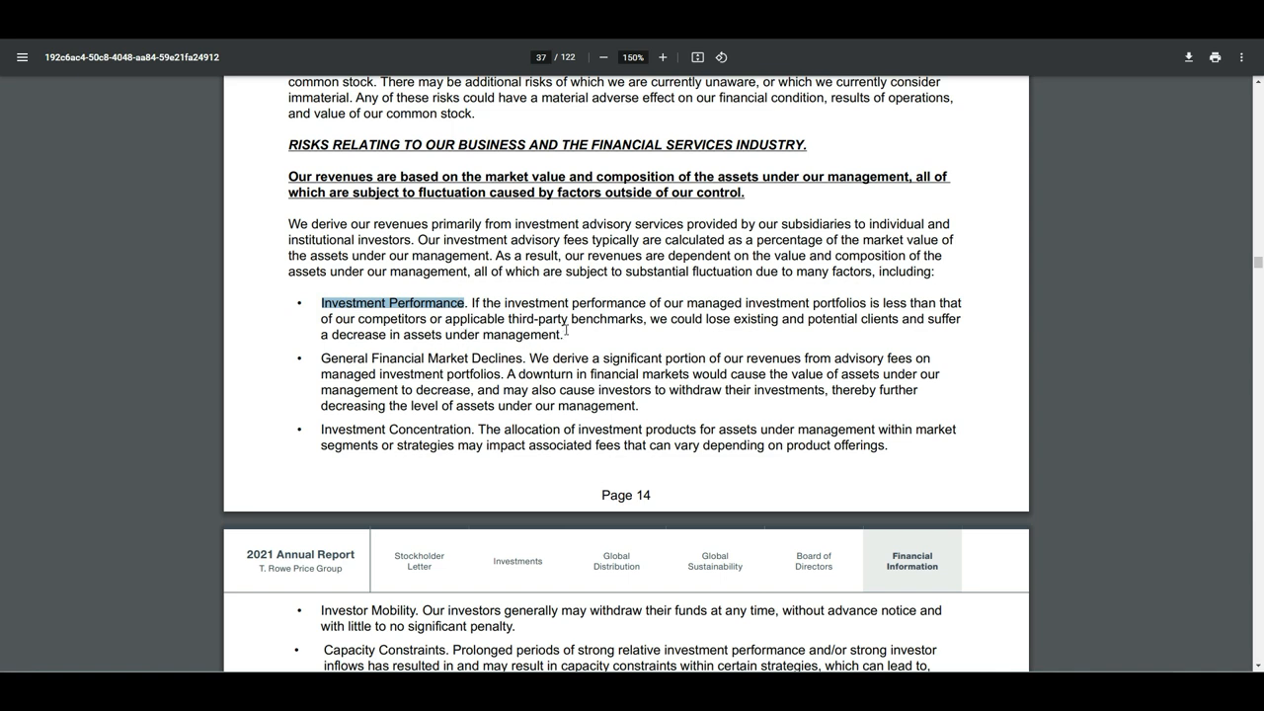
{"action": "mouse_move", "coordinate": [447, 353]}
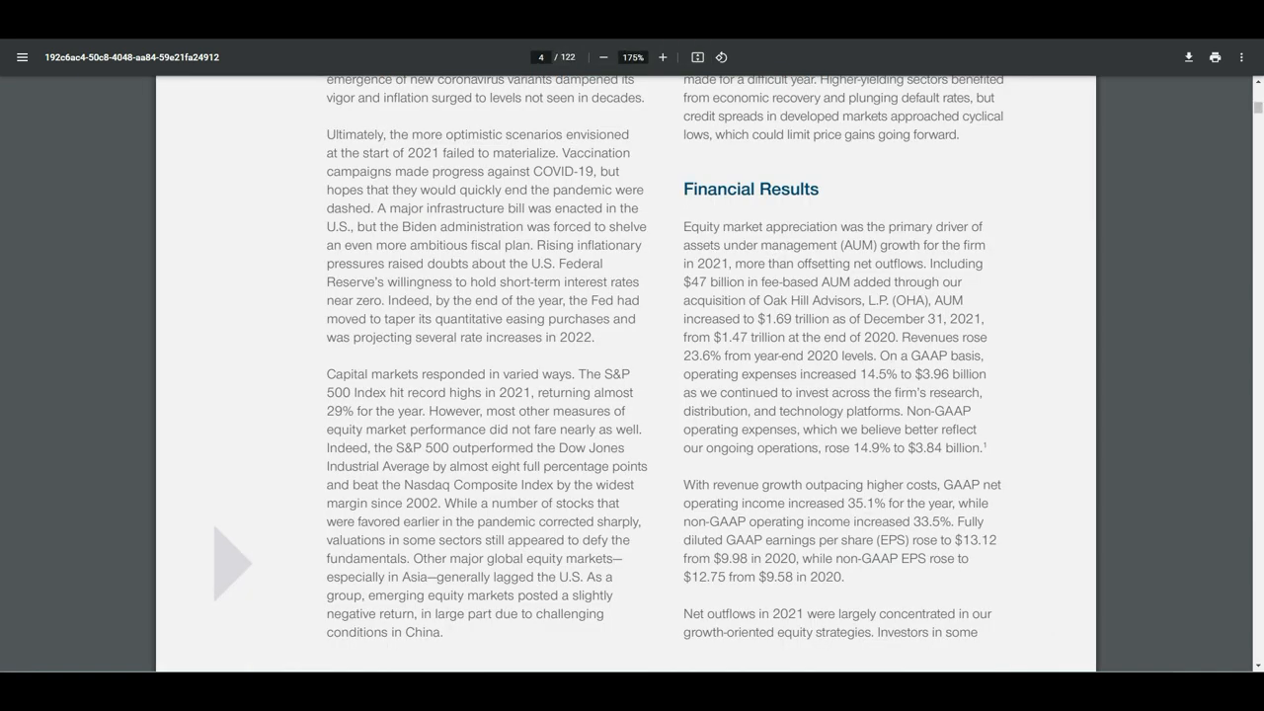
{"action": "mouse_move", "coordinate": [720, 175]}
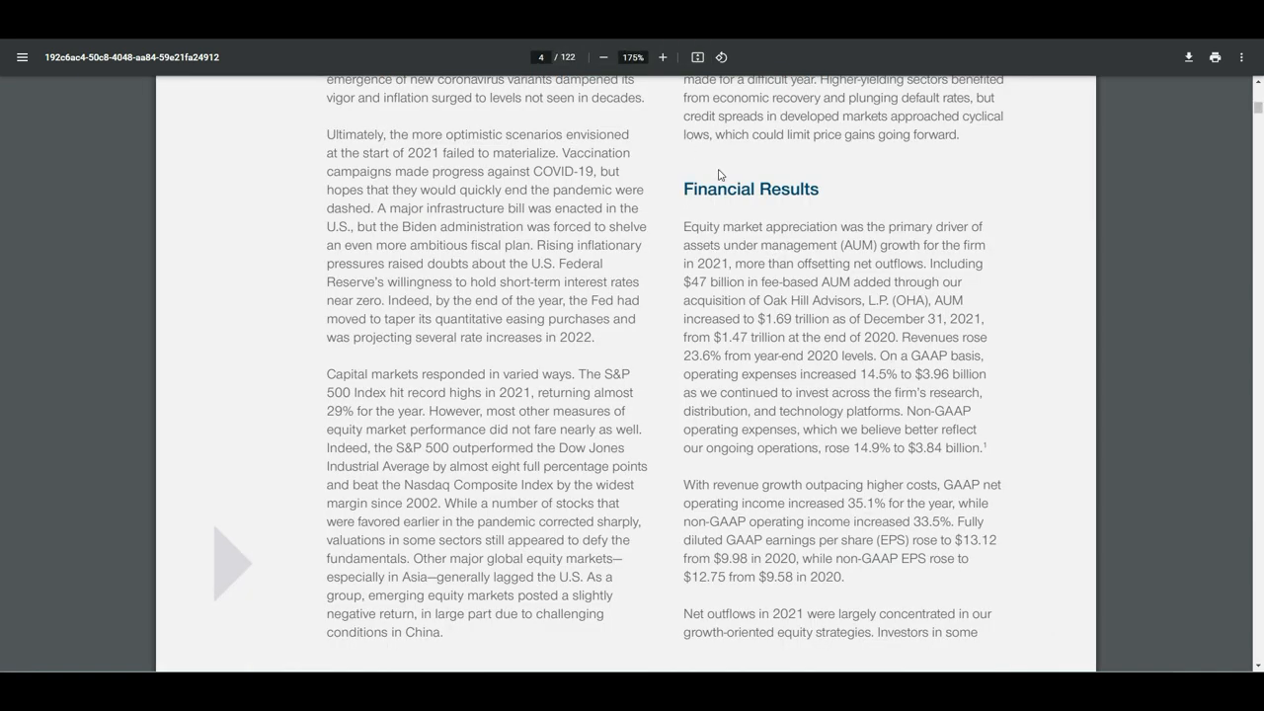
{"action": "mouse_move", "coordinate": [713, 203]}
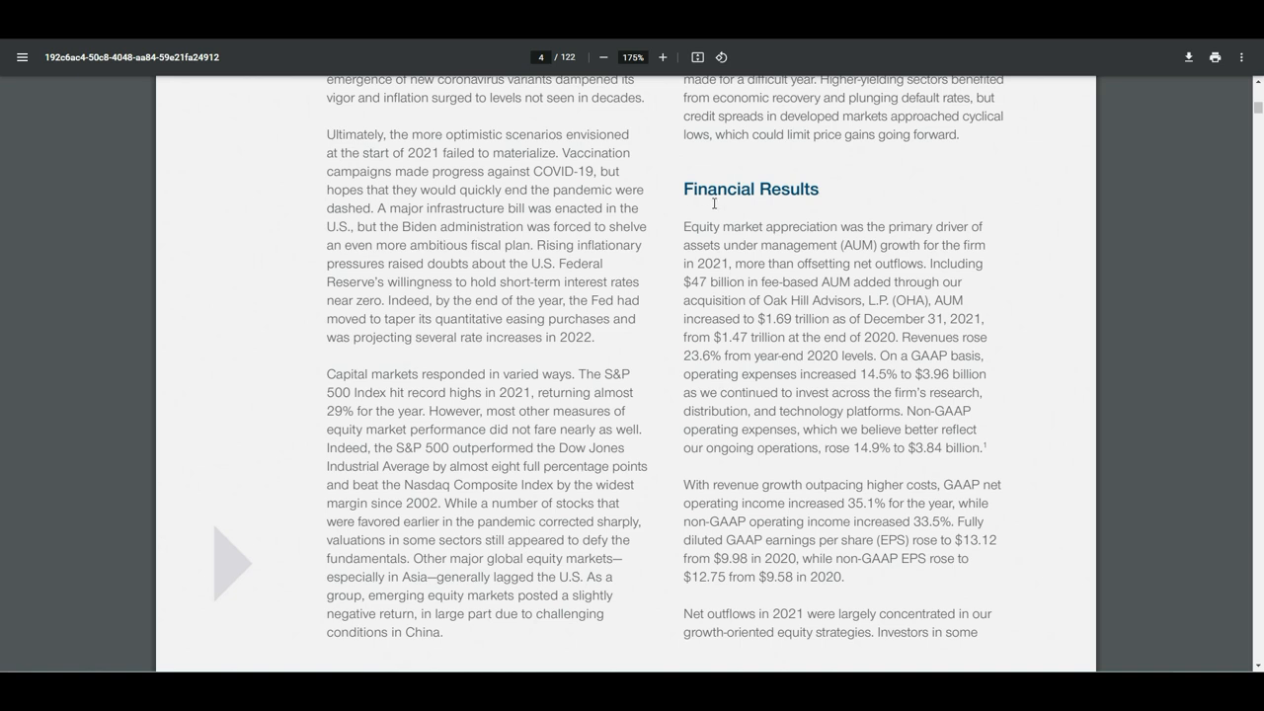
{"action": "mouse_move", "coordinate": [723, 189]}
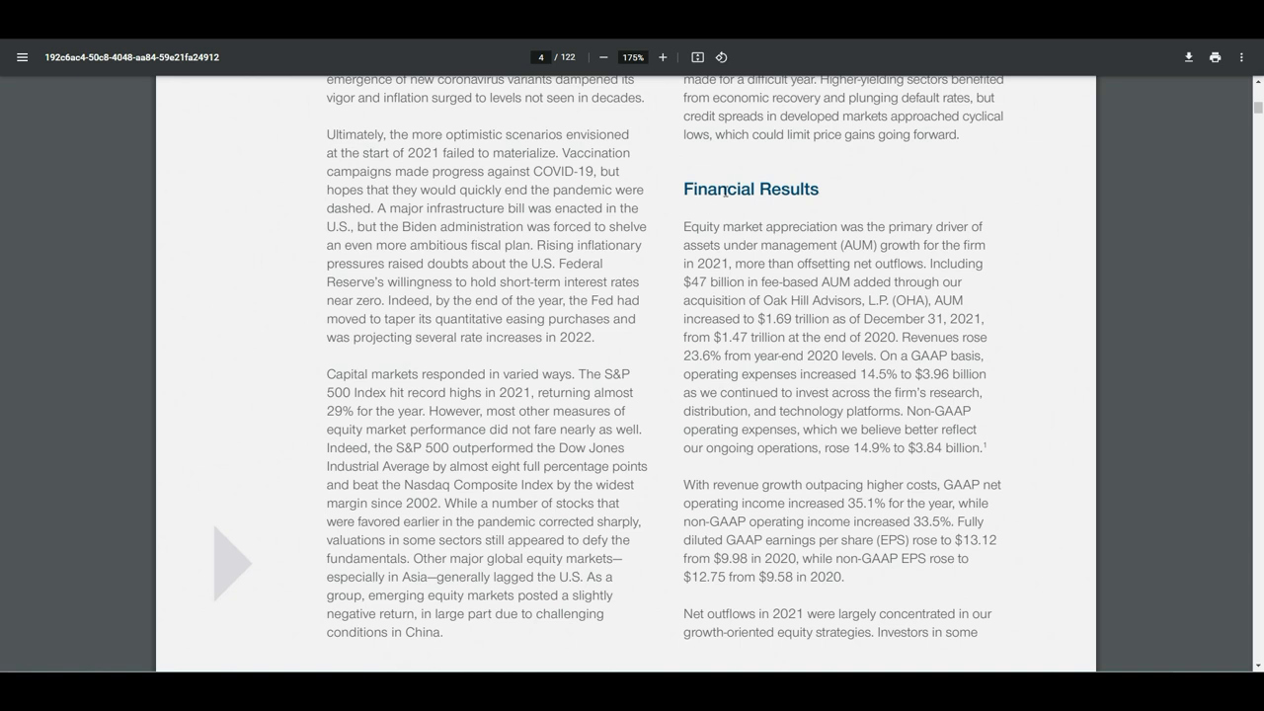
{"action": "mouse_move", "coordinate": [672, 230]}
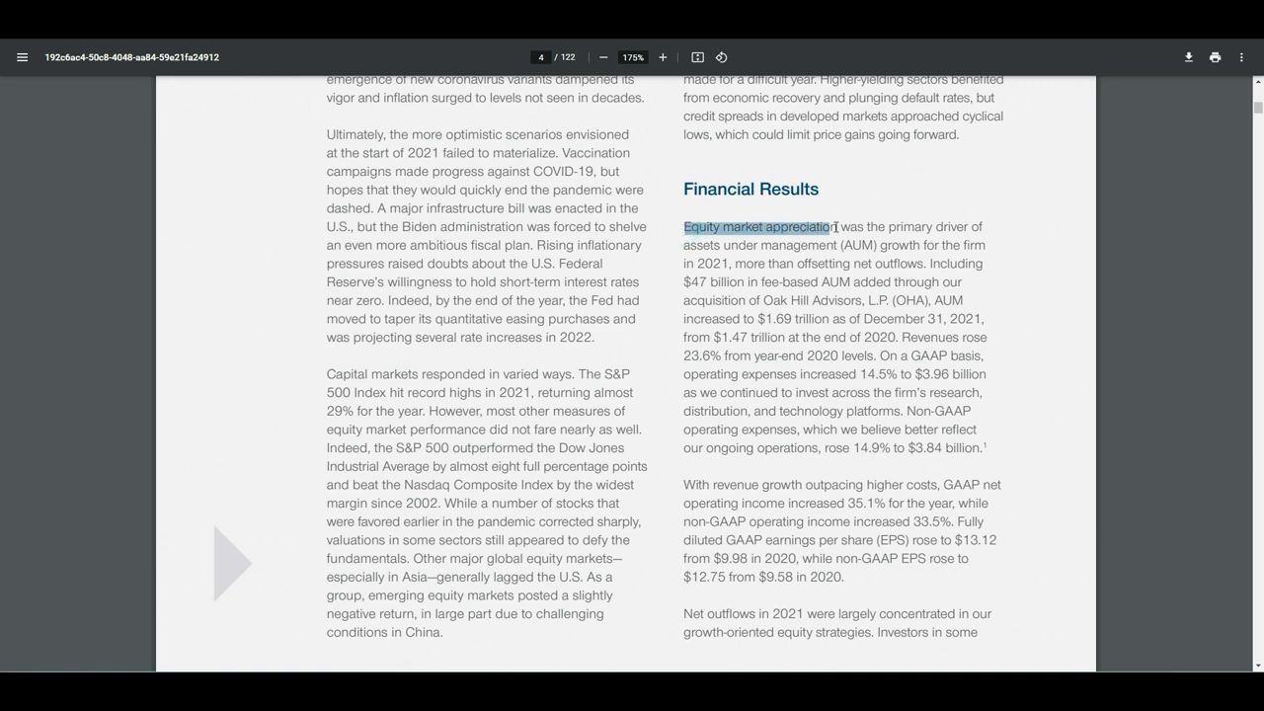
Step: Select the 'Equity market appreciation' text in the Financial Results section
{"action": "left_click_drag", "start_coordinate": [835, 226], "coordinate": [948, 226]}
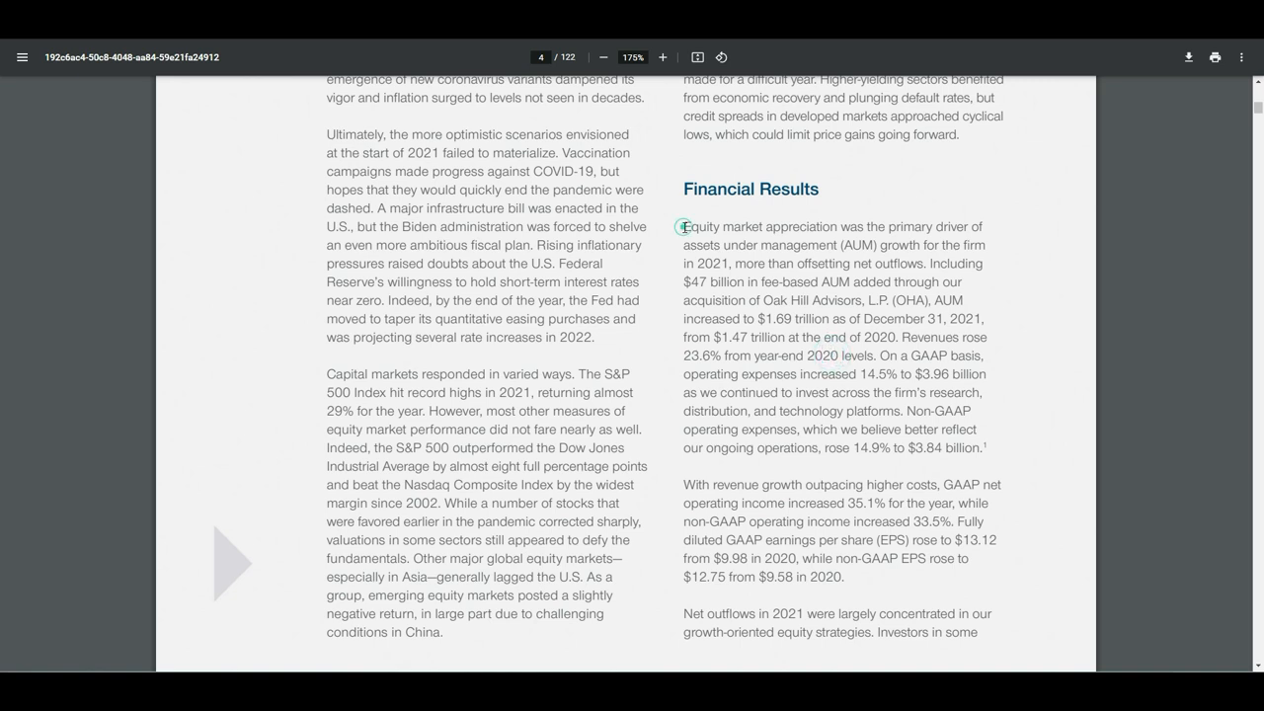
{"action": "left_click_drag", "start_coordinate": [683, 226], "coordinate": [835, 245]}
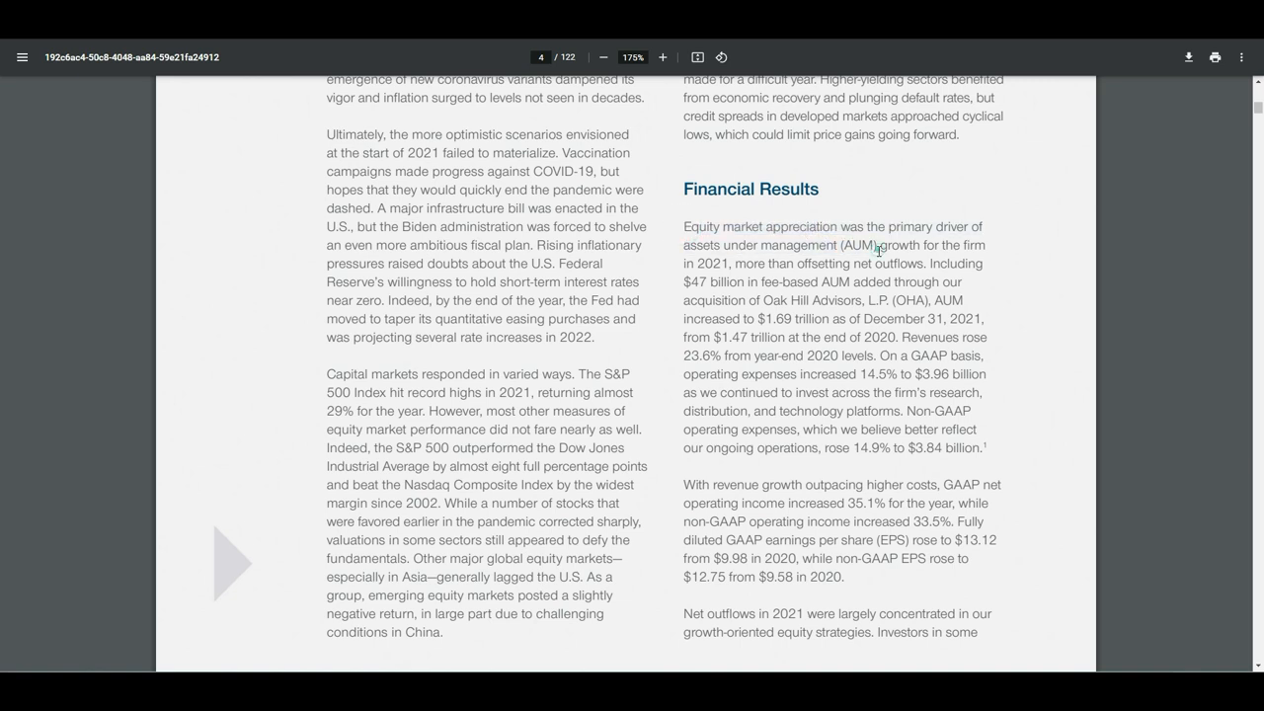
{"action": "mouse_move", "coordinate": [876, 251]}
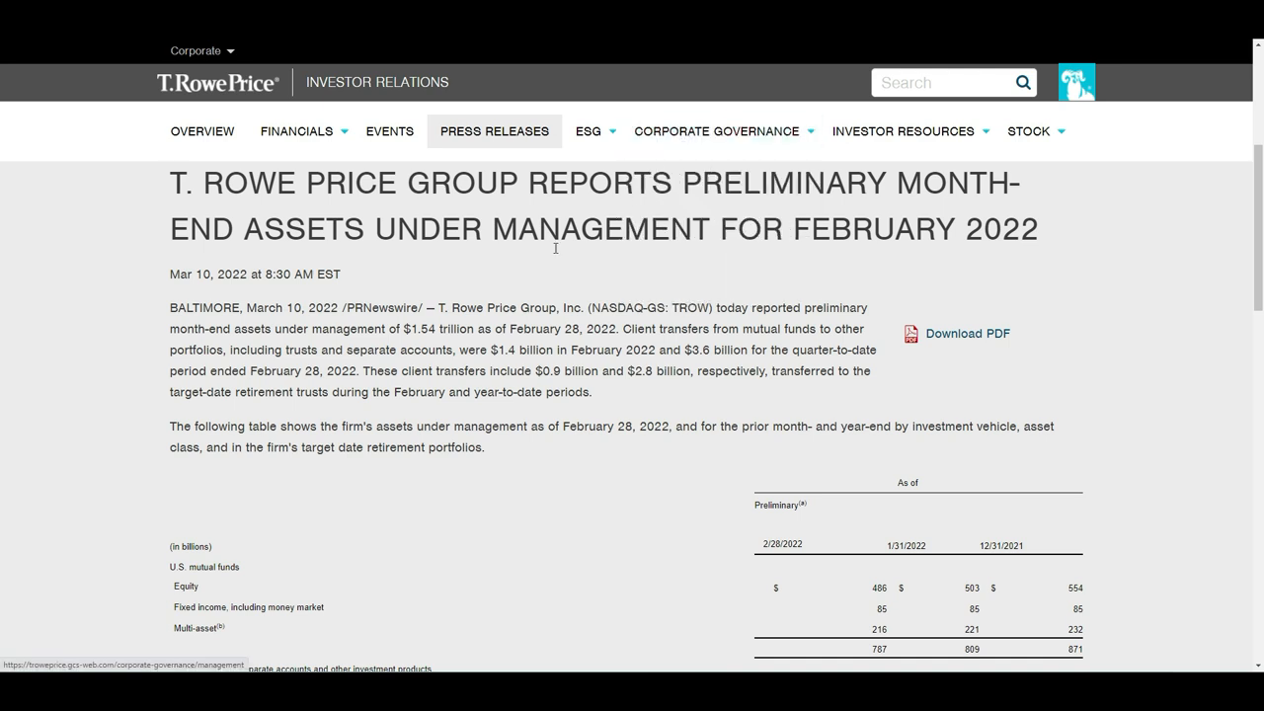
Step: Scroll to the February 2022 AUM table and select the 1,540 total assets figure
{"action": "scroll", "scroll_direction": "down", "scroll_amount": 3}
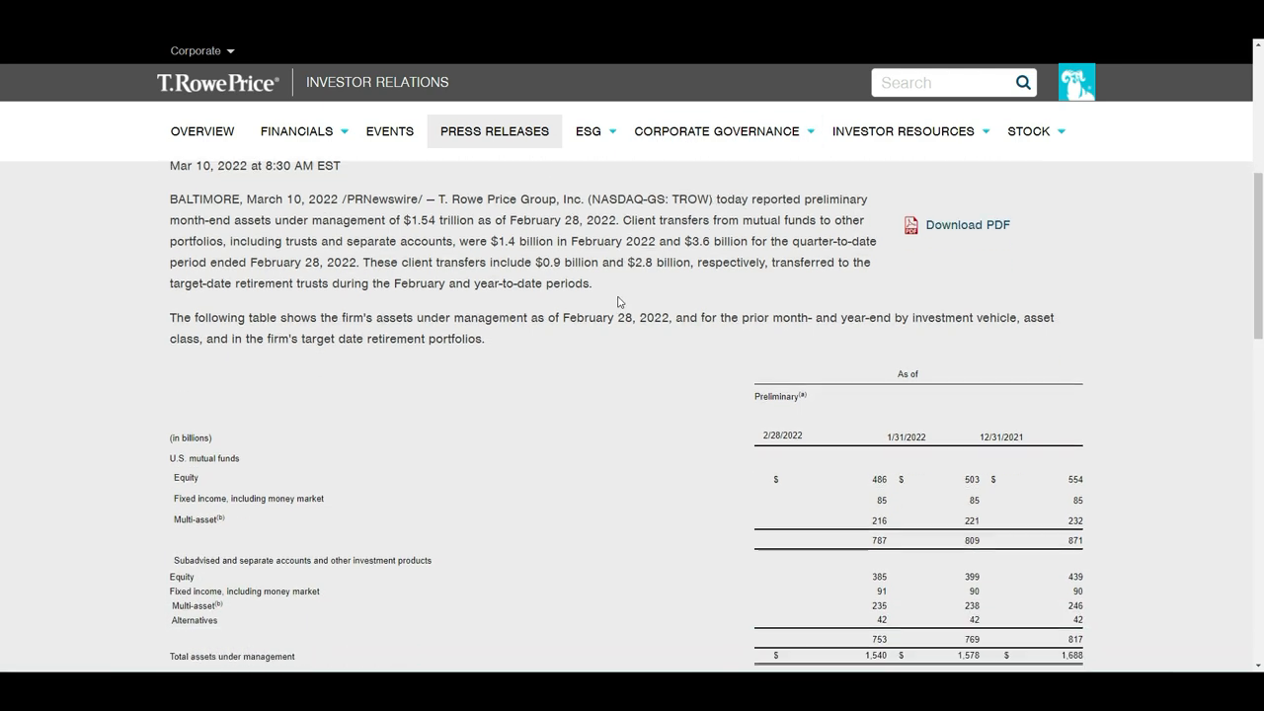
{"action": "scroll", "scroll_direction": "down", "scroll_amount": 3}
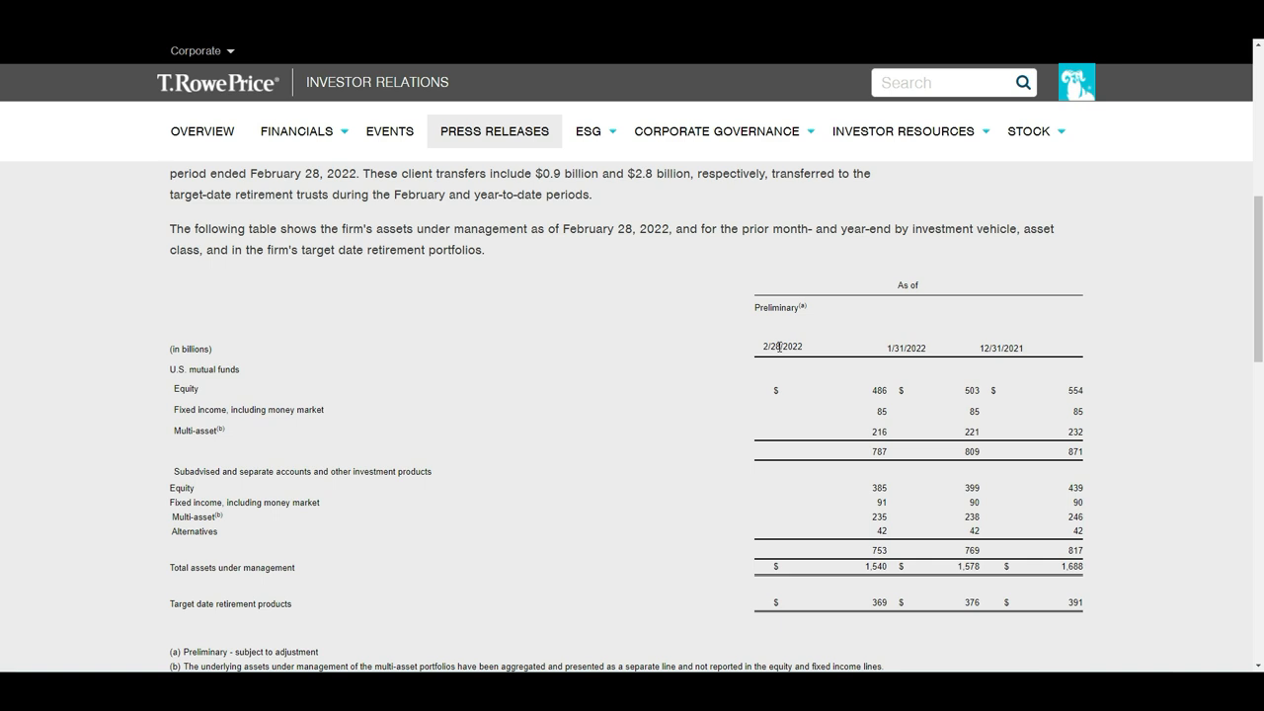
{"action": "mouse_move", "coordinate": [862, 352]}
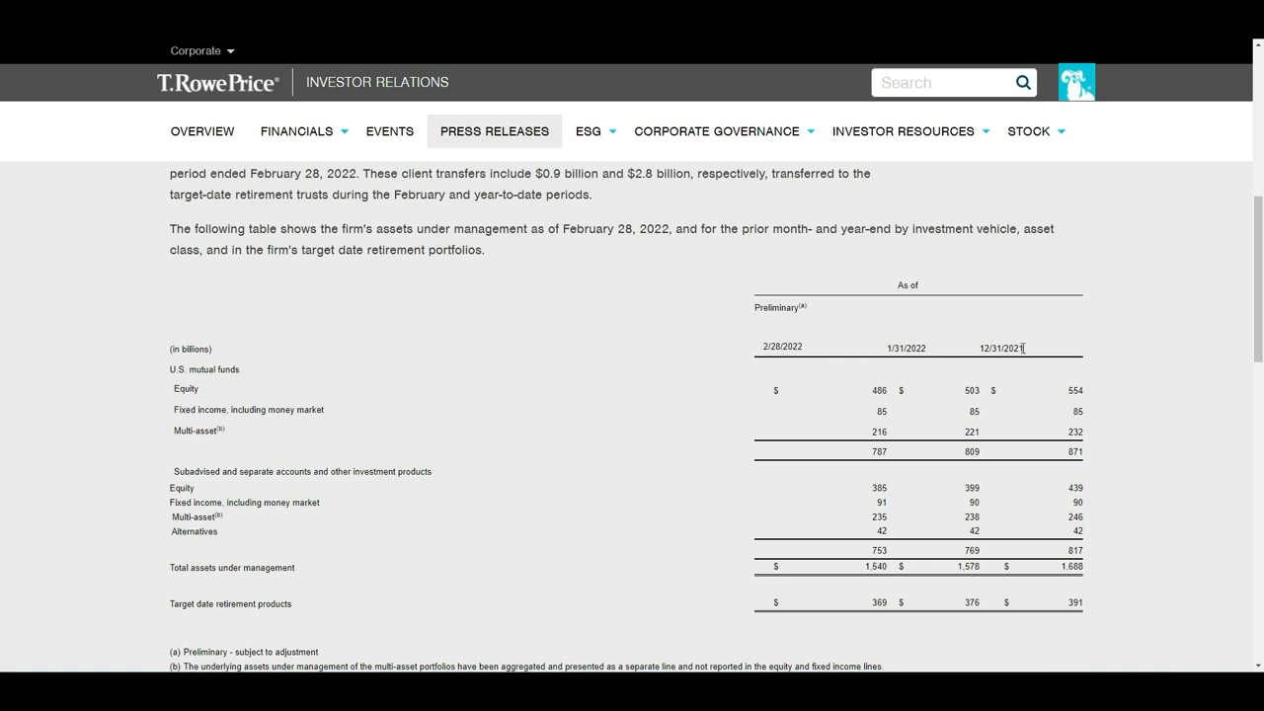
{"action": "scroll", "scroll_direction": "down", "scroll_amount": 3}
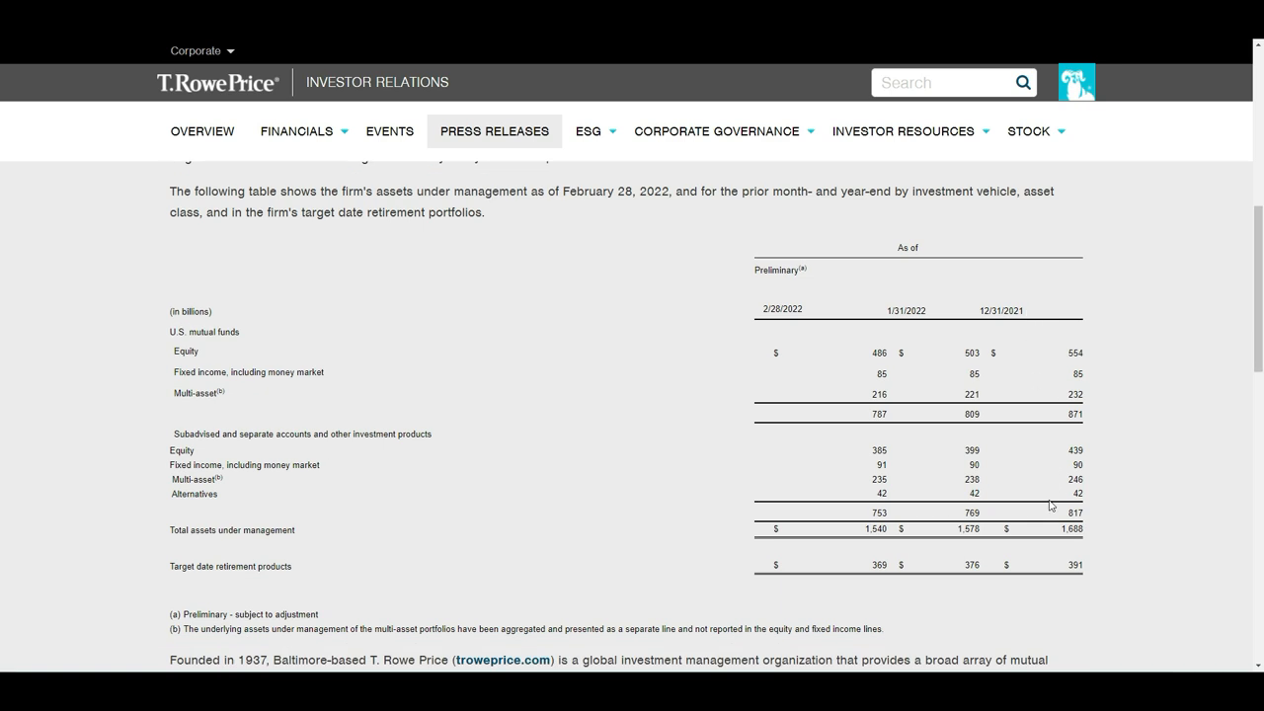
{"action": "scroll", "scroll_direction": "down", "scroll_amount": 3}
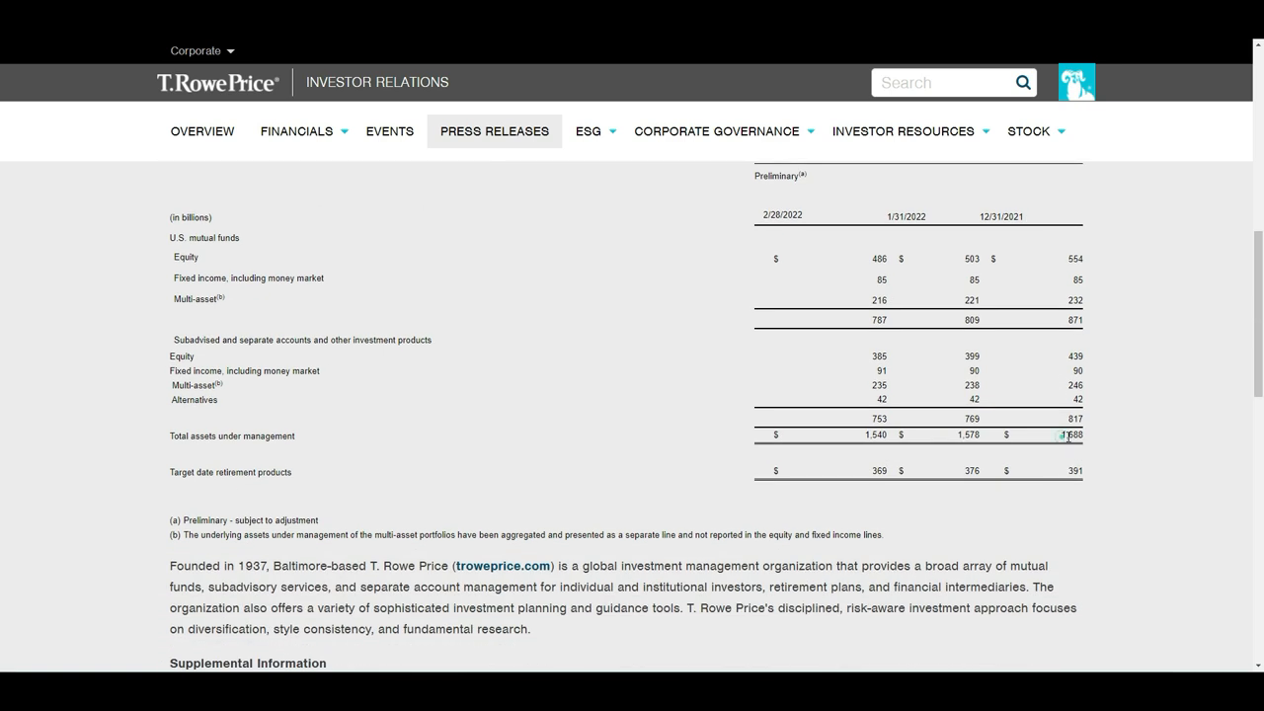
{"action": "mouse_move", "coordinate": [961, 435]}
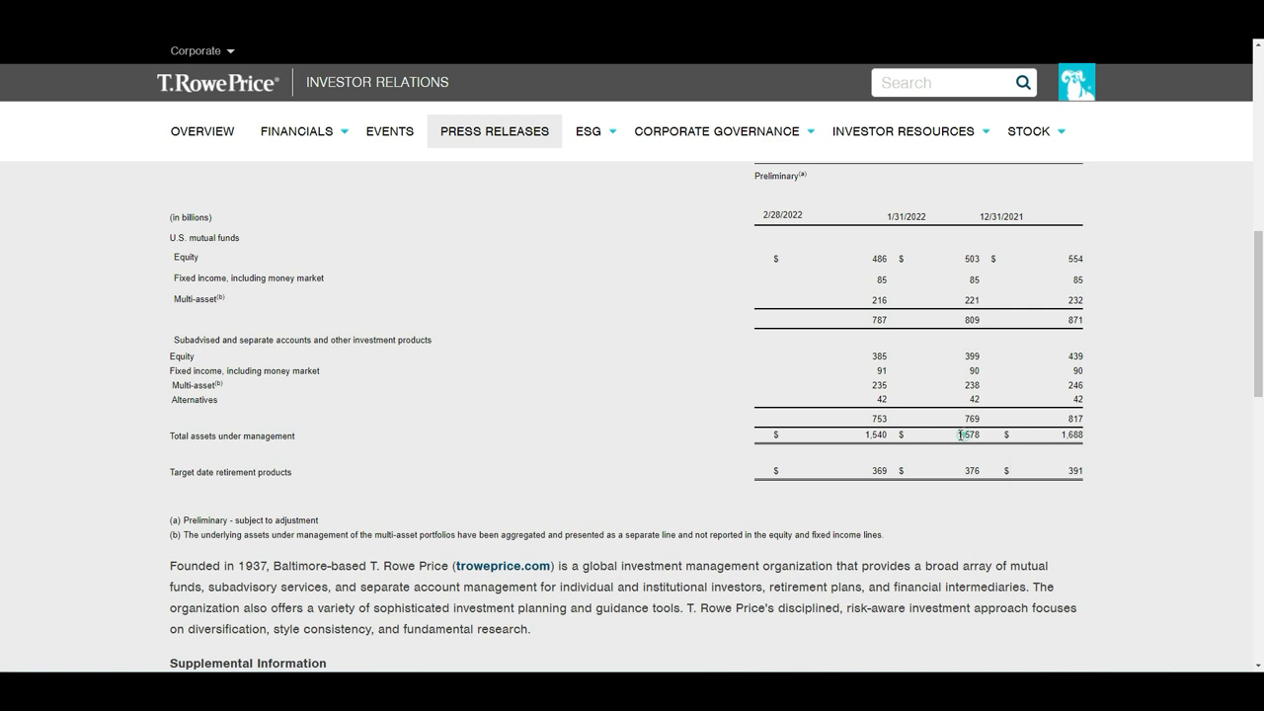
{"action": "double_click", "coordinate": [874, 434]}
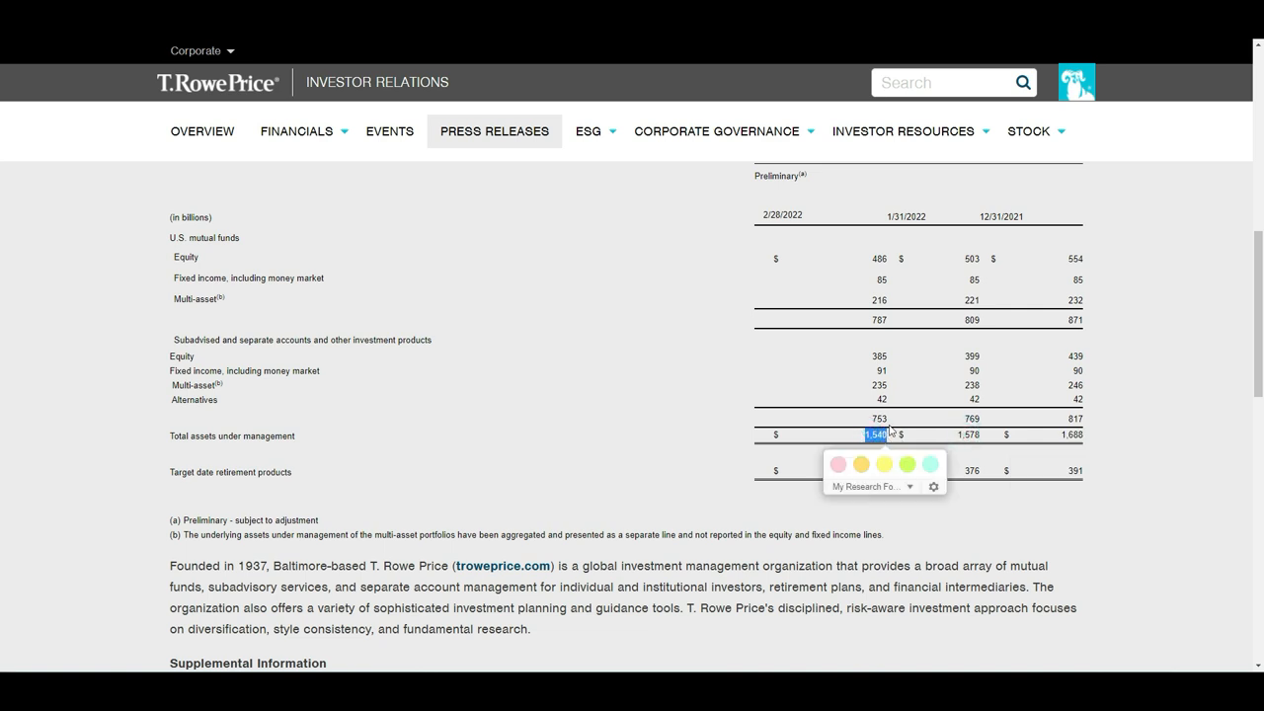
{"action": "mouse_move", "coordinate": [885, 353]}
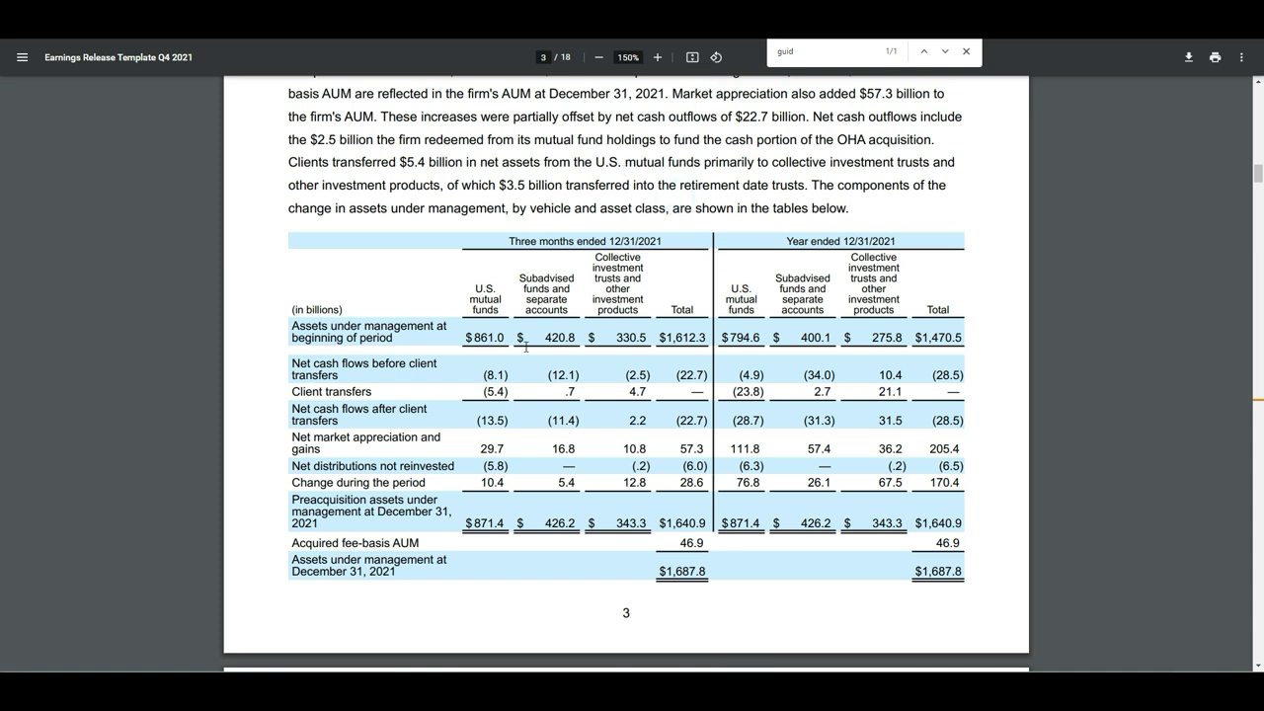
{"action": "left_click", "coordinate": [484, 336]}
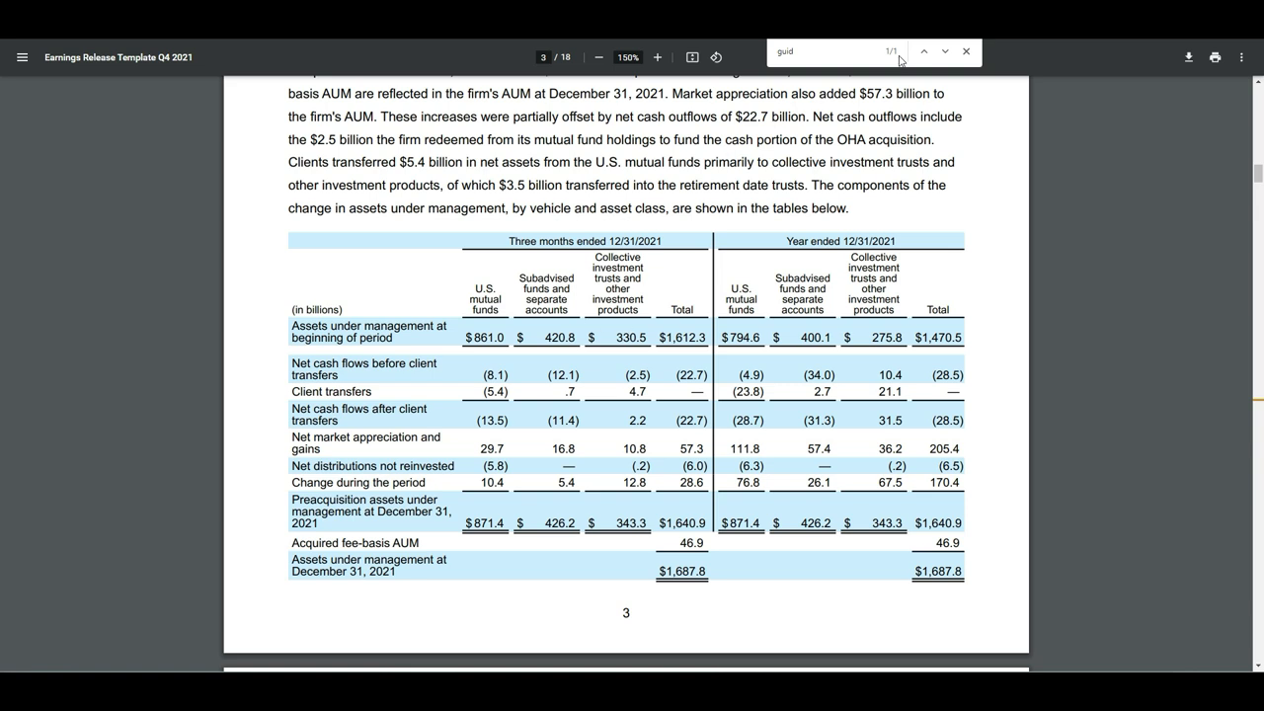
{"action": "left_click", "coordinate": [965, 51]}
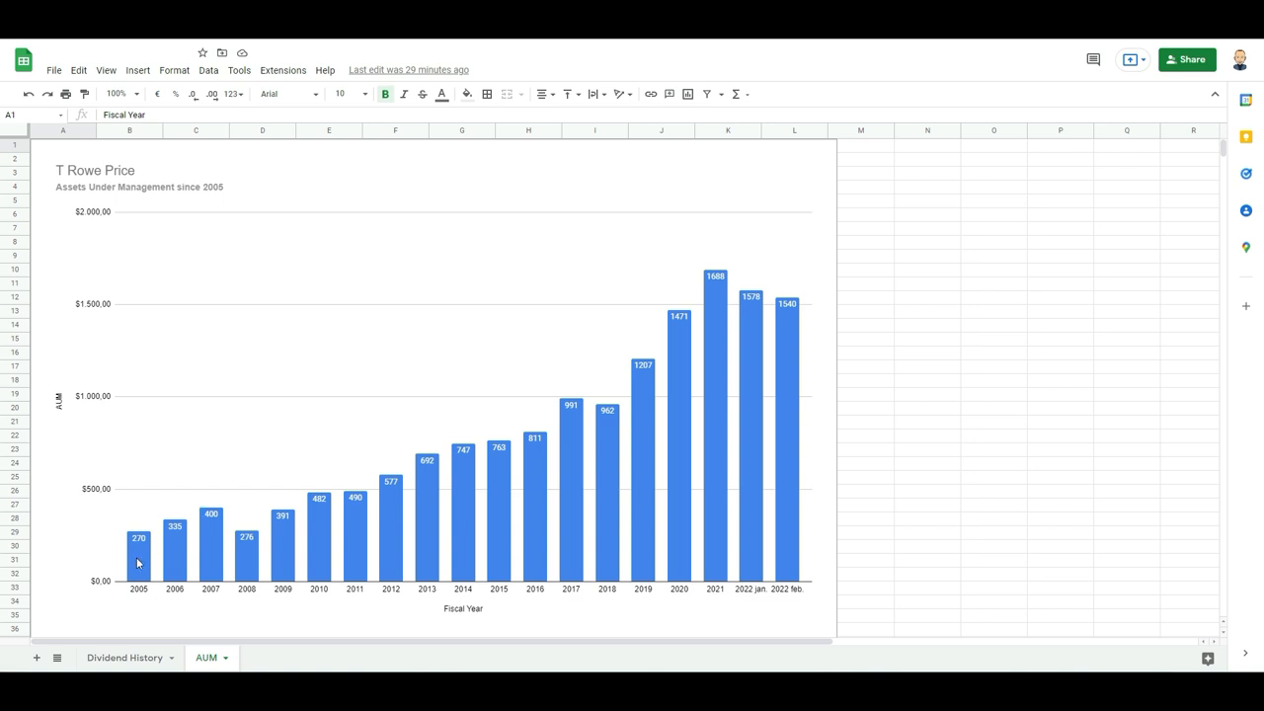
Step: Switch to the AUM sheet and select its assets under management chart
{"action": "left_click", "coordinate": [138, 538]}
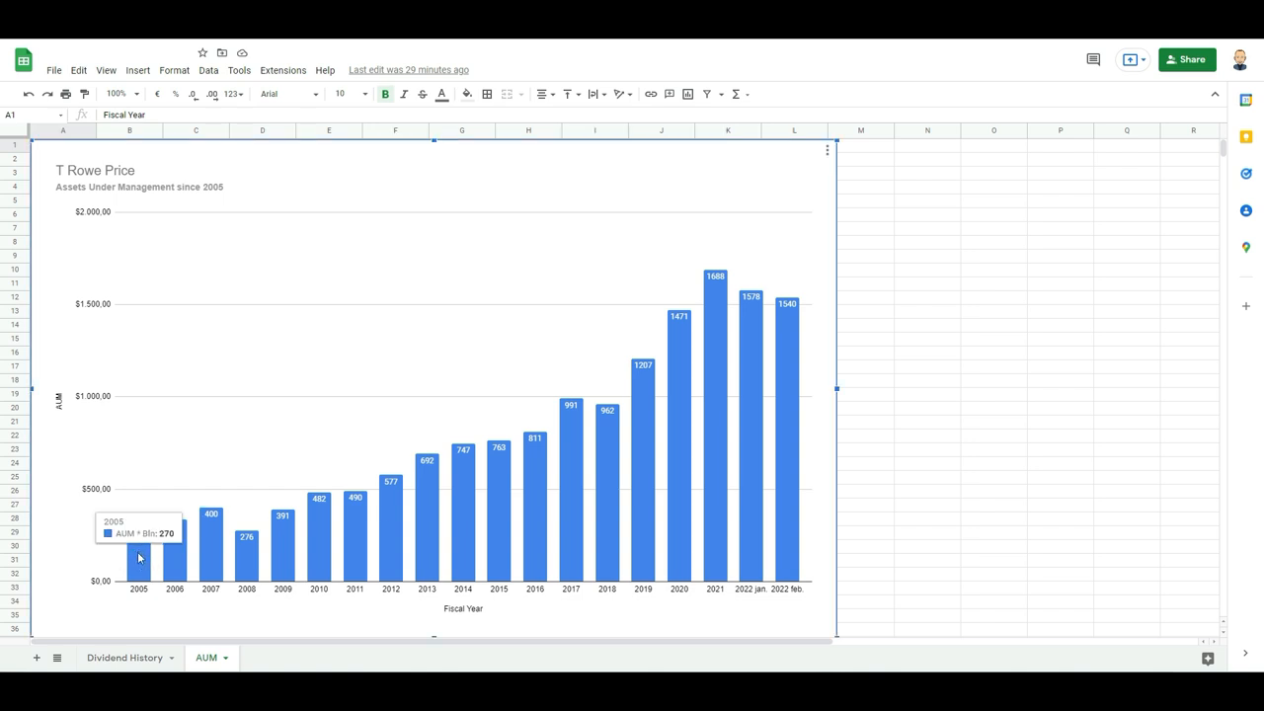
{"action": "mouse_move", "coordinate": [787, 325]}
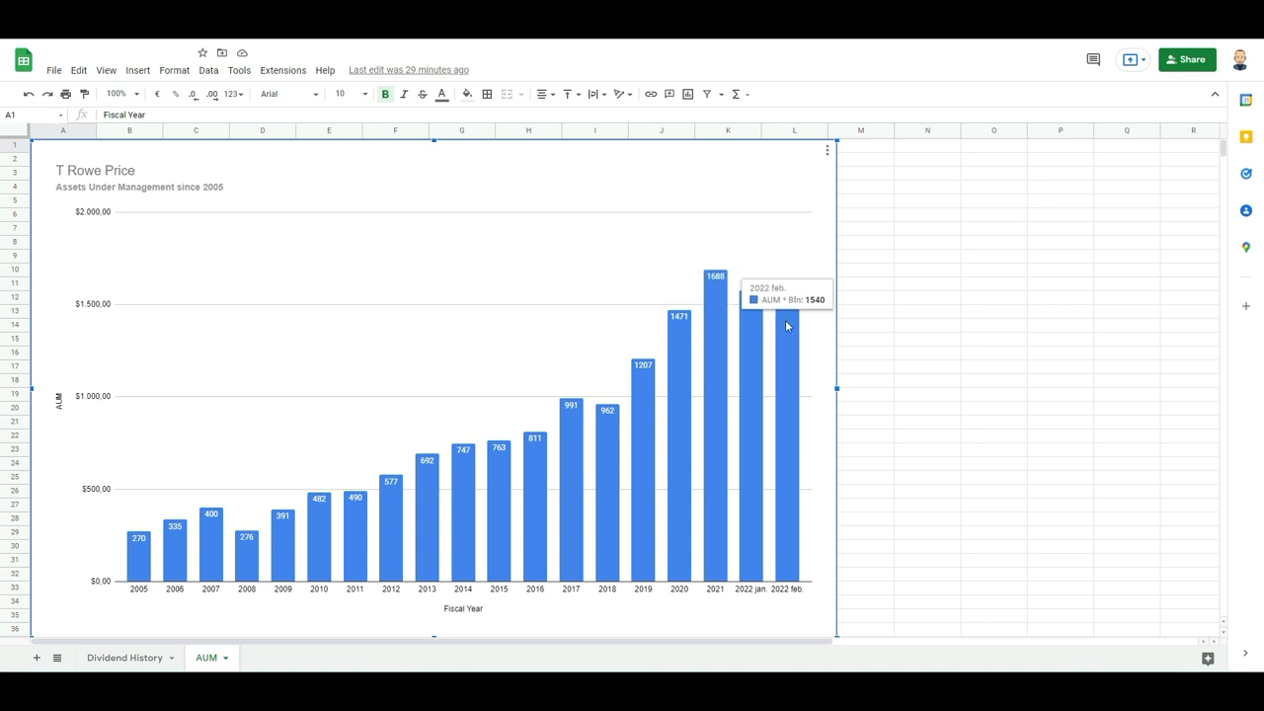
{"action": "mouse_move", "coordinate": [734, 381]}
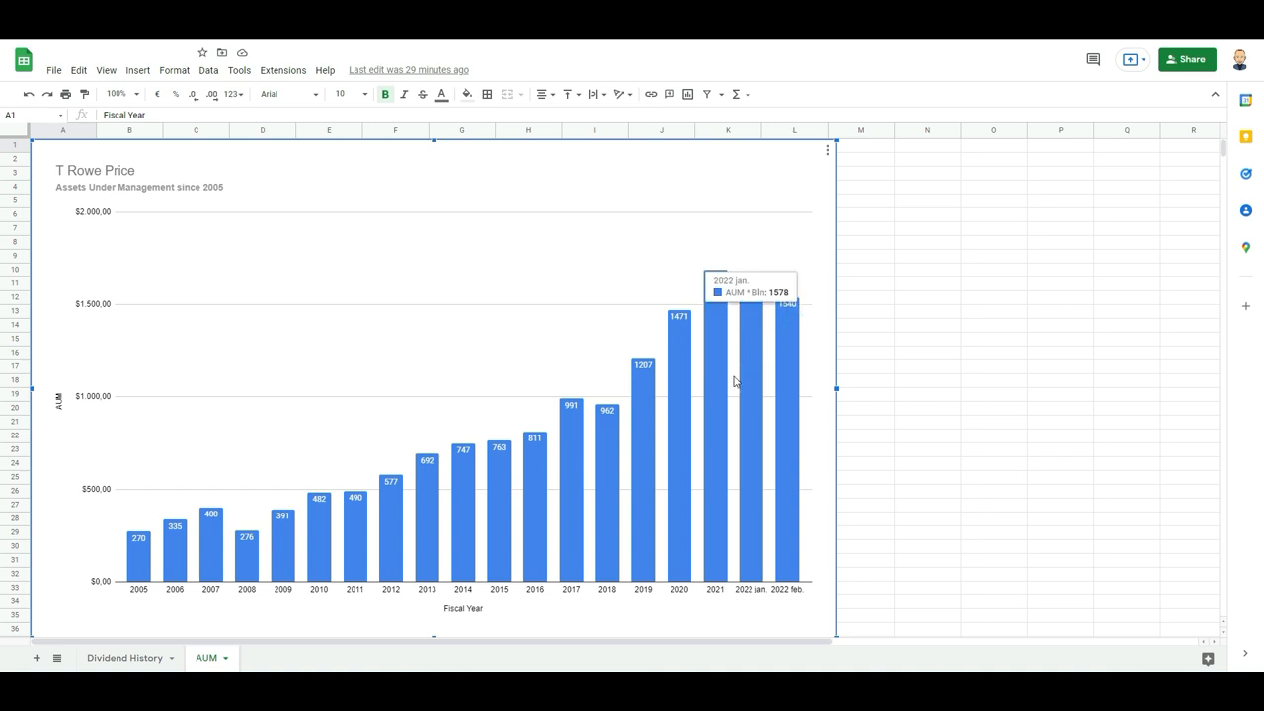
{"action": "mouse_move", "coordinate": [463, 559]}
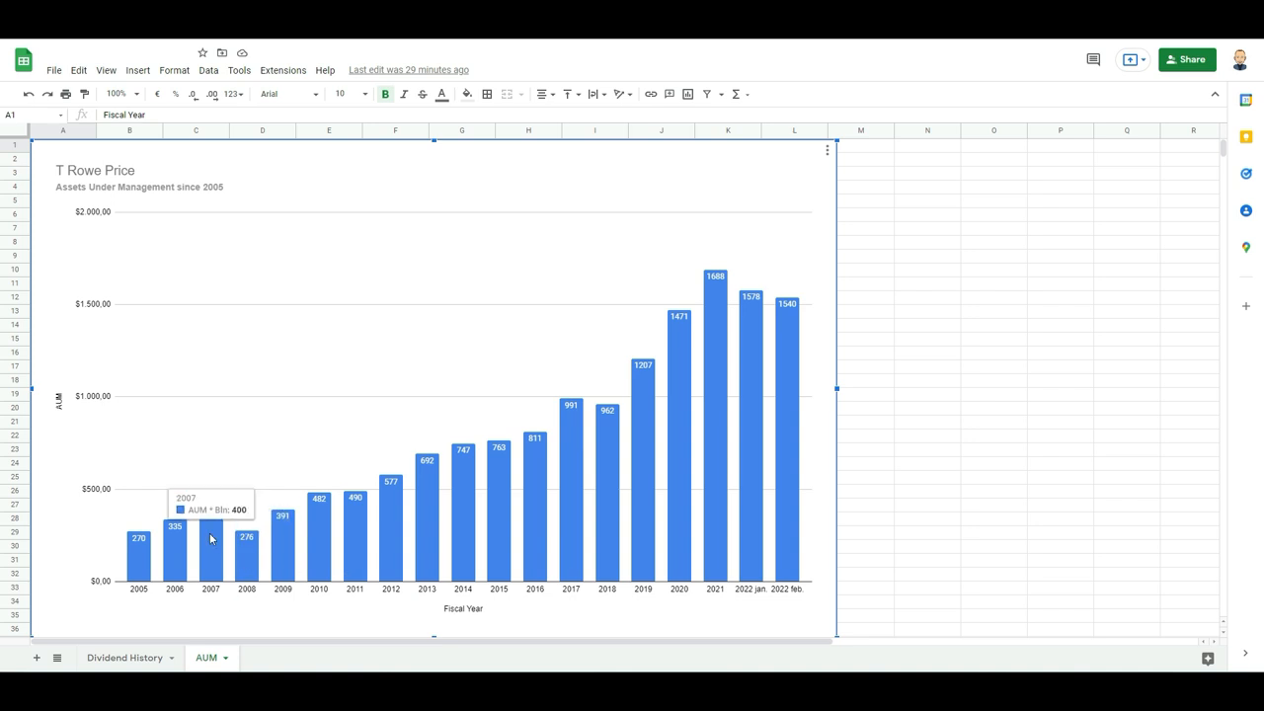
{"action": "mouse_move", "coordinate": [245, 555]}
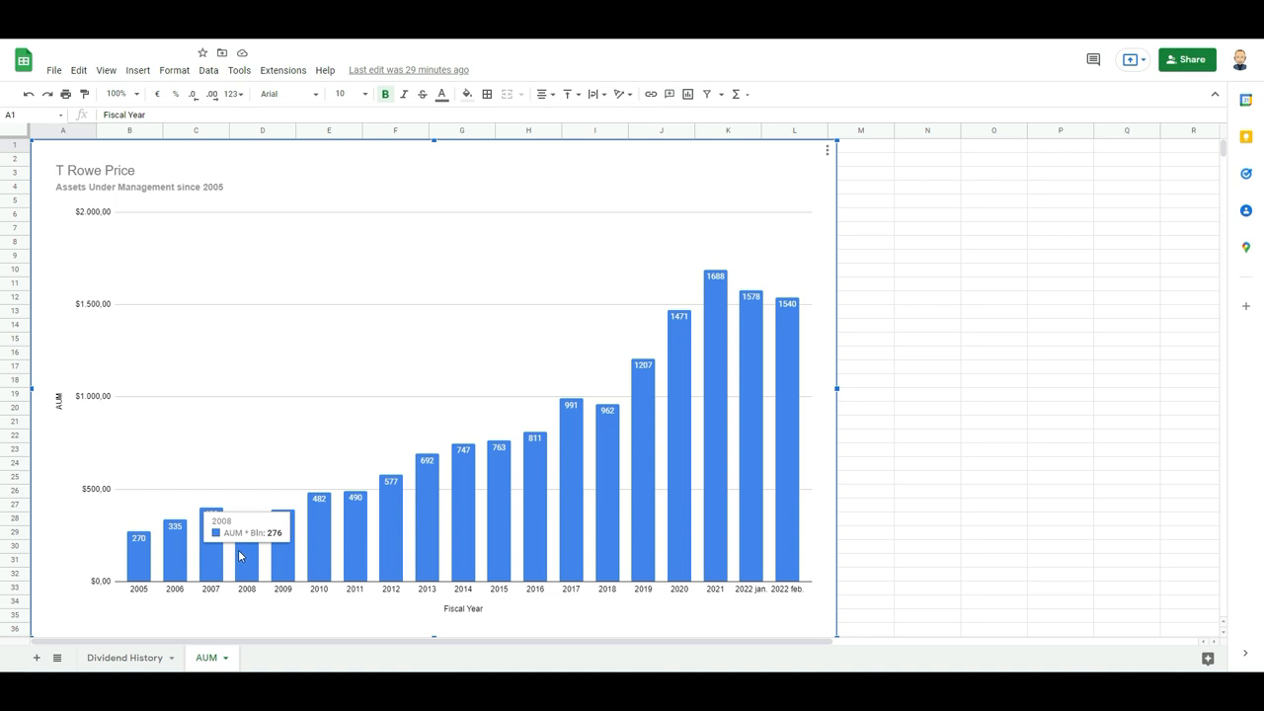
{"action": "mouse_move", "coordinate": [249, 564]}
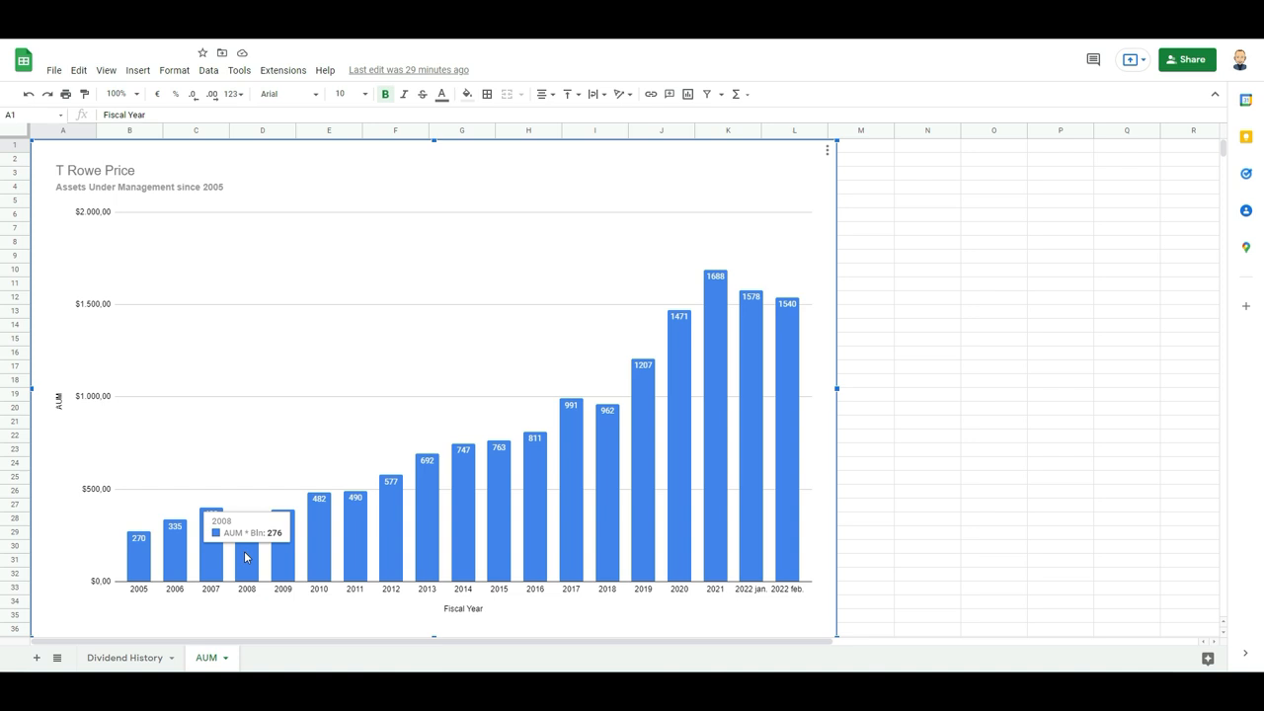
{"action": "left_click", "coordinate": [125, 657]}
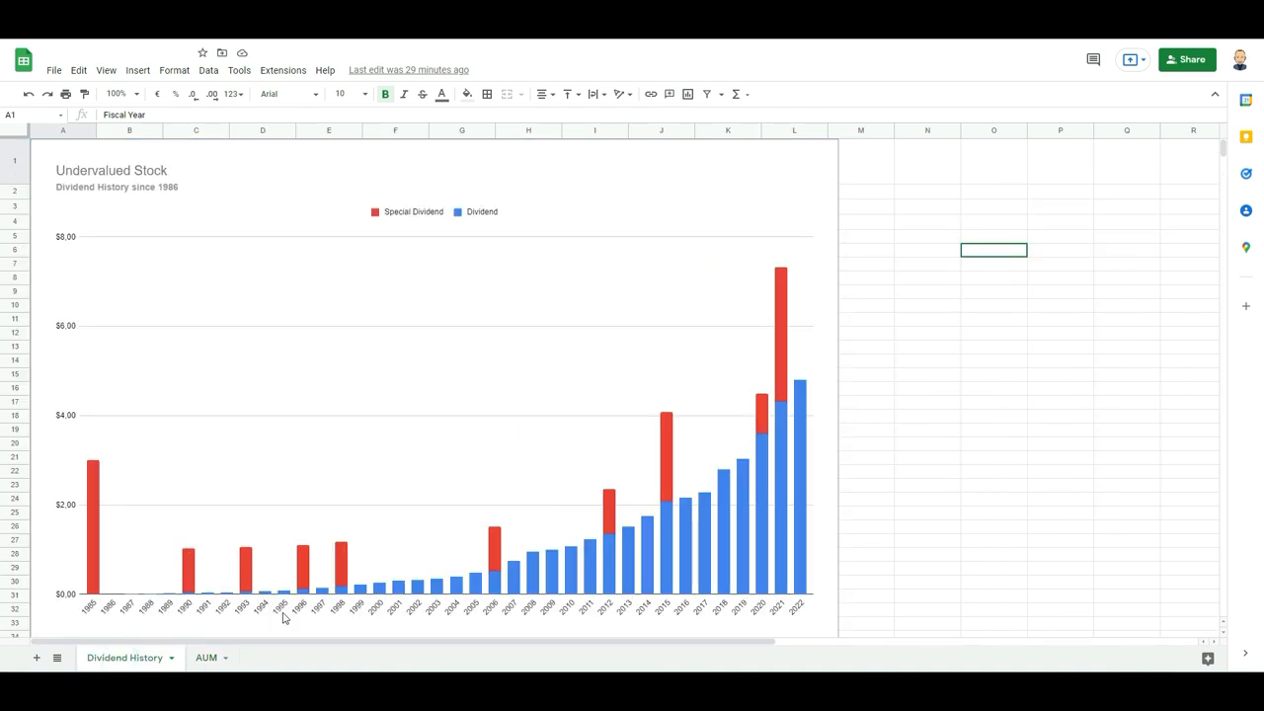
{"action": "left_click", "coordinate": [207, 656]}
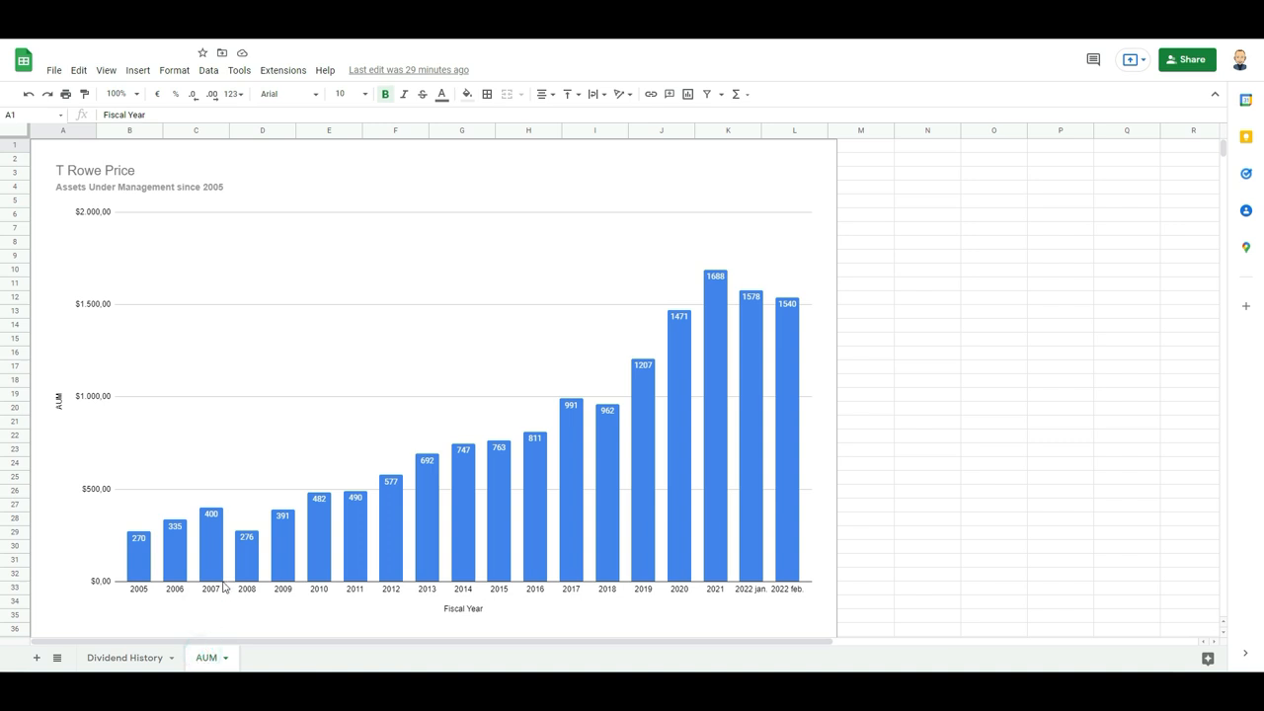
{"action": "left_click", "coordinate": [209, 528]}
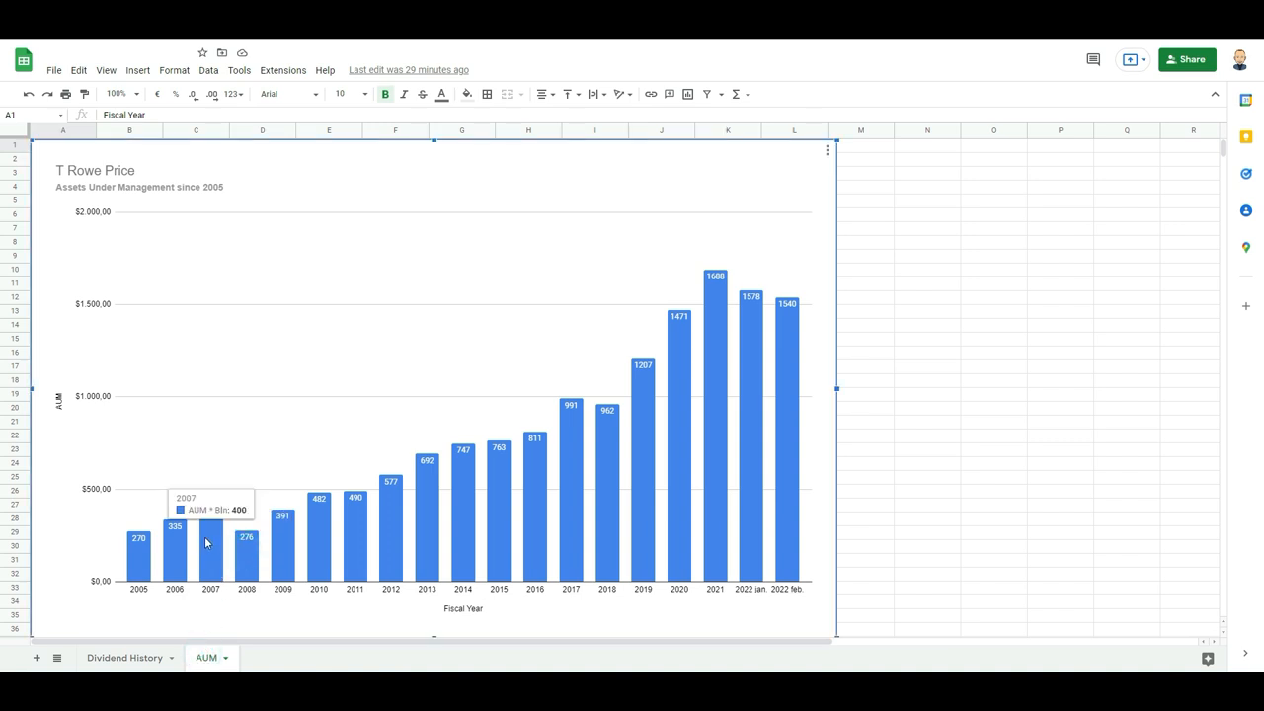
{"action": "mouse_move", "coordinate": [247, 539]}
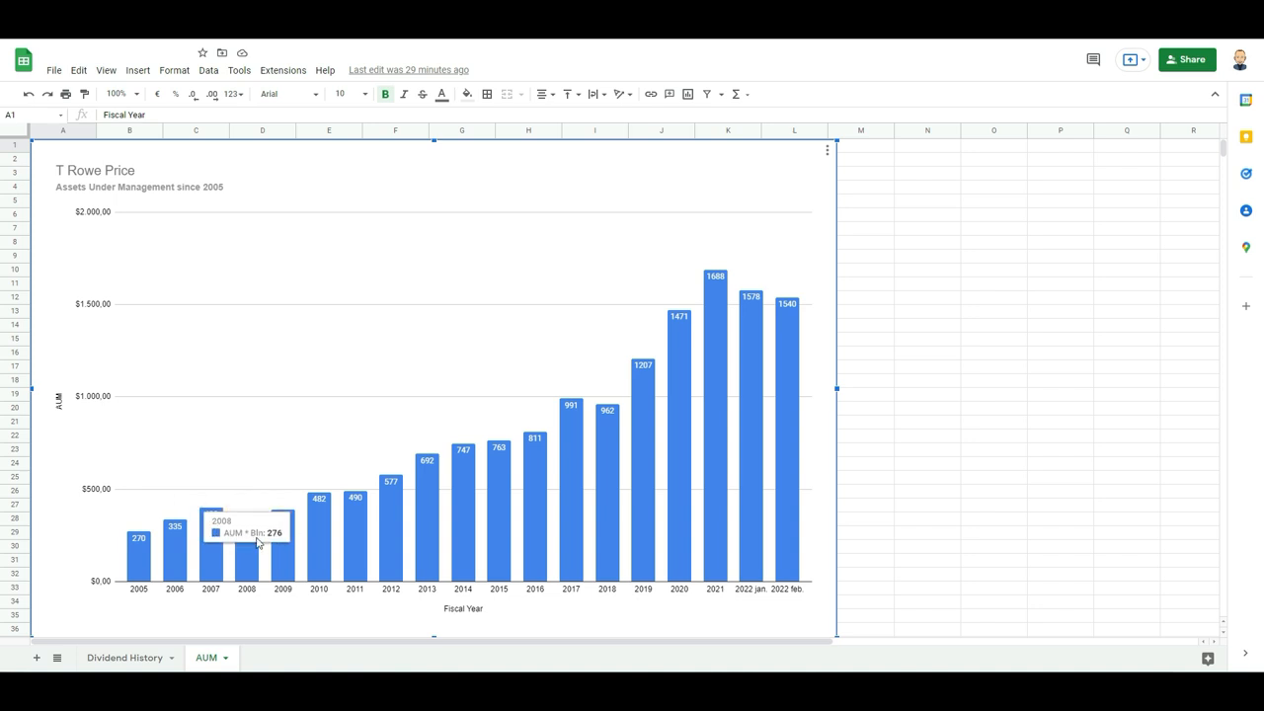
{"action": "mouse_move", "coordinate": [383, 524]}
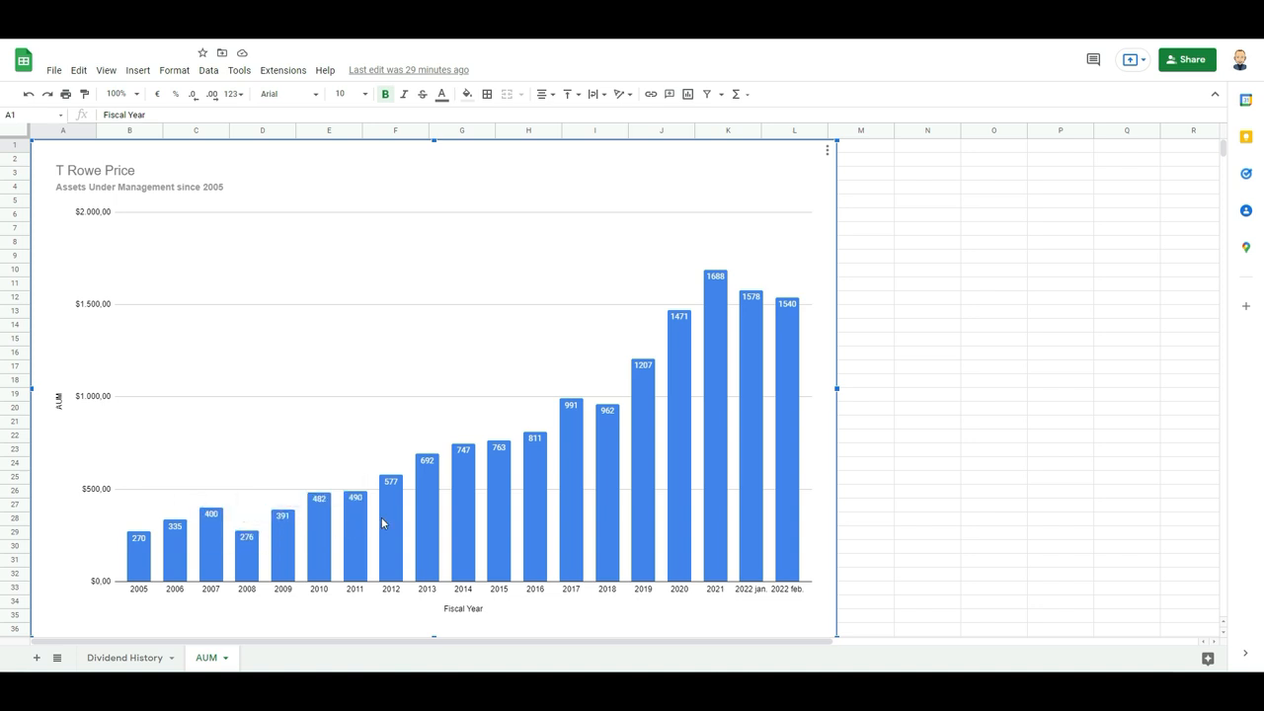
{"action": "mouse_move", "coordinate": [586, 504]}
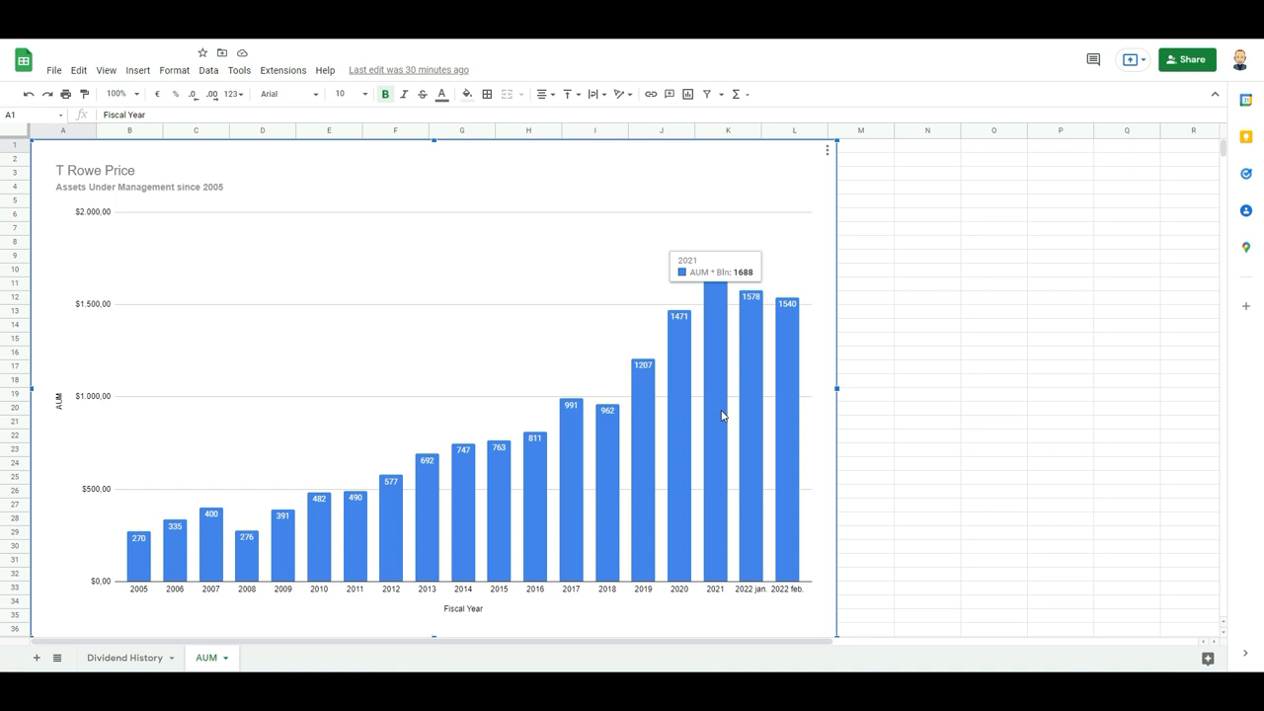
{"action": "mouse_move", "coordinate": [662, 471]}
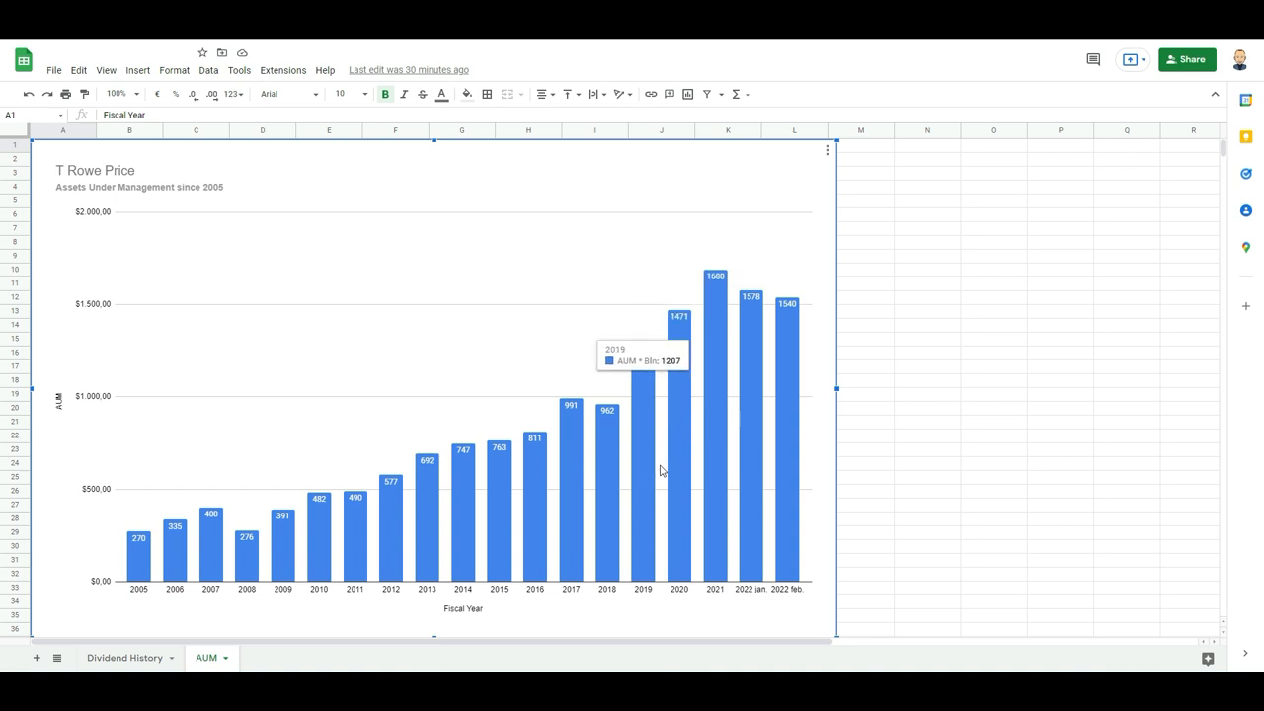
{"action": "mouse_move", "coordinate": [728, 455]}
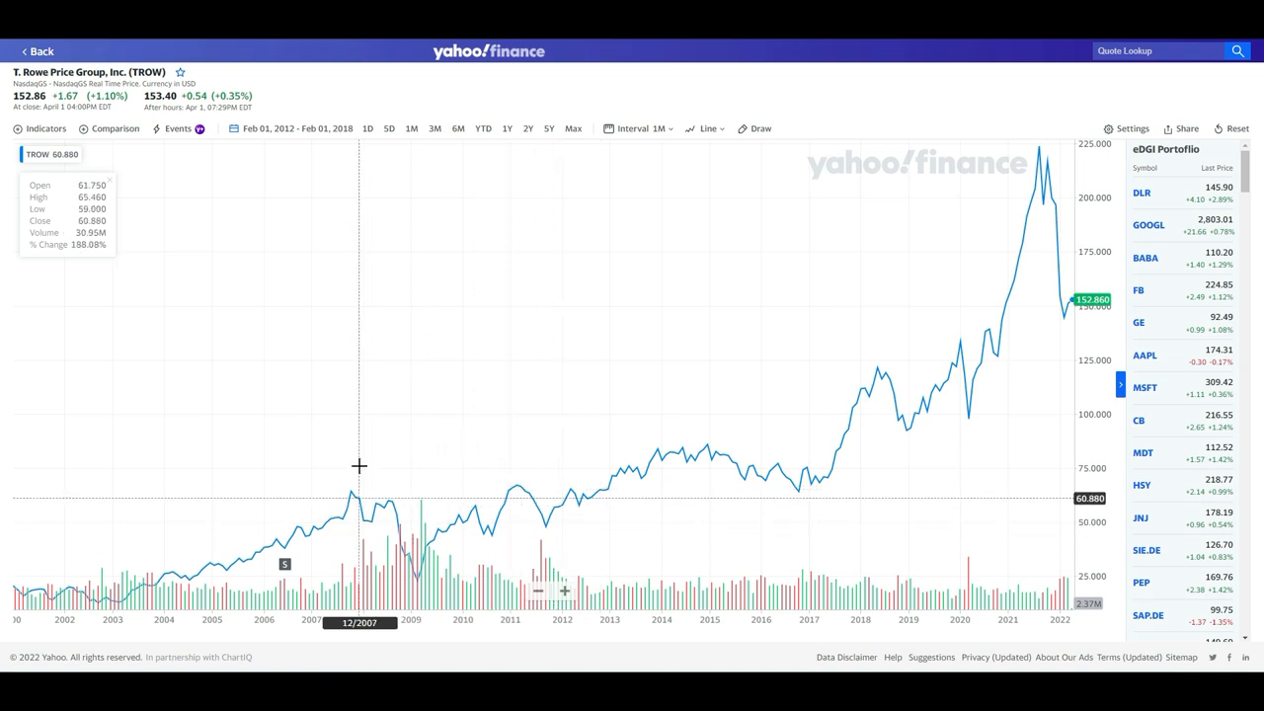
{"action": "mouse_move", "coordinate": [389, 495]}
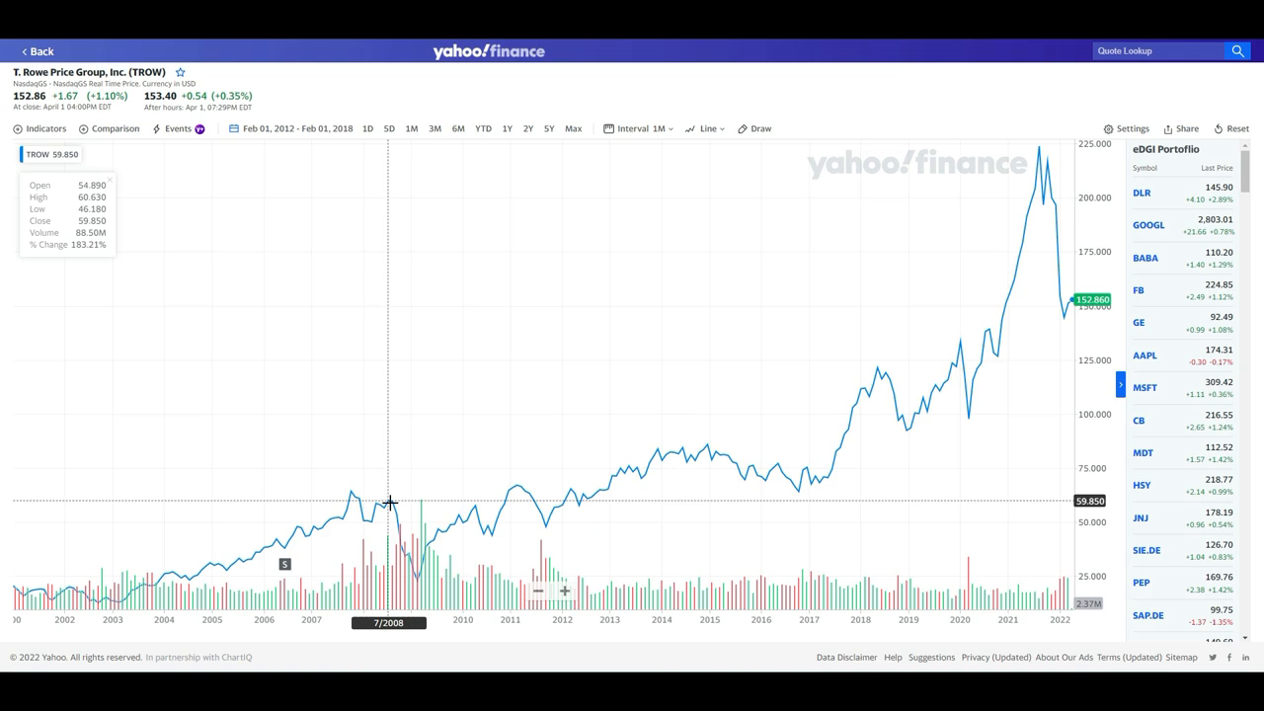
{"action": "mouse_move", "coordinate": [390, 501]}
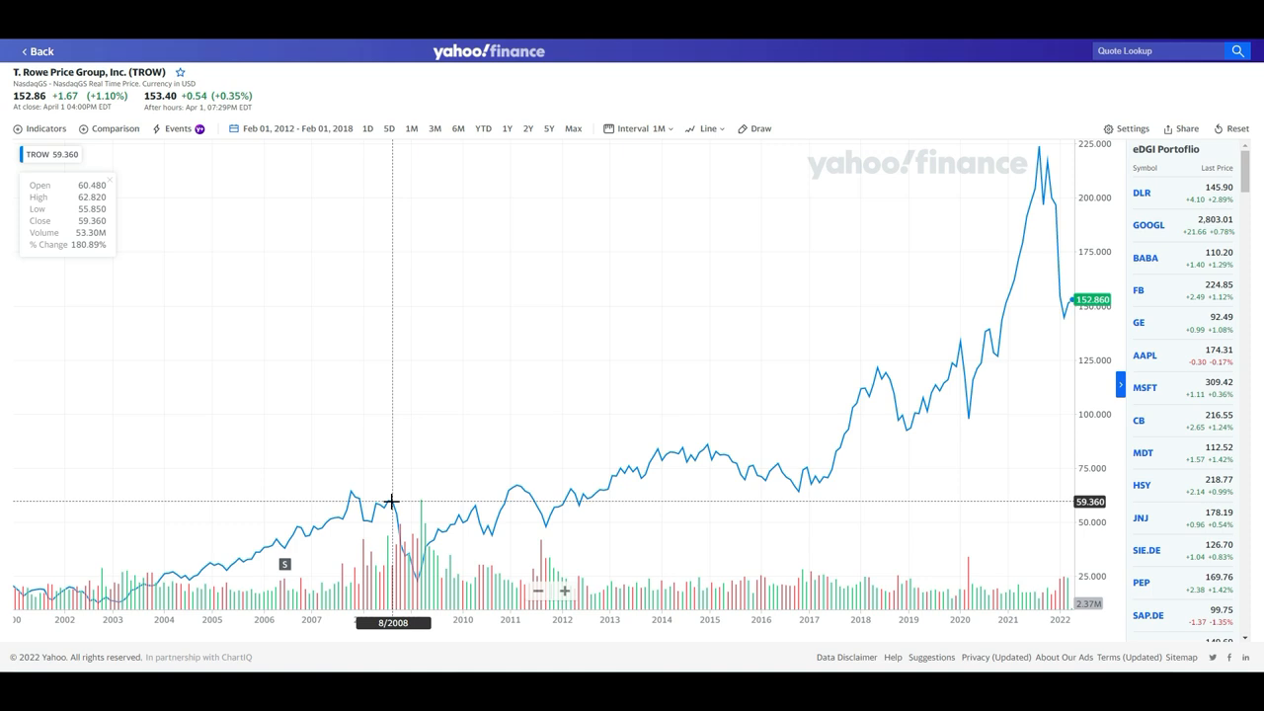
{"action": "mouse_move", "coordinate": [417, 576]}
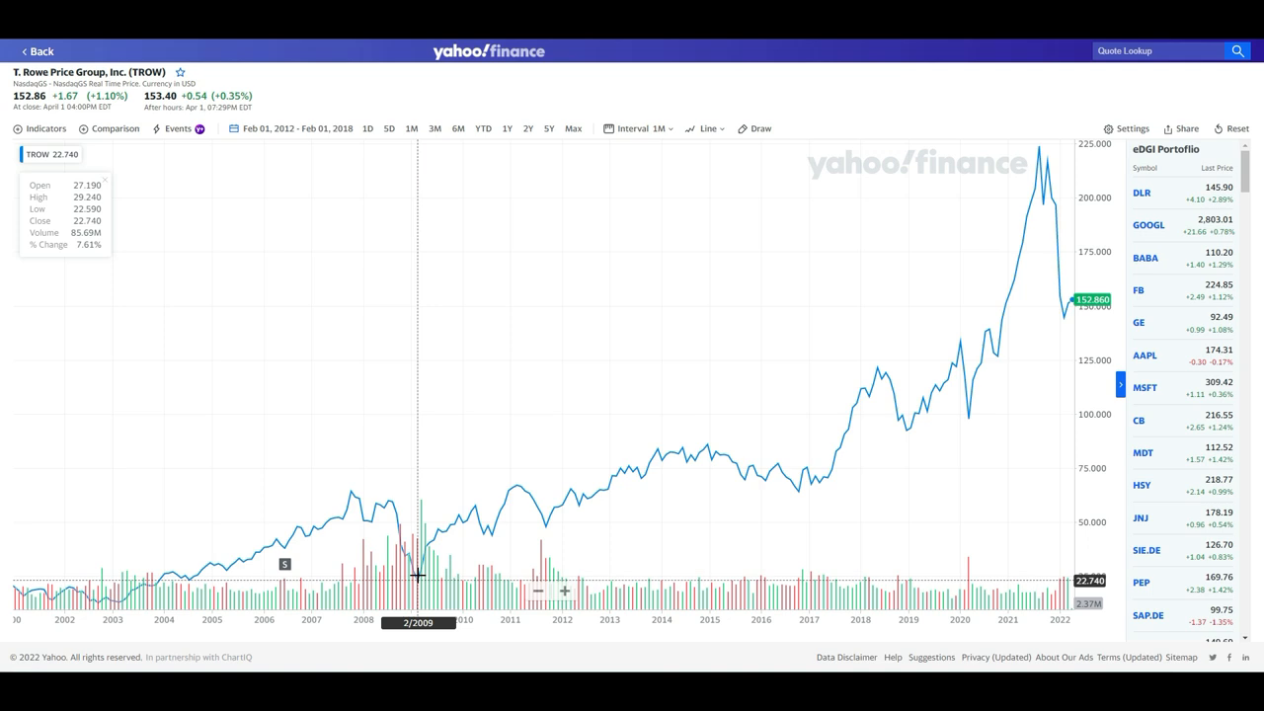
{"action": "mouse_move", "coordinate": [461, 556]}
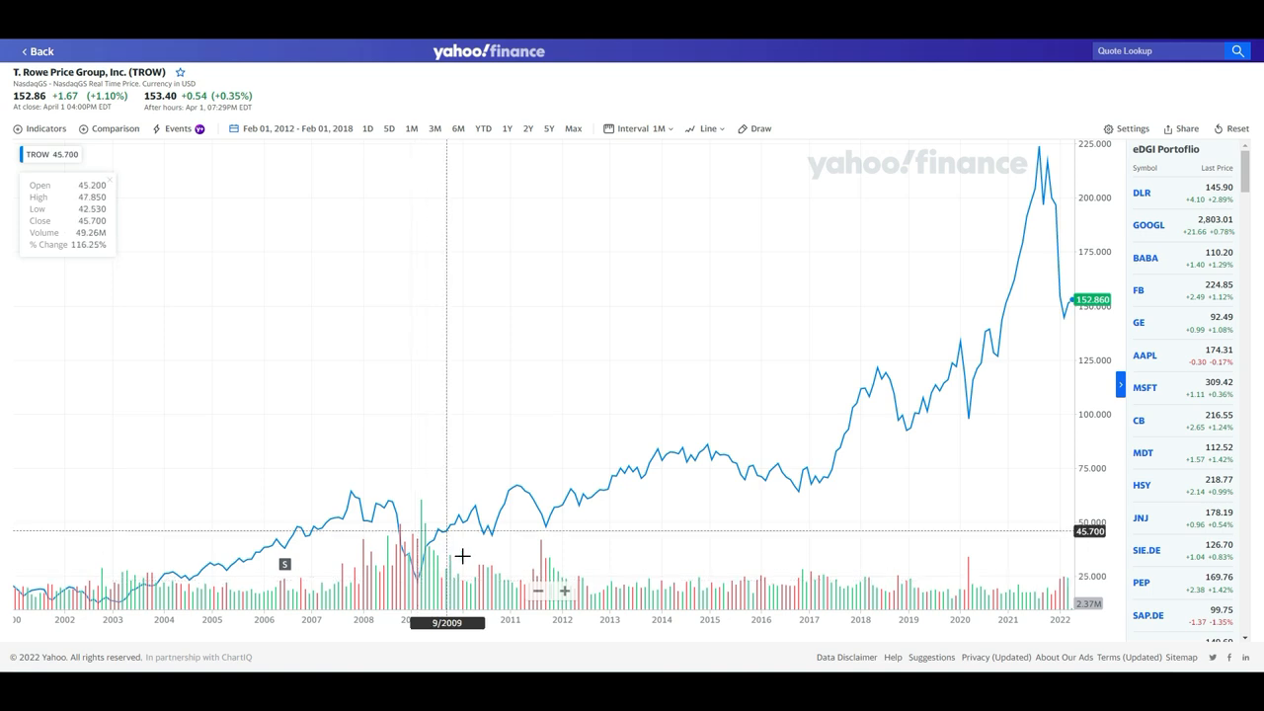
{"action": "mouse_move", "coordinate": [1041, 186]}
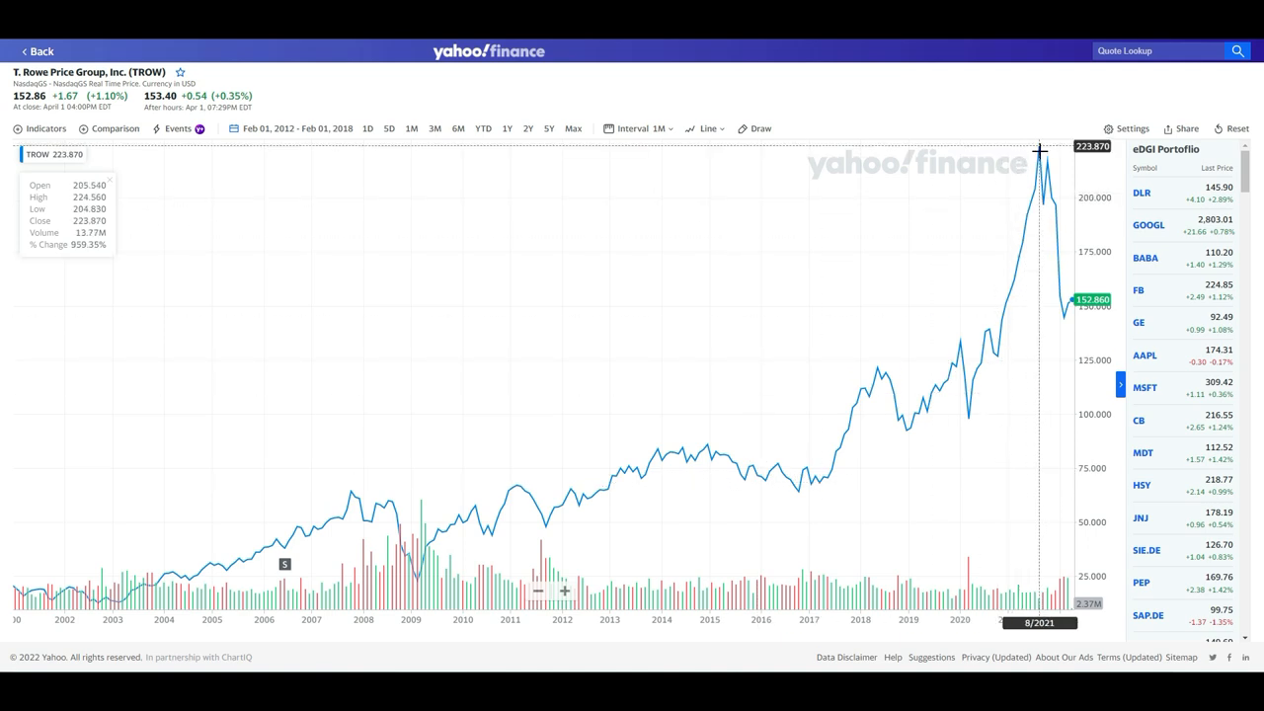
{"action": "mouse_move", "coordinate": [1047, 153]}
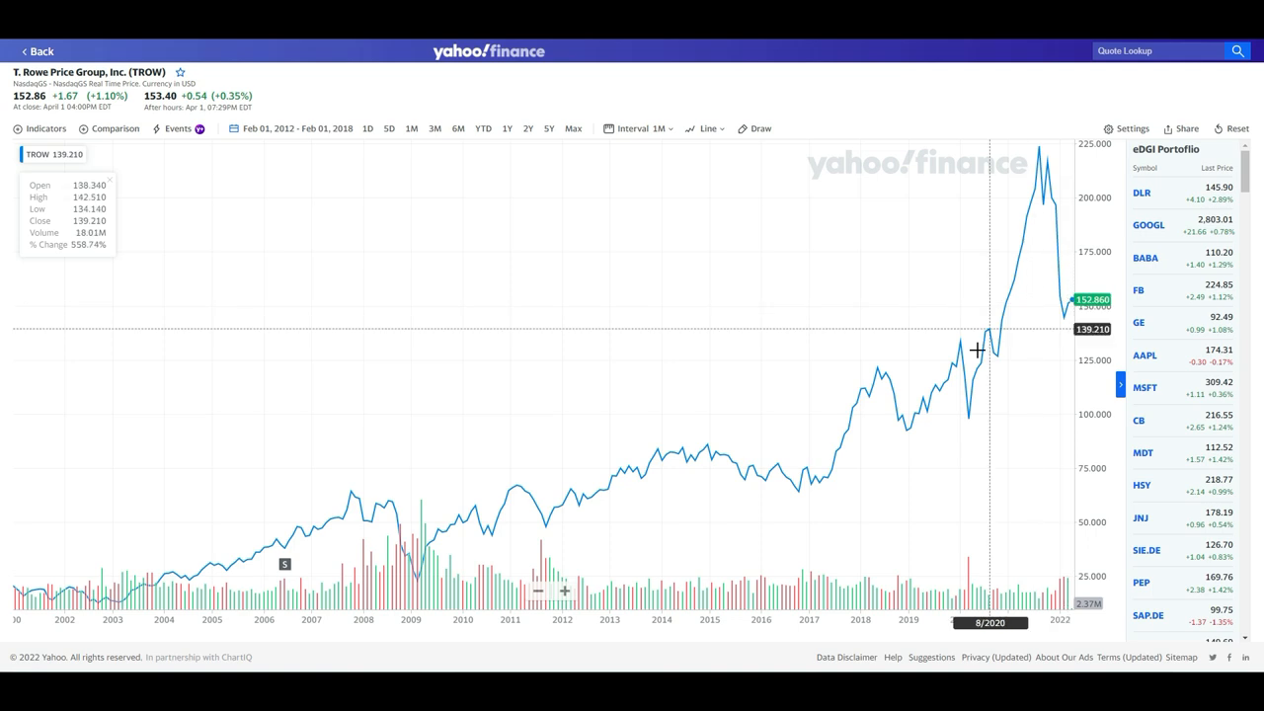
{"action": "mouse_move", "coordinate": [958, 343]}
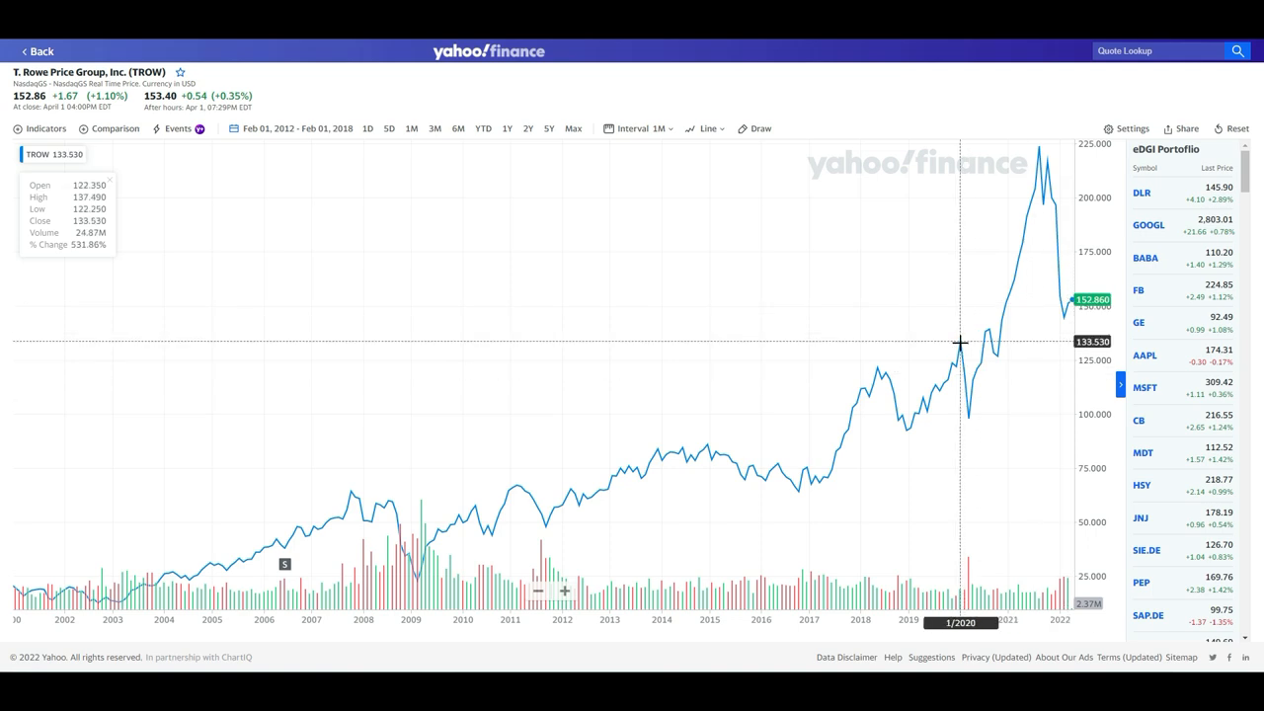
{"action": "mouse_move", "coordinate": [964, 348]}
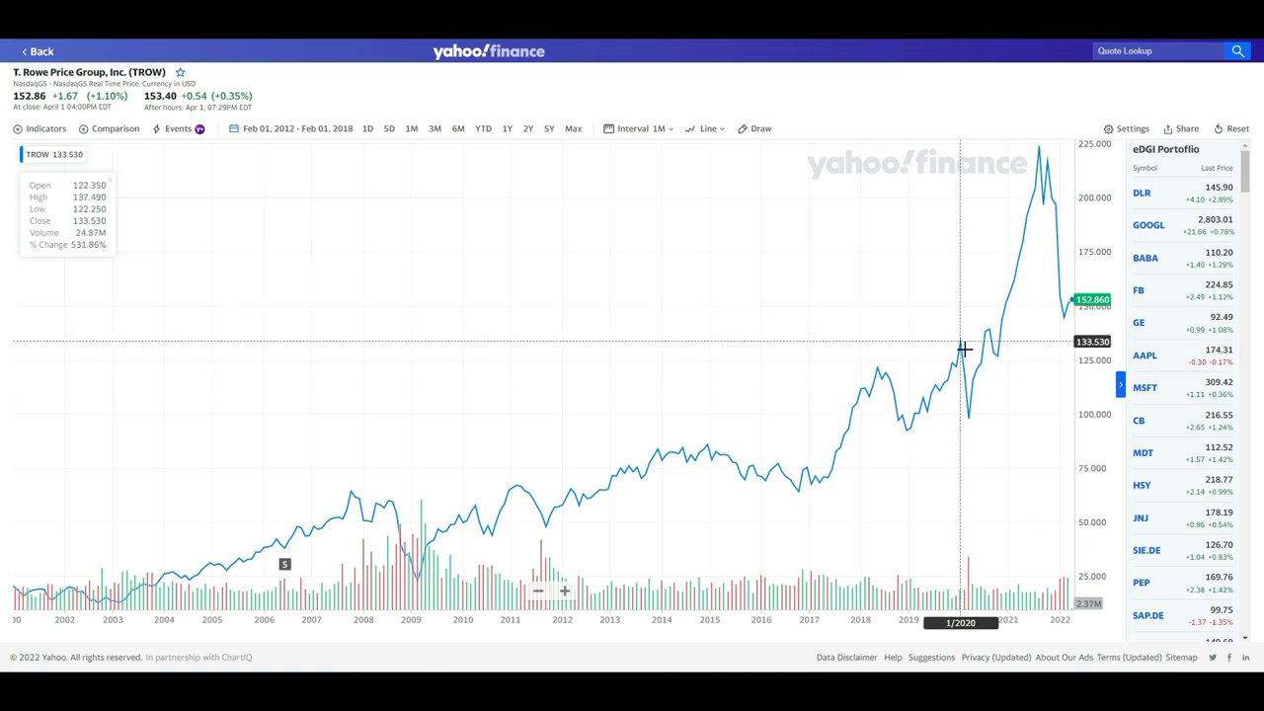
{"action": "mouse_move", "coordinate": [967, 419]}
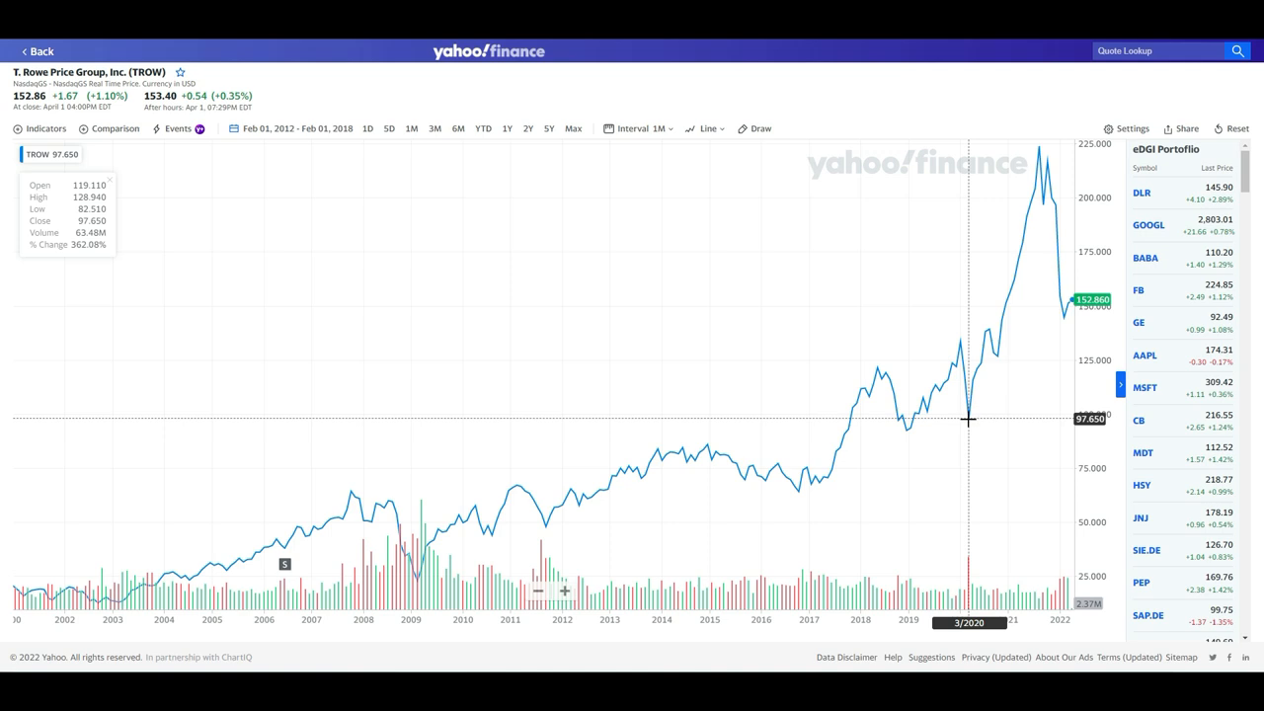
{"action": "mouse_move", "coordinate": [1074, 306]}
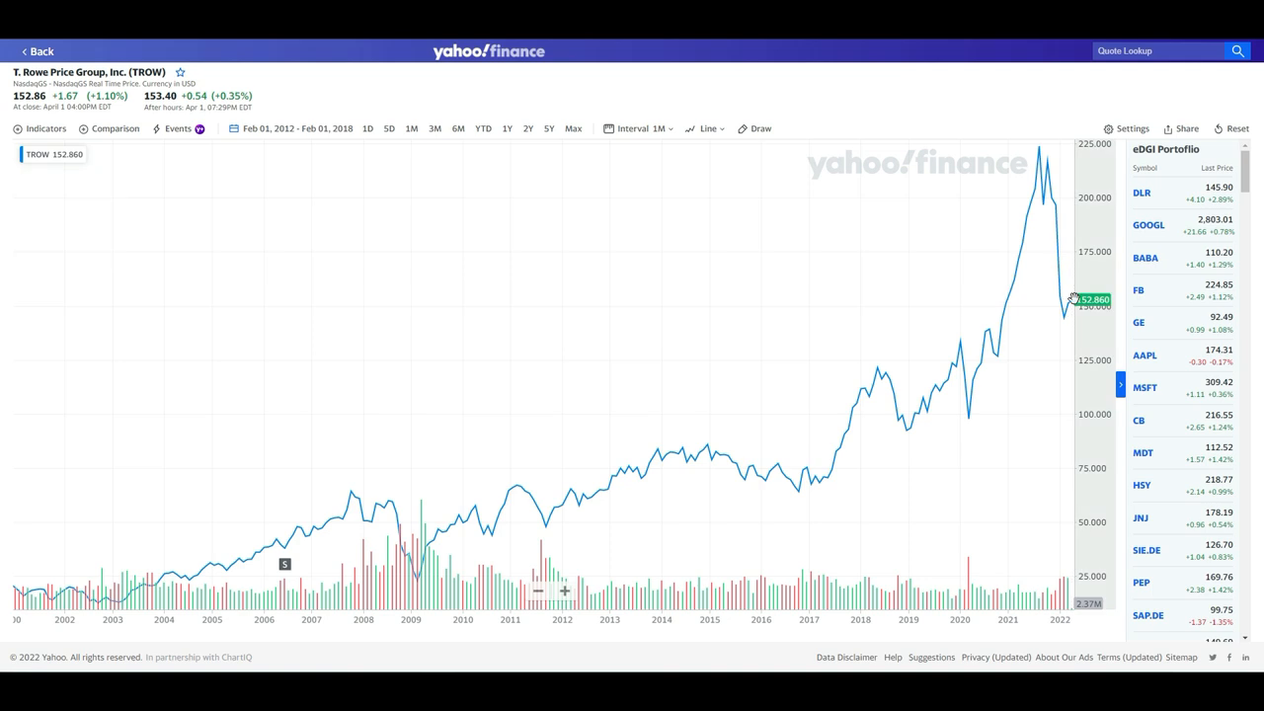
{"action": "mouse_move", "coordinate": [1064, 308]}
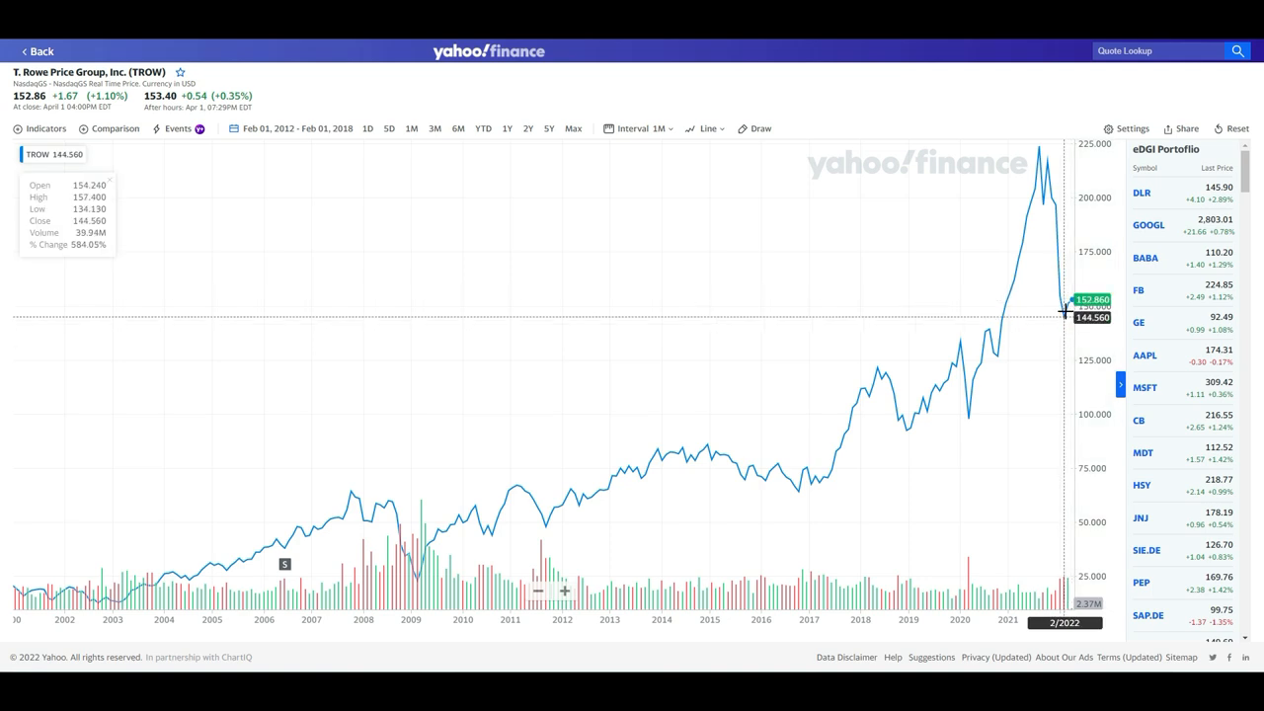
{"action": "mouse_move", "coordinate": [1066, 373]}
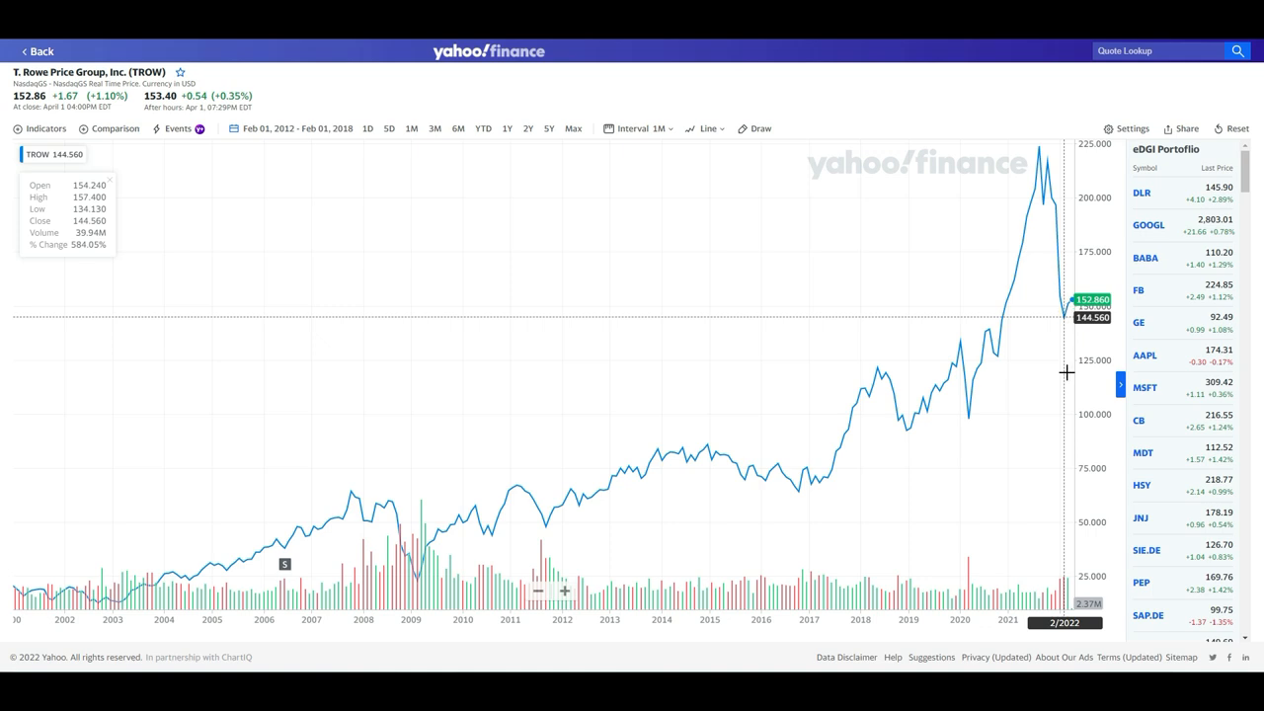
{"action": "mouse_move", "coordinate": [1066, 466]}
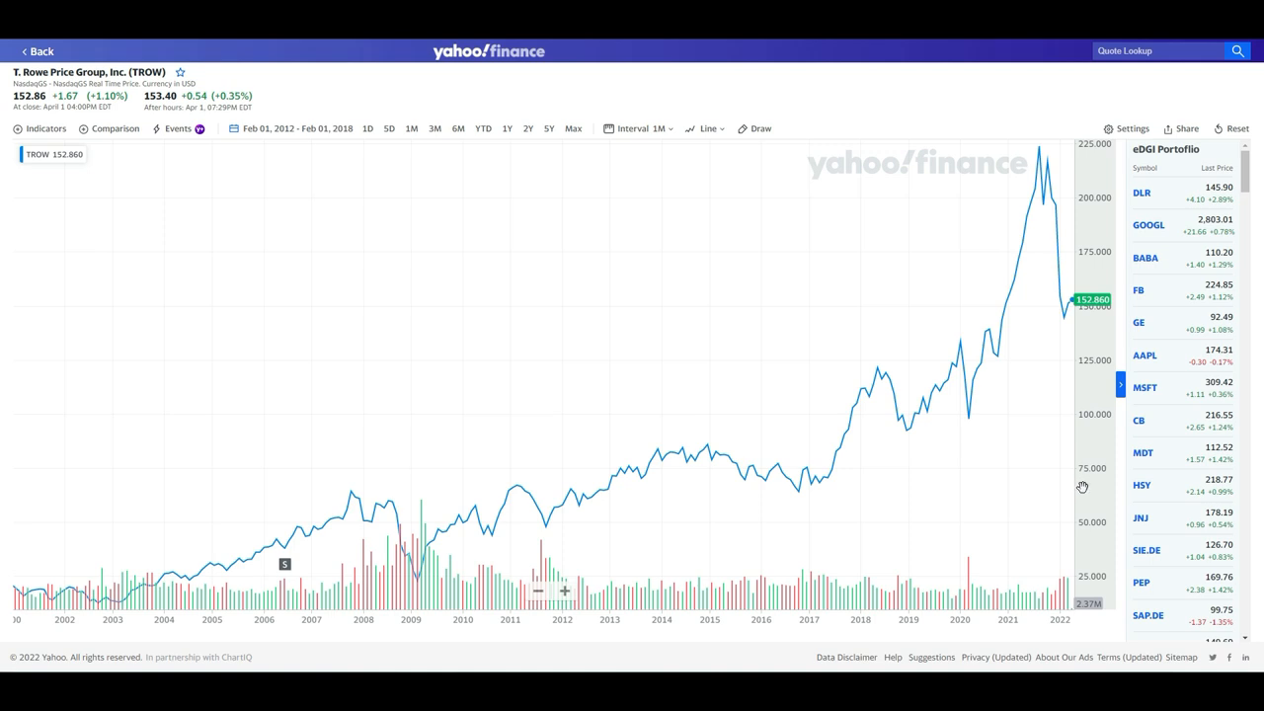
{"action": "mouse_move", "coordinate": [1096, 462]}
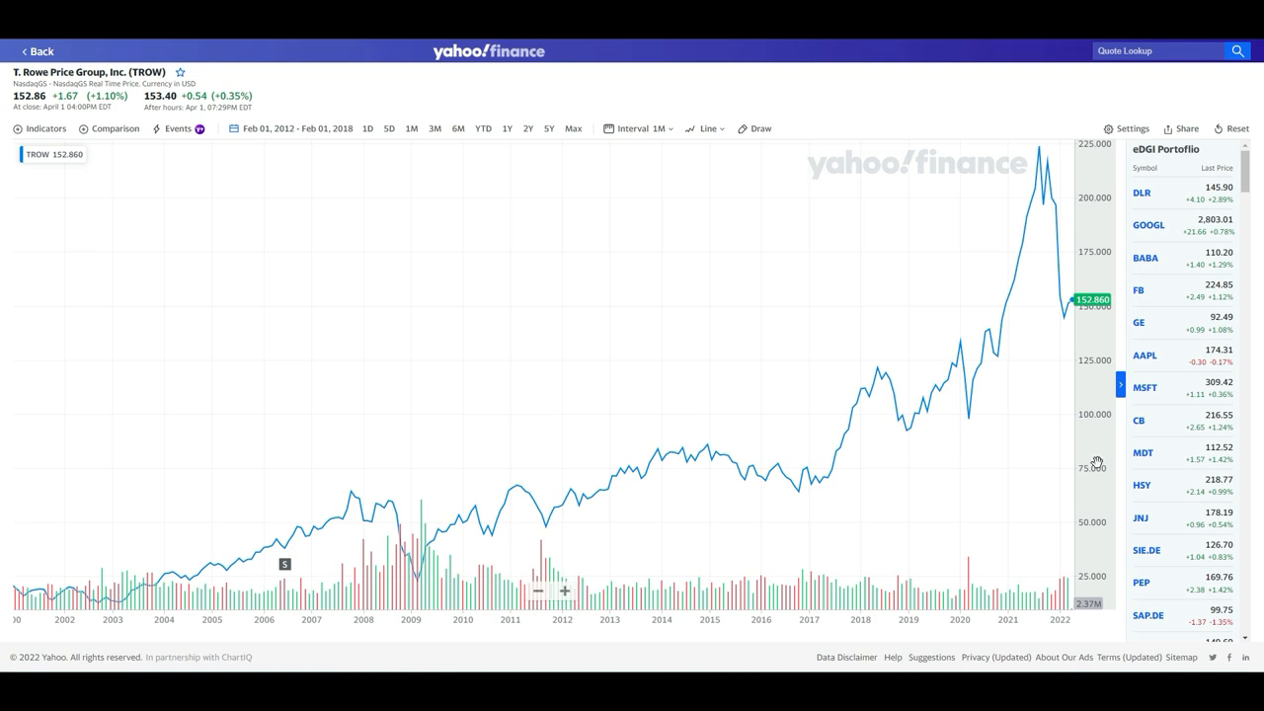
{"action": "mouse_move", "coordinate": [1081, 412]}
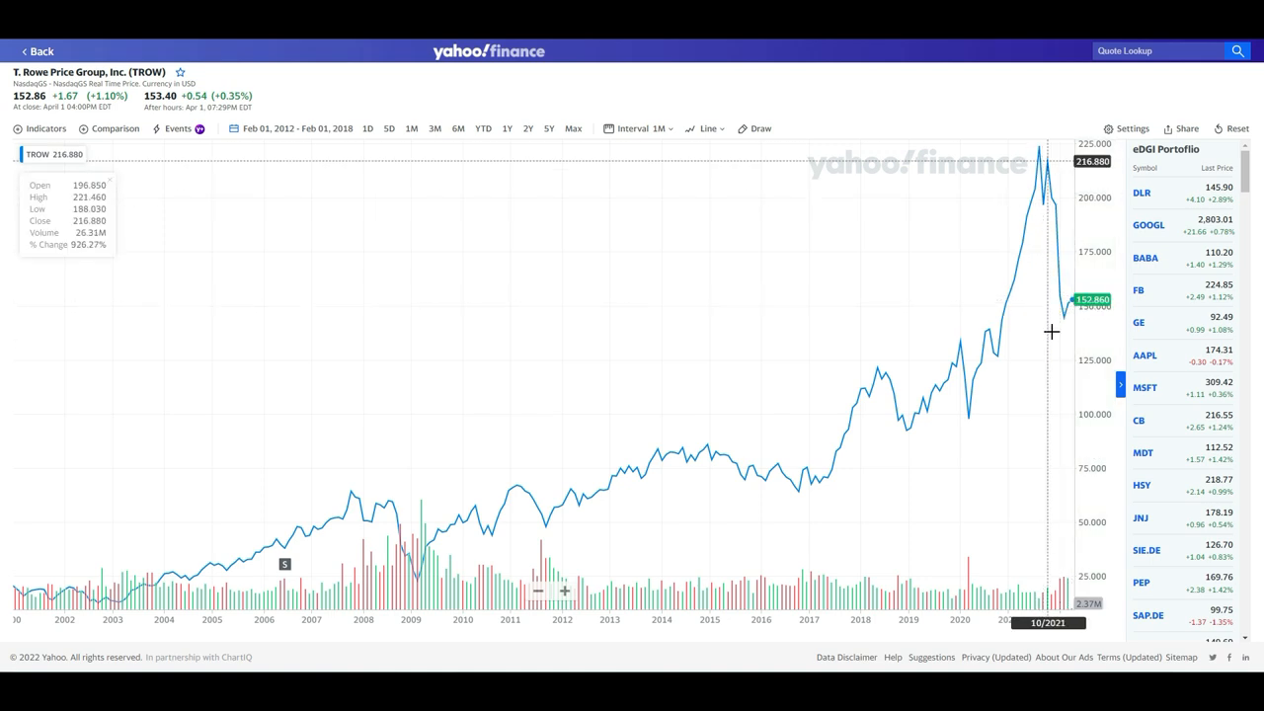
{"action": "mouse_move", "coordinate": [1076, 412]}
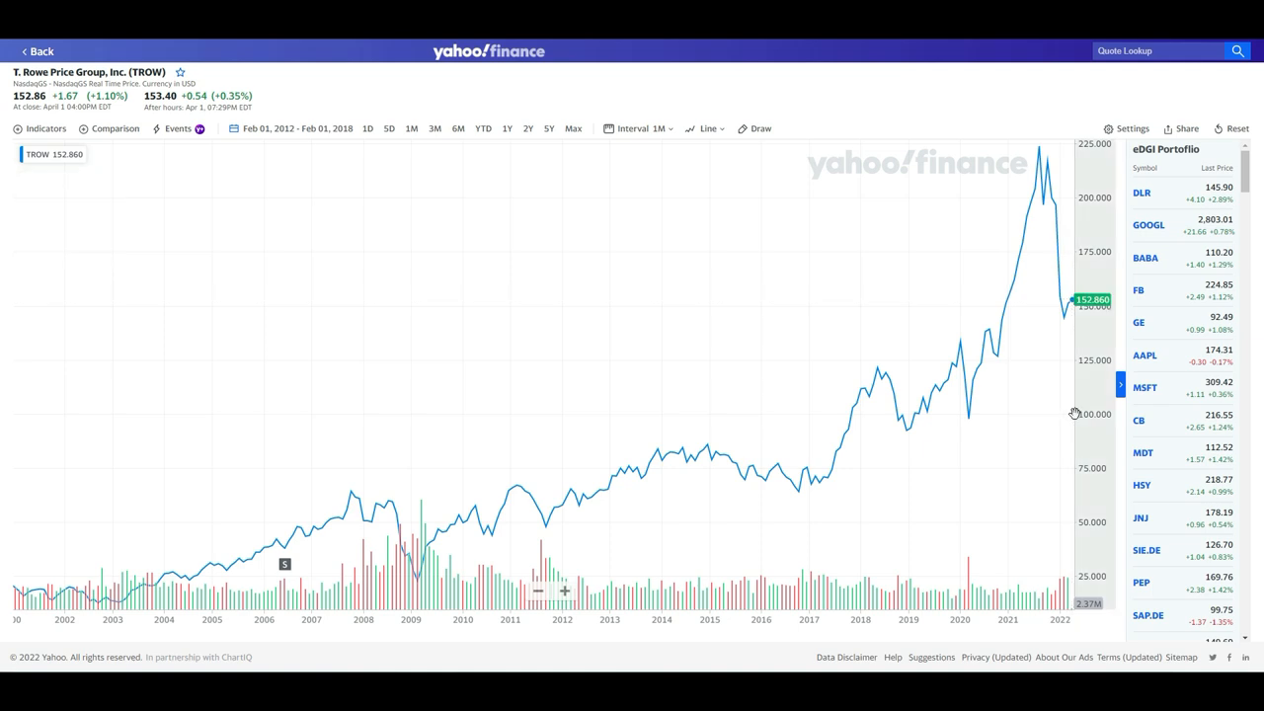
{"action": "mouse_move", "coordinate": [1044, 158]}
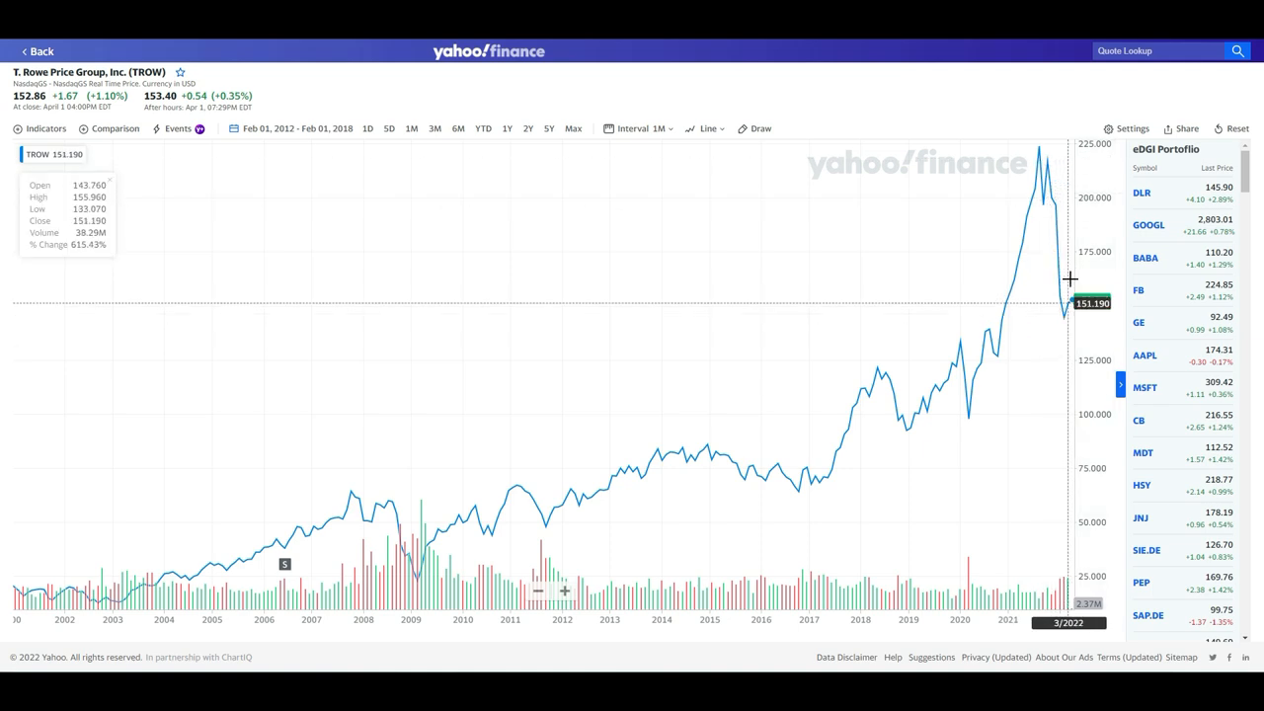
{"action": "mouse_move", "coordinate": [1069, 299]}
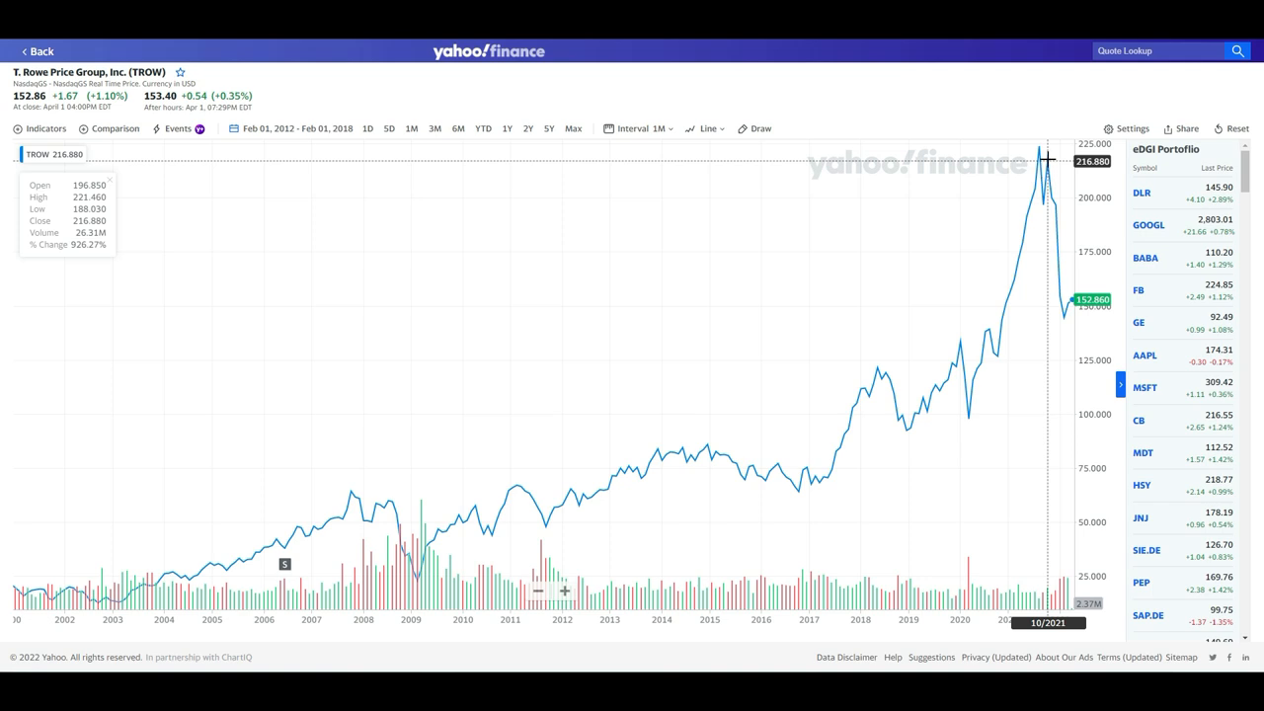
{"action": "mouse_move", "coordinate": [1042, 237]}
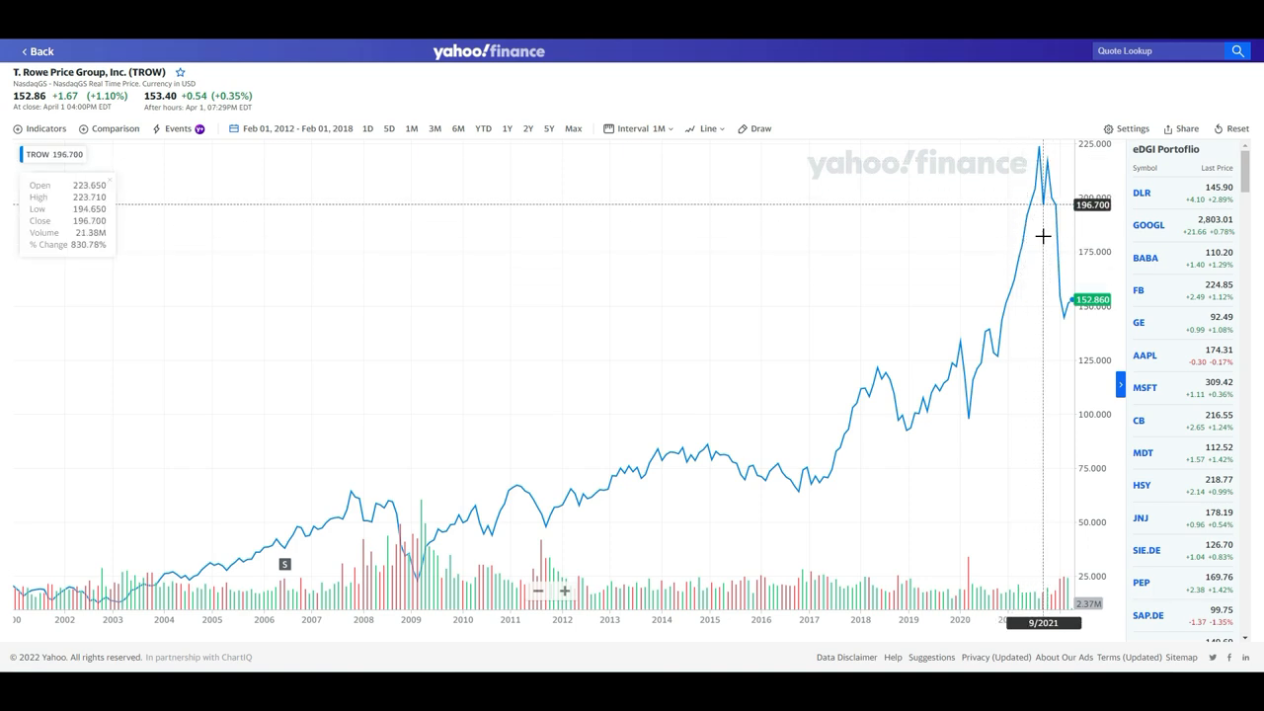
{"action": "mouse_move", "coordinate": [1071, 299]}
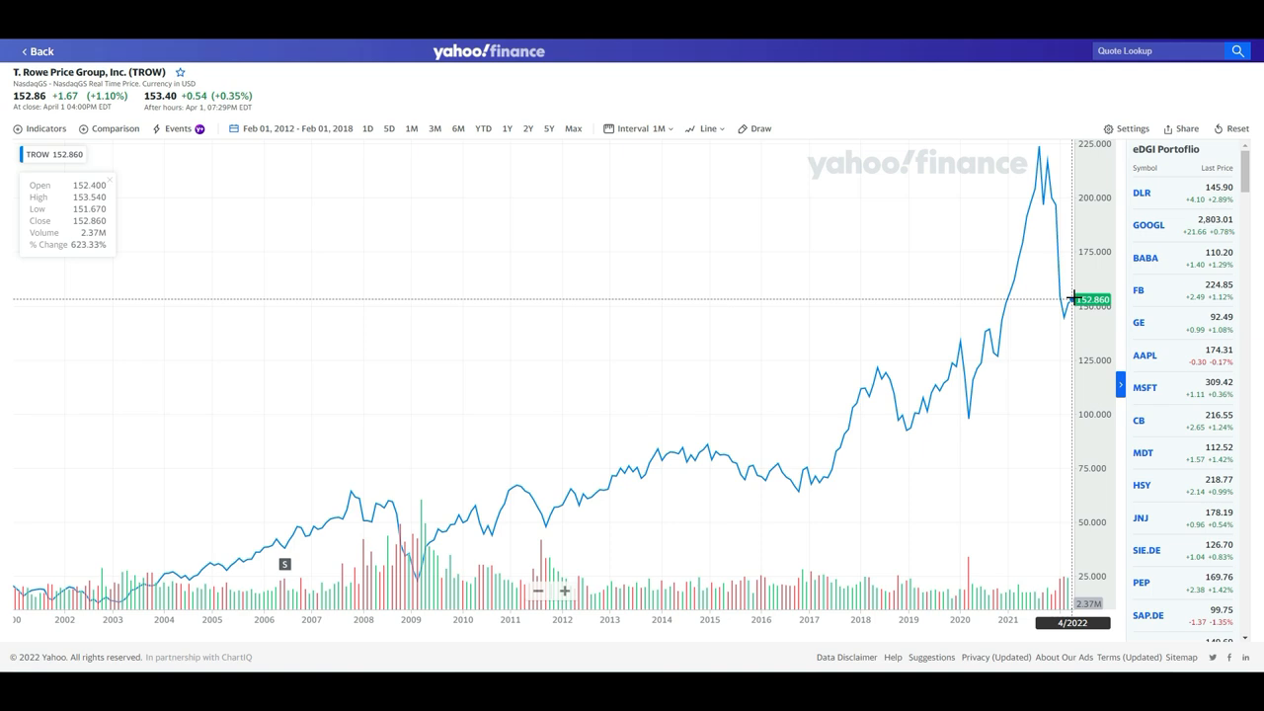
{"action": "mouse_move", "coordinate": [936, 192]}
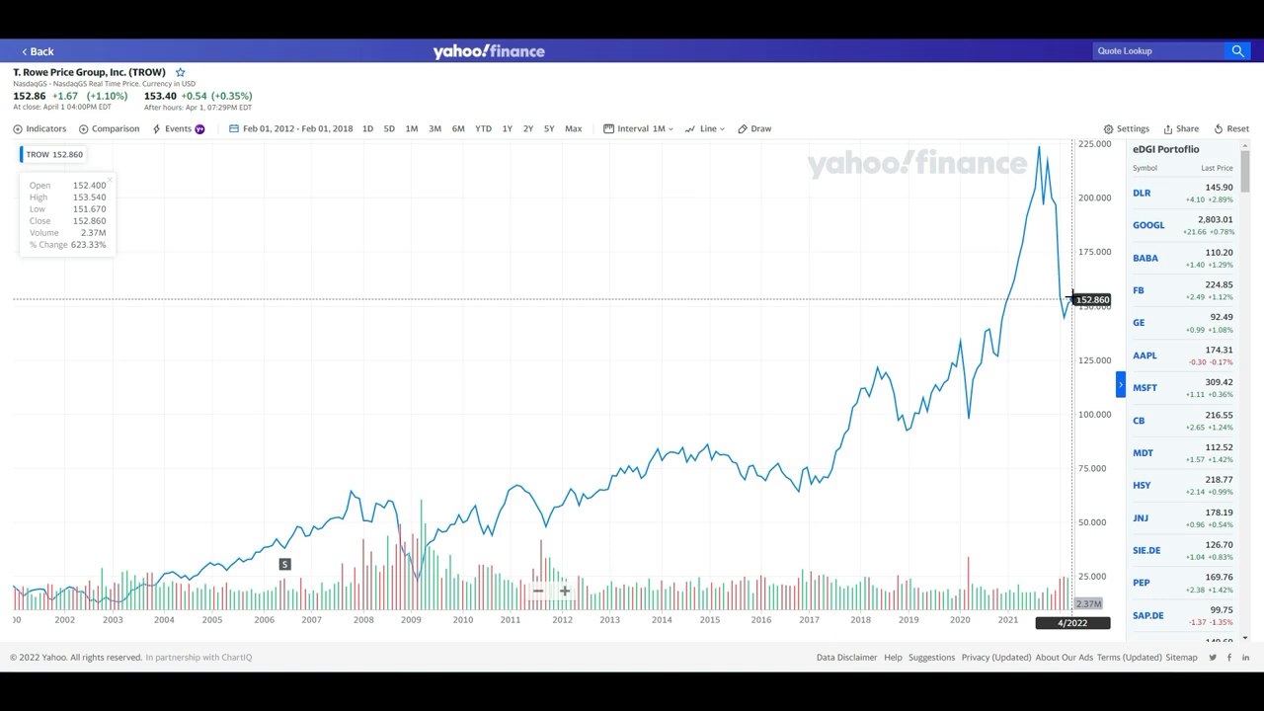
{"action": "mouse_move", "coordinate": [1030, 204]}
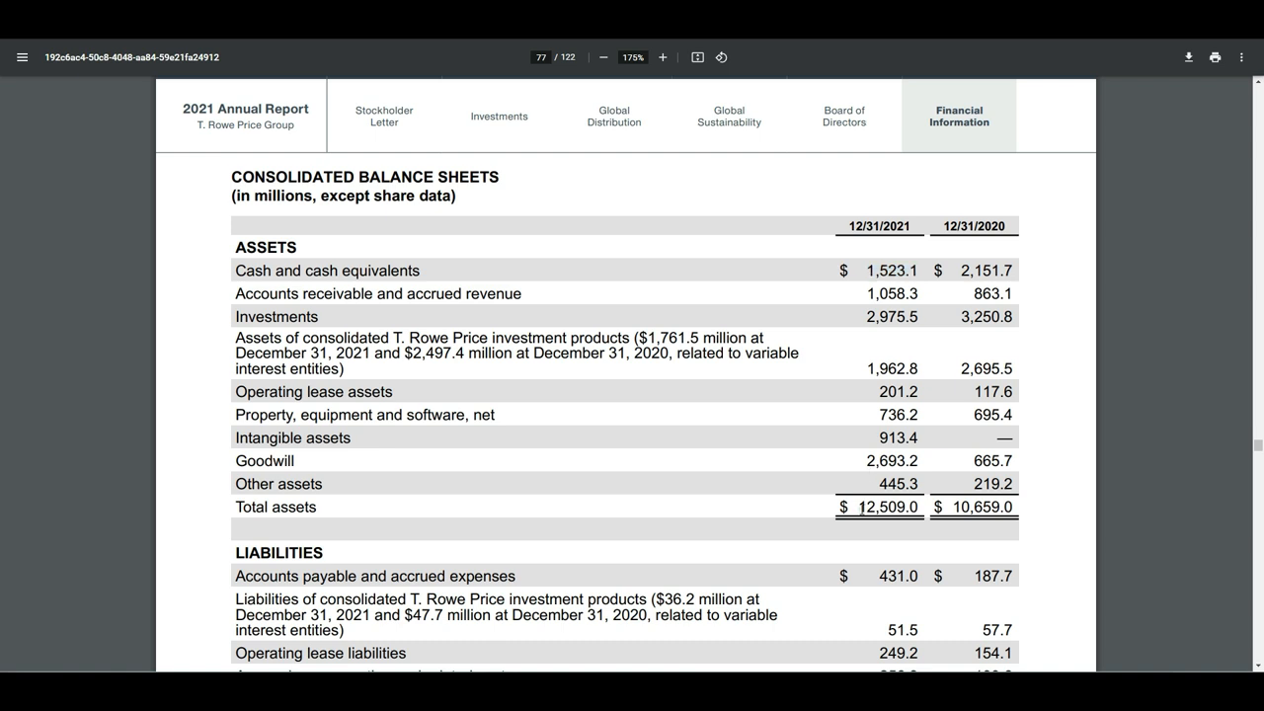
Step: Select the 2021 Goodwill figure, then the 2021 total liabilities of 2,255.3
{"action": "double_click", "coordinate": [888, 506]}
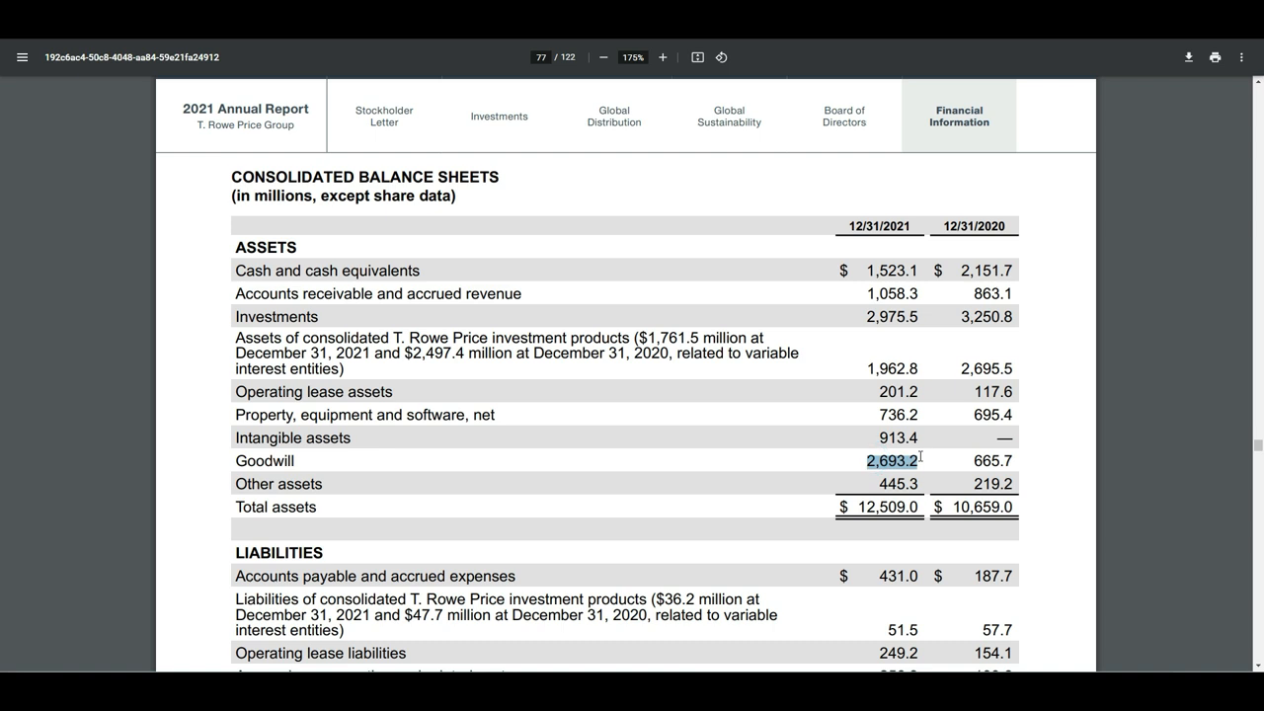
{"action": "mouse_move", "coordinate": [933, 460]}
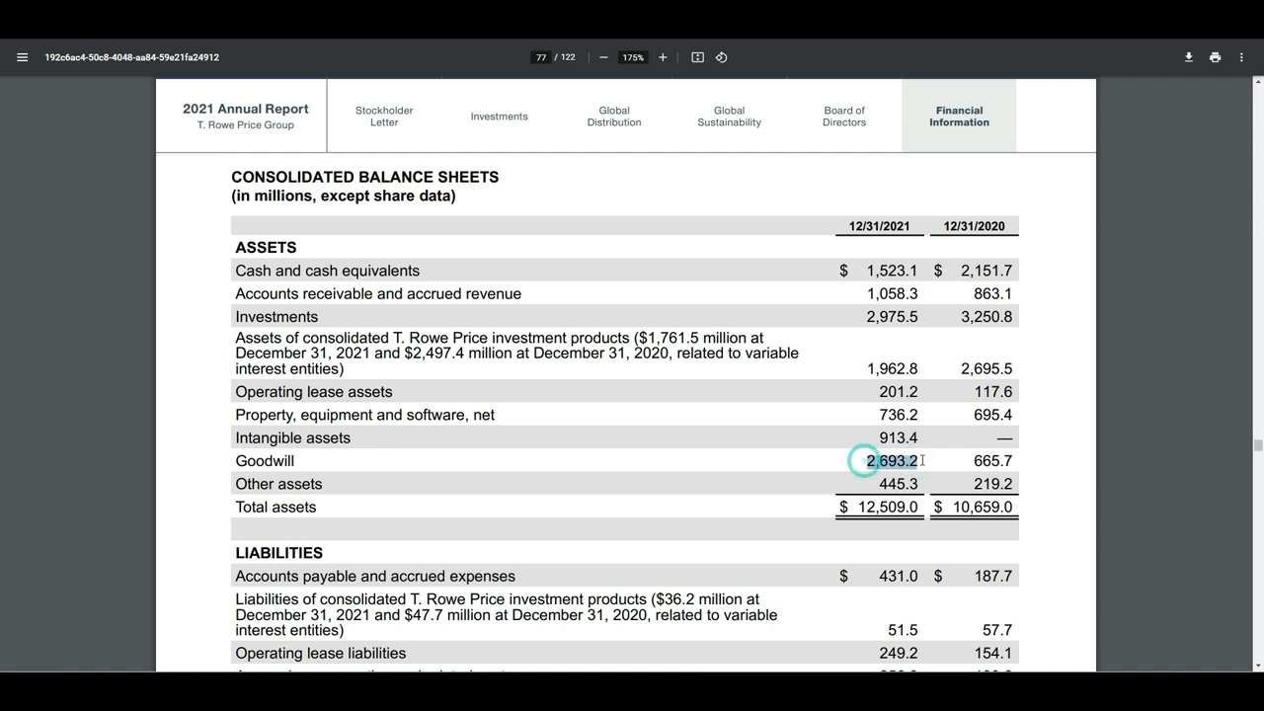
{"action": "double_click", "coordinate": [891, 461]}
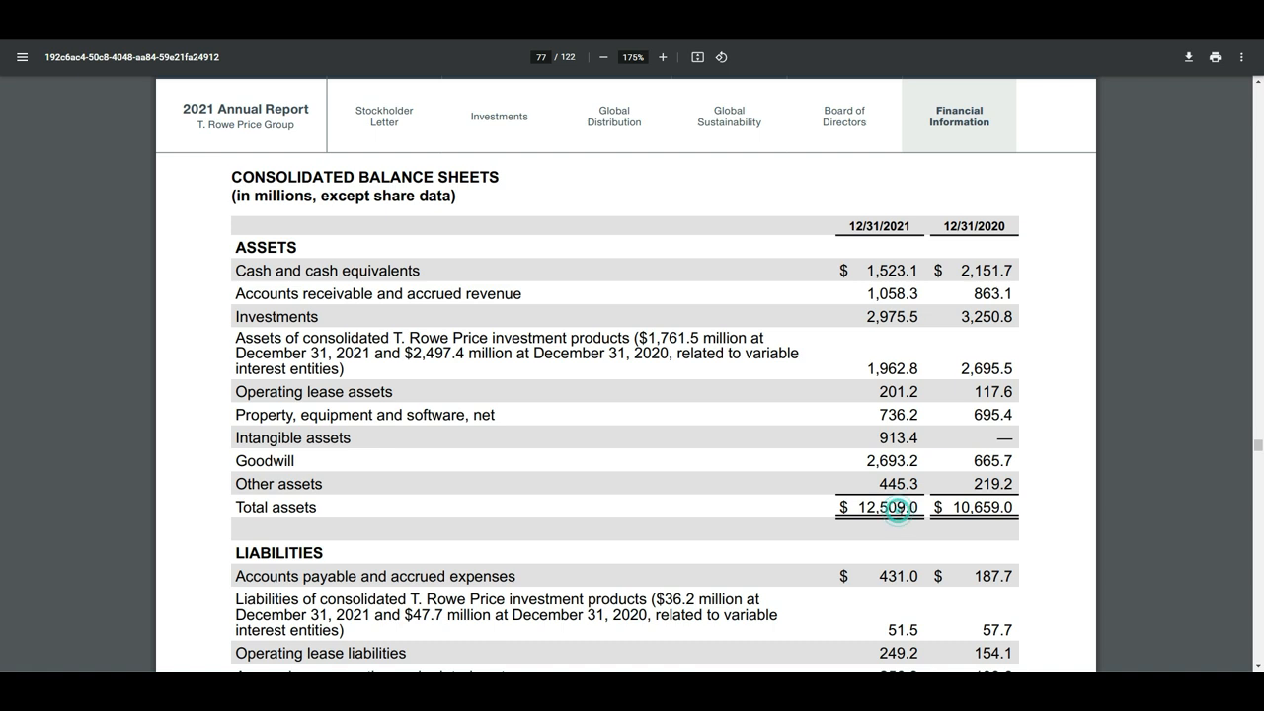
{"action": "scroll", "scroll_direction": "down", "scroll_amount": 3}
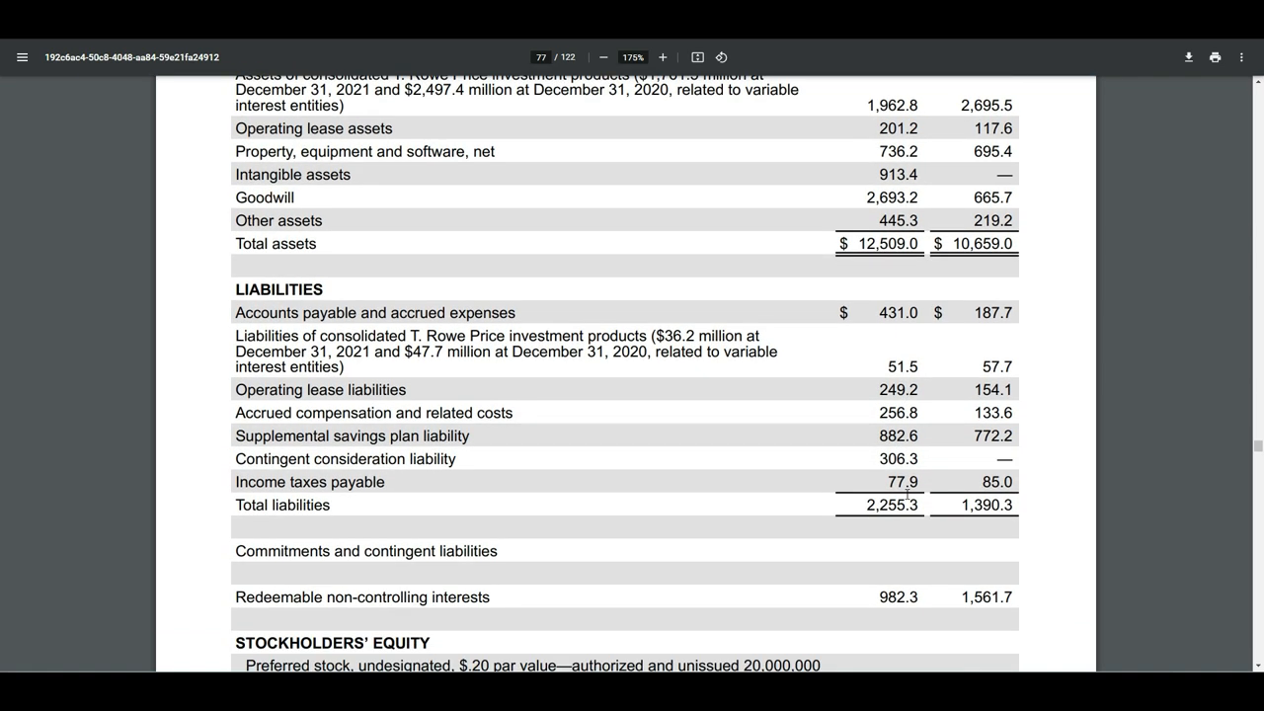
{"action": "mouse_move", "coordinate": [908, 494]}
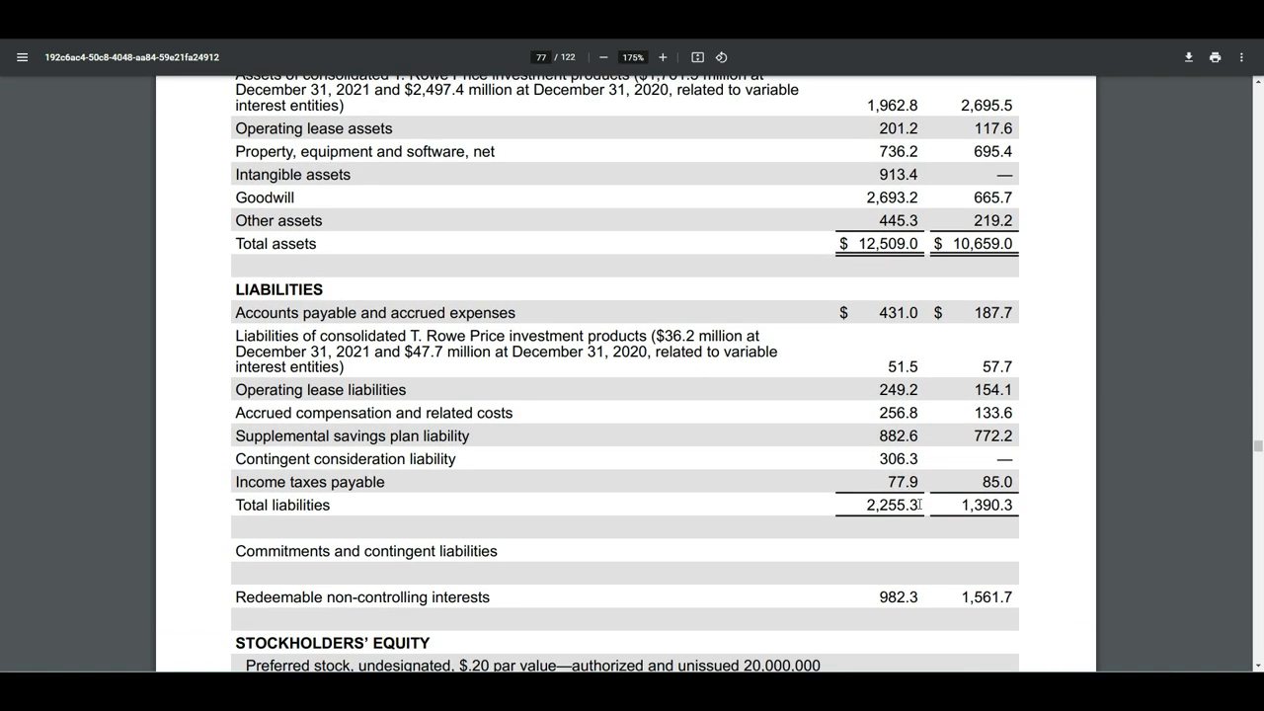
{"action": "mouse_move", "coordinate": [857, 479]}
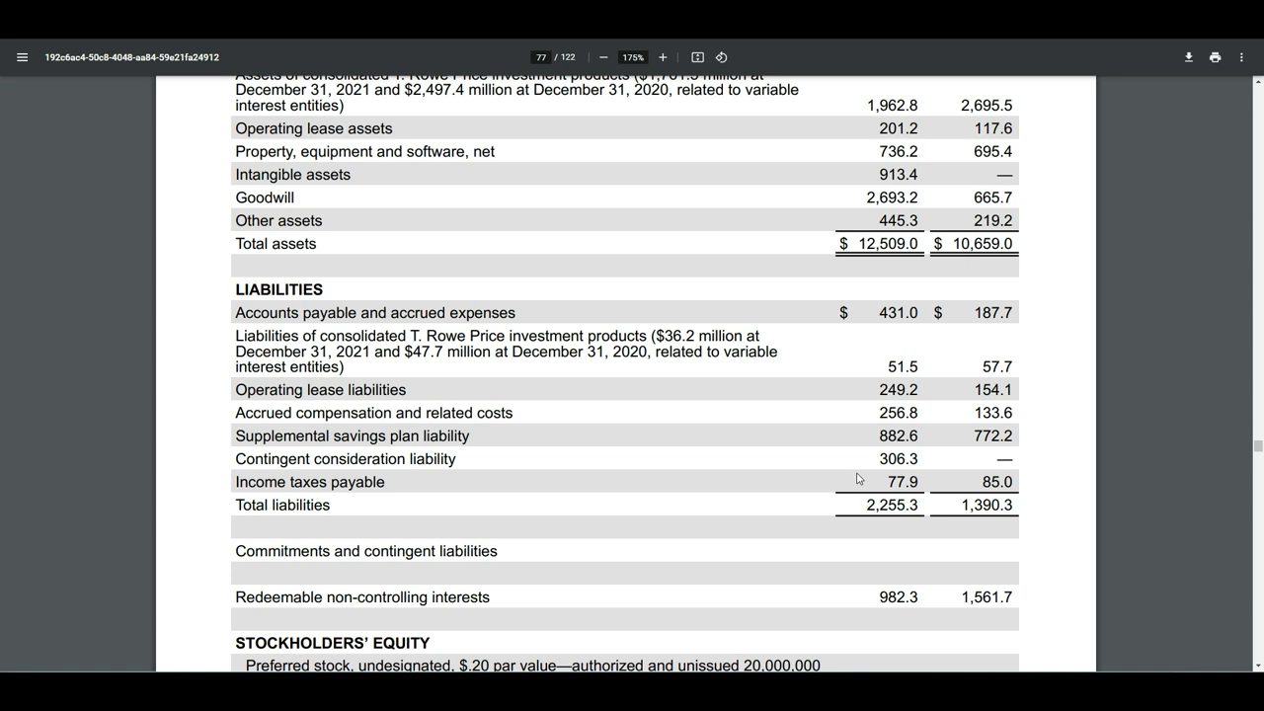
{"action": "double_click", "coordinate": [898, 389]}
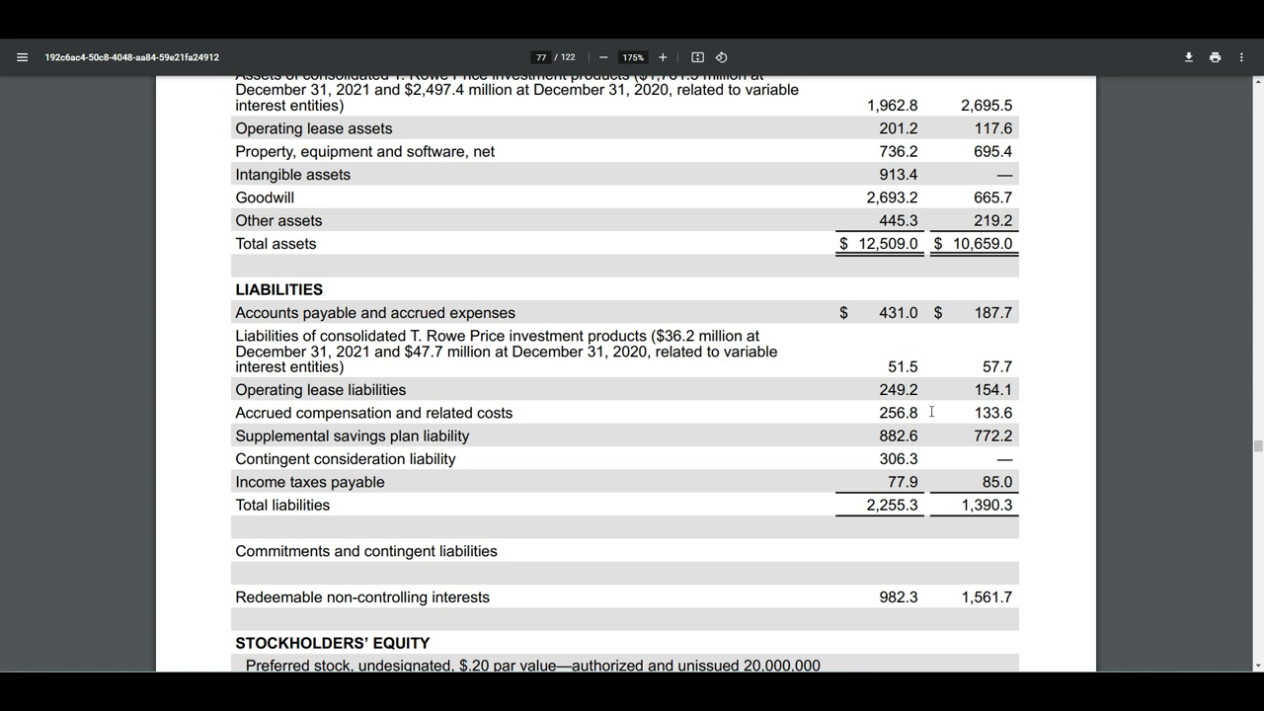
Step: Scroll to Stockholders' Equity and select the 2021 retained earnings of 8,083.6
{"action": "scroll", "scroll_direction": "down", "scroll_amount": 3}
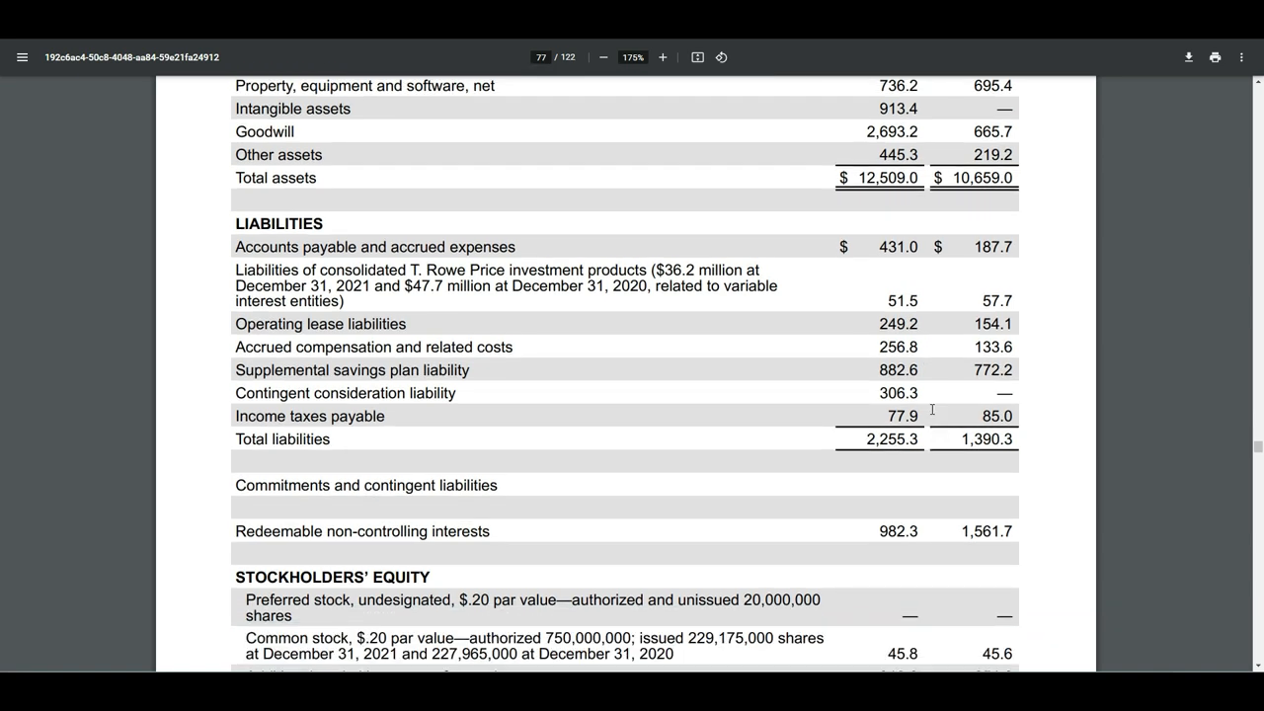
{"action": "scroll", "scroll_direction": "down", "scroll_amount": 3}
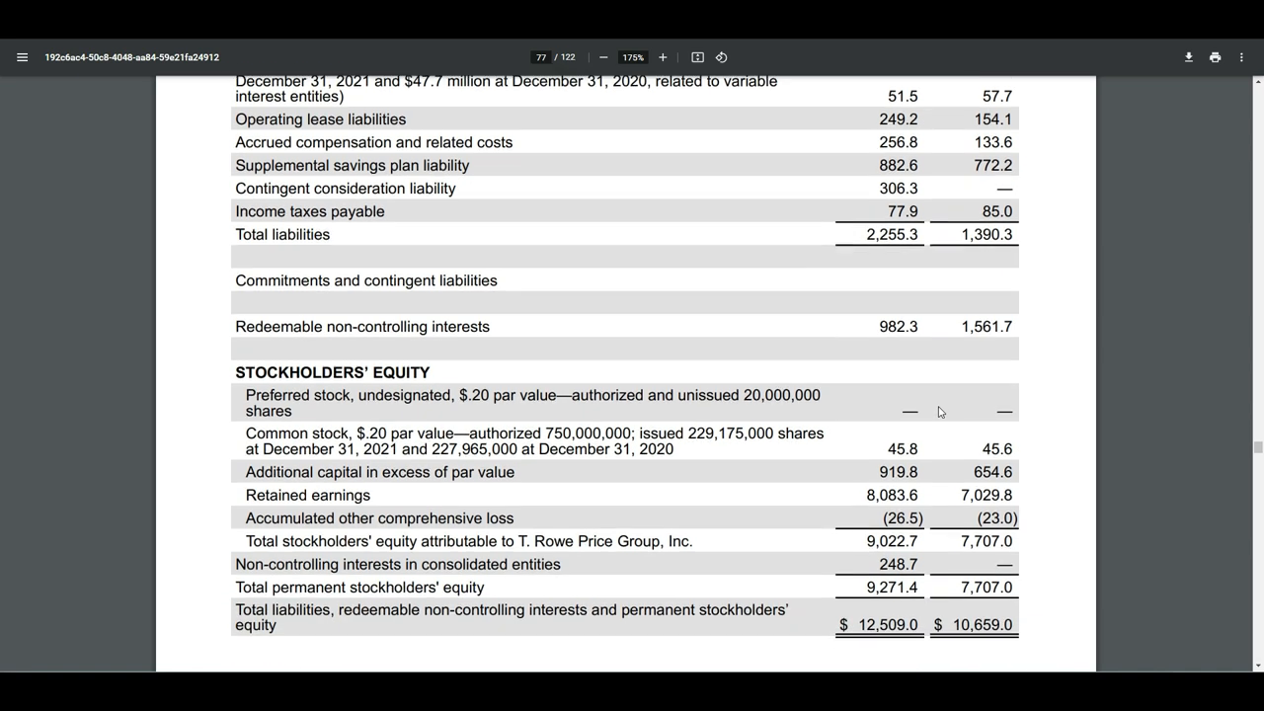
{"action": "scroll", "scroll_direction": "down", "scroll_amount": 3}
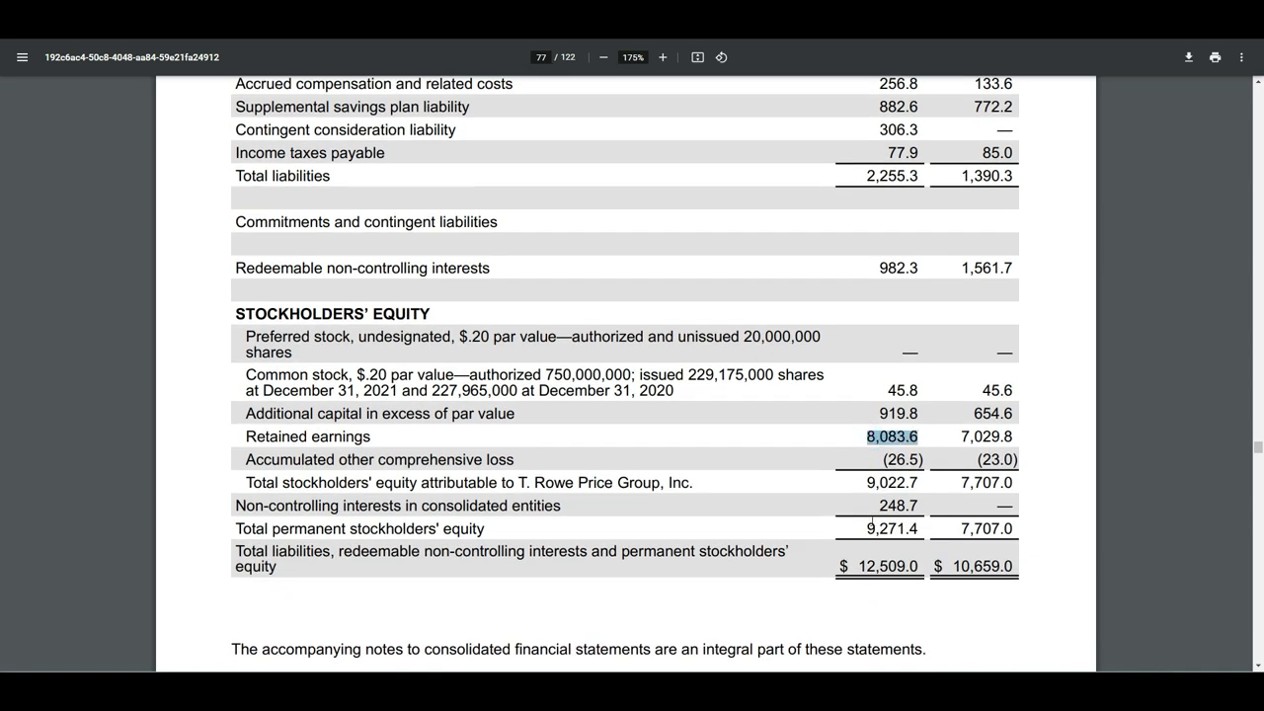
{"action": "left_click", "coordinate": [892, 528]}
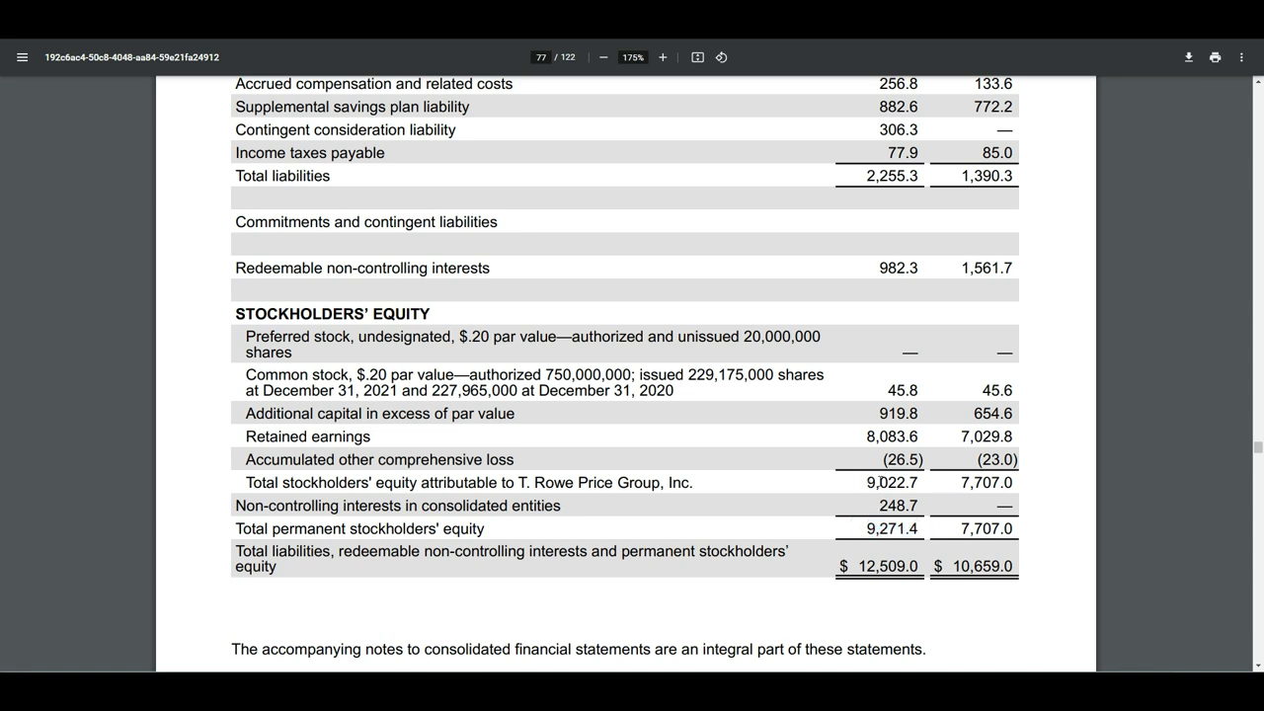
{"action": "double_click", "coordinate": [890, 436]}
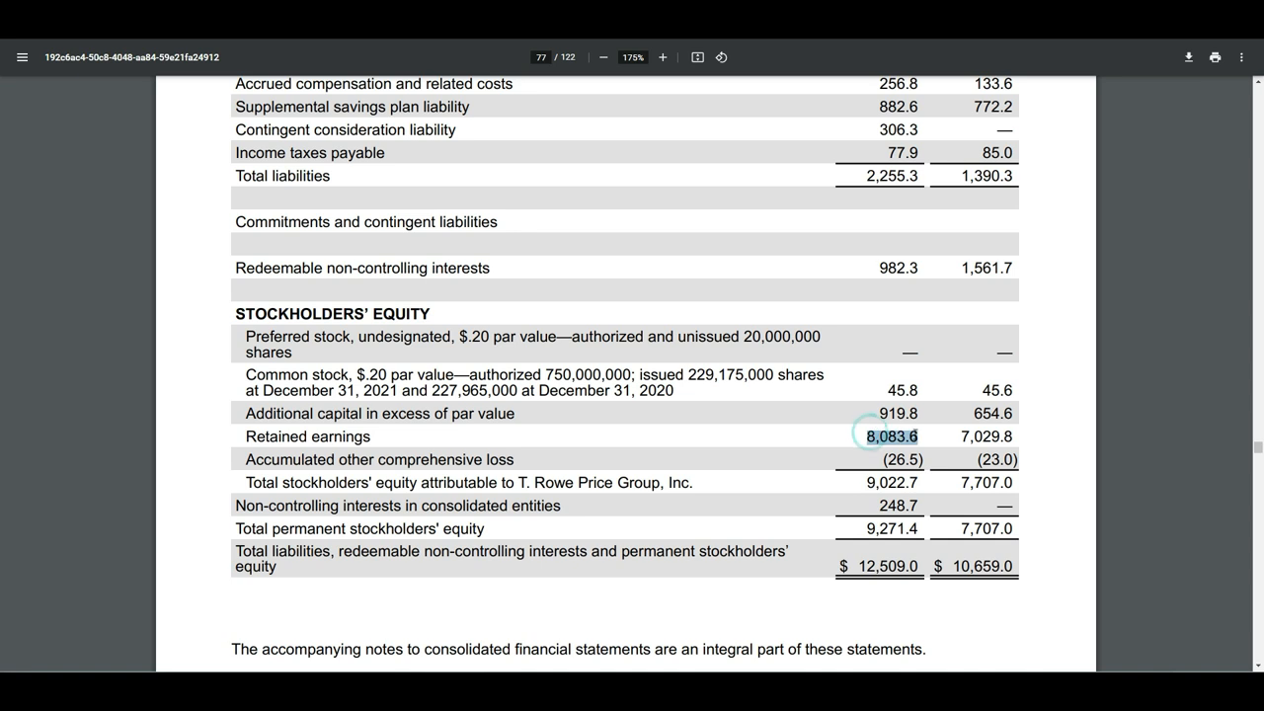
{"action": "double_click", "coordinate": [890, 435]}
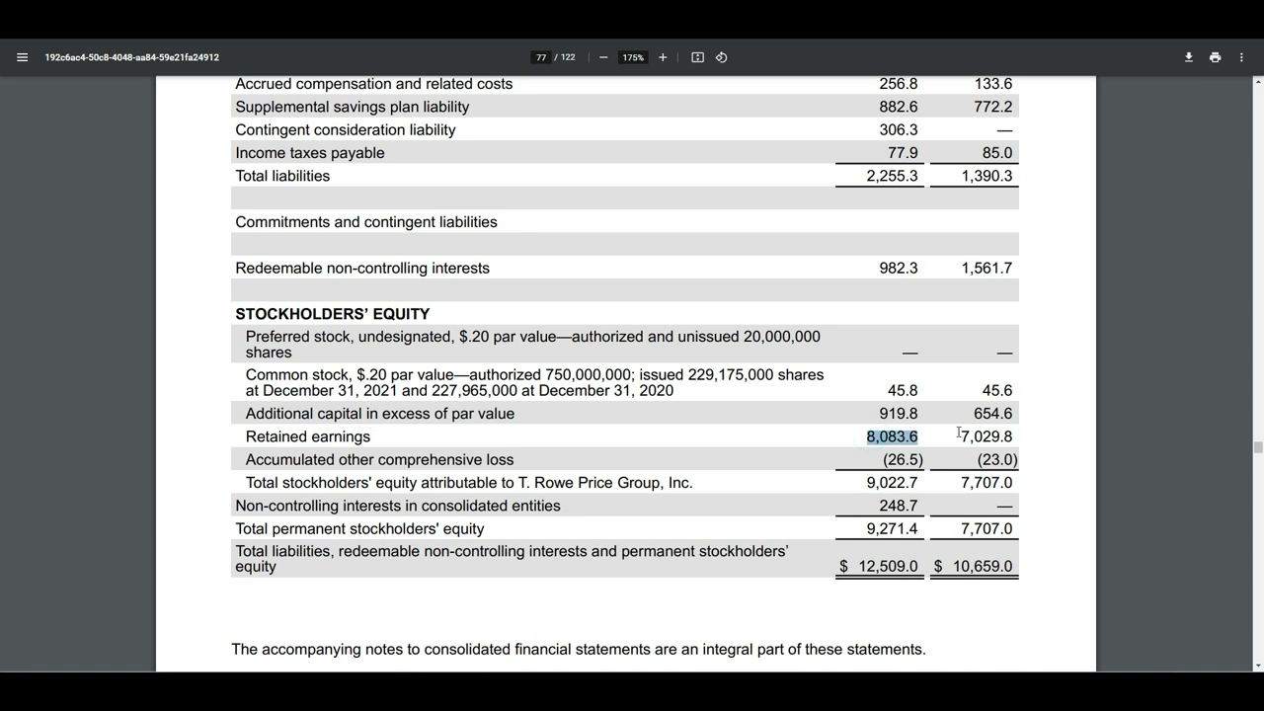
{"action": "mouse_move", "coordinate": [957, 433]}
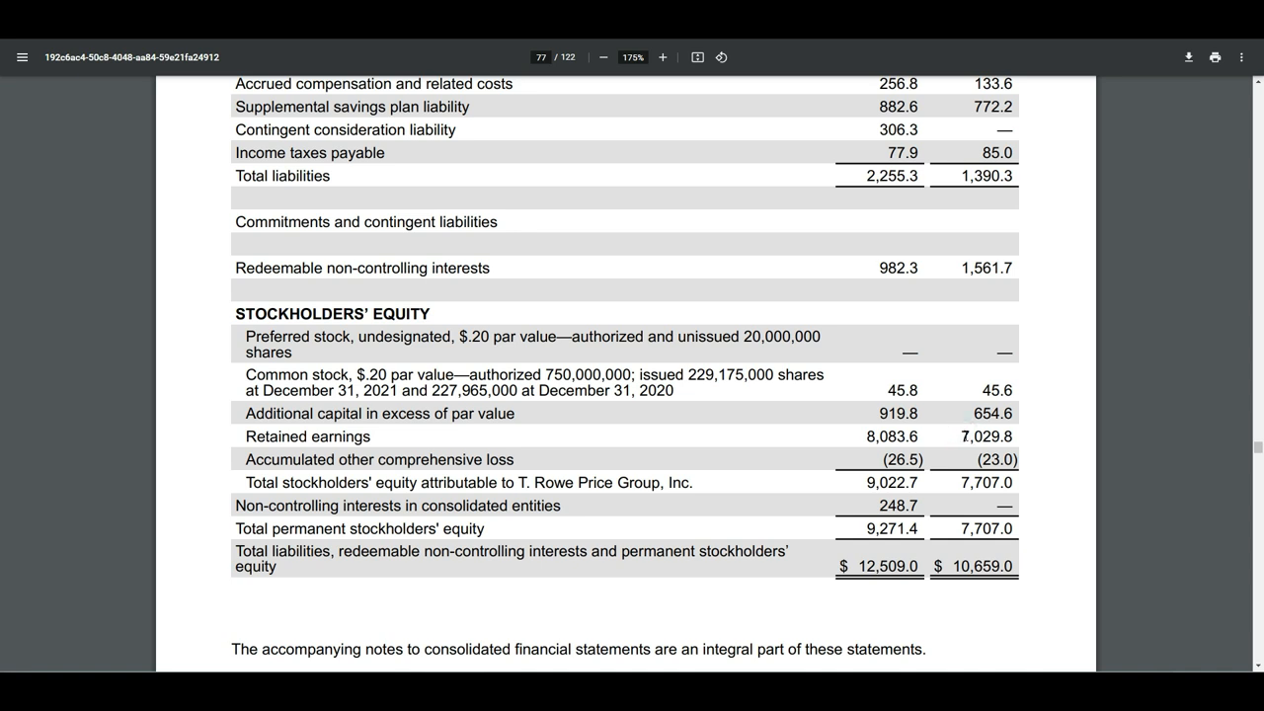
{"action": "mouse_move", "coordinate": [945, 431]}
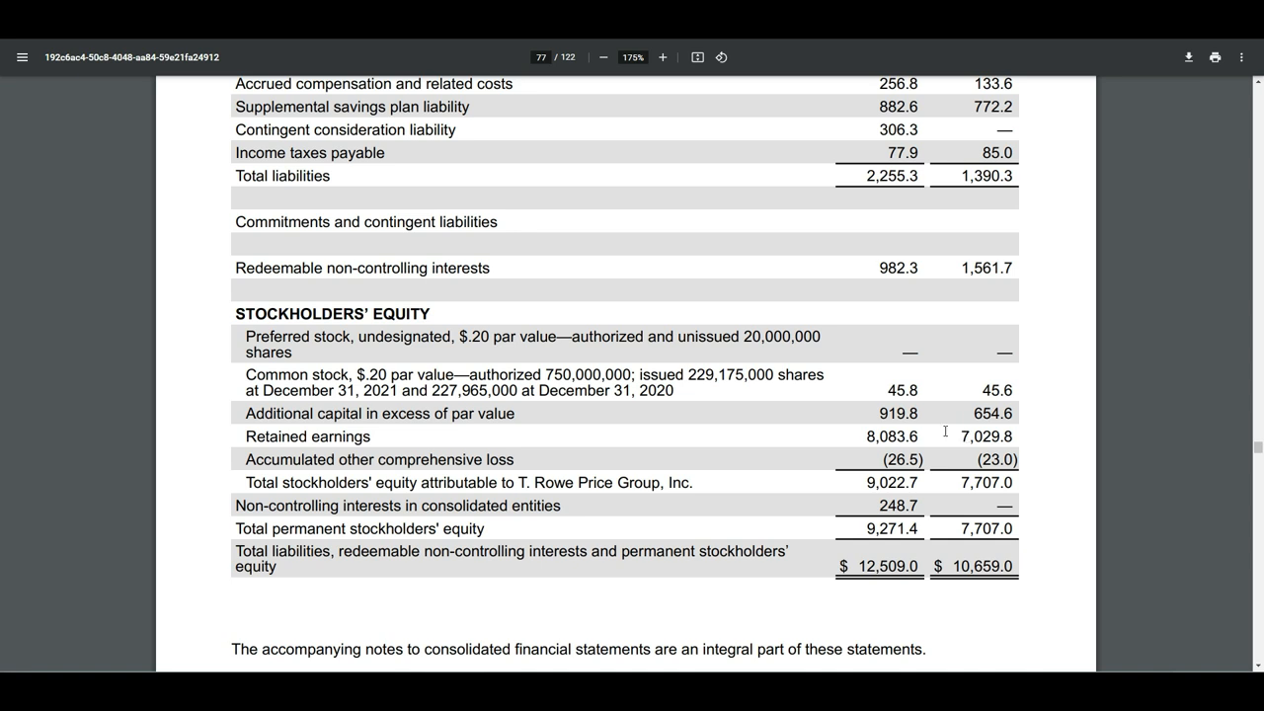
{"action": "mouse_move", "coordinate": [917, 425]}
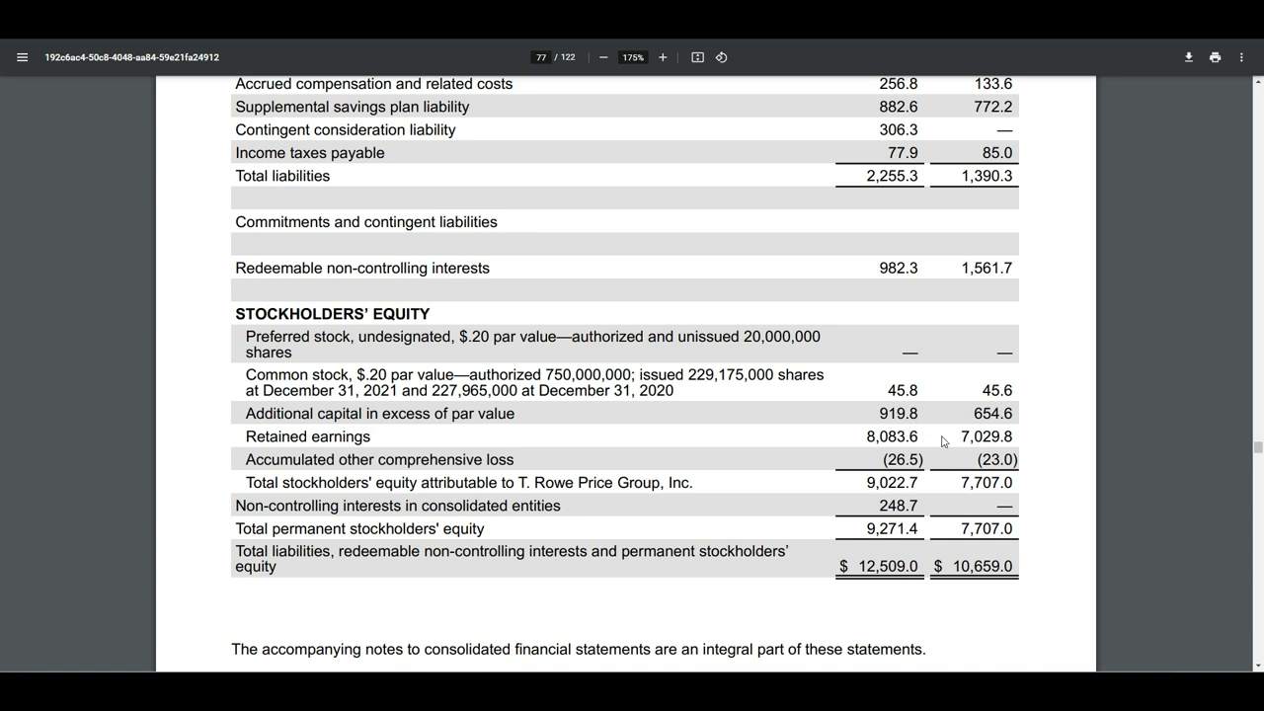
{"action": "mouse_move", "coordinate": [943, 441]}
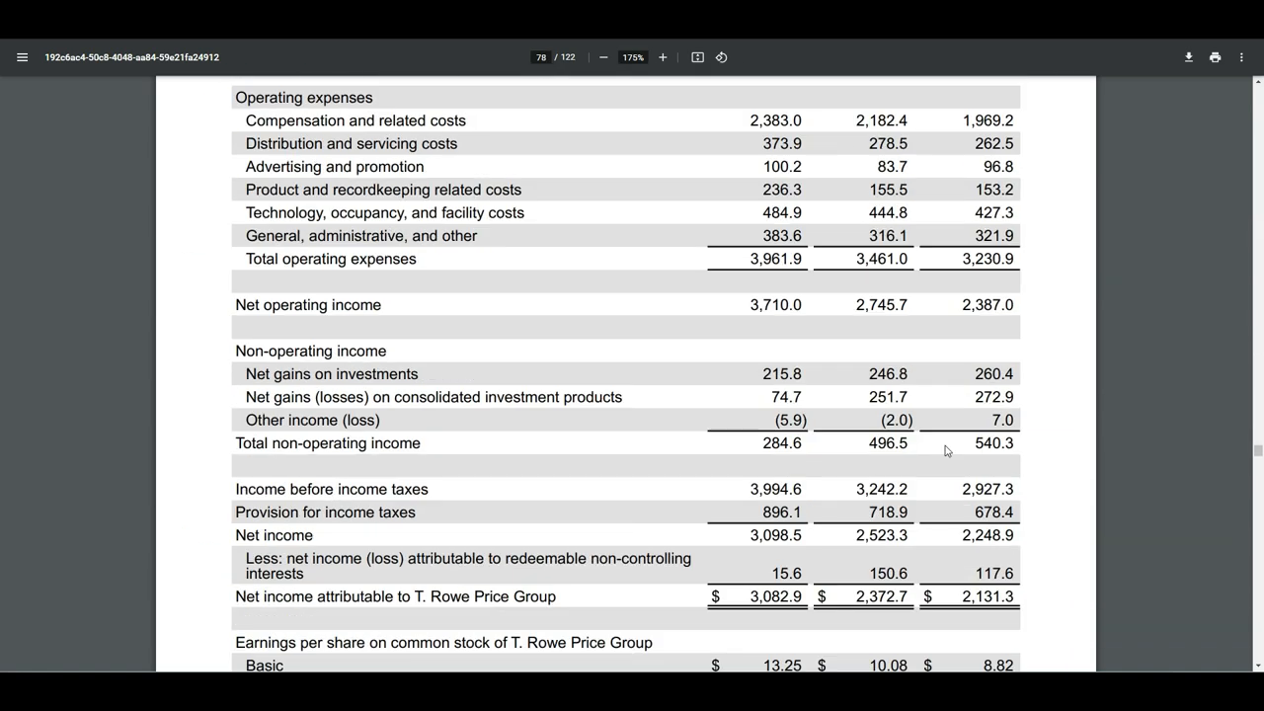
Step: Select the 2020 repurchases of common stock and search the PDF for 'shares outstanding'
{"action": "scroll", "scroll_direction": "down", "scroll_amount": 3}
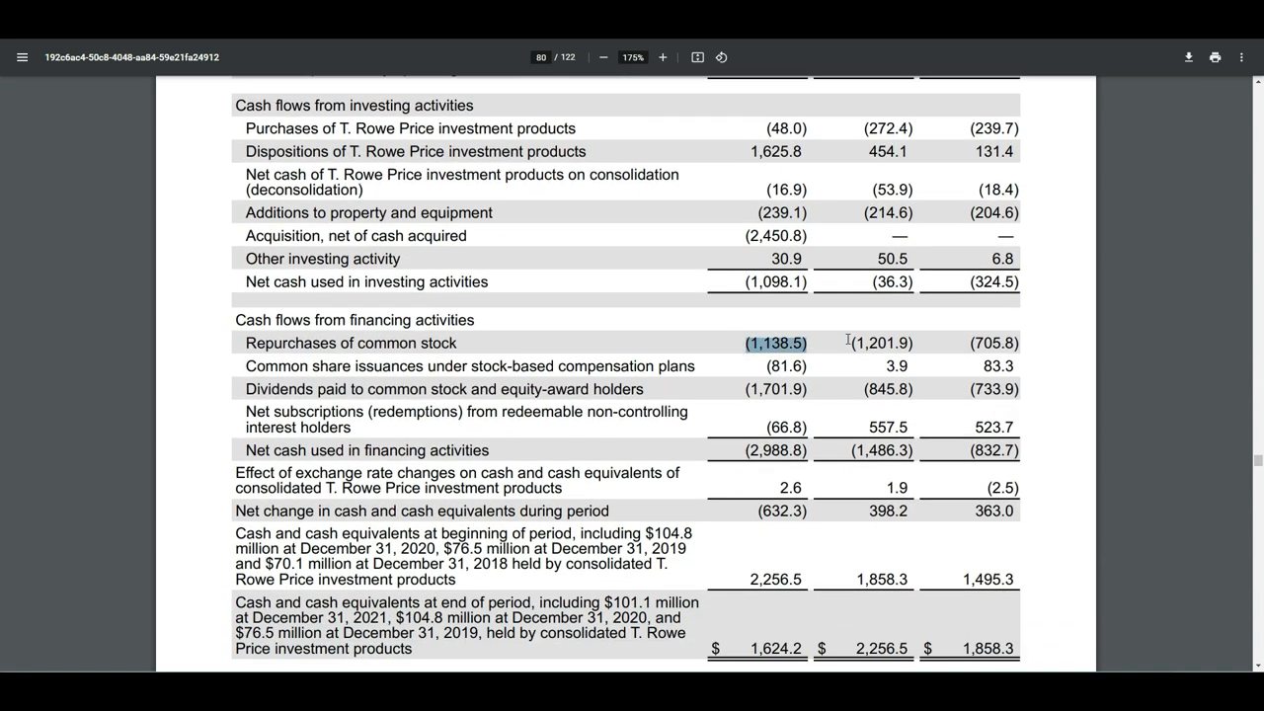
{"action": "left_click", "coordinate": [879, 342]}
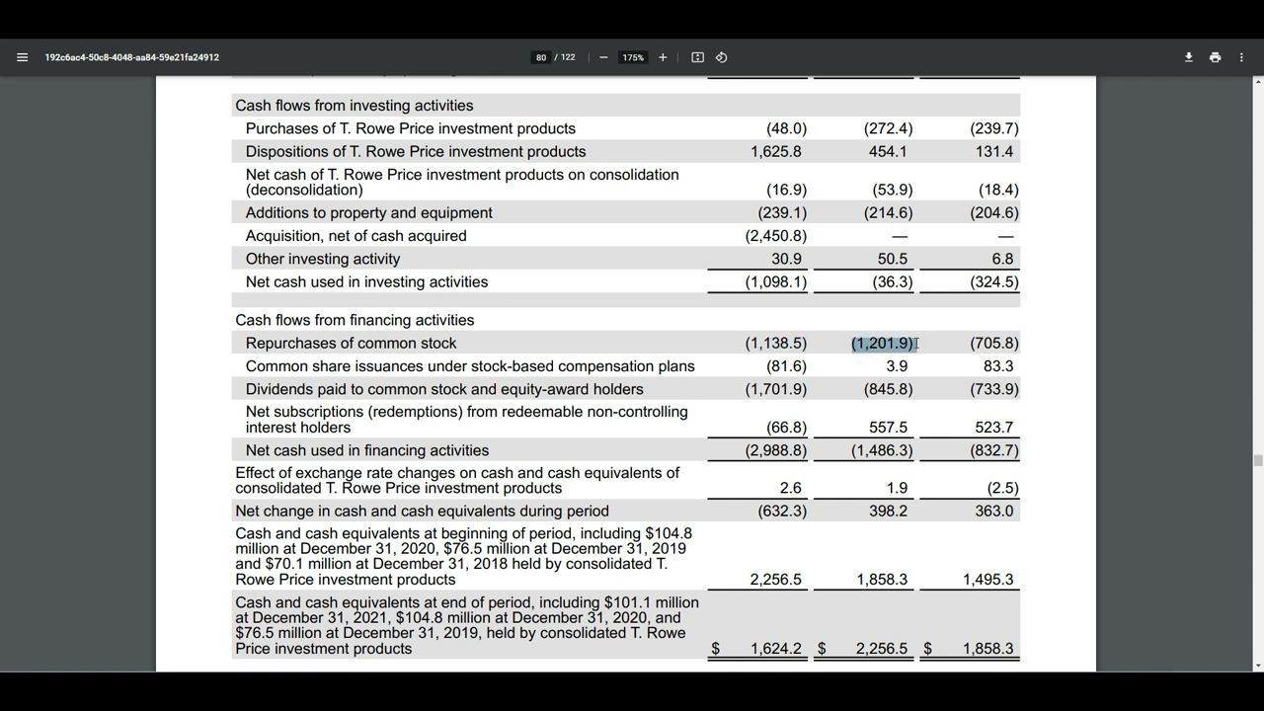
{"action": "mouse_move", "coordinate": [829, 353]}
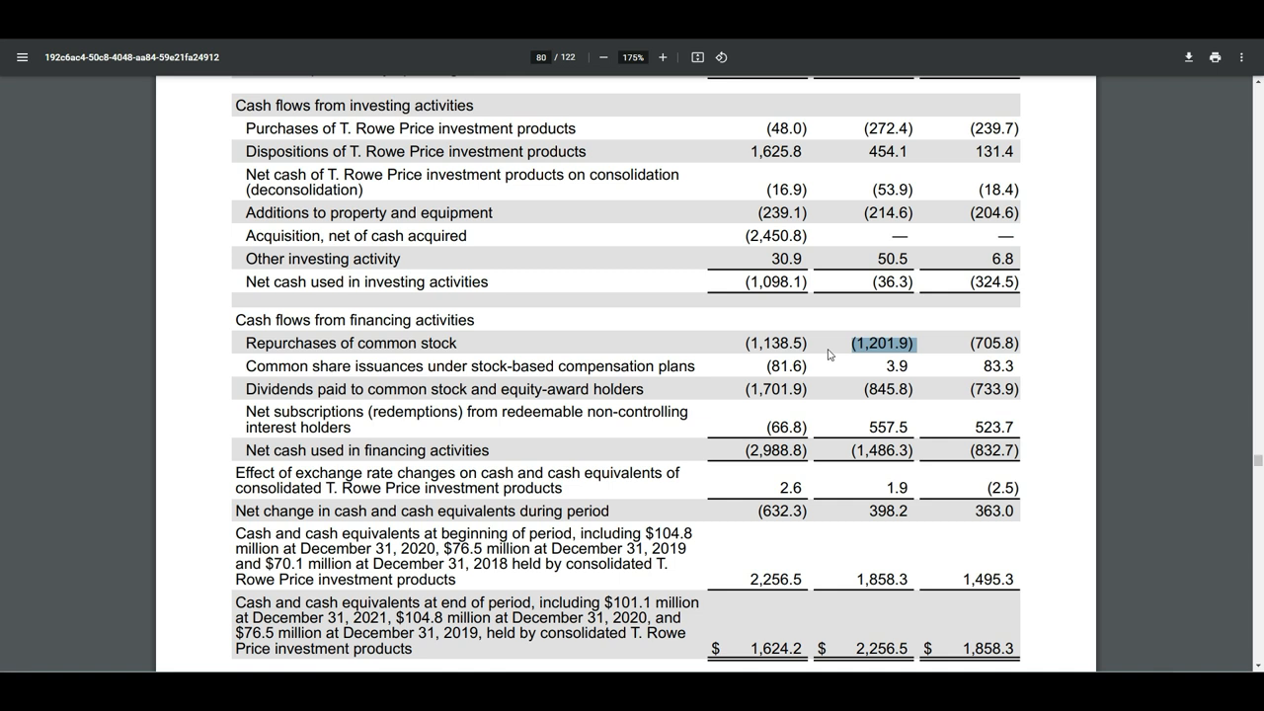
{"action": "mouse_move", "coordinate": [857, 282]}
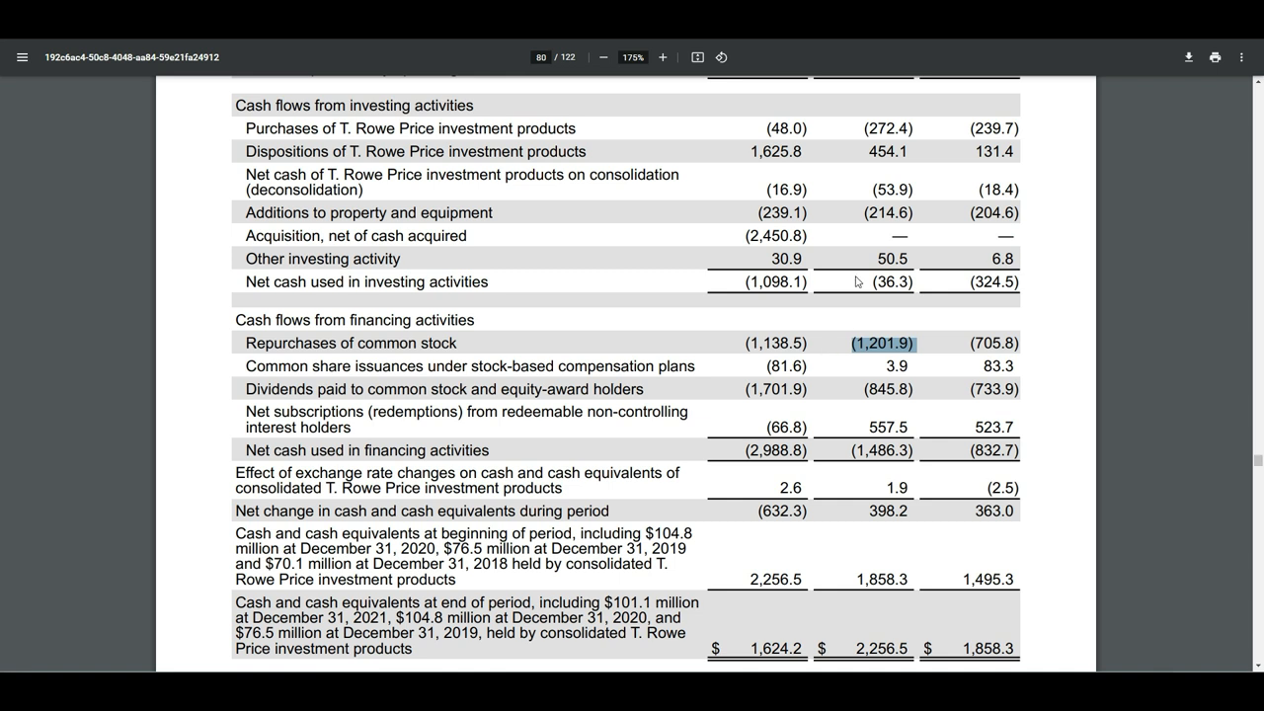
{"action": "type", "text": "shares outstanding"}
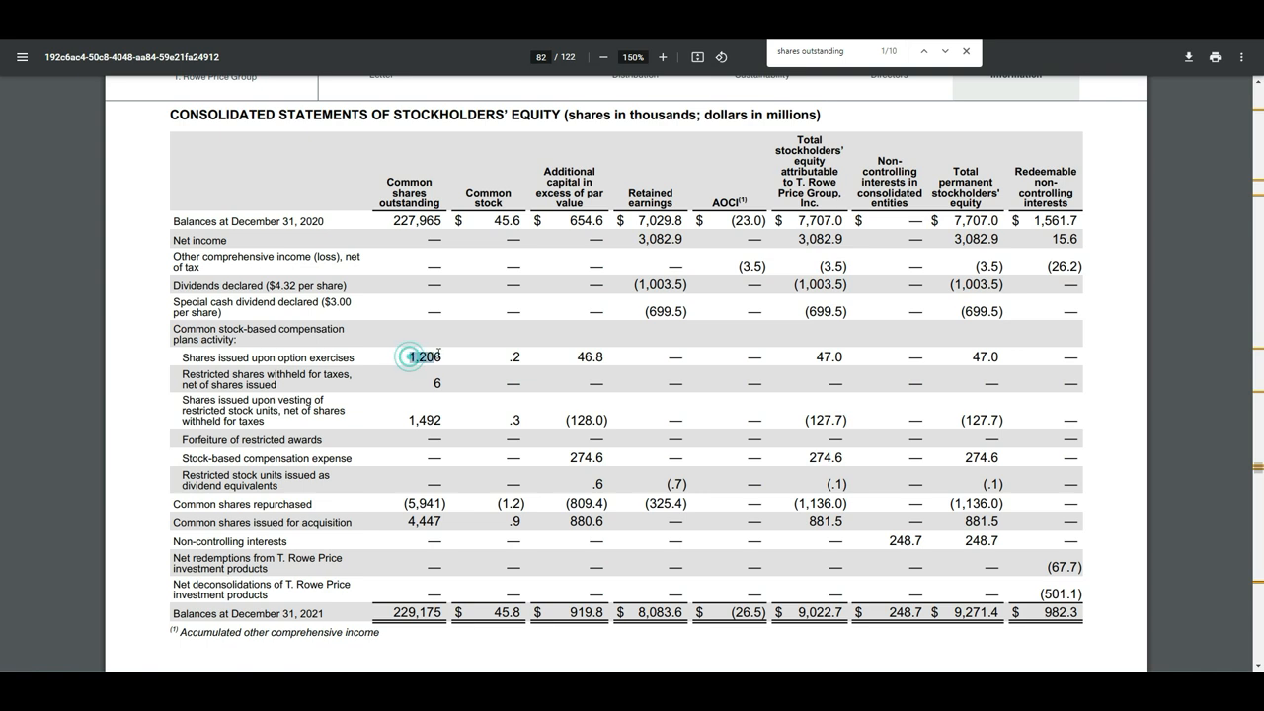
Step: Select the 1,206 option-exercise shares, 5,941 repurchased shares and 4,447 acquisition shares
{"action": "double_click", "coordinate": [421, 357]}
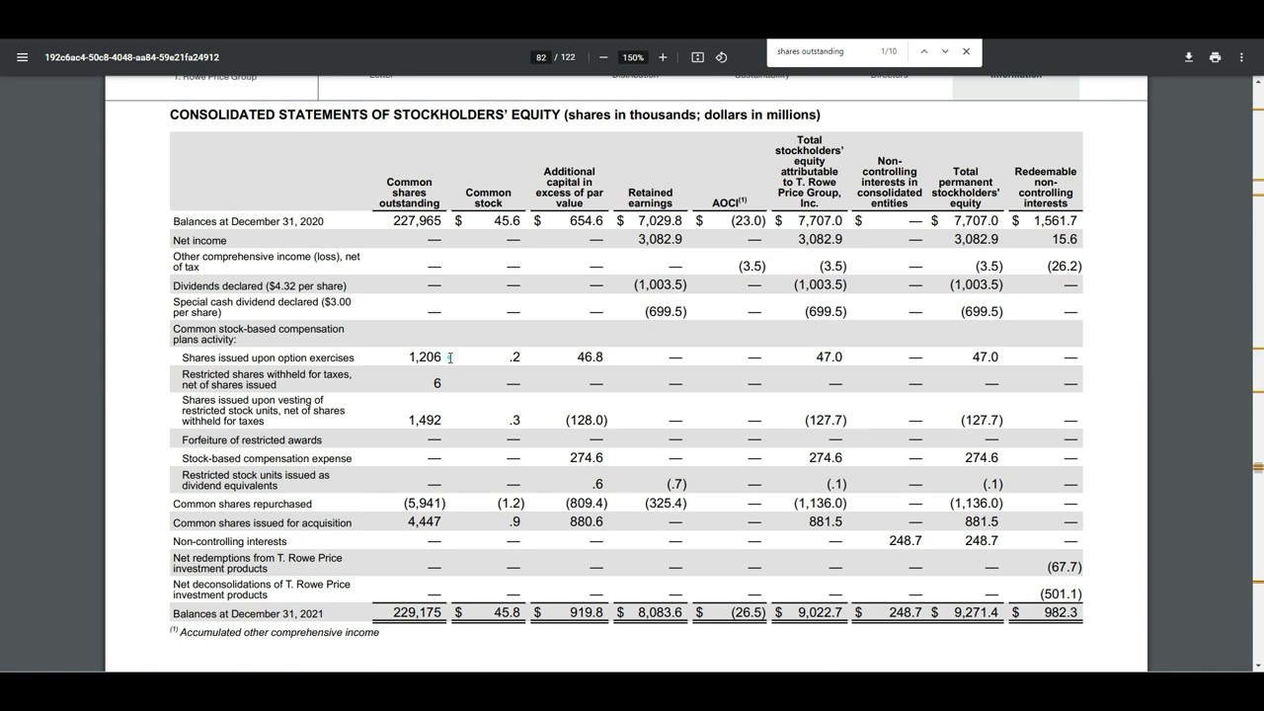
{"action": "double_click", "coordinate": [424, 356]}
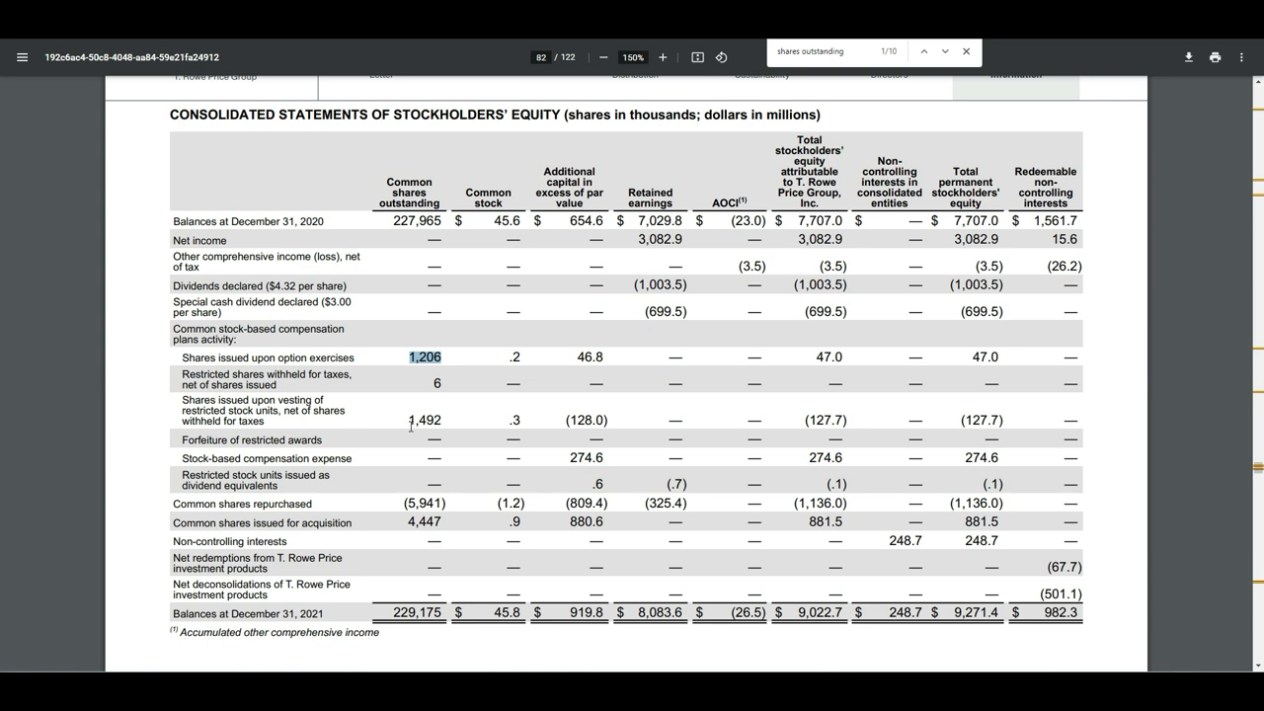
{"action": "left_click", "coordinate": [425, 420]}
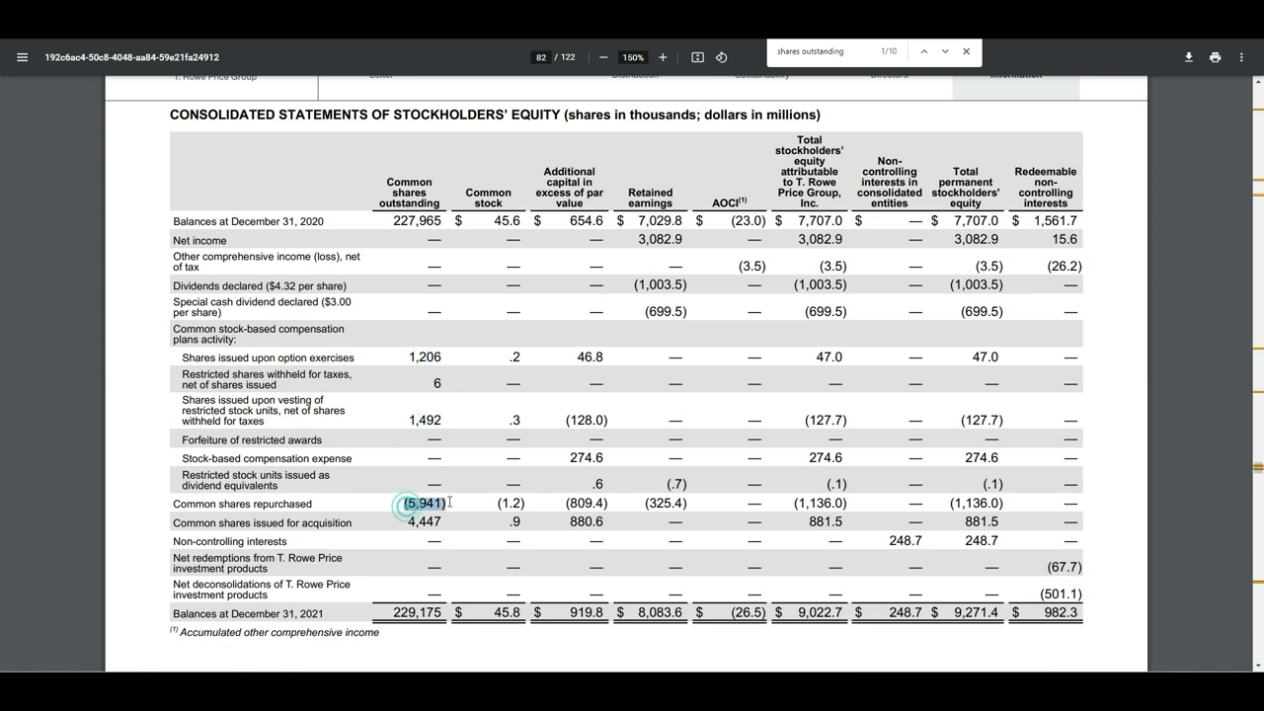
{"action": "double_click", "coordinate": [407, 503]}
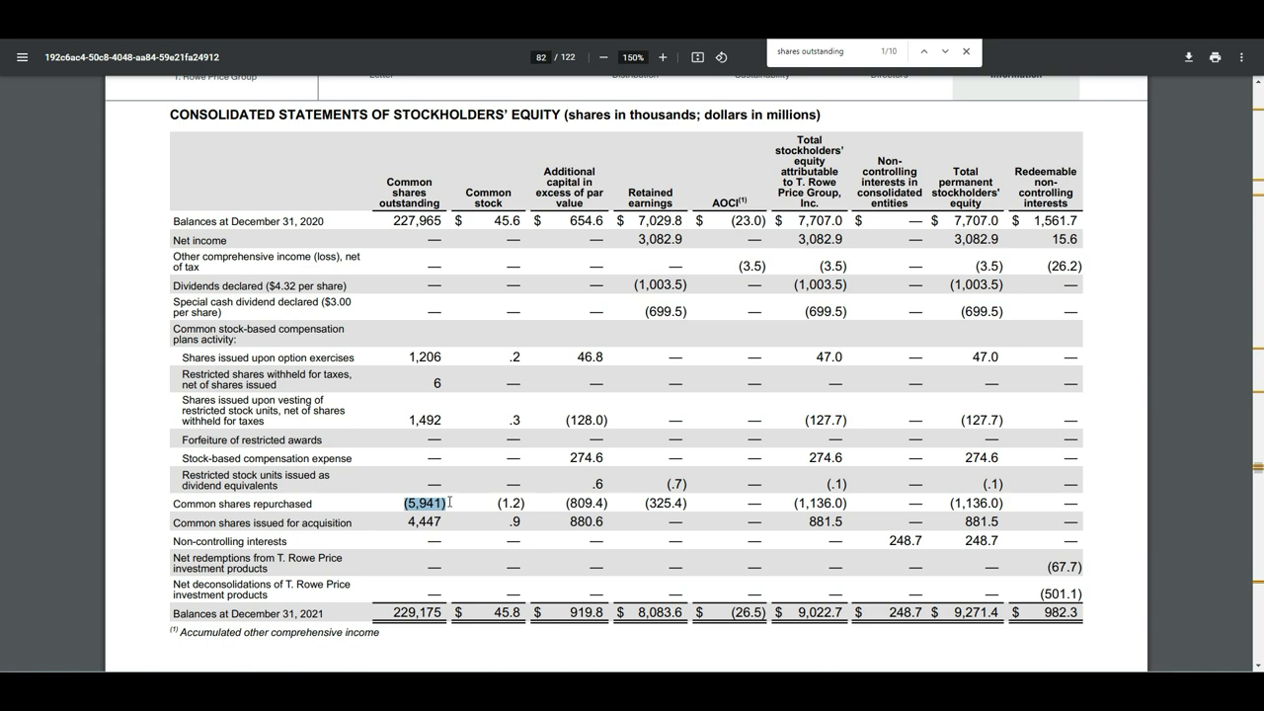
{"action": "left_click", "coordinate": [418, 522]}
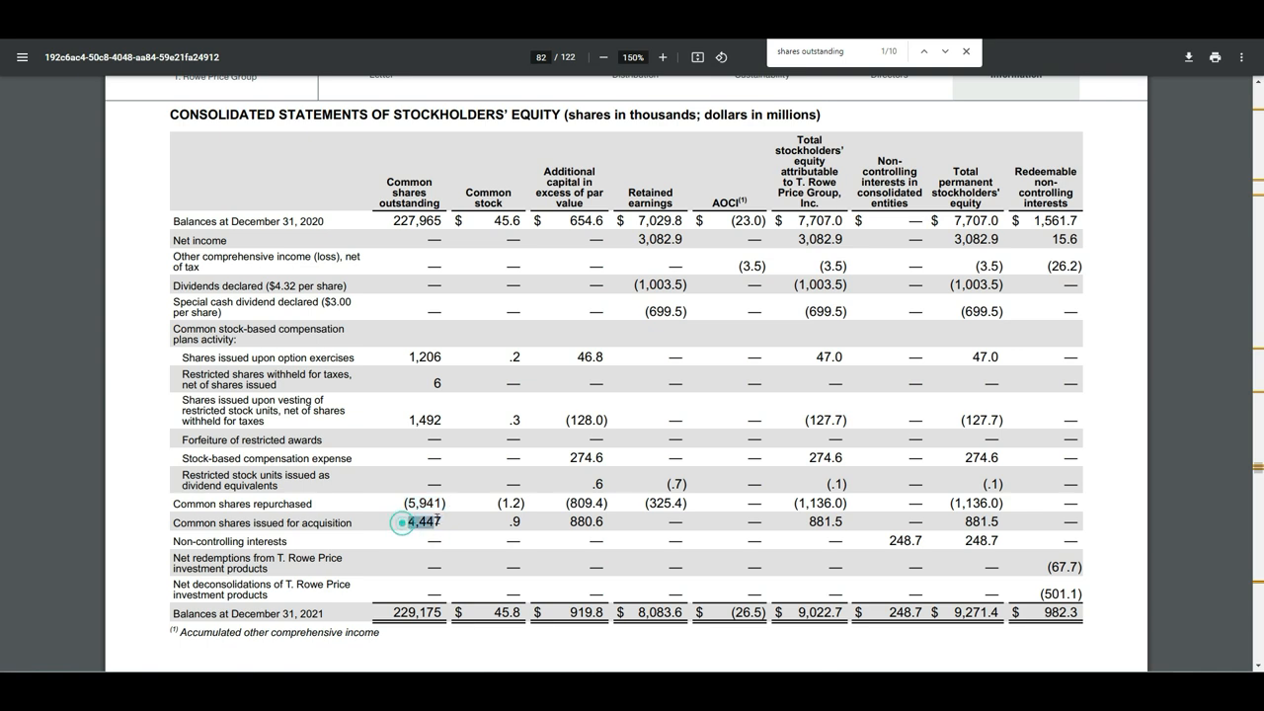
{"action": "double_click", "coordinate": [421, 521]}
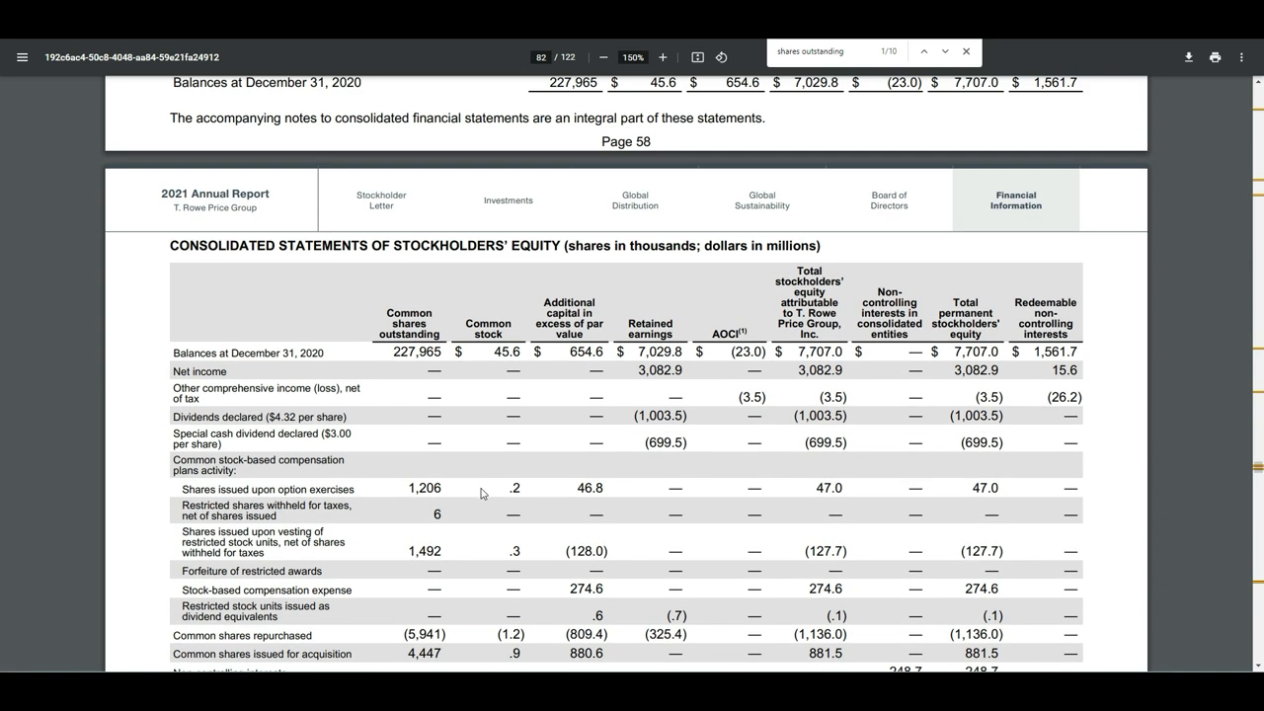
Step: Scroll further and select the 2,924 shares issued upon option exercises
{"action": "scroll", "scroll_direction": "down", "scroll_amount": 3}
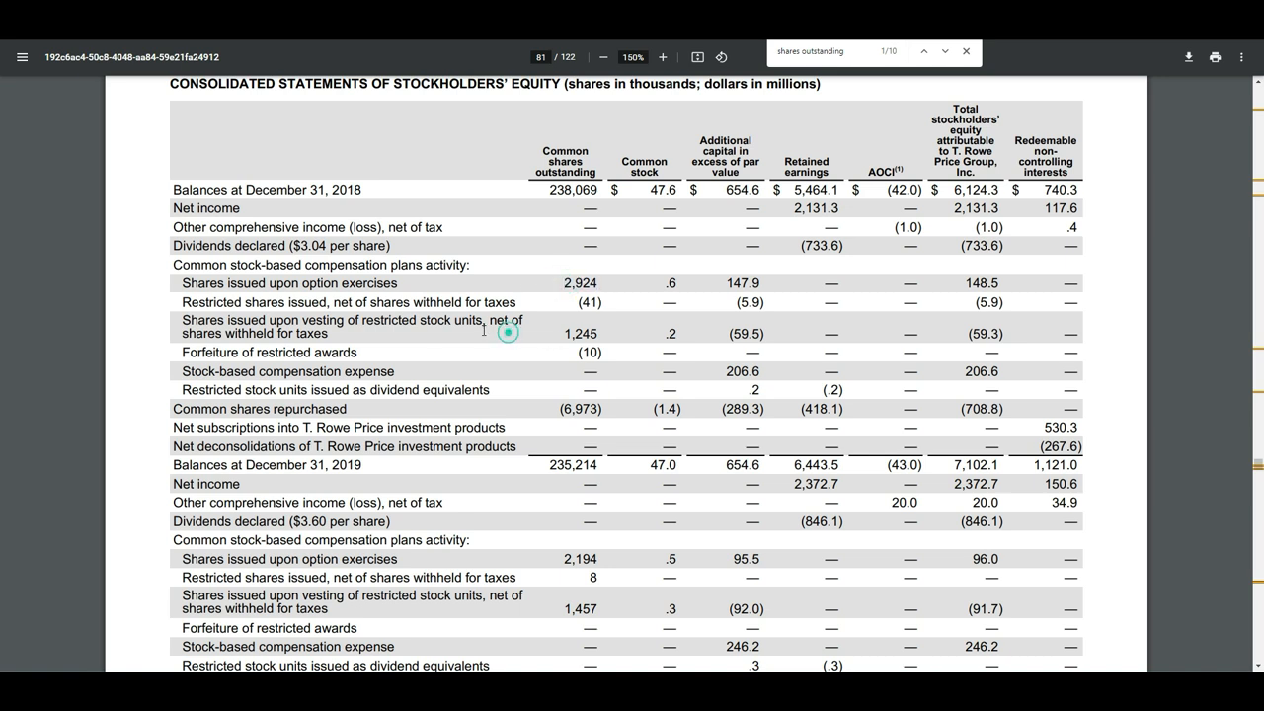
{"action": "double_click", "coordinate": [581, 333]}
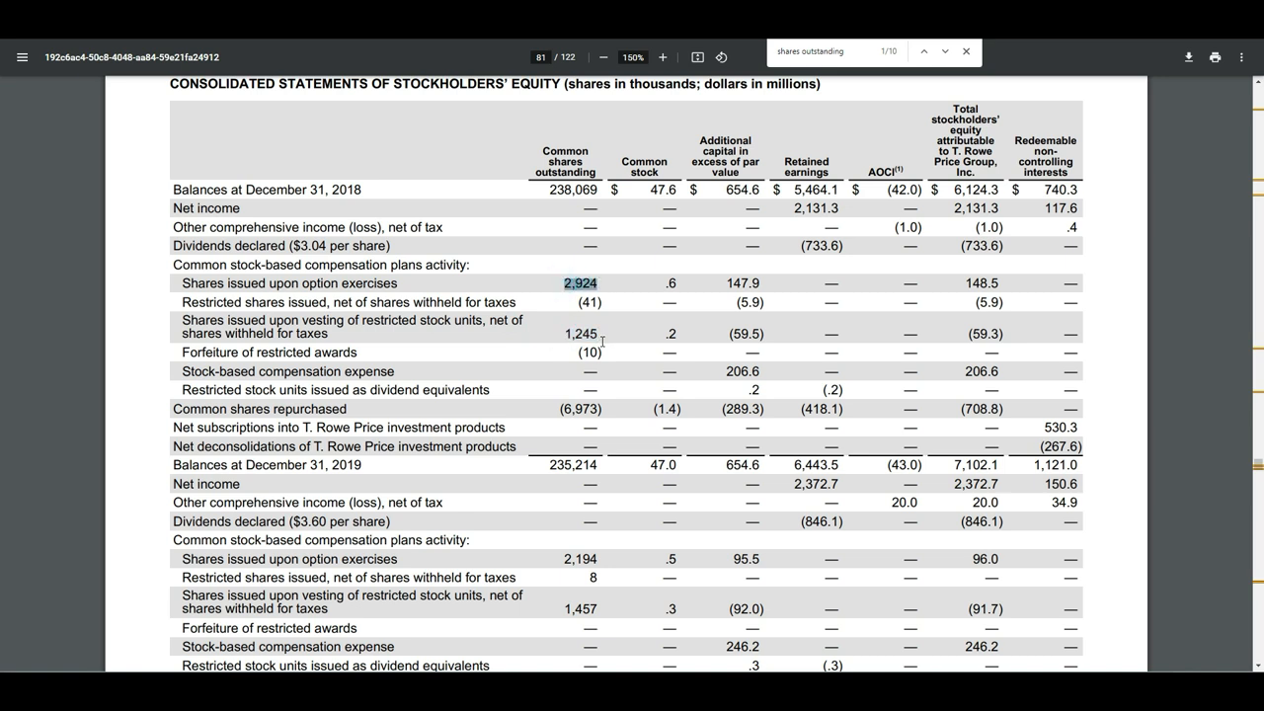
{"action": "mouse_move", "coordinate": [548, 408]}
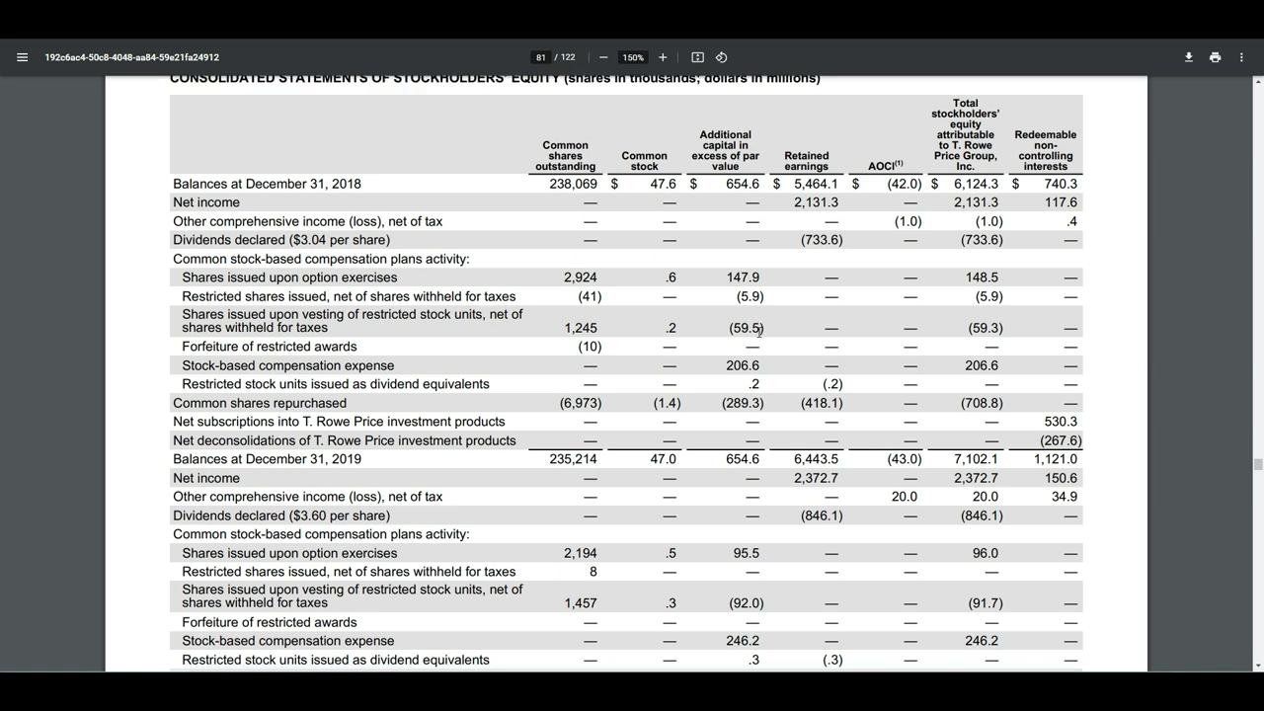
{"action": "scroll", "scroll_direction": "down", "scroll_amount": 3}
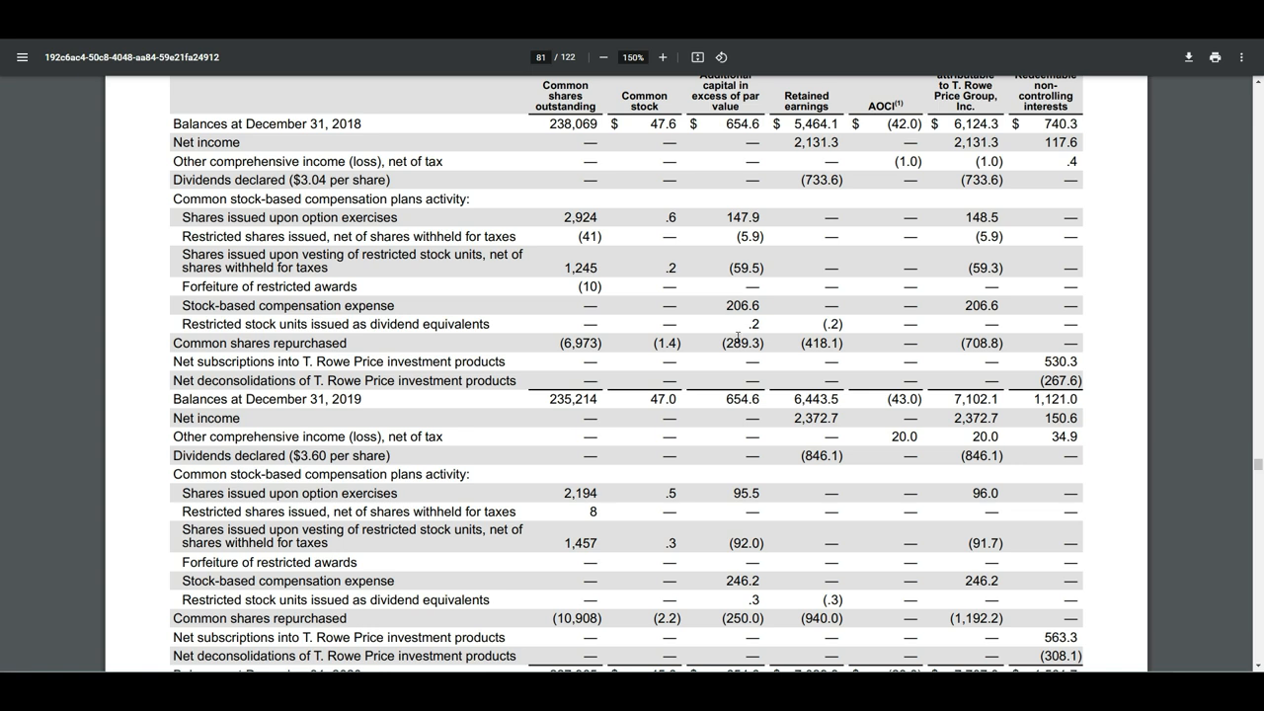
{"action": "mouse_move", "coordinate": [1018, 51]}
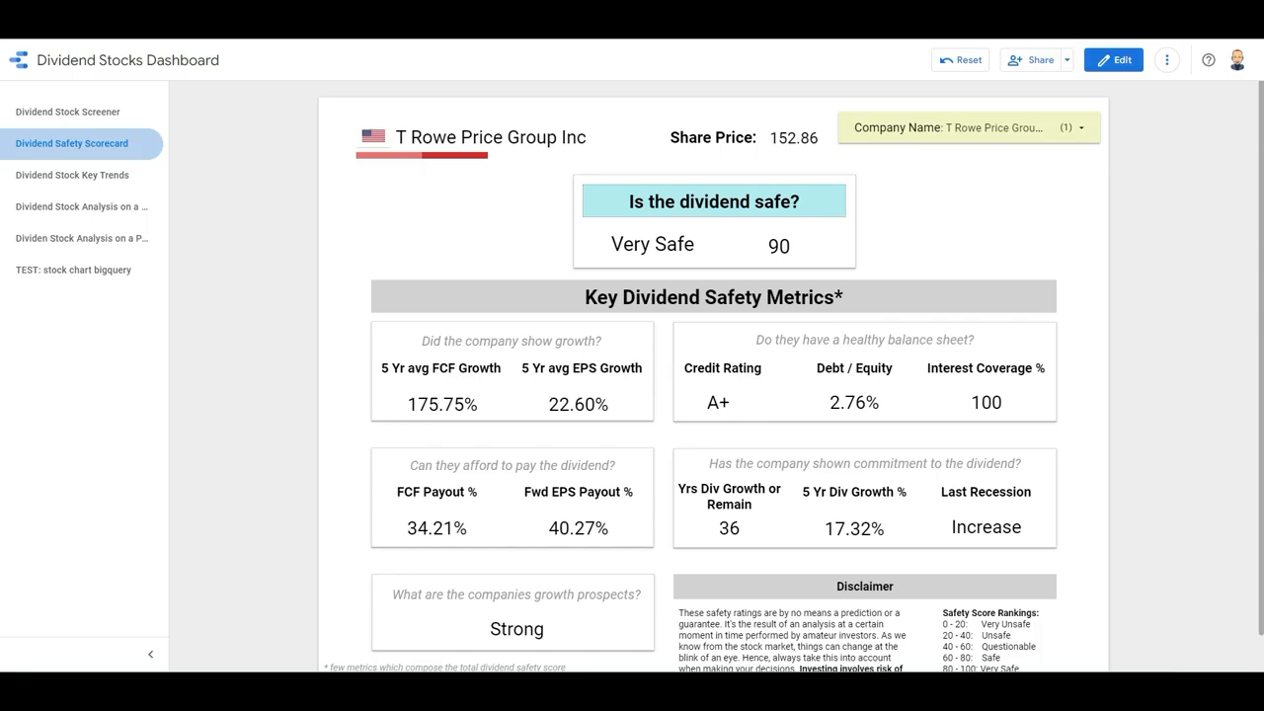
{"action": "mouse_move", "coordinate": [1011, 319]}
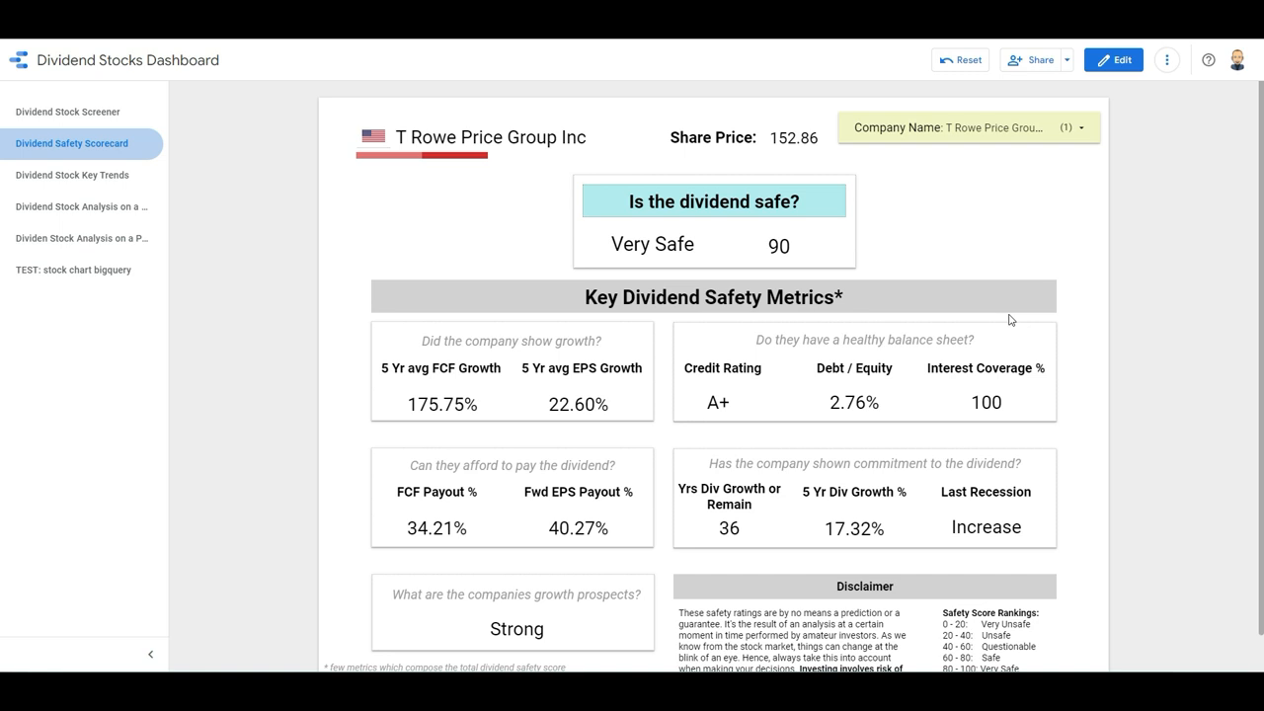
{"action": "mouse_move", "coordinate": [616, 408]}
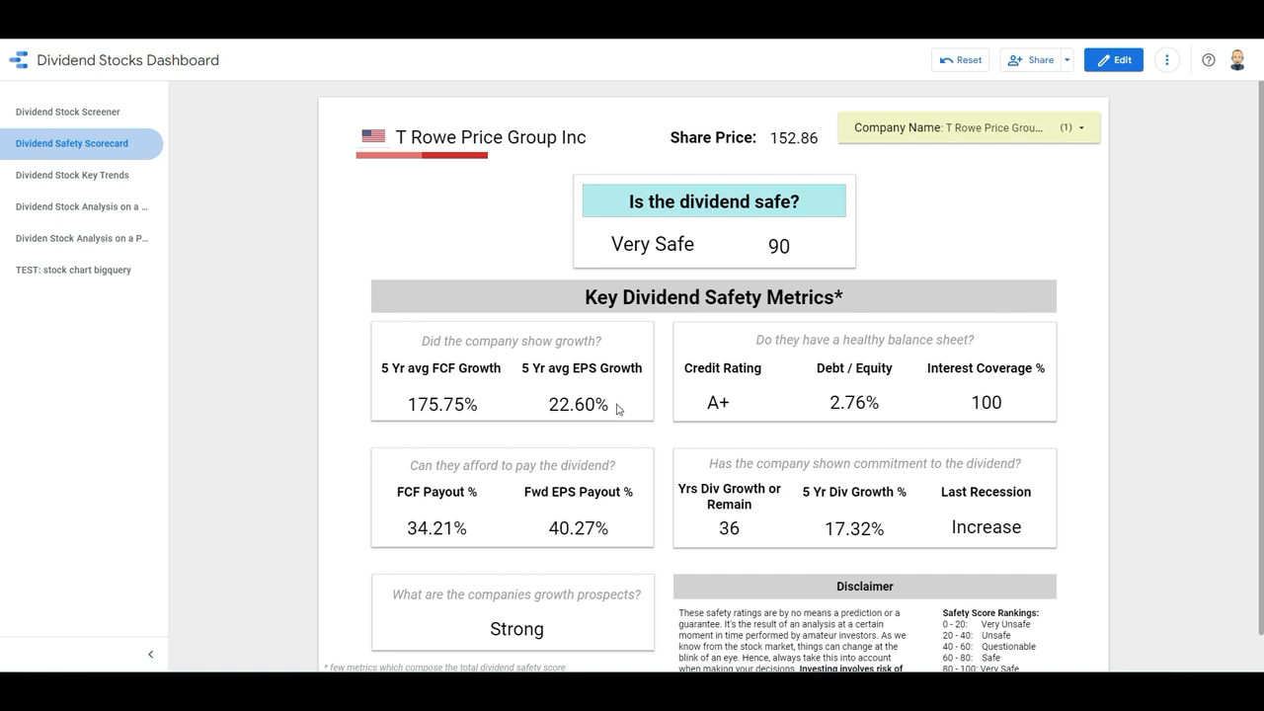
{"action": "mouse_move", "coordinate": [581, 412]}
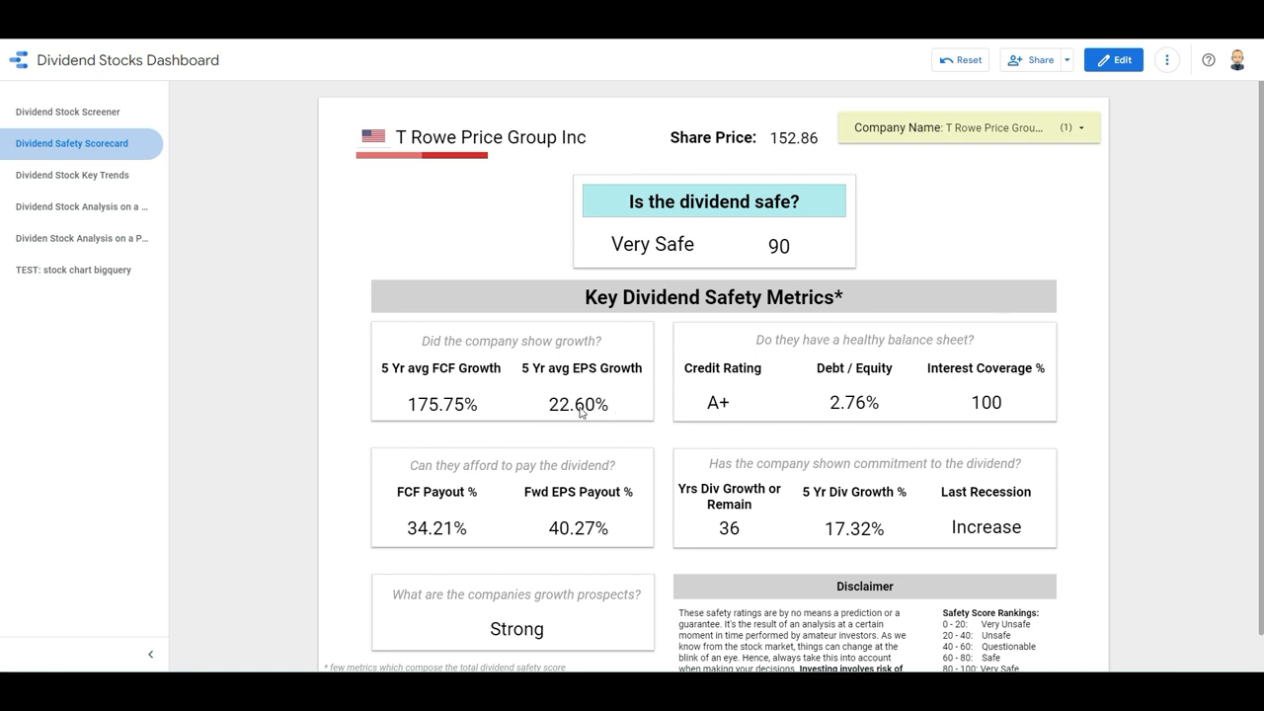
{"action": "mouse_move", "coordinate": [456, 409]}
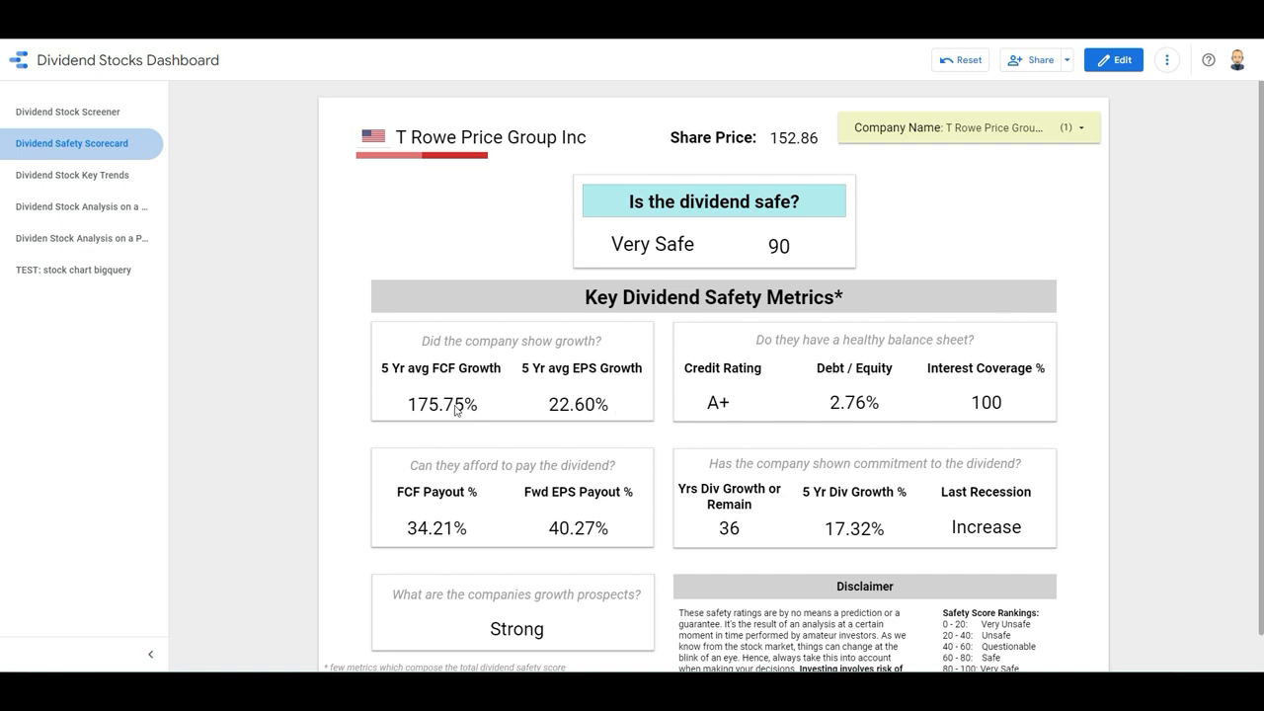
{"action": "mouse_move", "coordinate": [425, 414]}
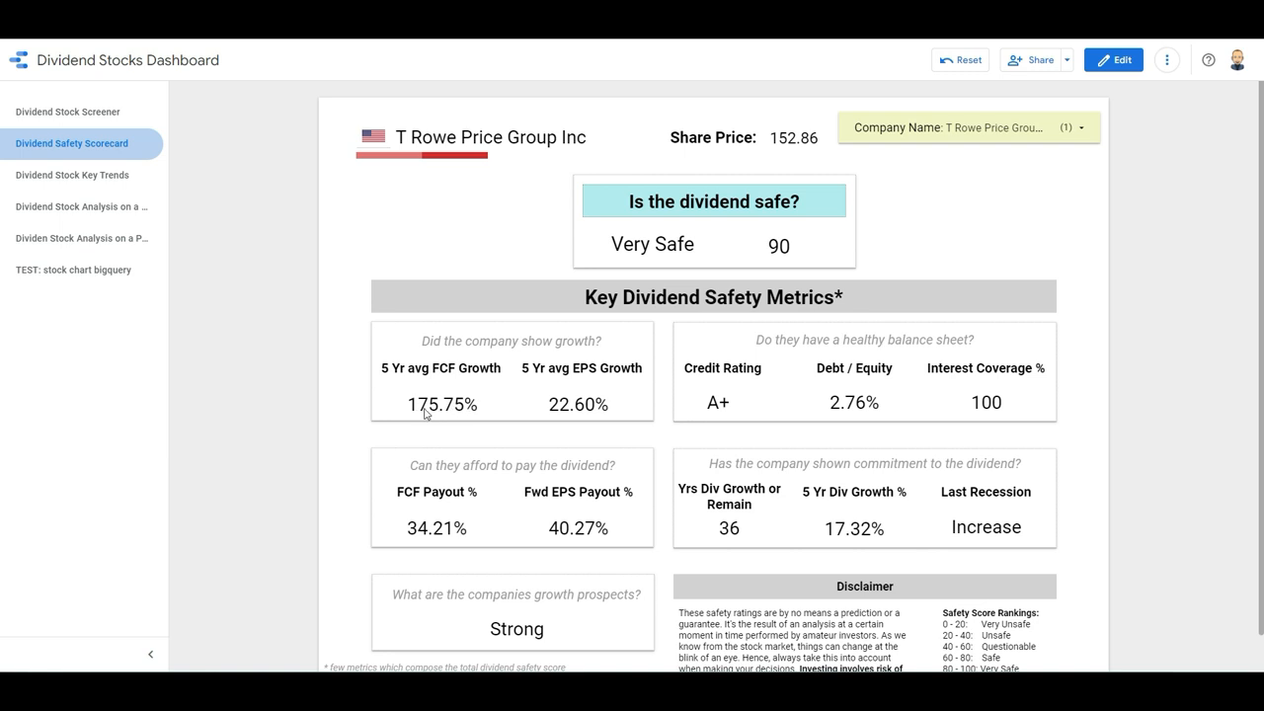
{"action": "mouse_move", "coordinate": [464, 413]}
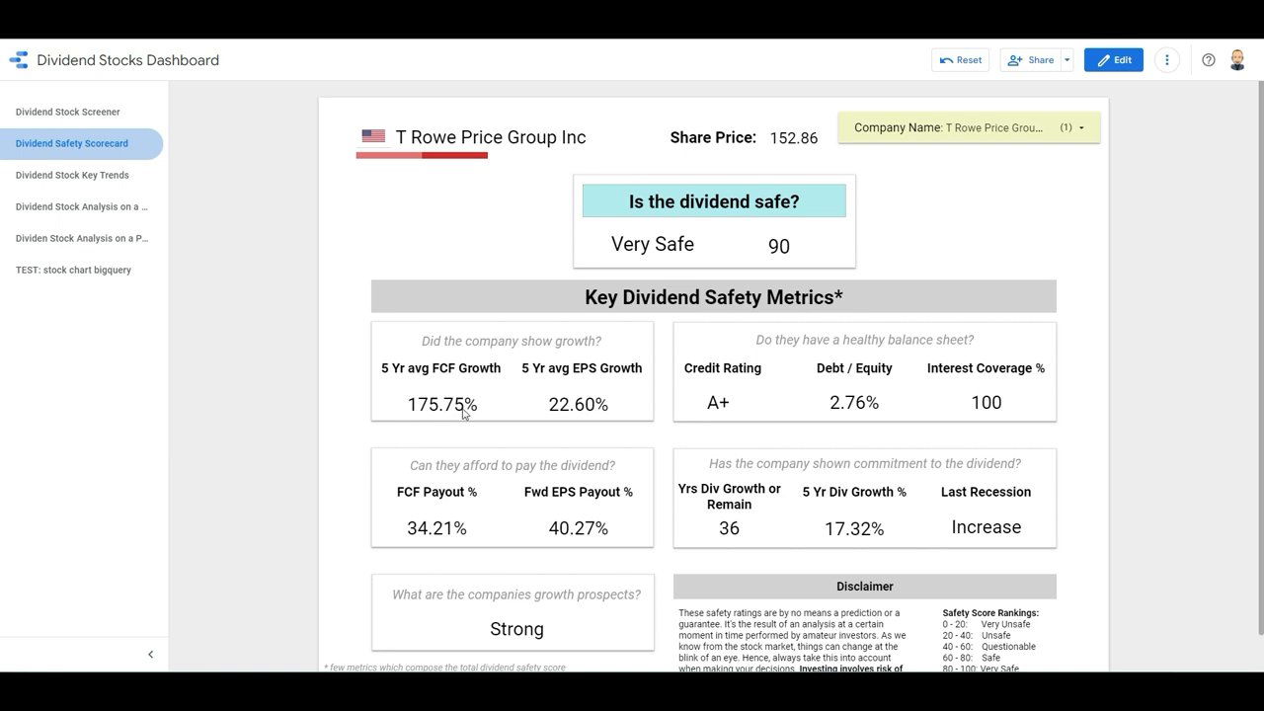
{"action": "mouse_move", "coordinate": [458, 415]}
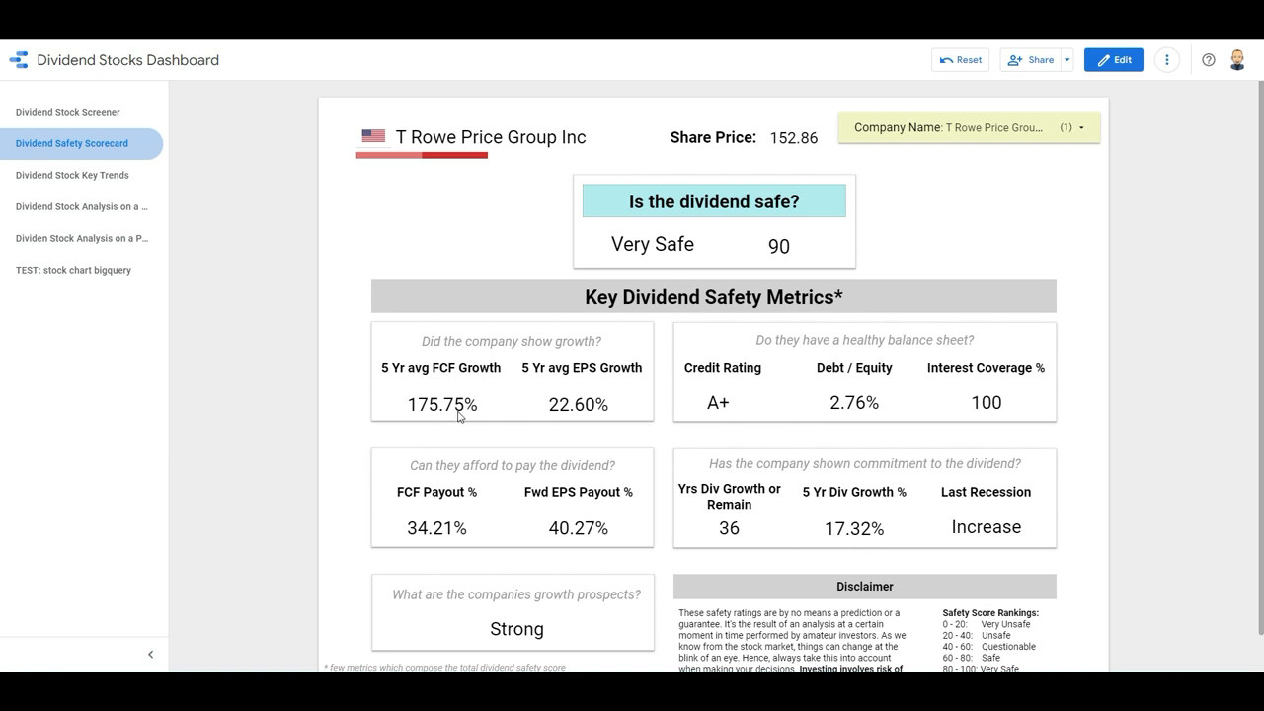
{"action": "mouse_move", "coordinate": [471, 420]}
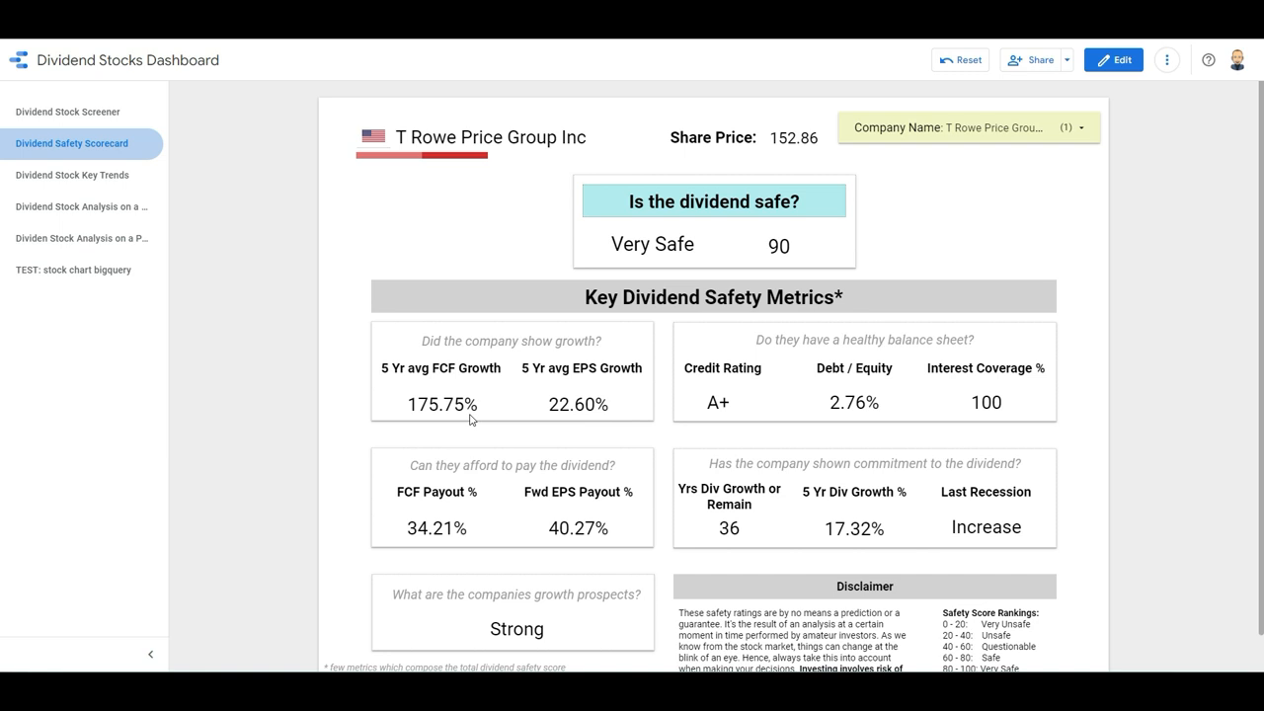
{"action": "mouse_move", "coordinate": [666, 418]}
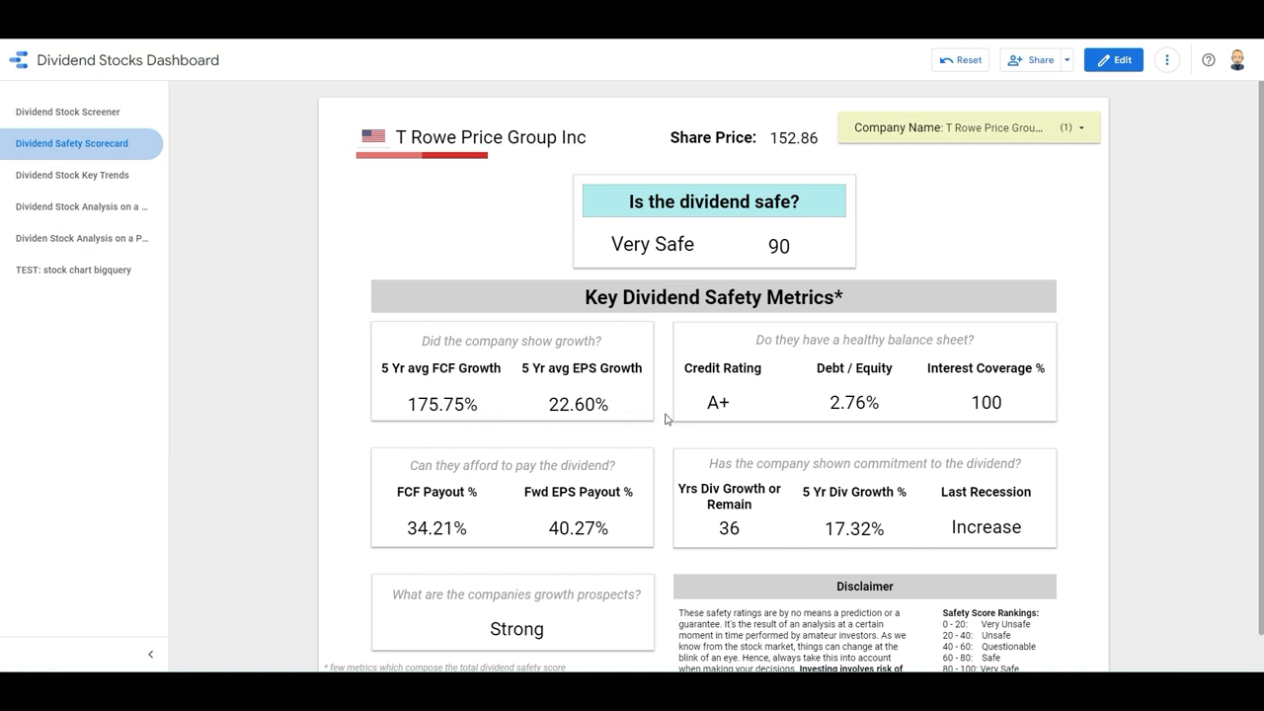
{"action": "mouse_move", "coordinate": [729, 409]}
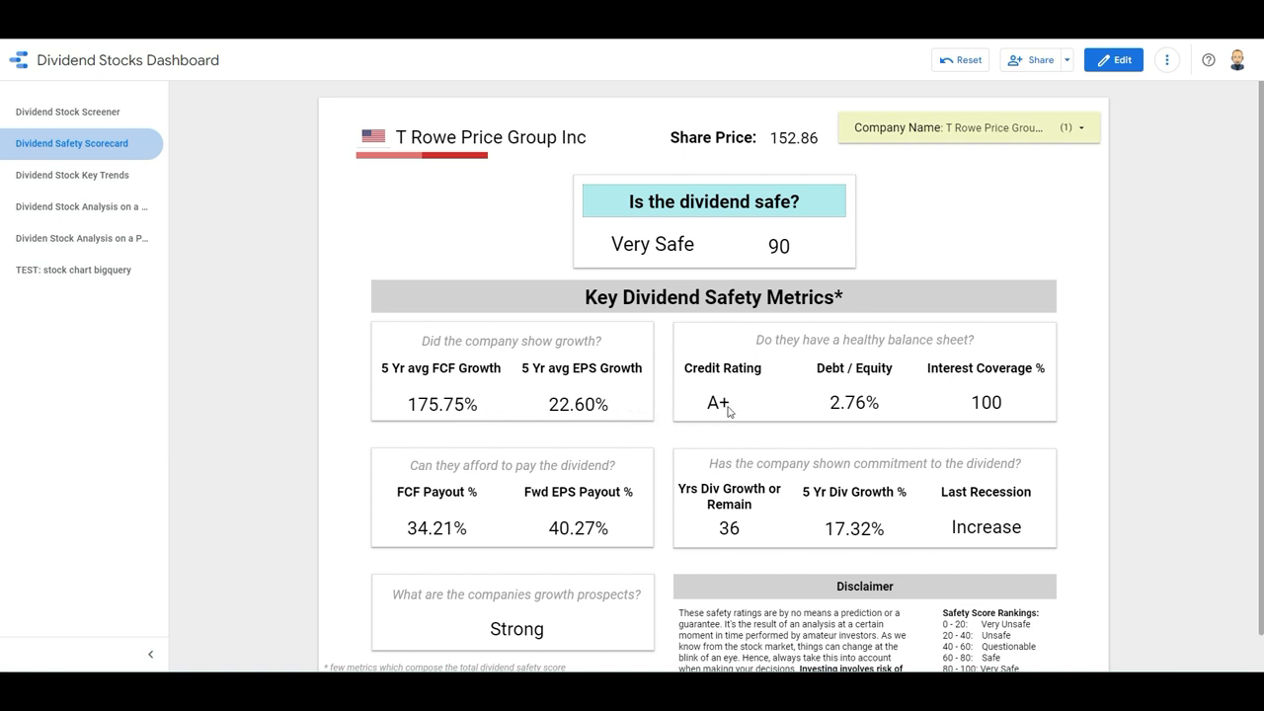
{"action": "mouse_move", "coordinate": [859, 412]}
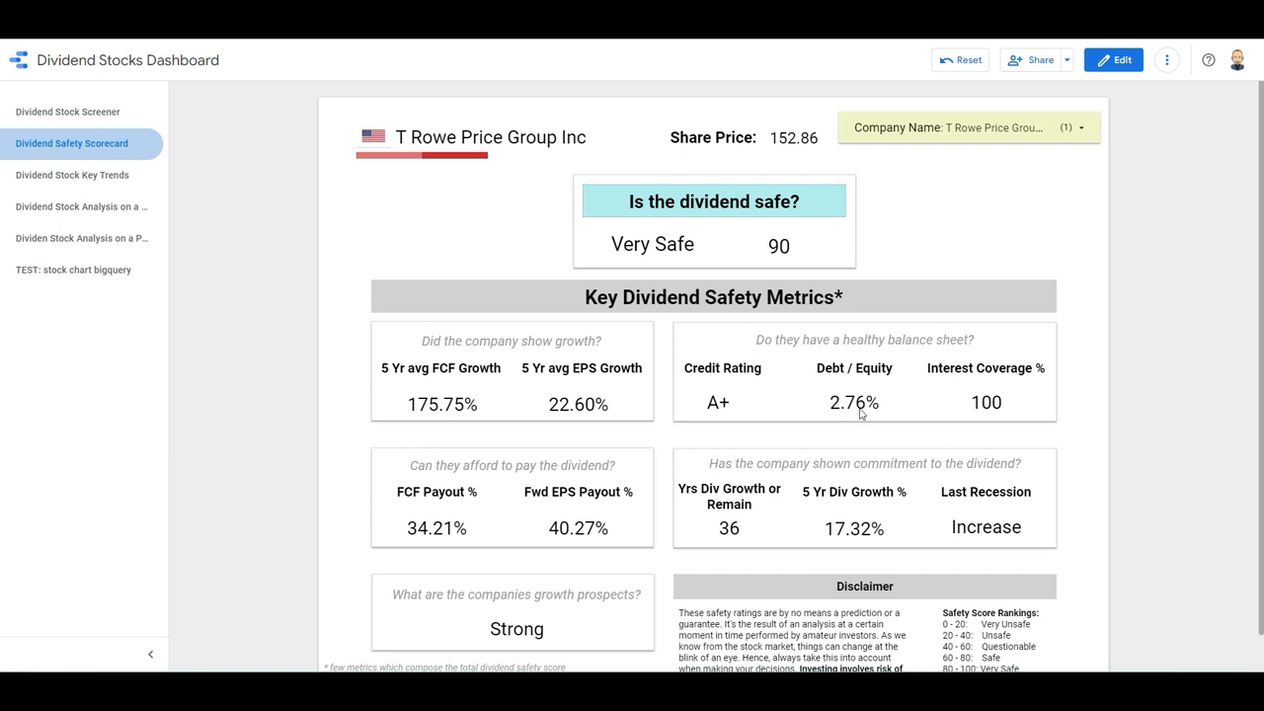
{"action": "mouse_move", "coordinate": [1024, 411]}
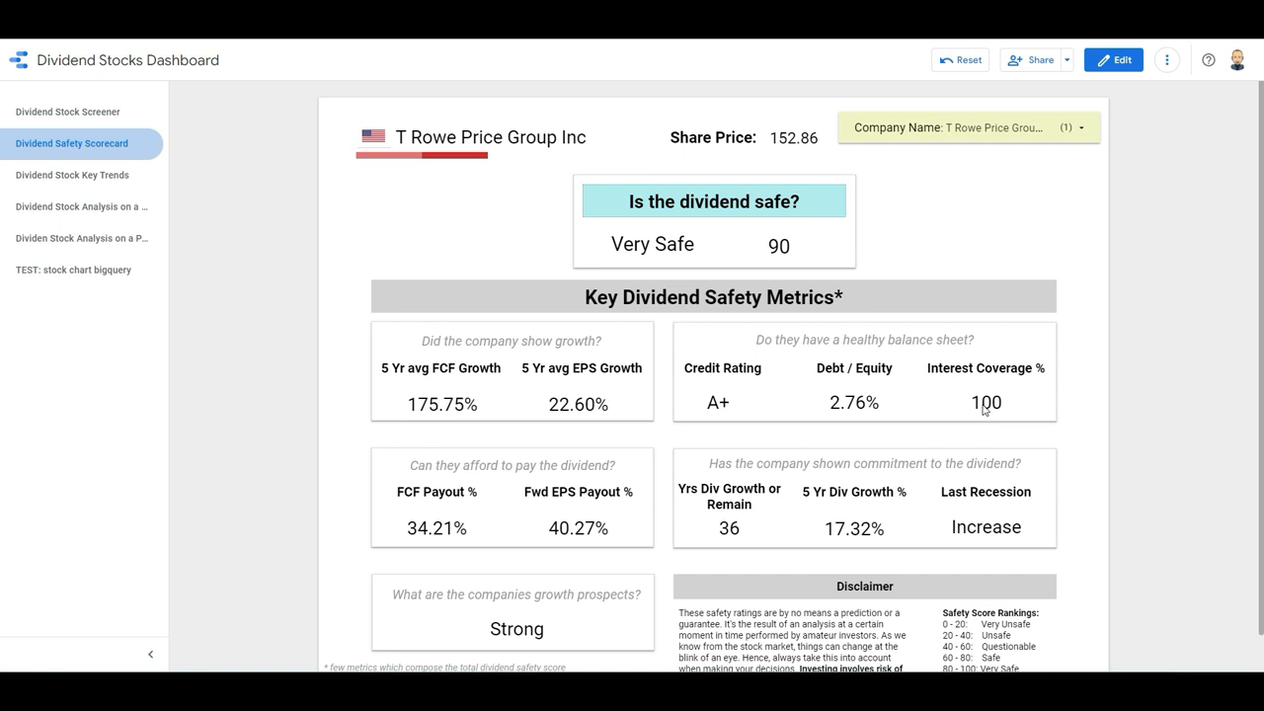
{"action": "mouse_move", "coordinate": [1020, 416]}
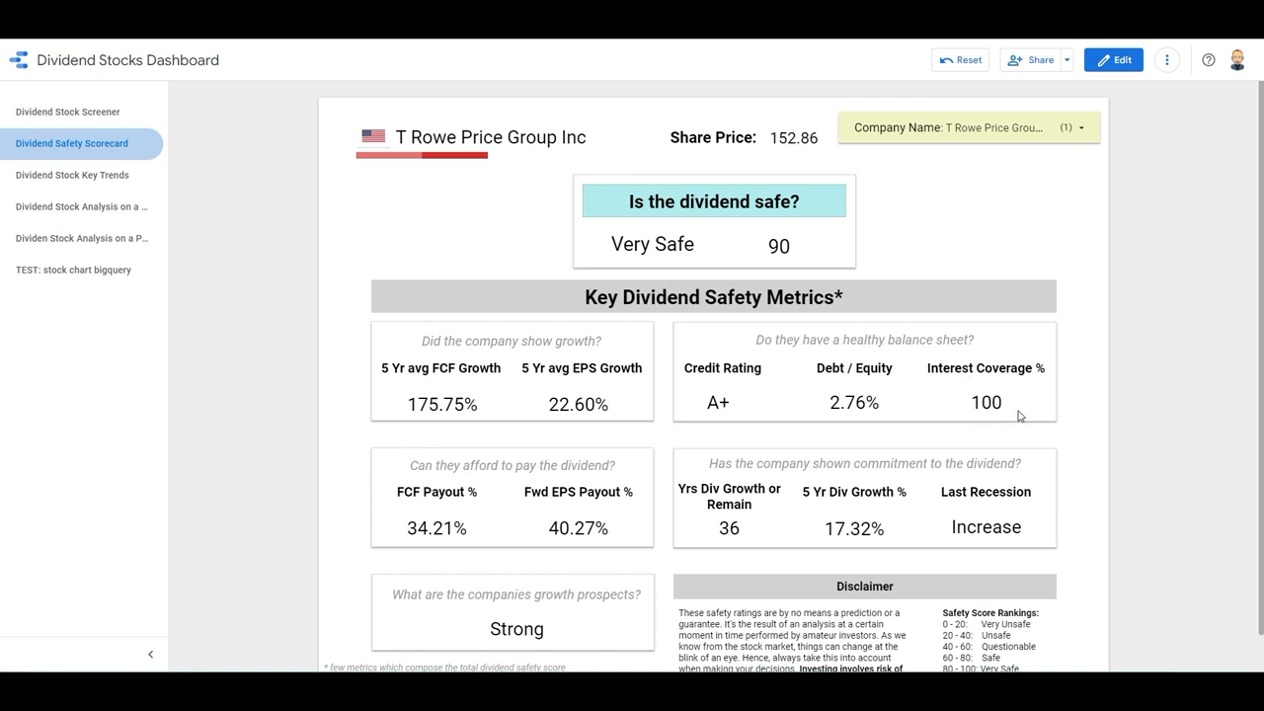
{"action": "mouse_move", "coordinate": [796, 480]}
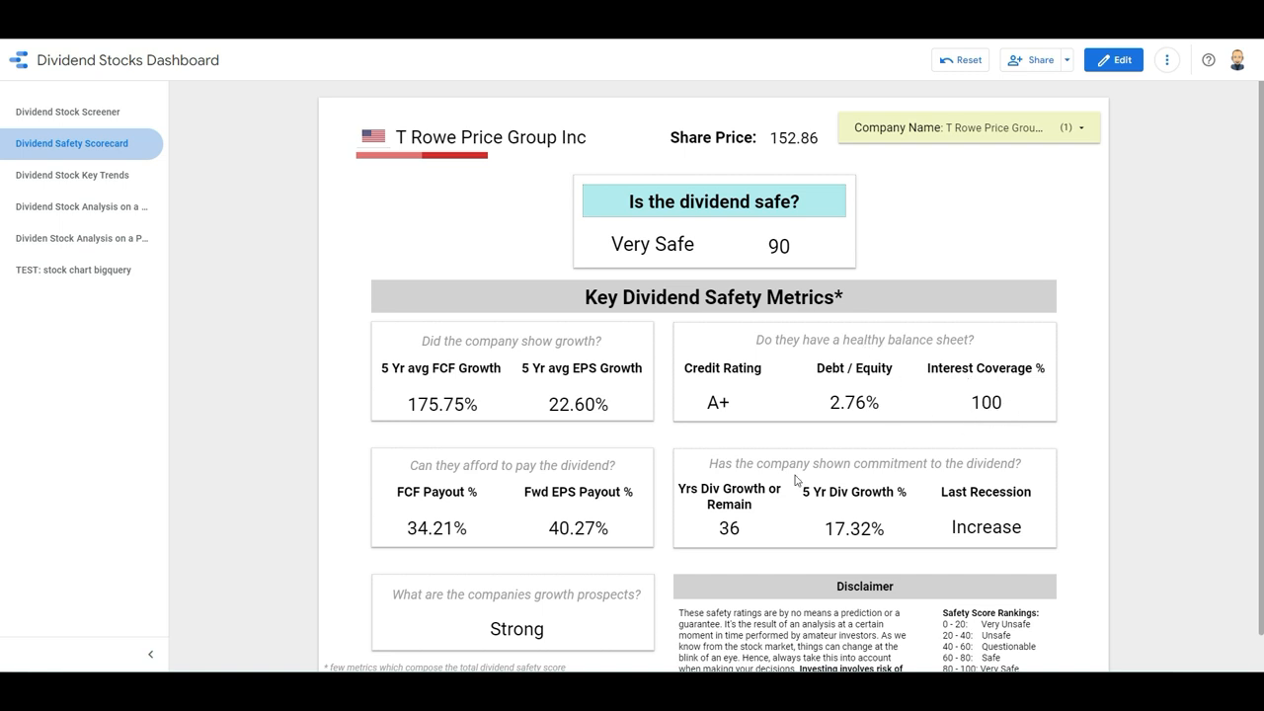
{"action": "mouse_move", "coordinate": [431, 542]}
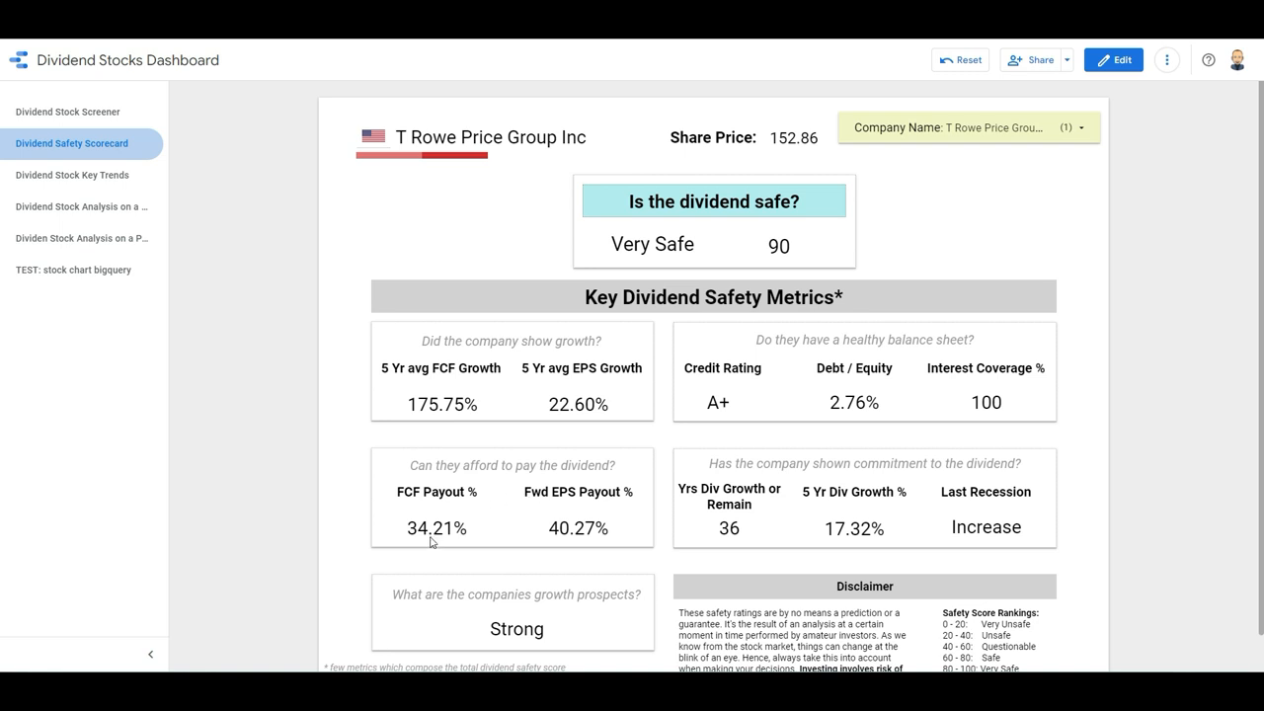
{"action": "mouse_move", "coordinate": [484, 533]}
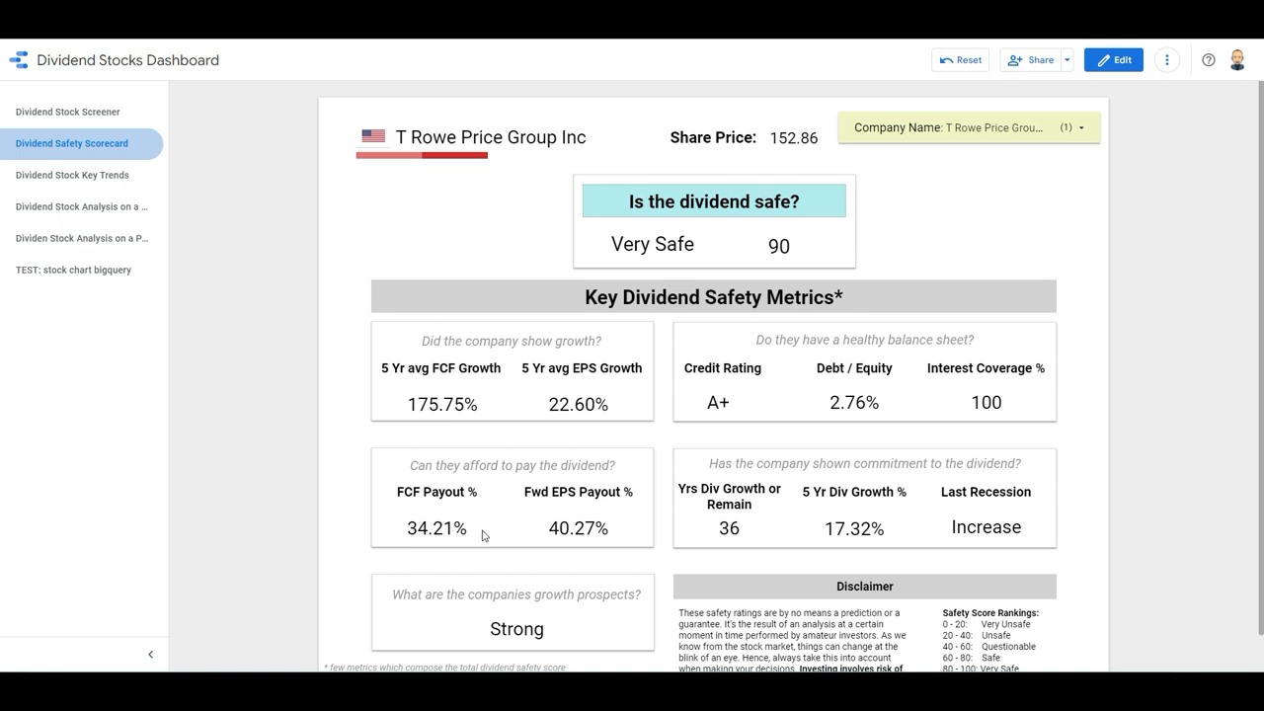
{"action": "mouse_move", "coordinate": [617, 540]}
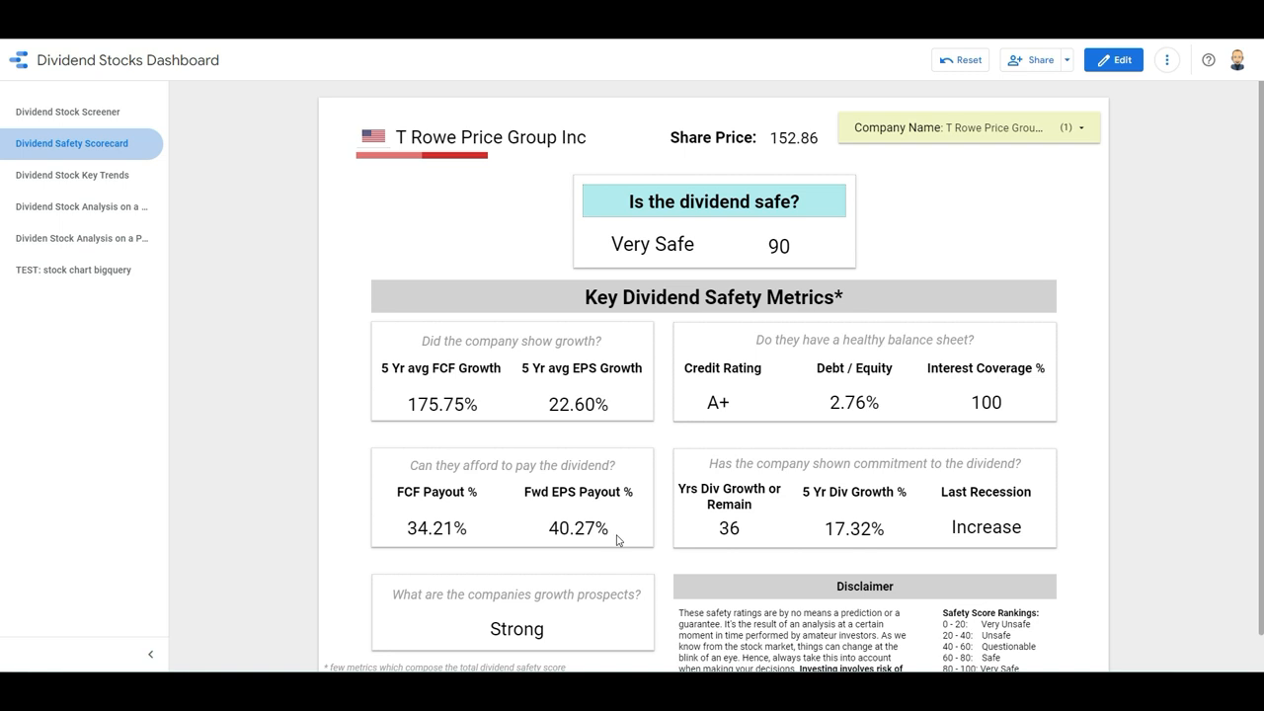
{"action": "mouse_move", "coordinate": [620, 535]}
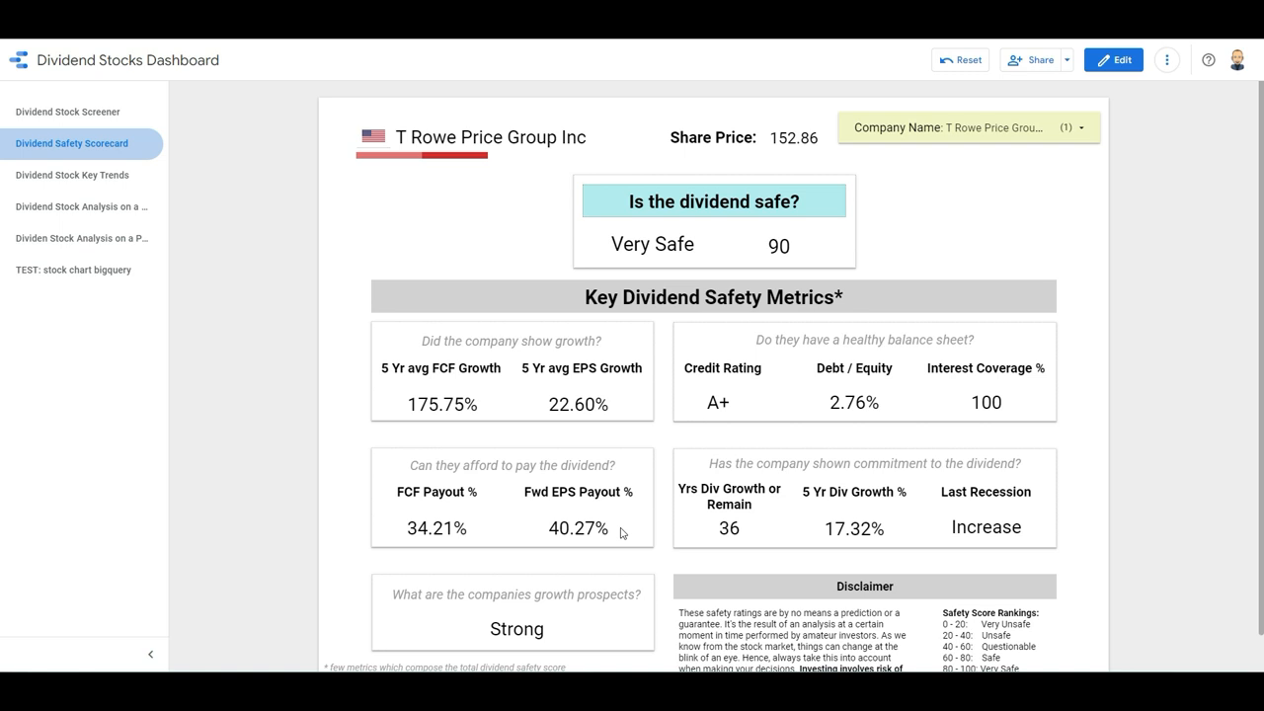
{"action": "mouse_move", "coordinate": [659, 529]}
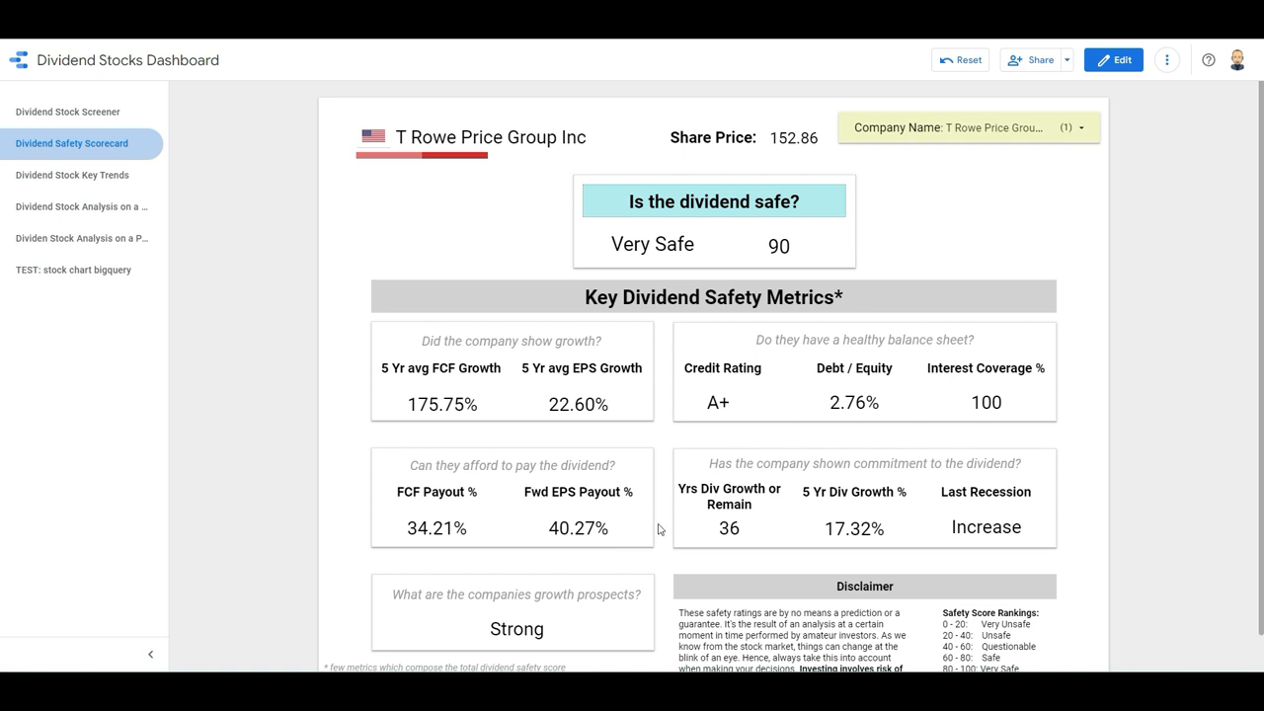
{"action": "mouse_move", "coordinate": [745, 533]}
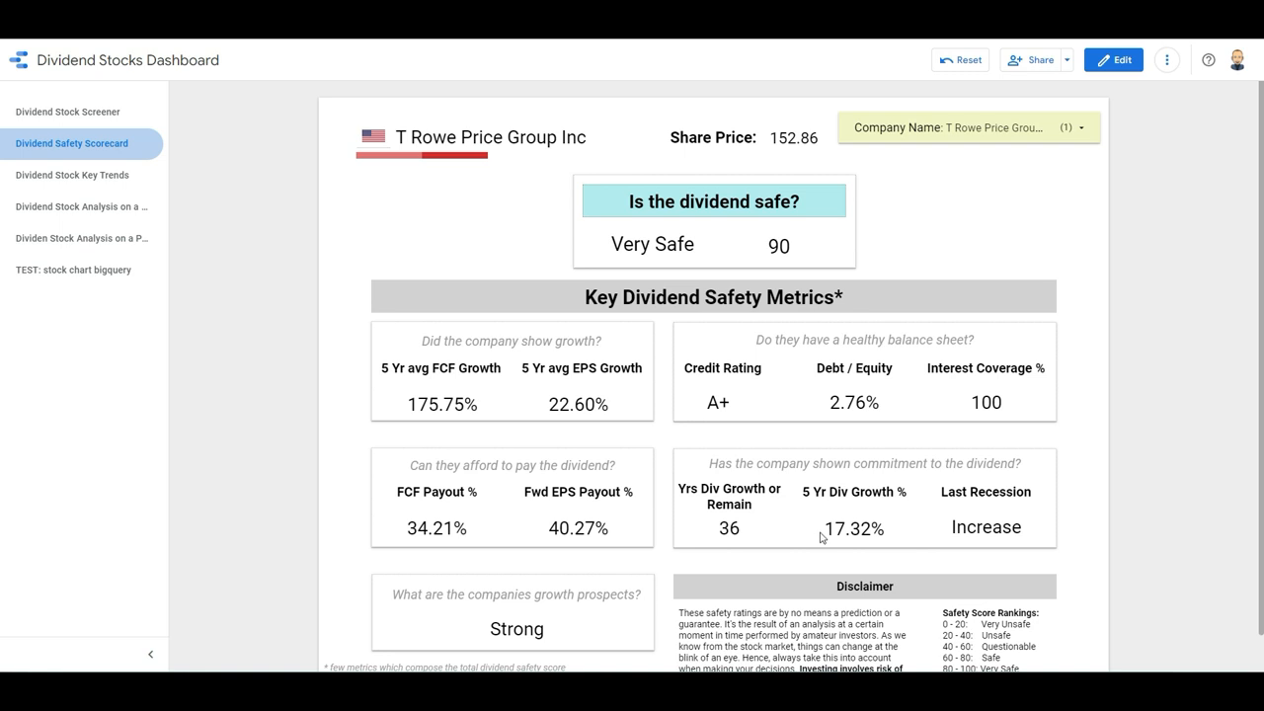
{"action": "mouse_move", "coordinate": [868, 536]}
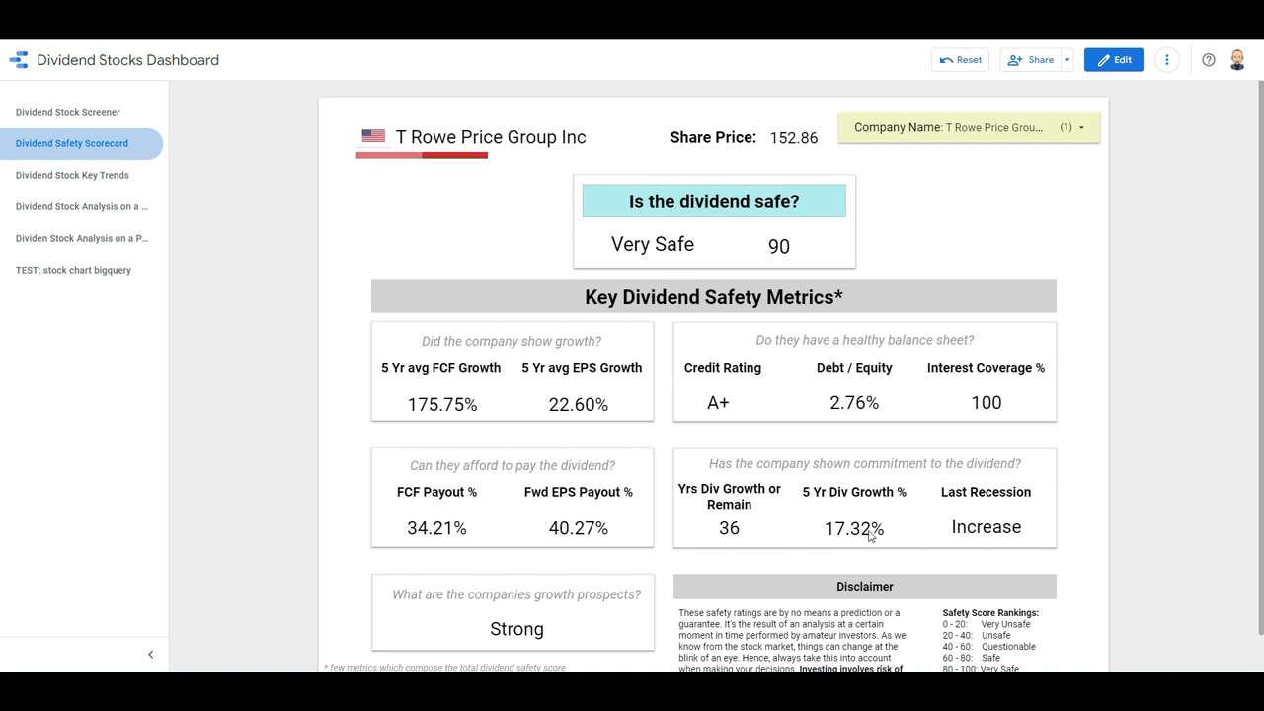
{"action": "mouse_move", "coordinate": [889, 538]}
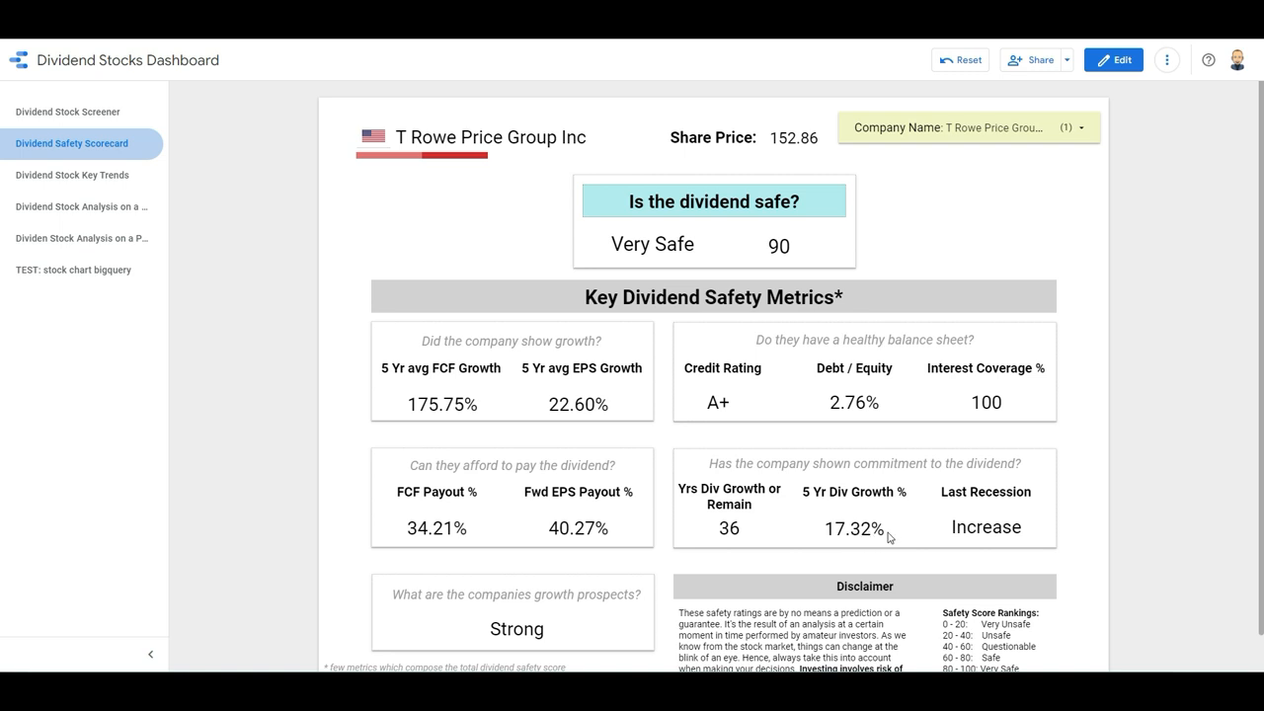
{"action": "mouse_move", "coordinate": [933, 531]}
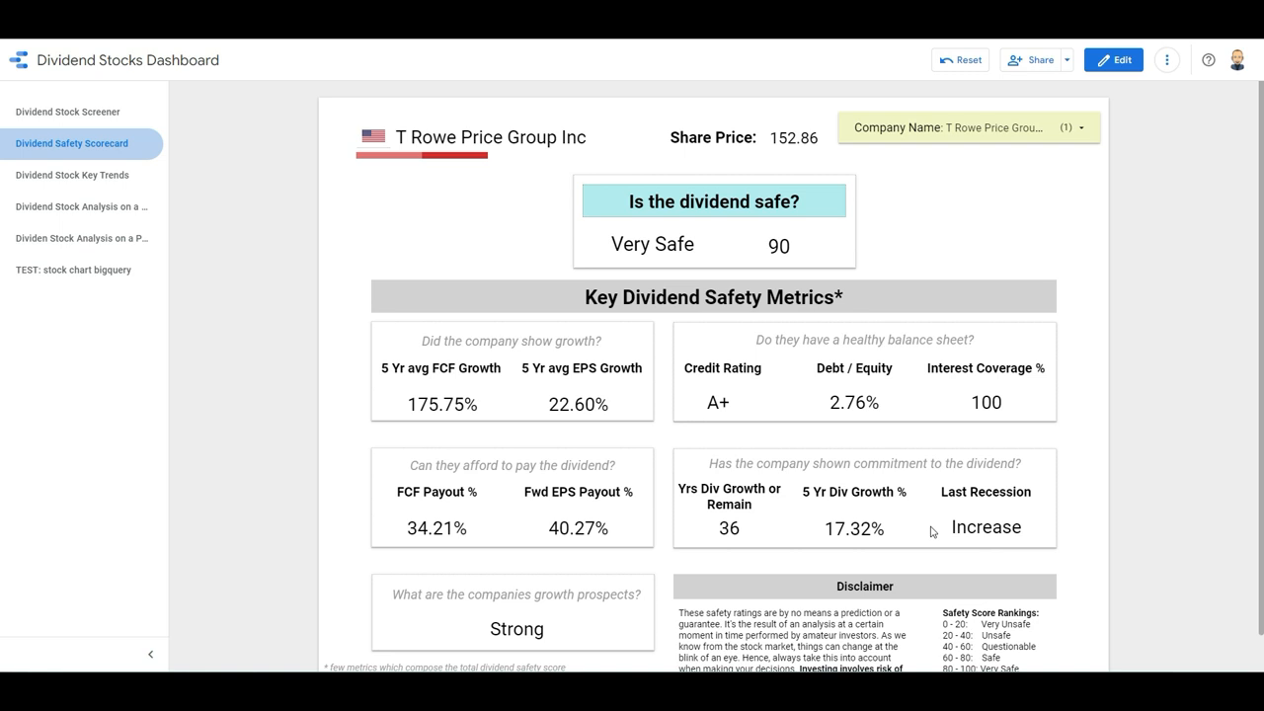
{"action": "mouse_move", "coordinate": [630, 645]}
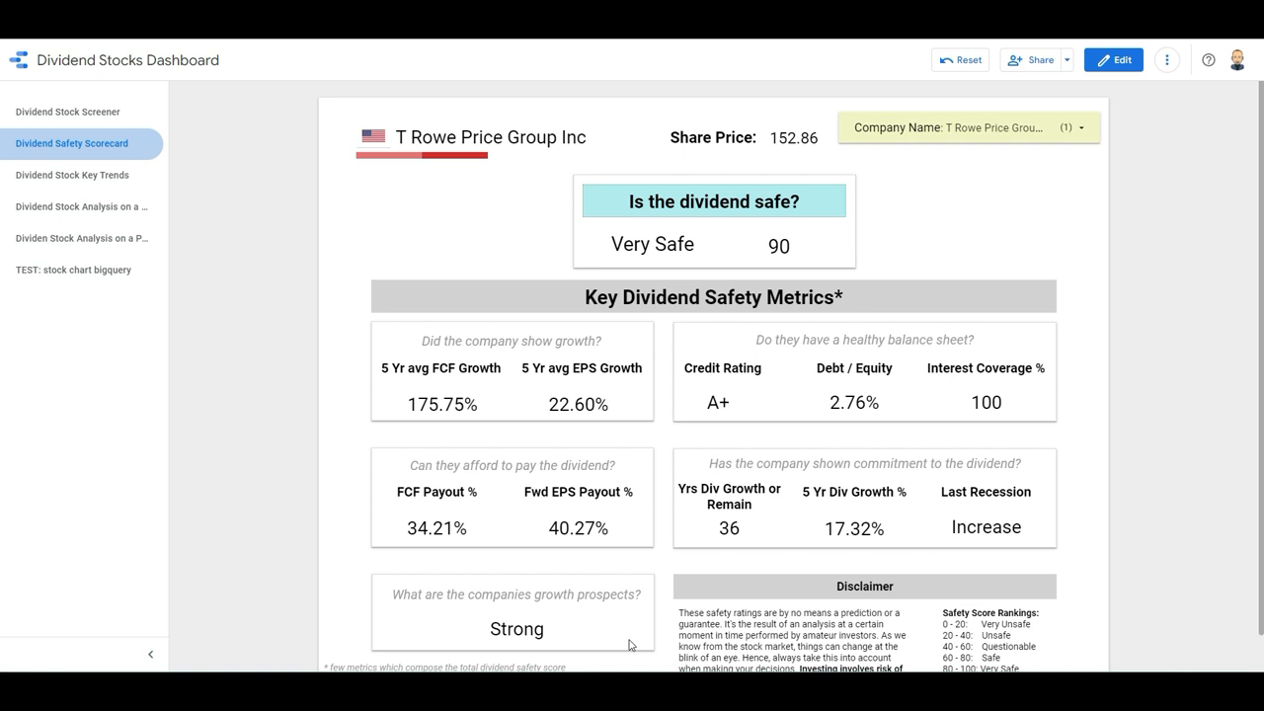
{"action": "mouse_move", "coordinate": [591, 410]}
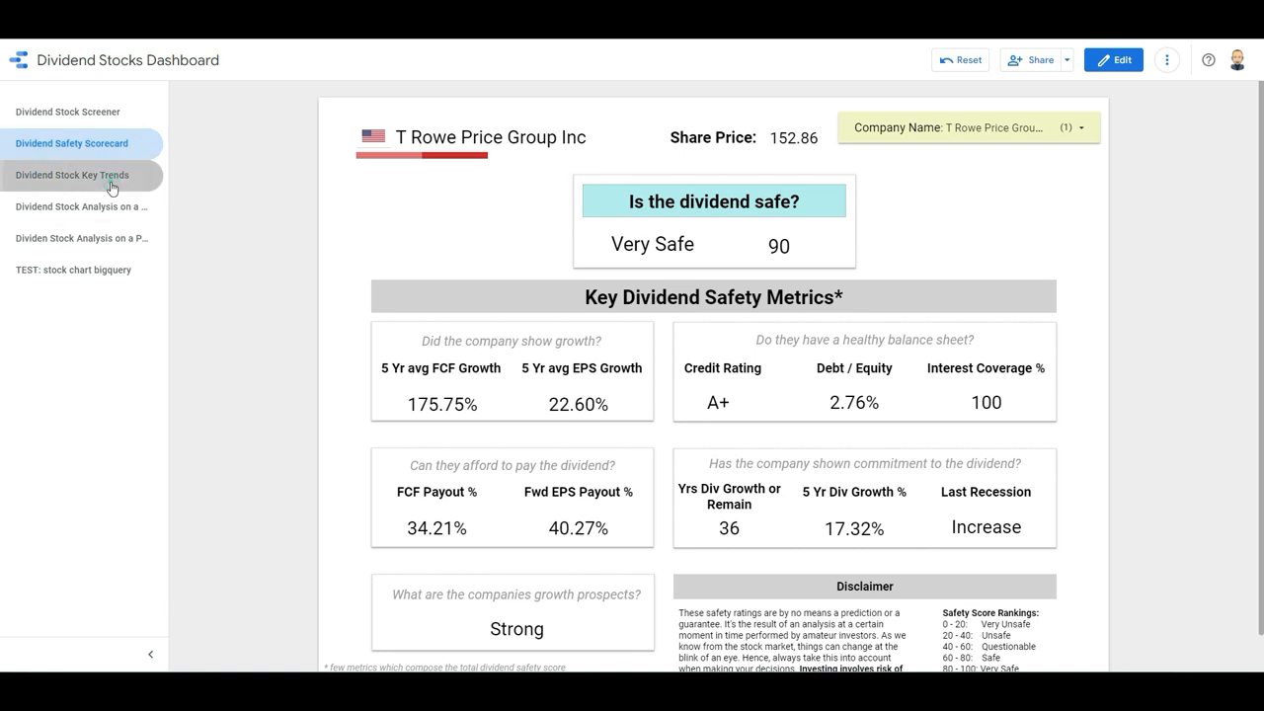
{"action": "left_click", "coordinate": [72, 175]}
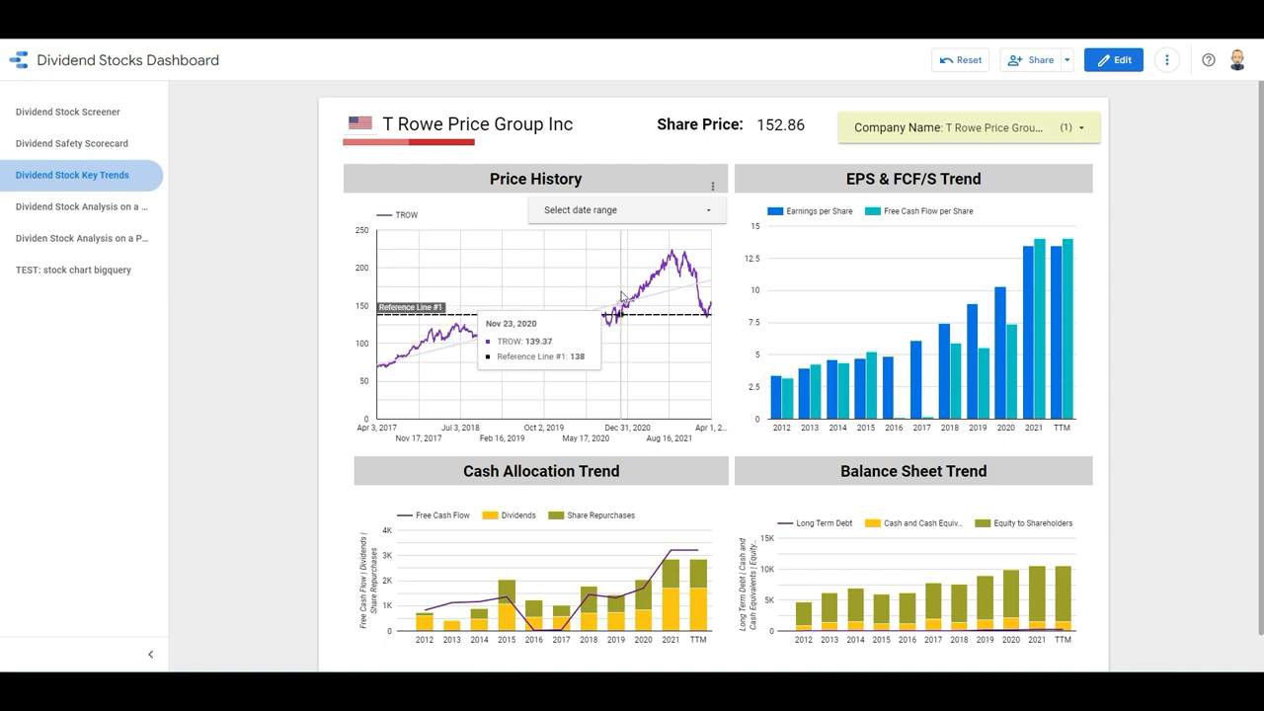
{"action": "mouse_move", "coordinate": [485, 314]}
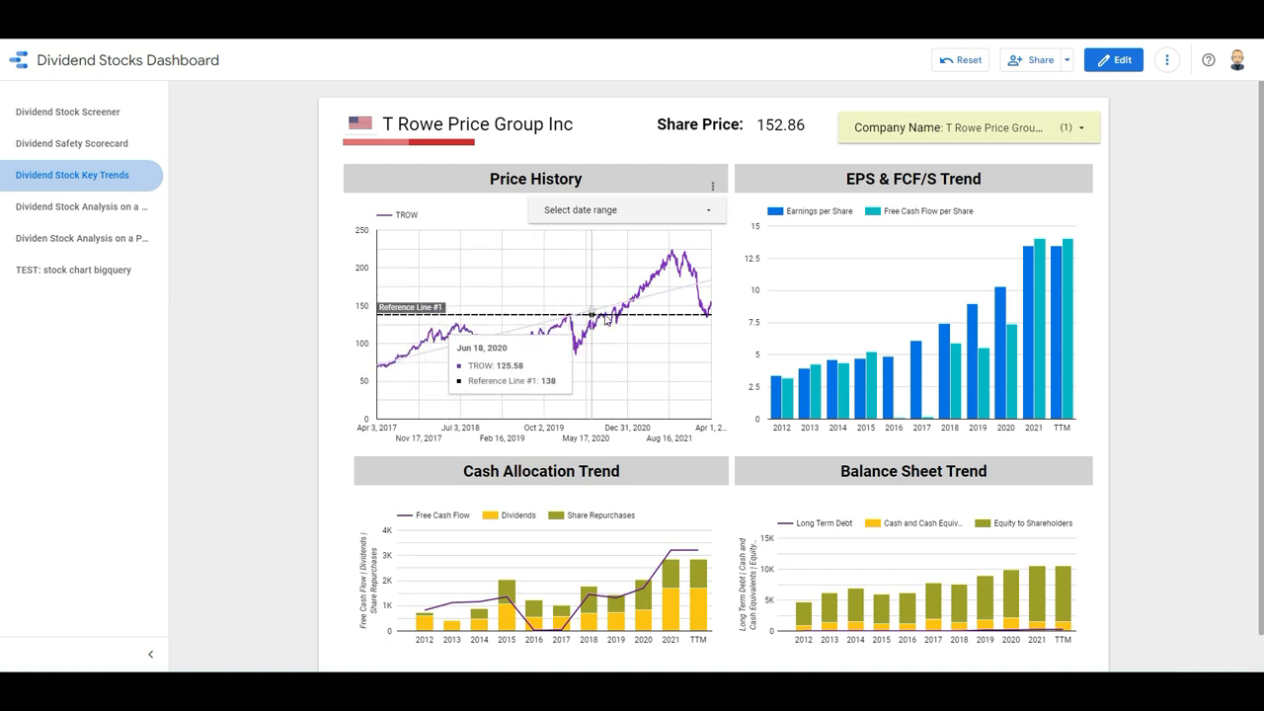
{"action": "mouse_move", "coordinate": [706, 324]}
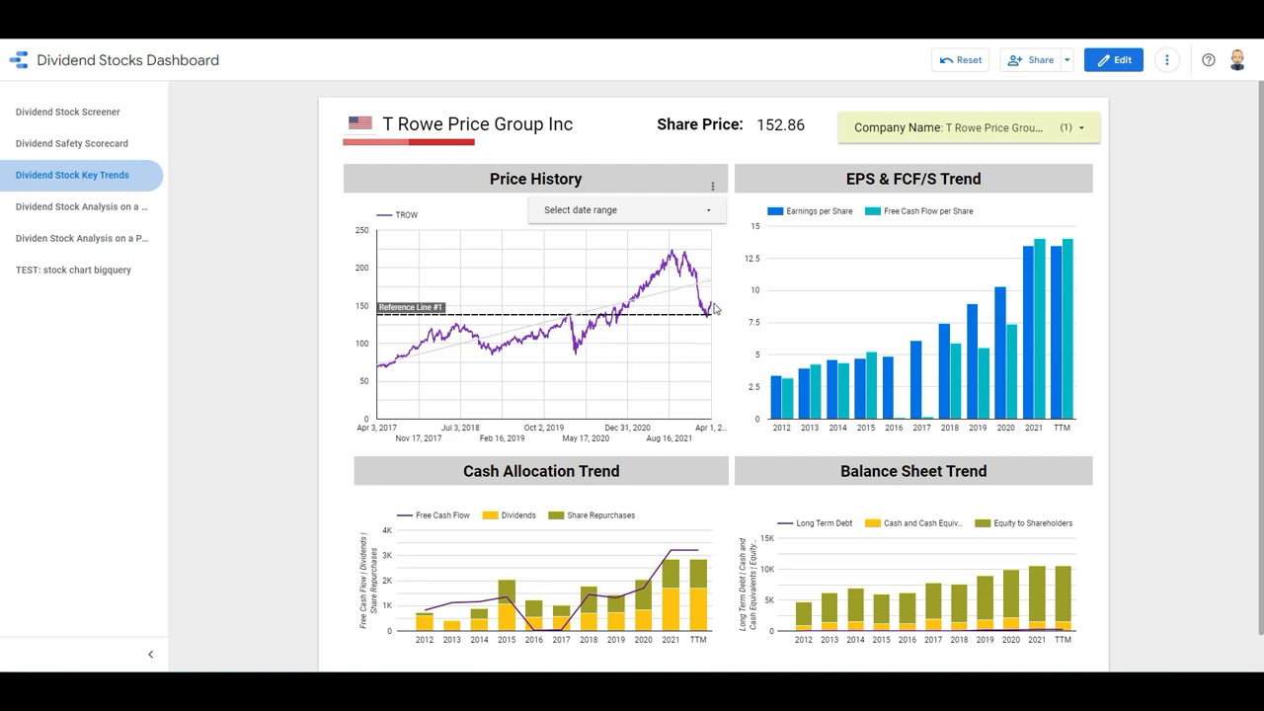
{"action": "mouse_move", "coordinate": [716, 315]}
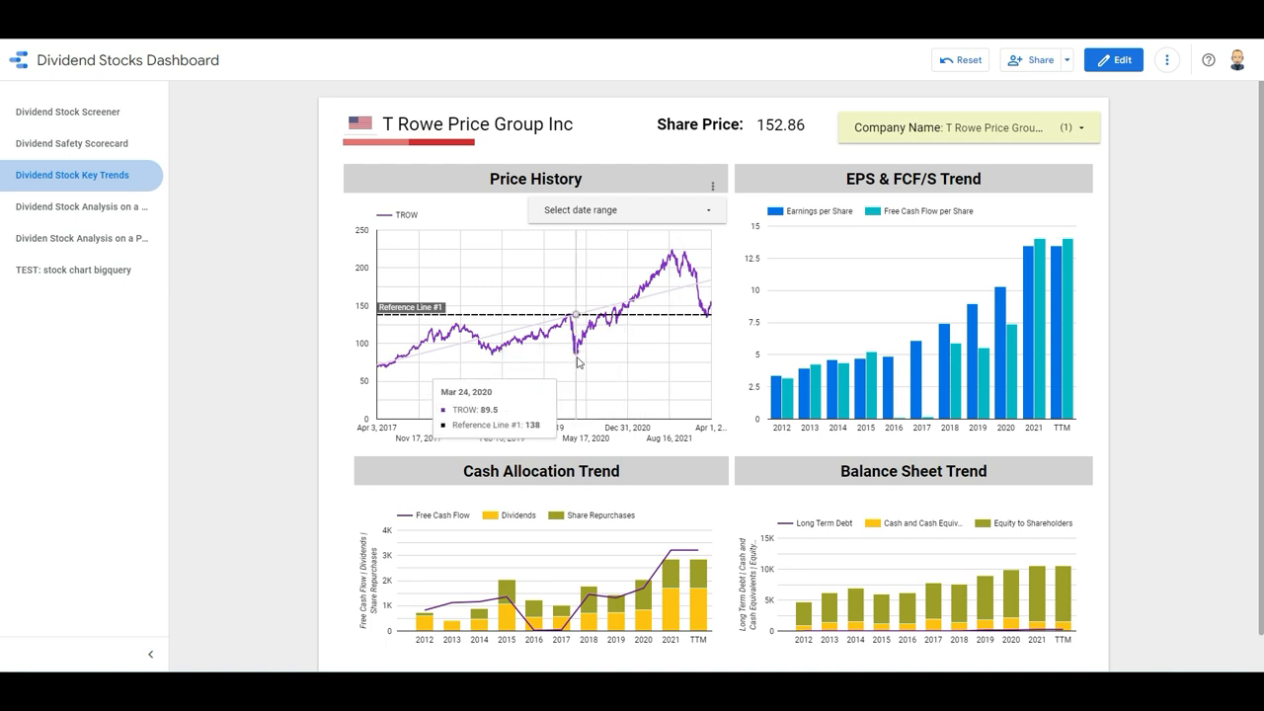
{"action": "mouse_move", "coordinate": [728, 344]}
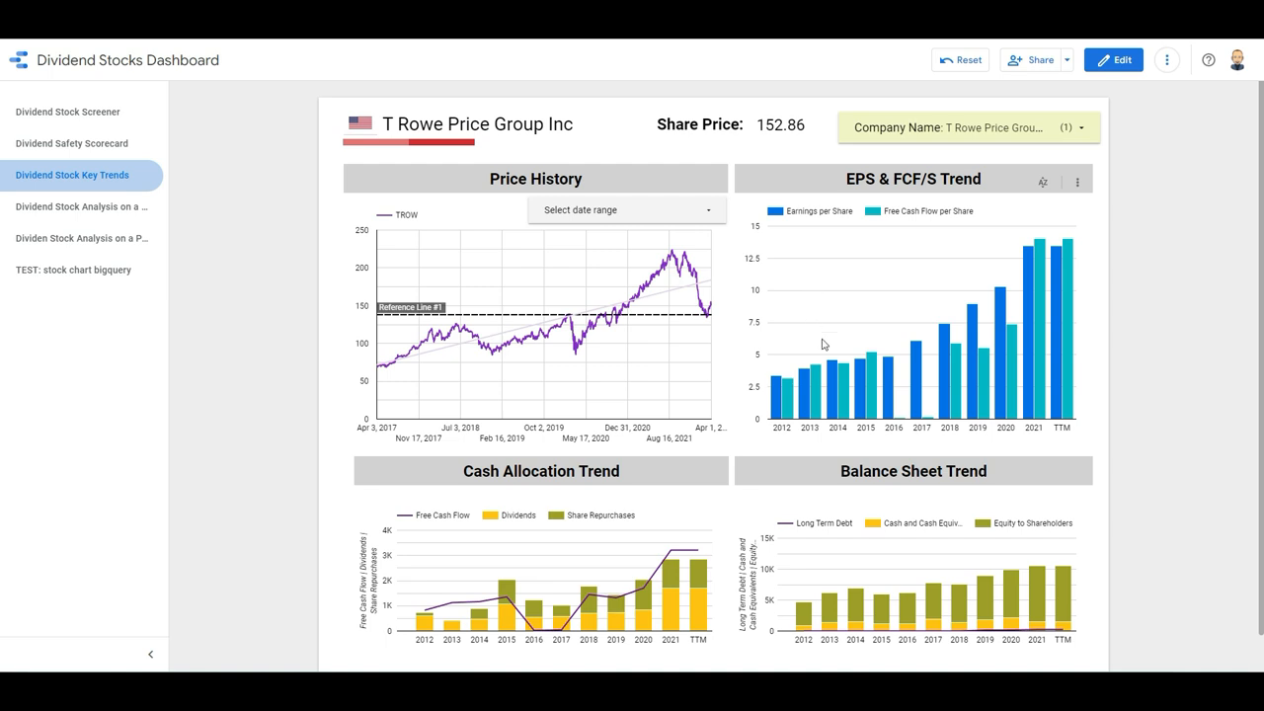
{"action": "mouse_move", "coordinate": [837, 393]}
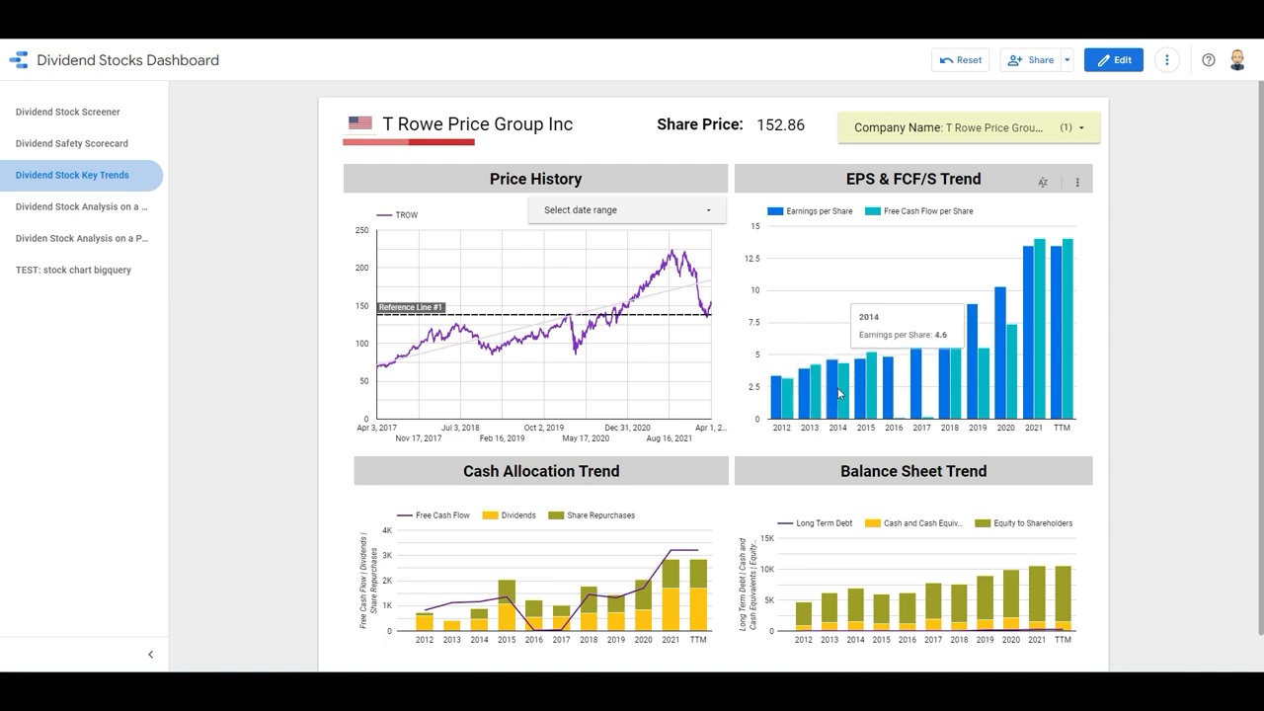
{"action": "mouse_move", "coordinate": [1065, 286]}
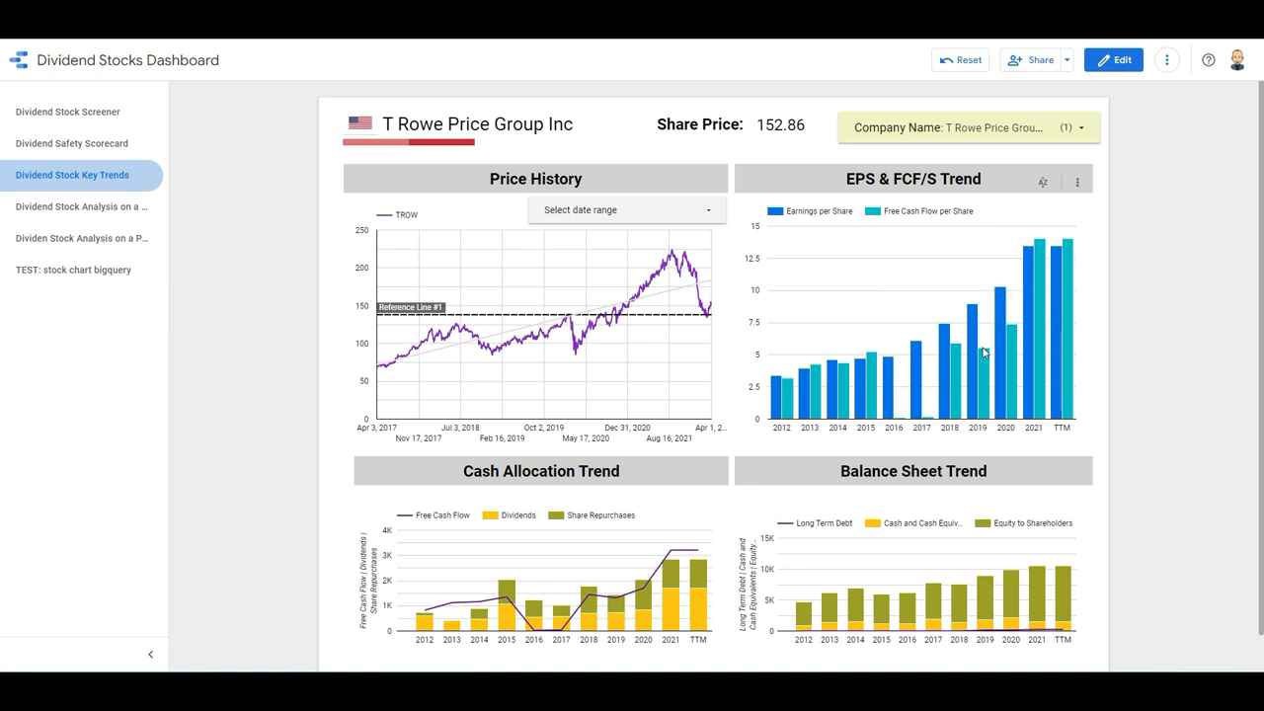
{"action": "mouse_move", "coordinate": [892, 397]}
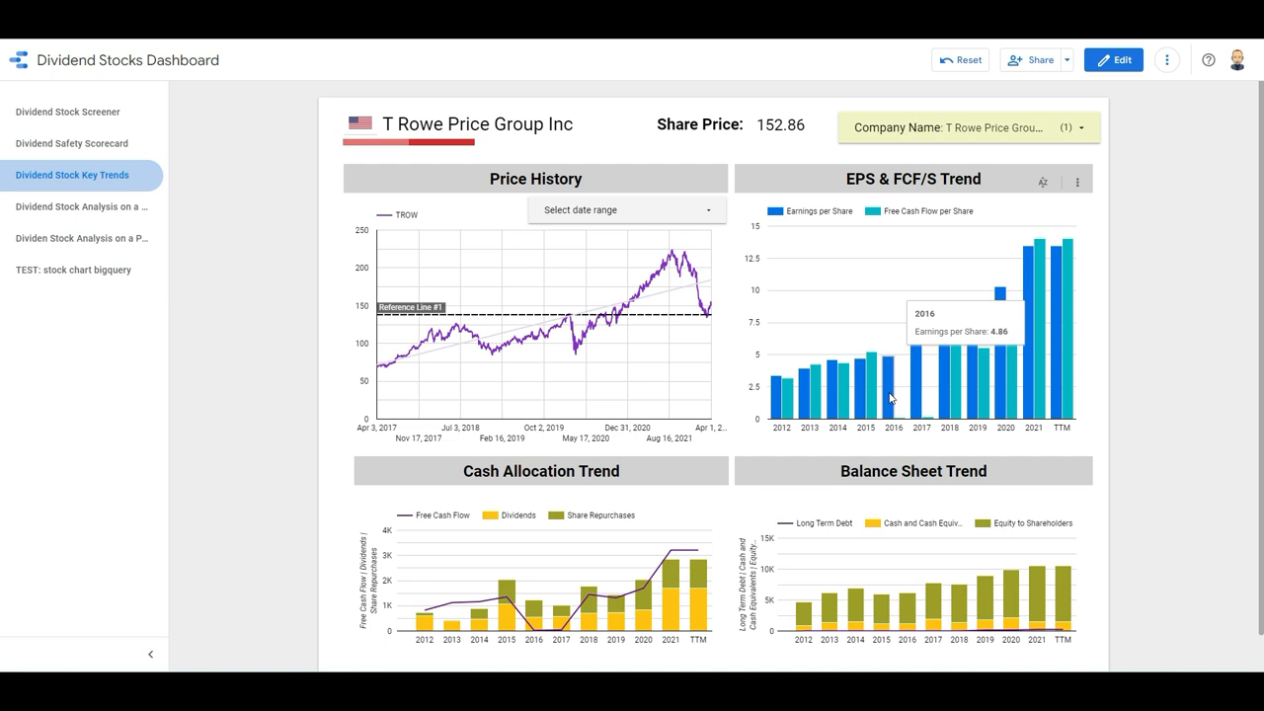
{"action": "mouse_move", "coordinate": [982, 384]}
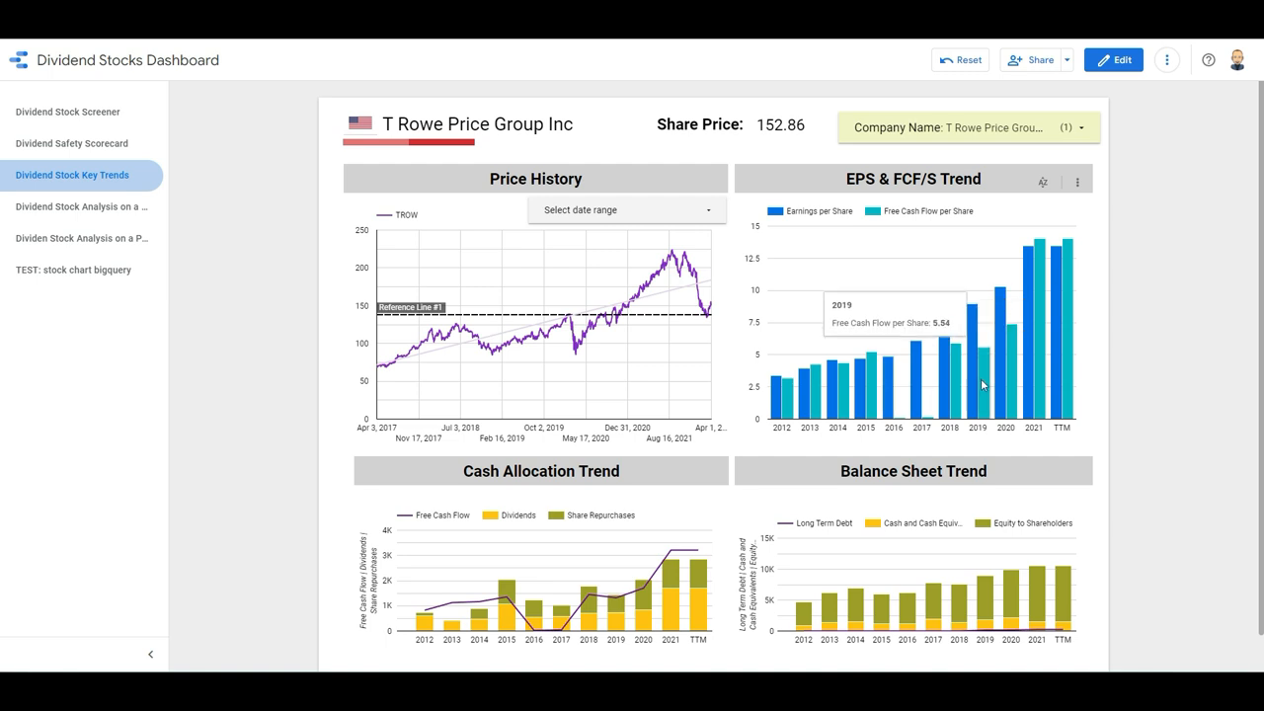
{"action": "mouse_move", "coordinate": [974, 354]}
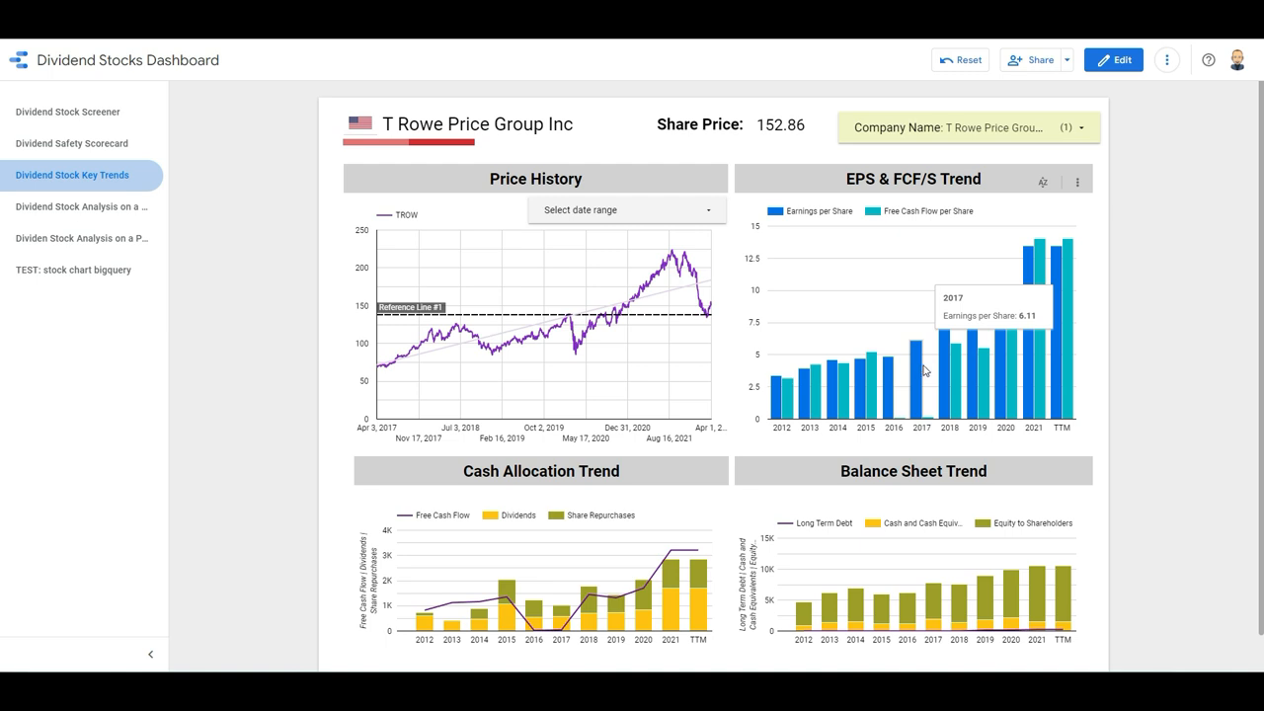
{"action": "scroll", "scroll_direction": "down", "scroll_amount": 3}
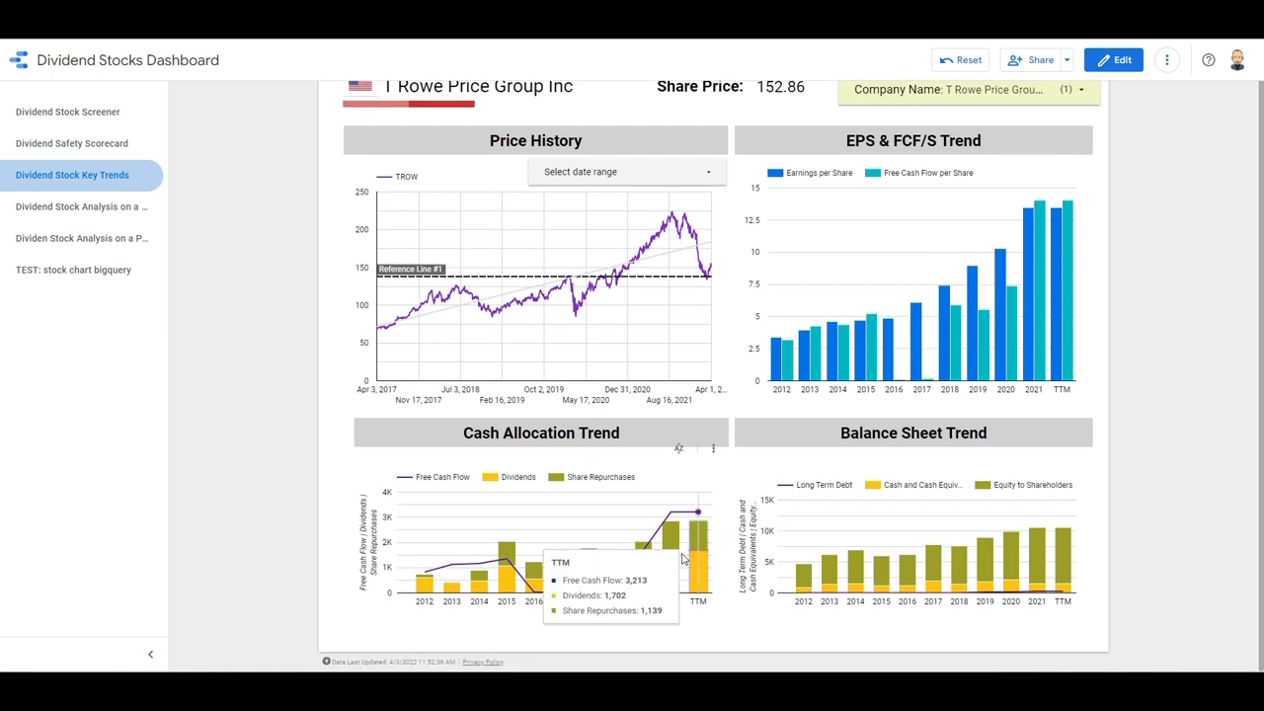
{"action": "mouse_move", "coordinate": [576, 578]}
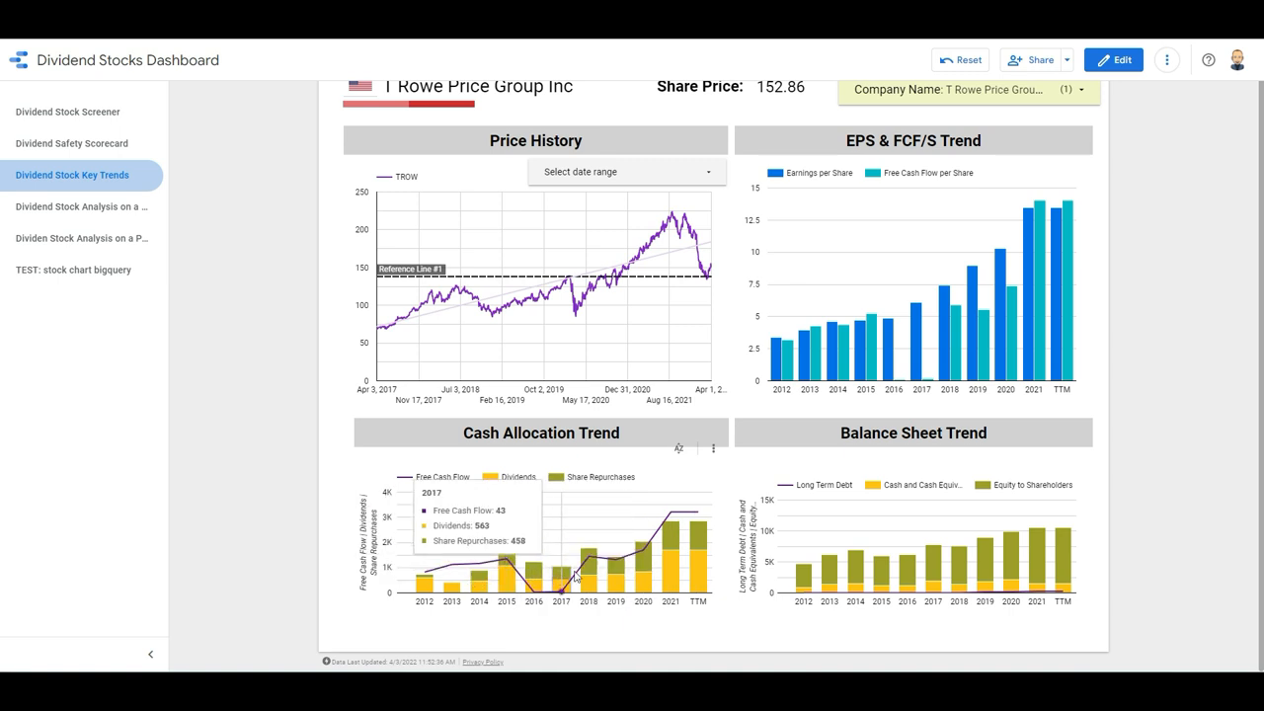
{"action": "mouse_move", "coordinate": [694, 539]}
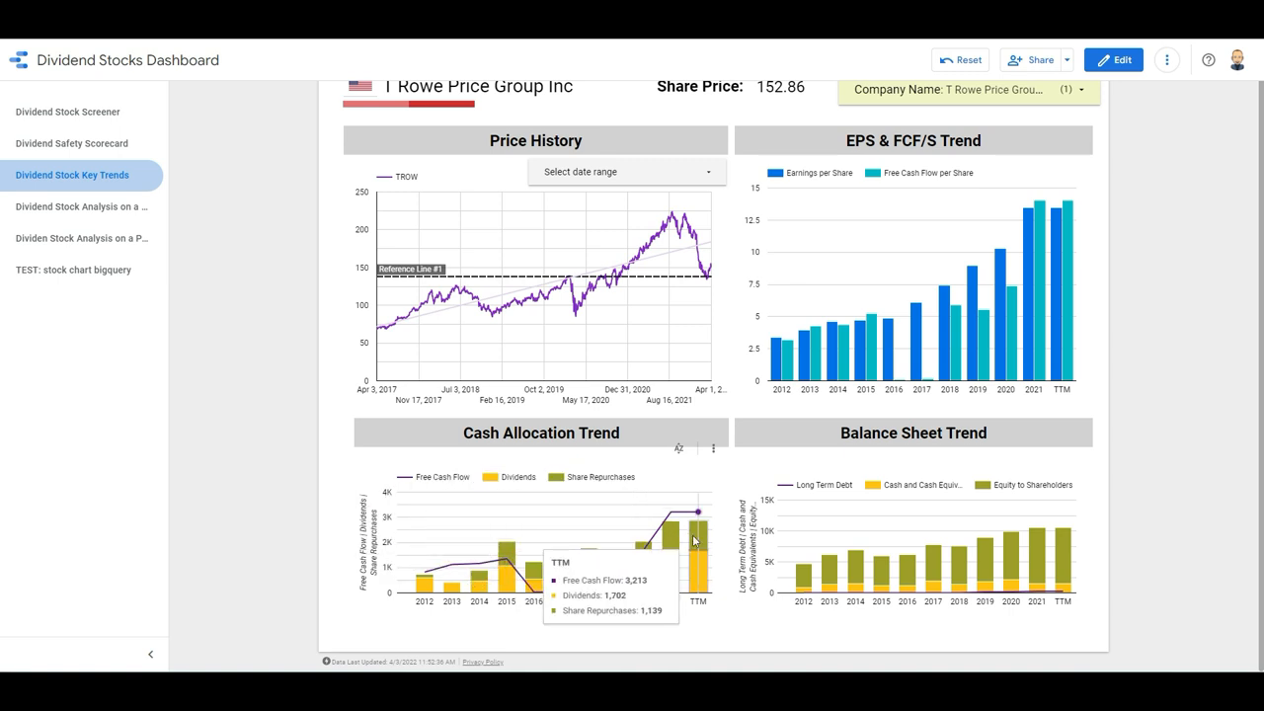
{"action": "mouse_move", "coordinate": [505, 558]}
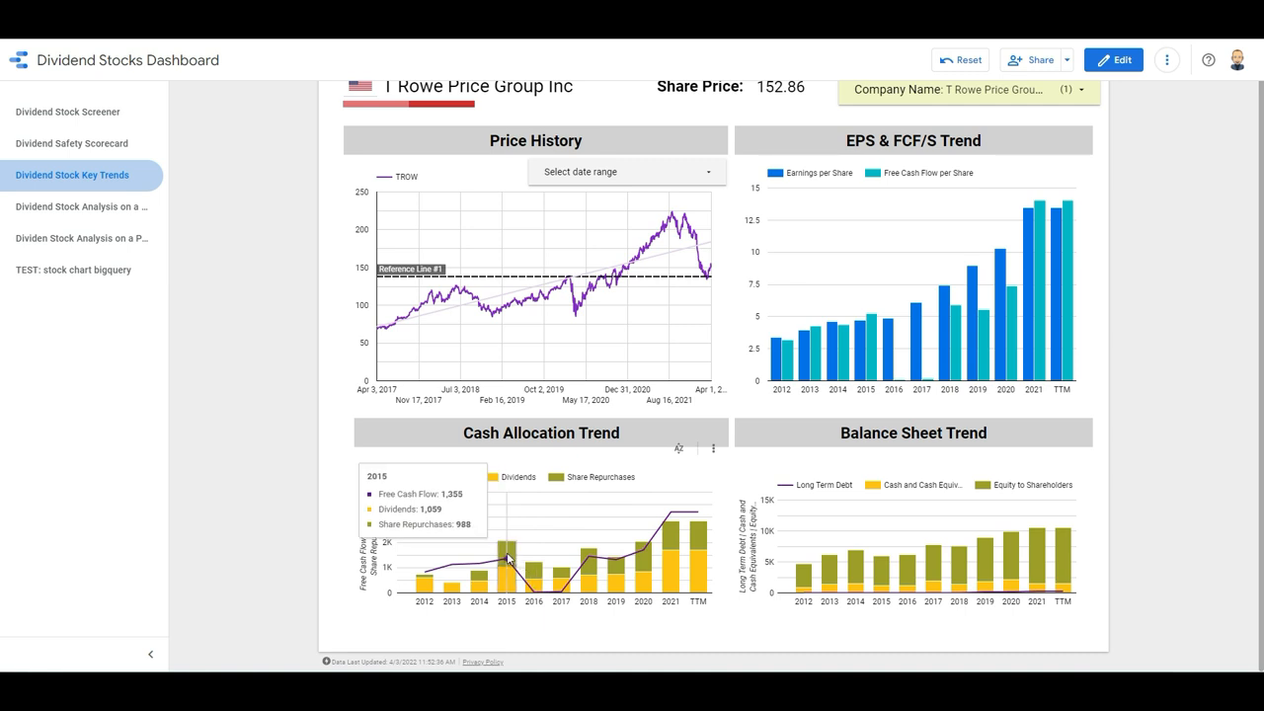
{"action": "mouse_move", "coordinate": [560, 574]}
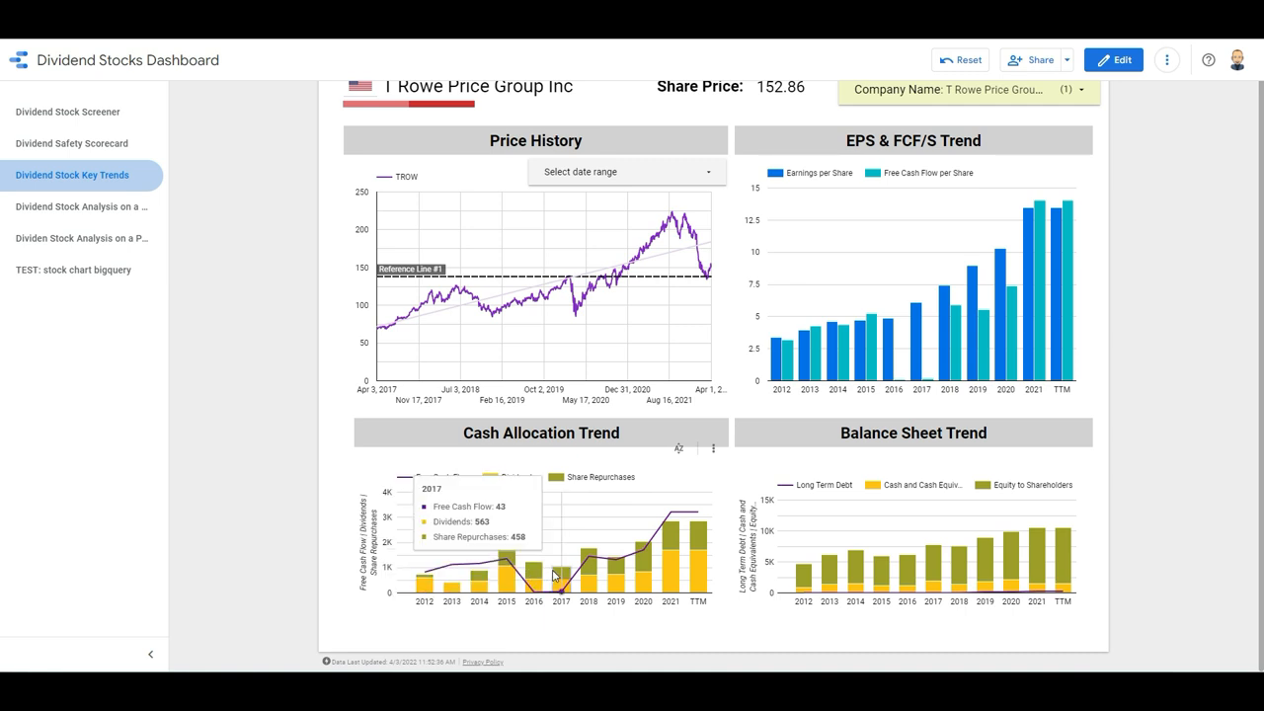
{"action": "mouse_move", "coordinate": [669, 561]}
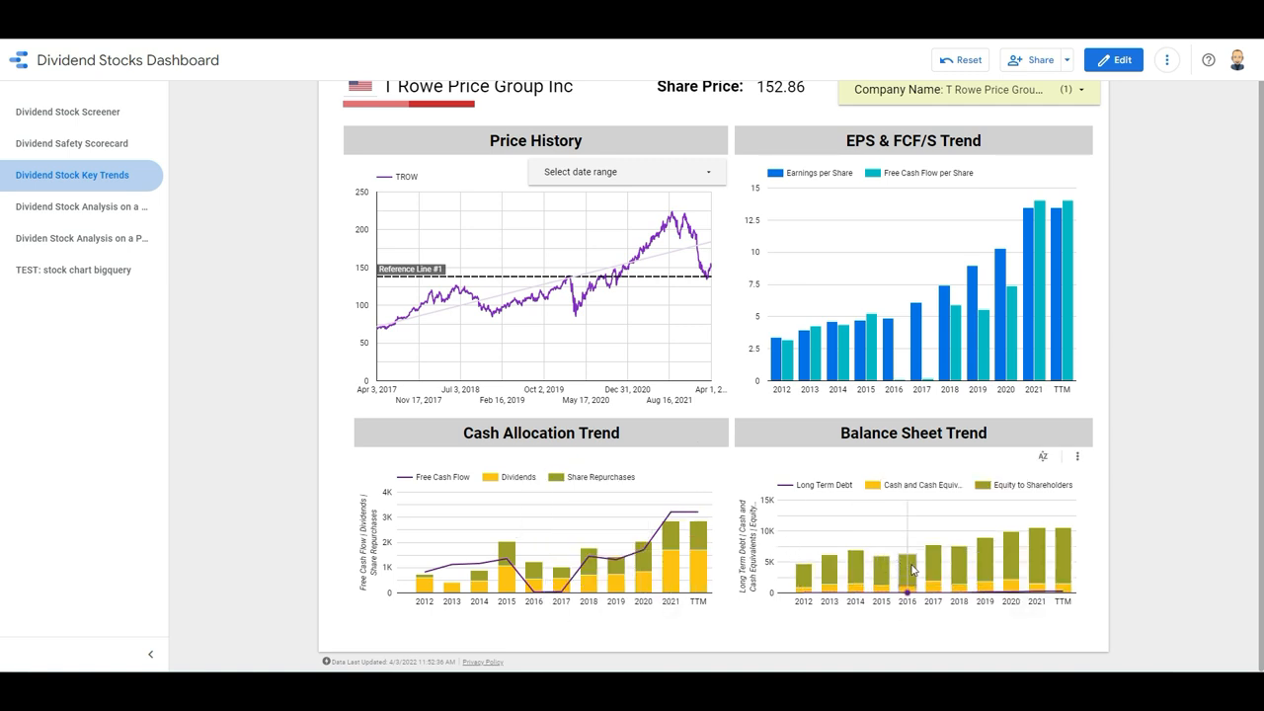
{"action": "mouse_move", "coordinate": [955, 562]}
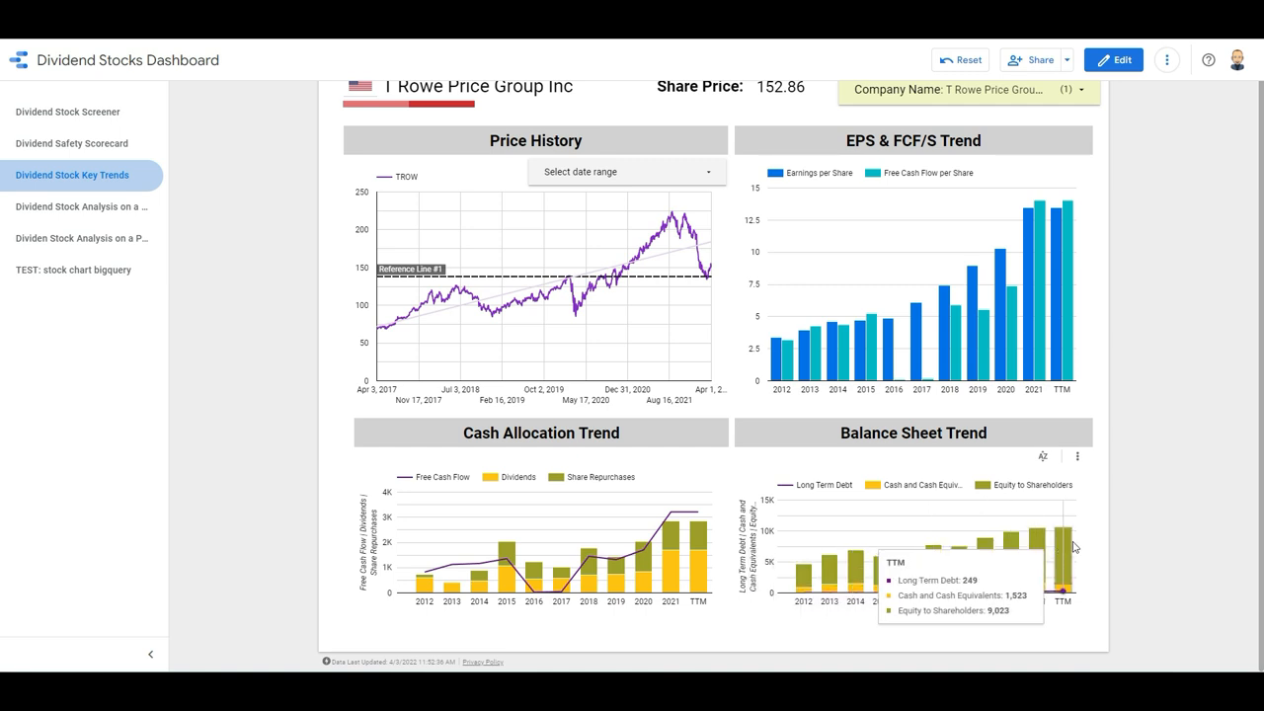
{"action": "mouse_move", "coordinate": [1096, 537]}
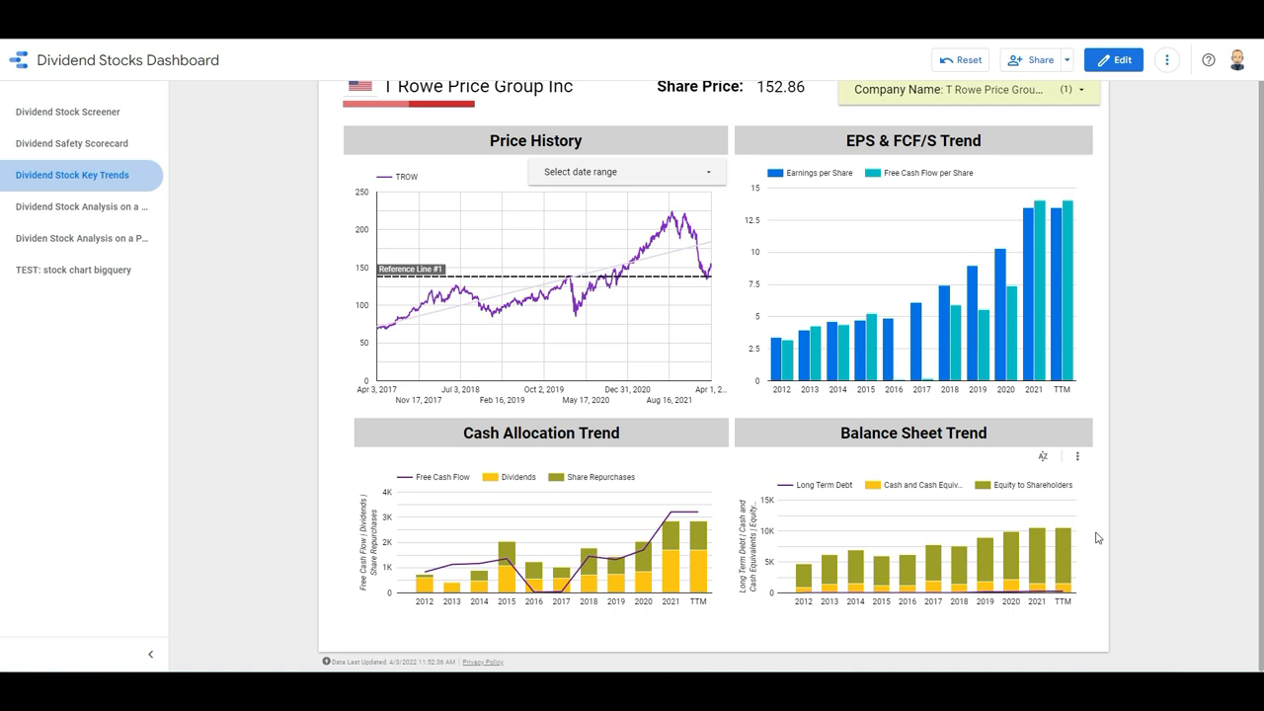
{"action": "mouse_move", "coordinate": [1063, 553]}
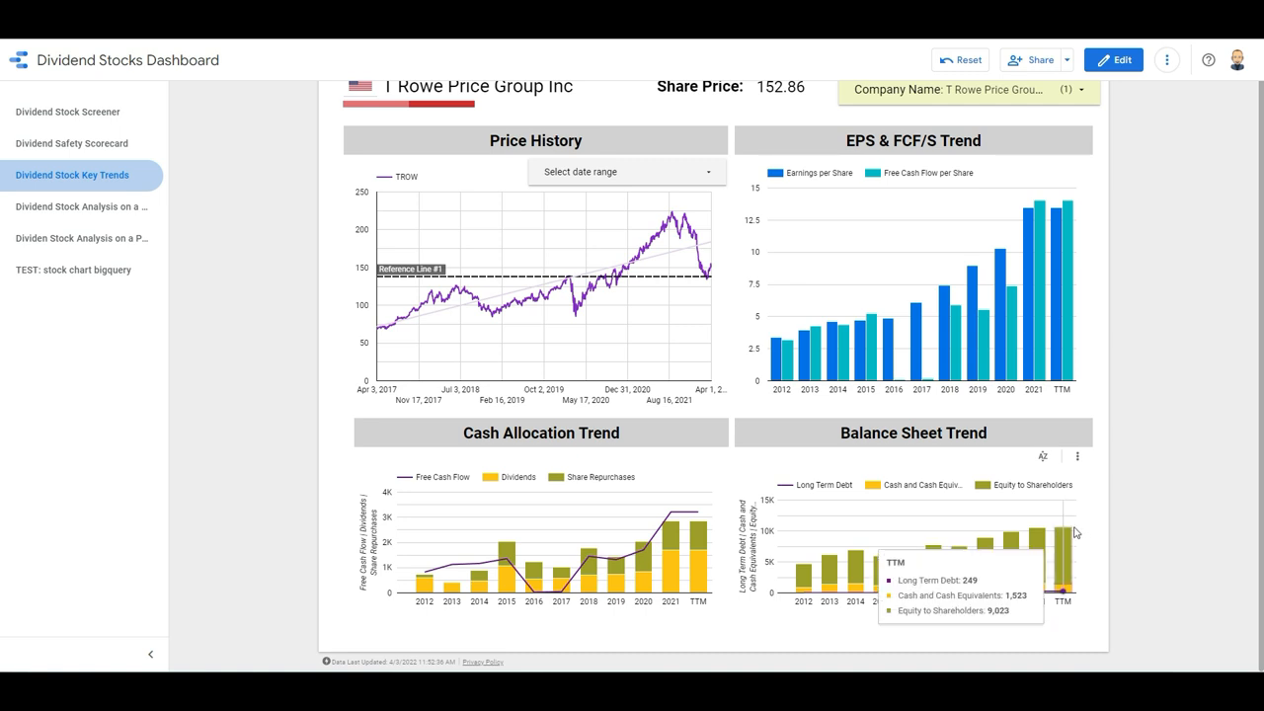
{"action": "mouse_move", "coordinate": [80, 237]}
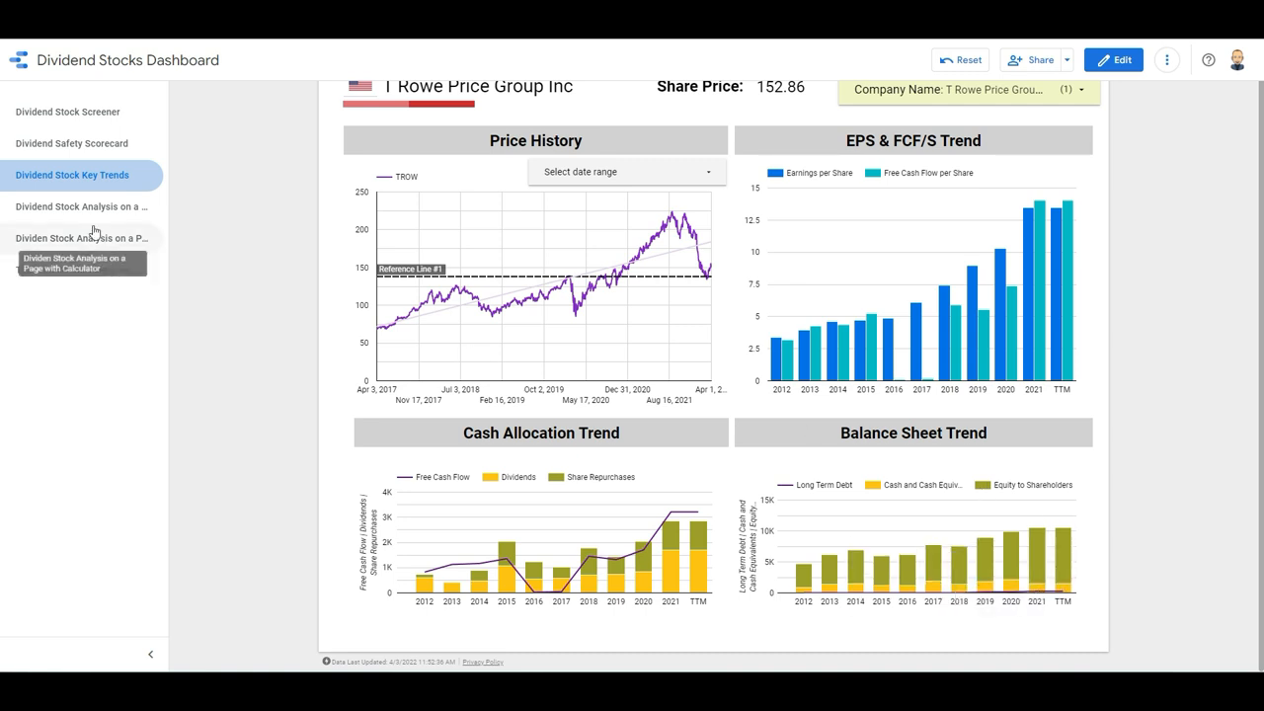
Step: Open the 'Dividend Stock Analysis on a Page' report page for T Rowe Price
{"action": "left_click", "coordinate": [81, 207]}
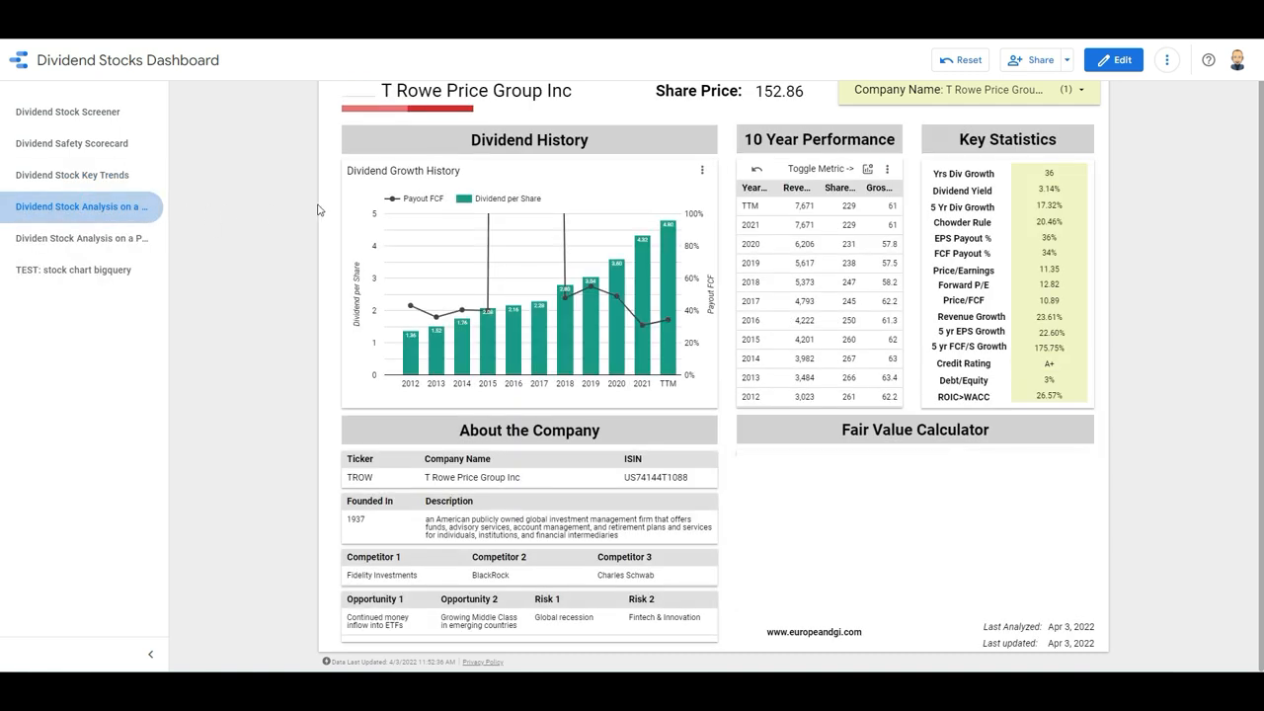
{"action": "mouse_move", "coordinate": [410, 355]}
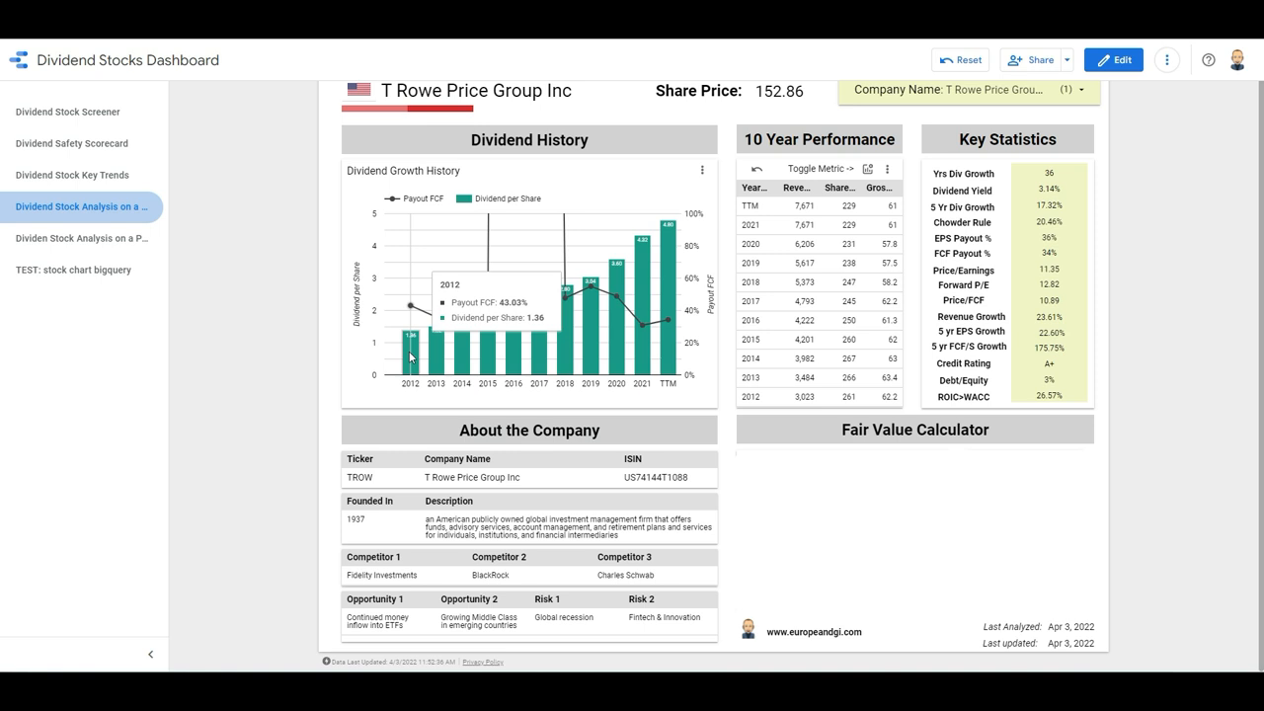
{"action": "mouse_move", "coordinate": [671, 262]}
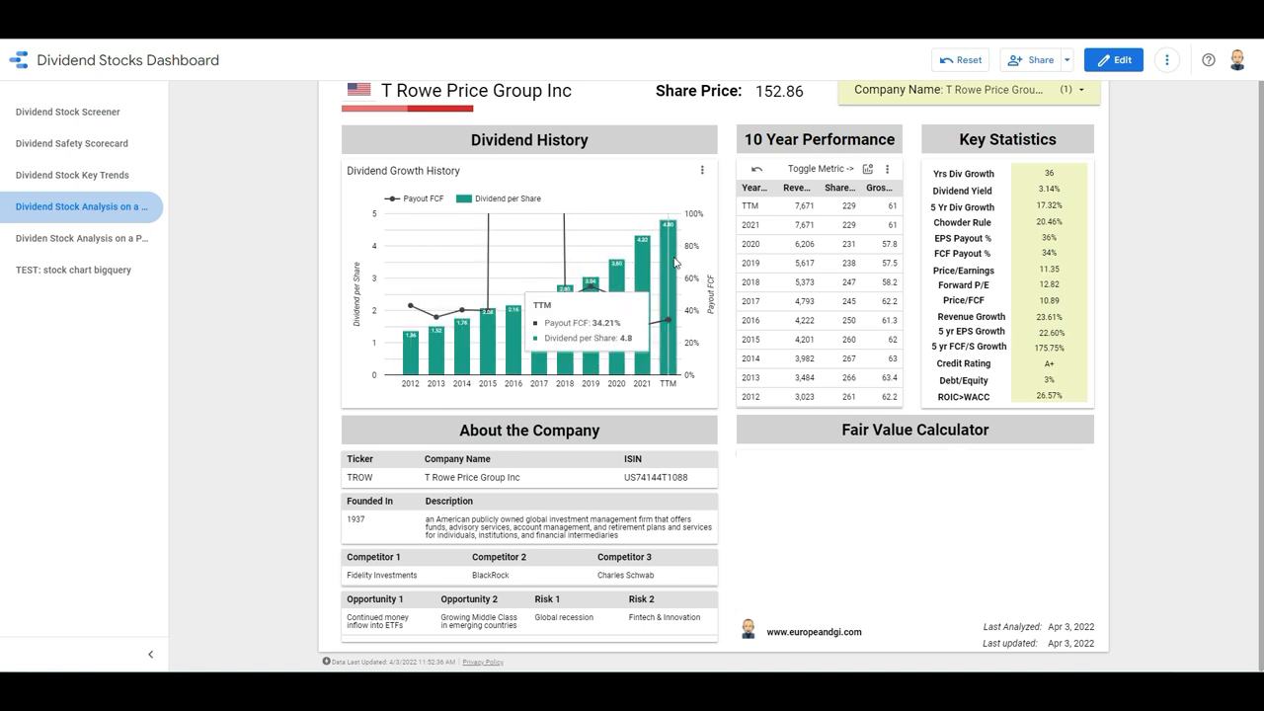
{"action": "mouse_move", "coordinate": [677, 251]}
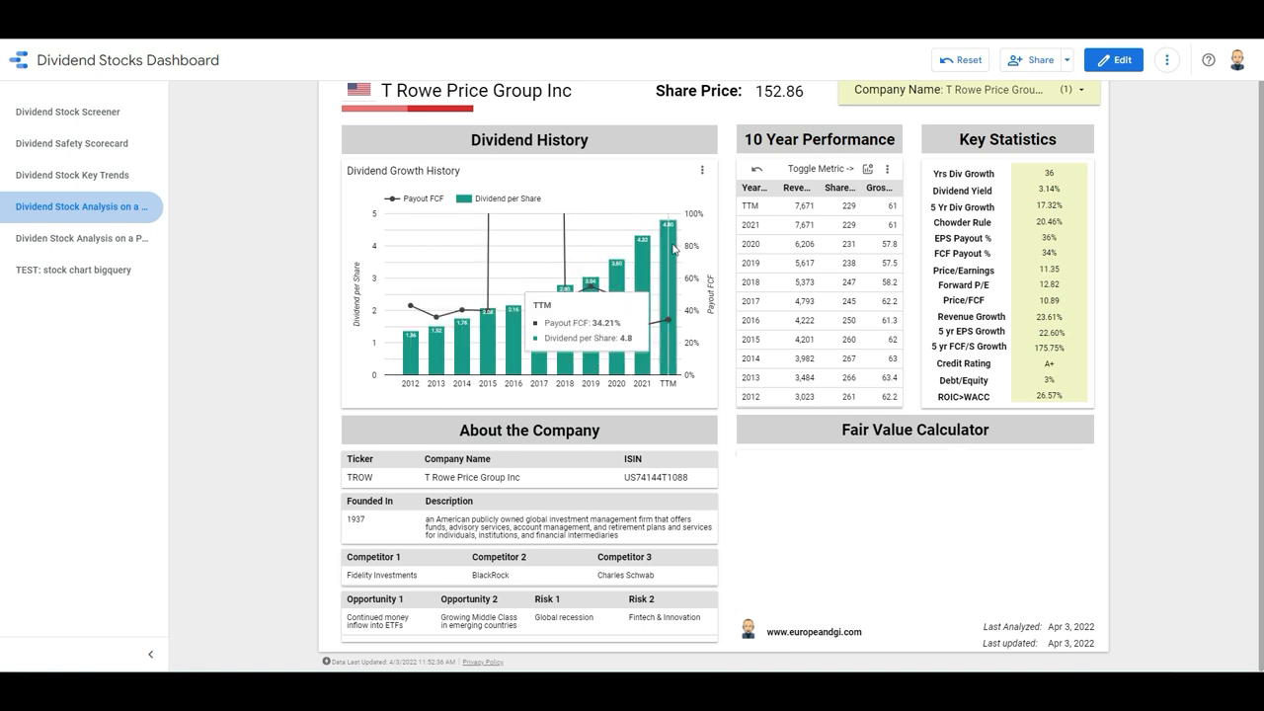
{"action": "mouse_move", "coordinate": [498, 324]}
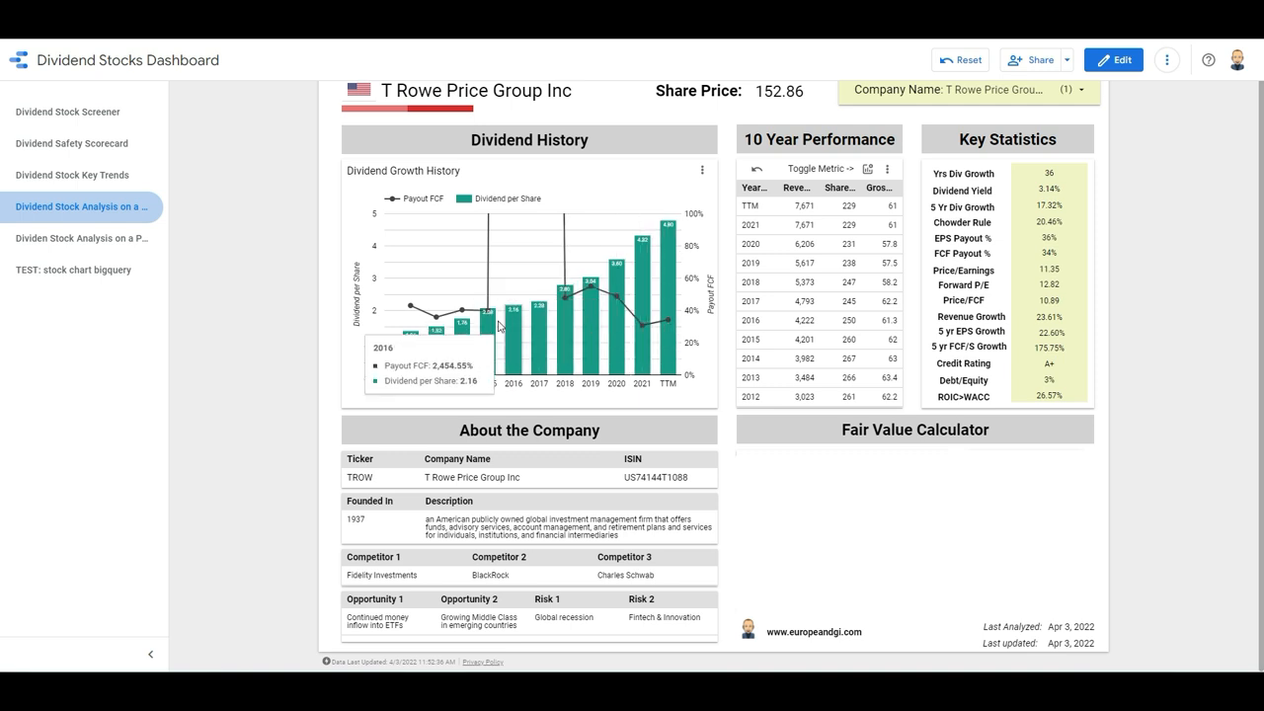
{"action": "mouse_move", "coordinate": [506, 310]}
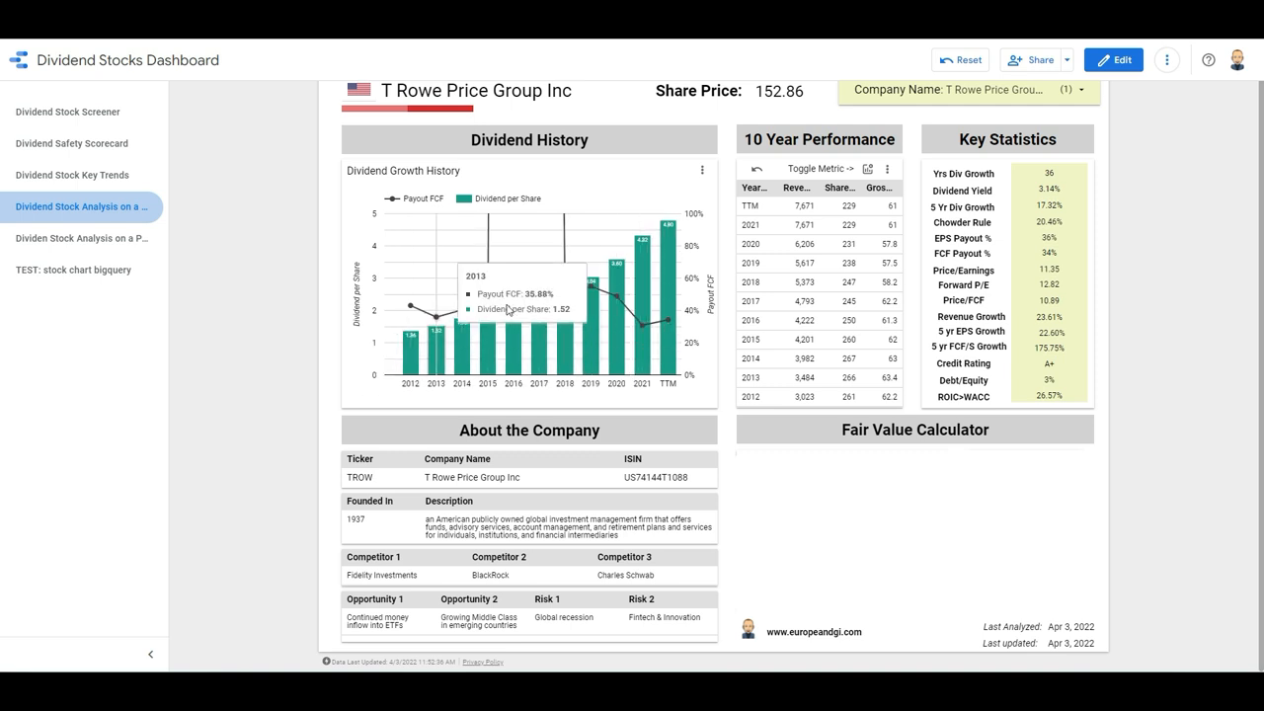
{"action": "mouse_move", "coordinate": [807, 404]}
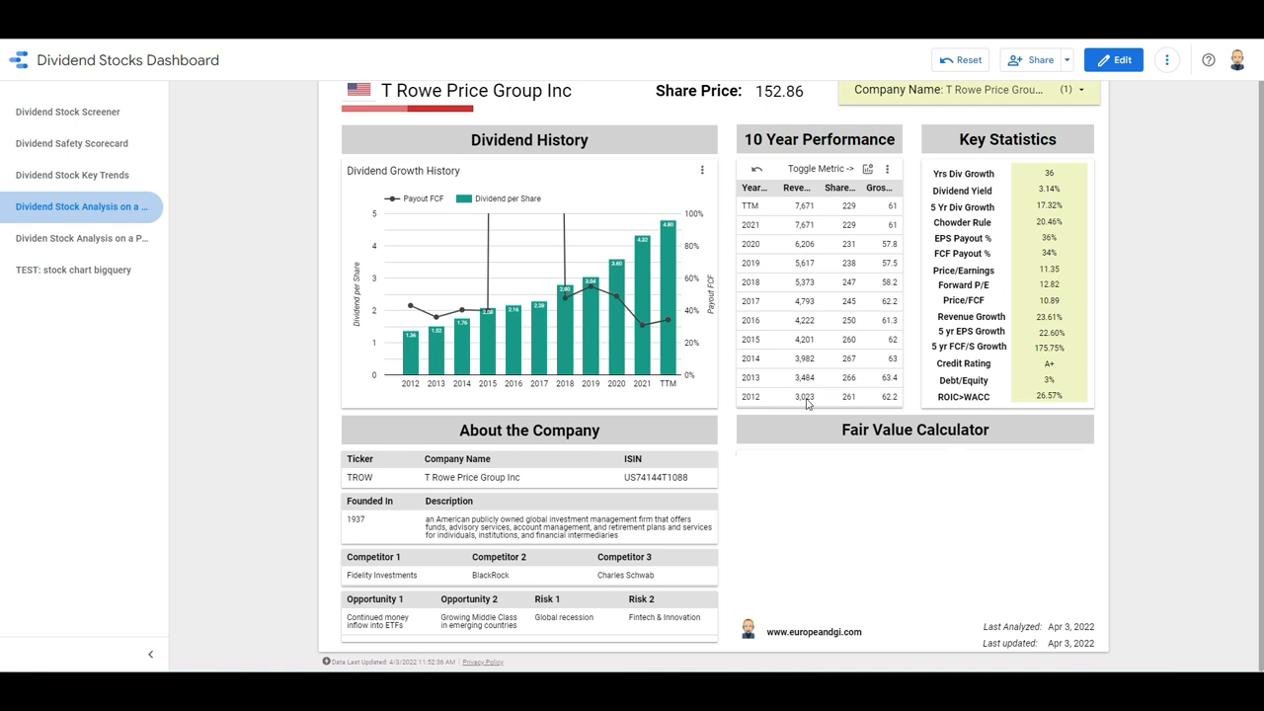
{"action": "mouse_move", "coordinate": [807, 221]}
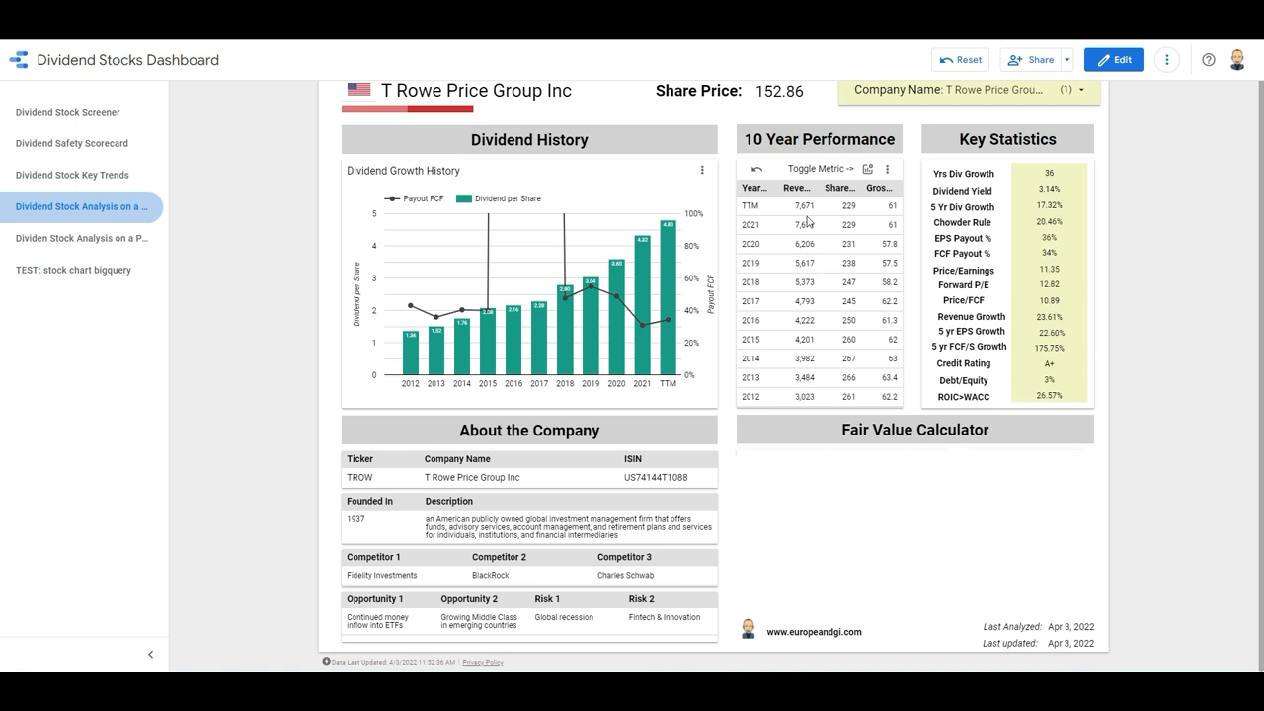
{"action": "mouse_move", "coordinate": [811, 208]}
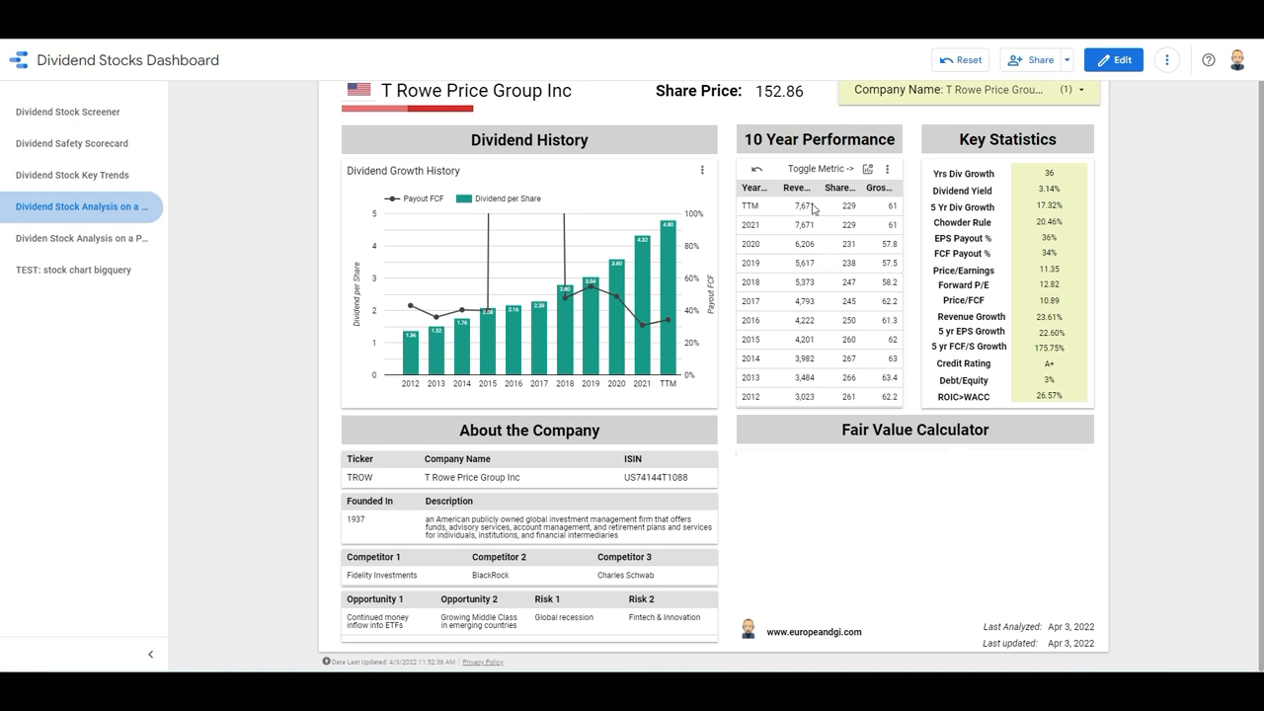
{"action": "mouse_move", "coordinate": [845, 404]}
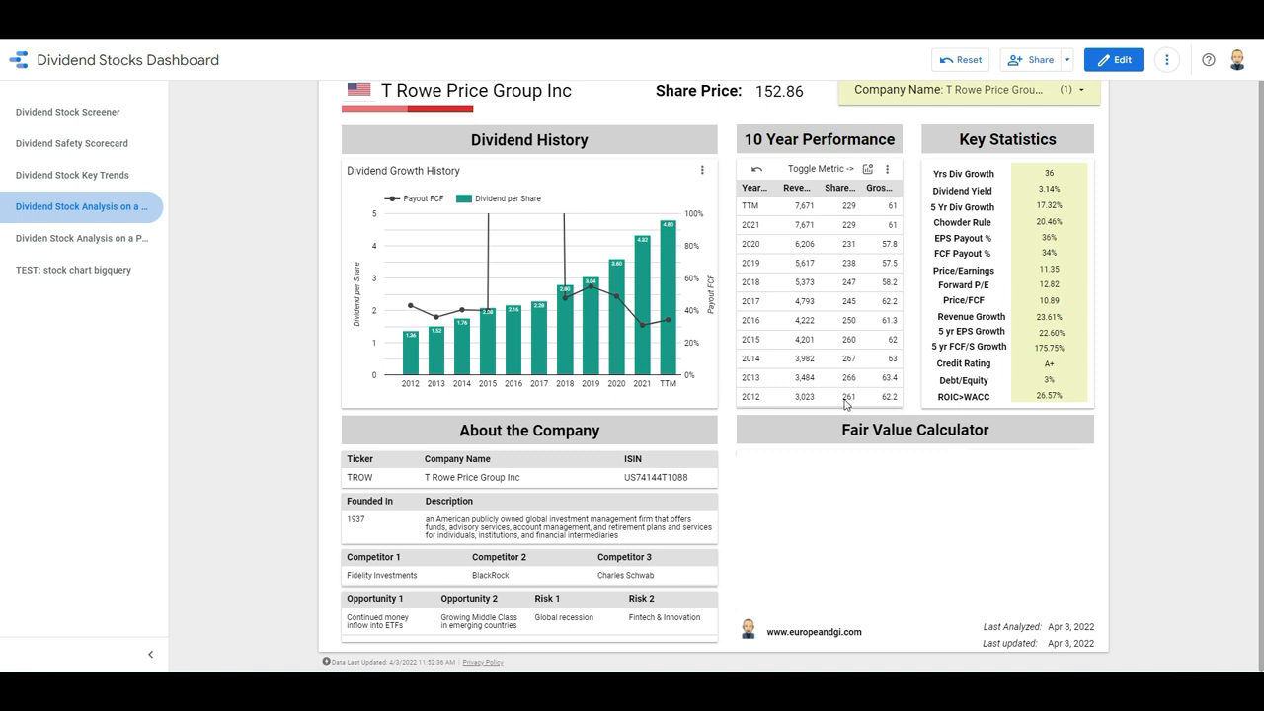
{"action": "mouse_move", "coordinate": [860, 342]}
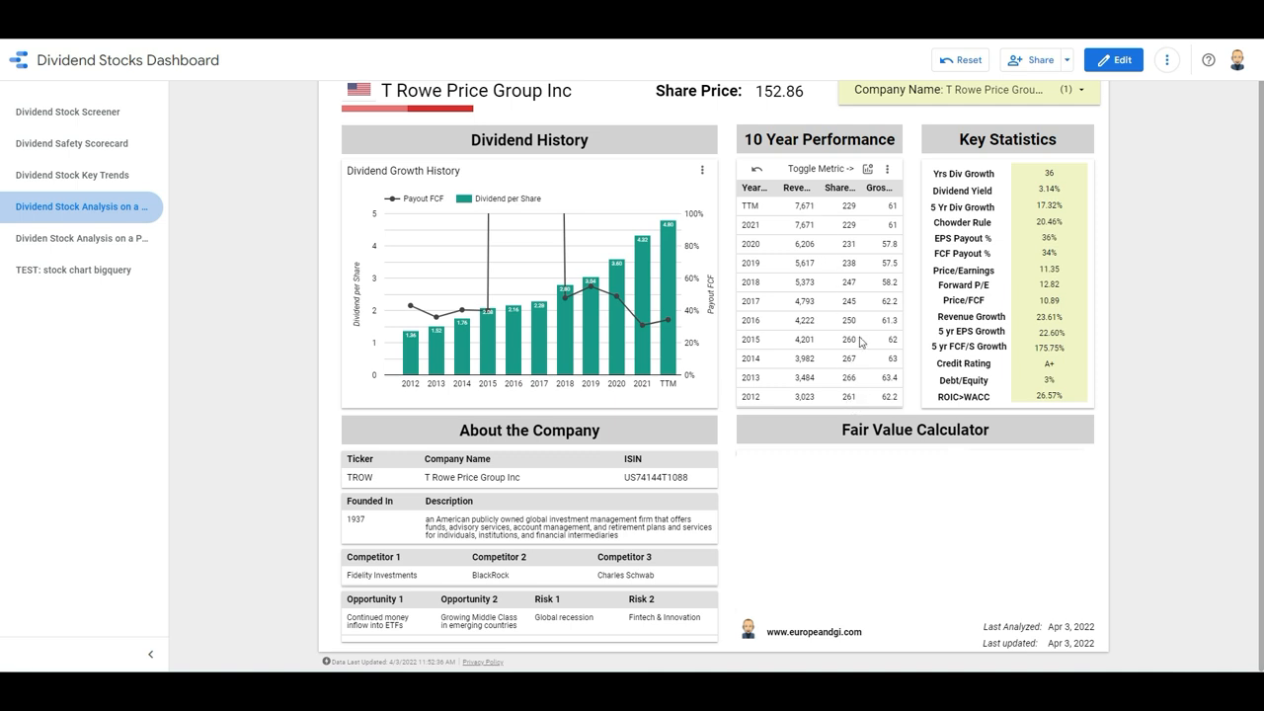
{"action": "mouse_move", "coordinate": [867, 211]}
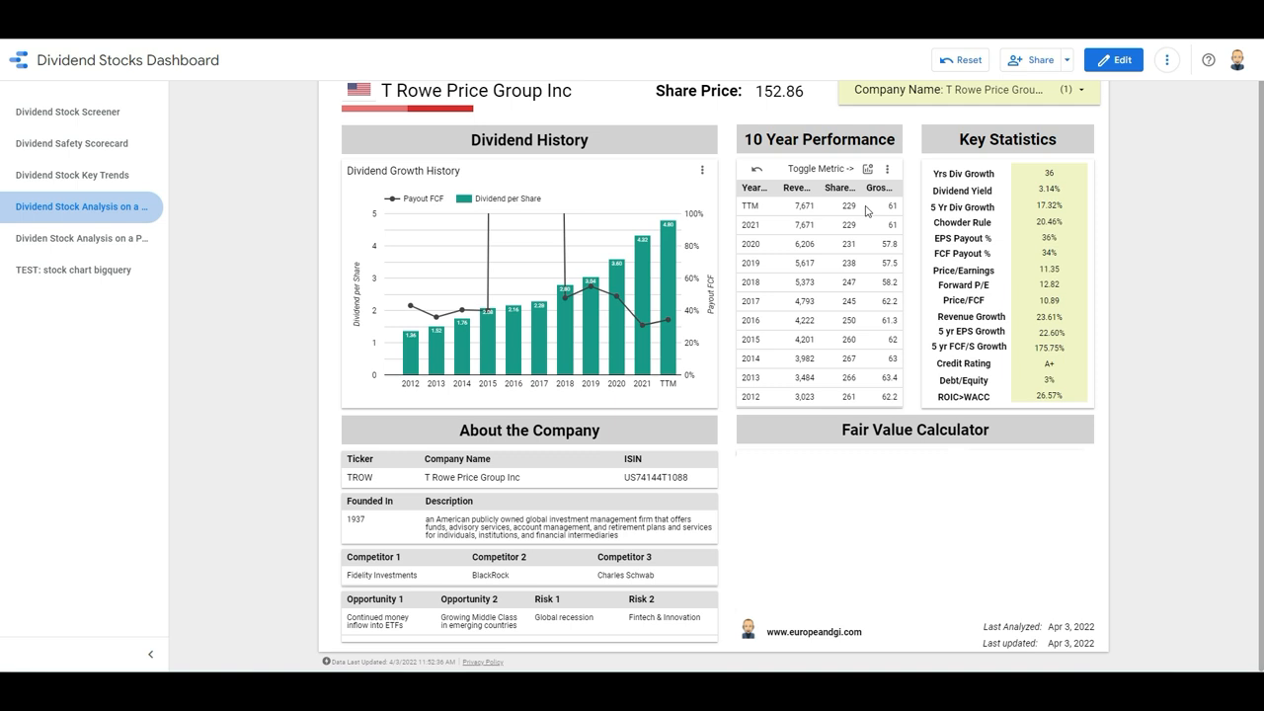
{"action": "mouse_move", "coordinate": [852, 210]}
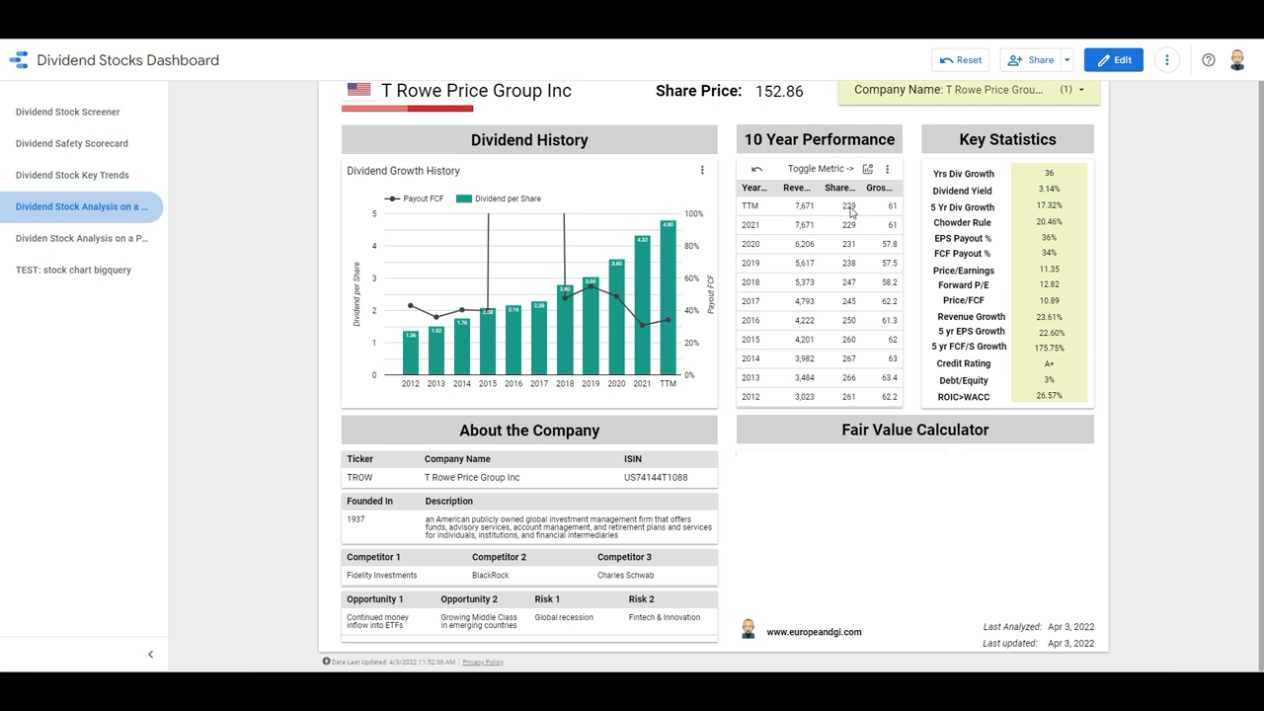
{"action": "mouse_move", "coordinate": [852, 211]}
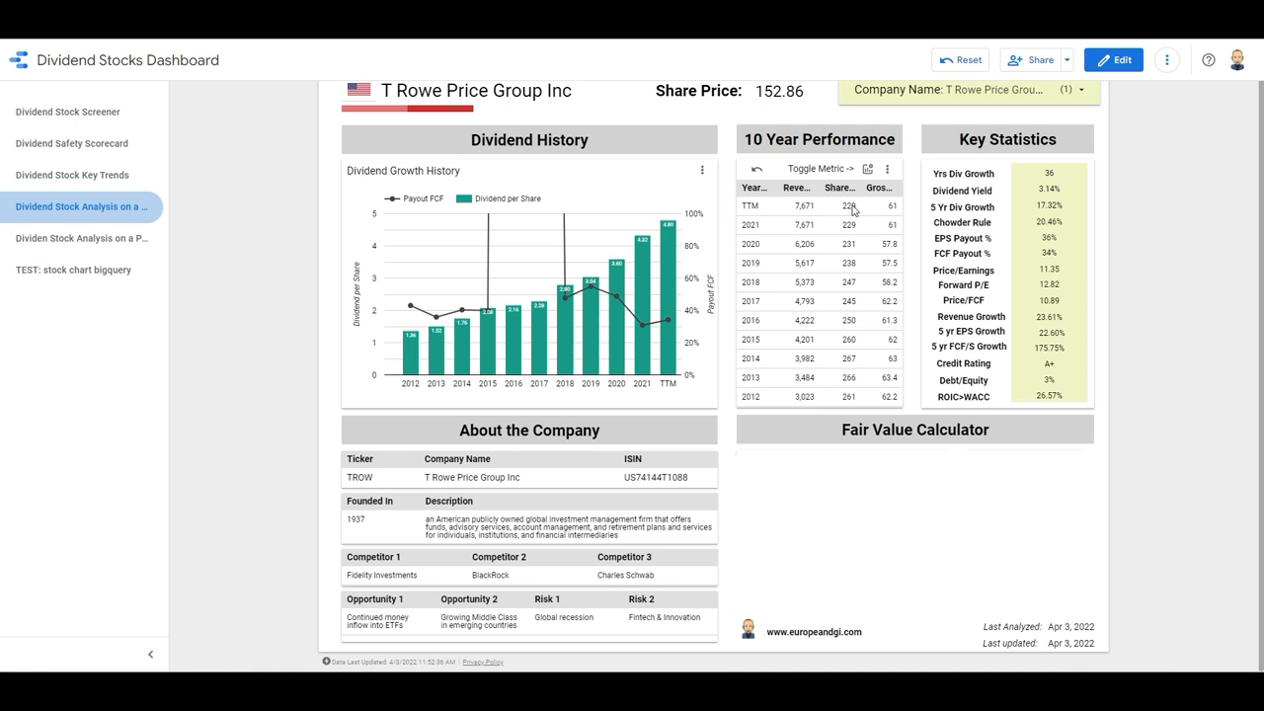
{"action": "mouse_move", "coordinate": [854, 212]}
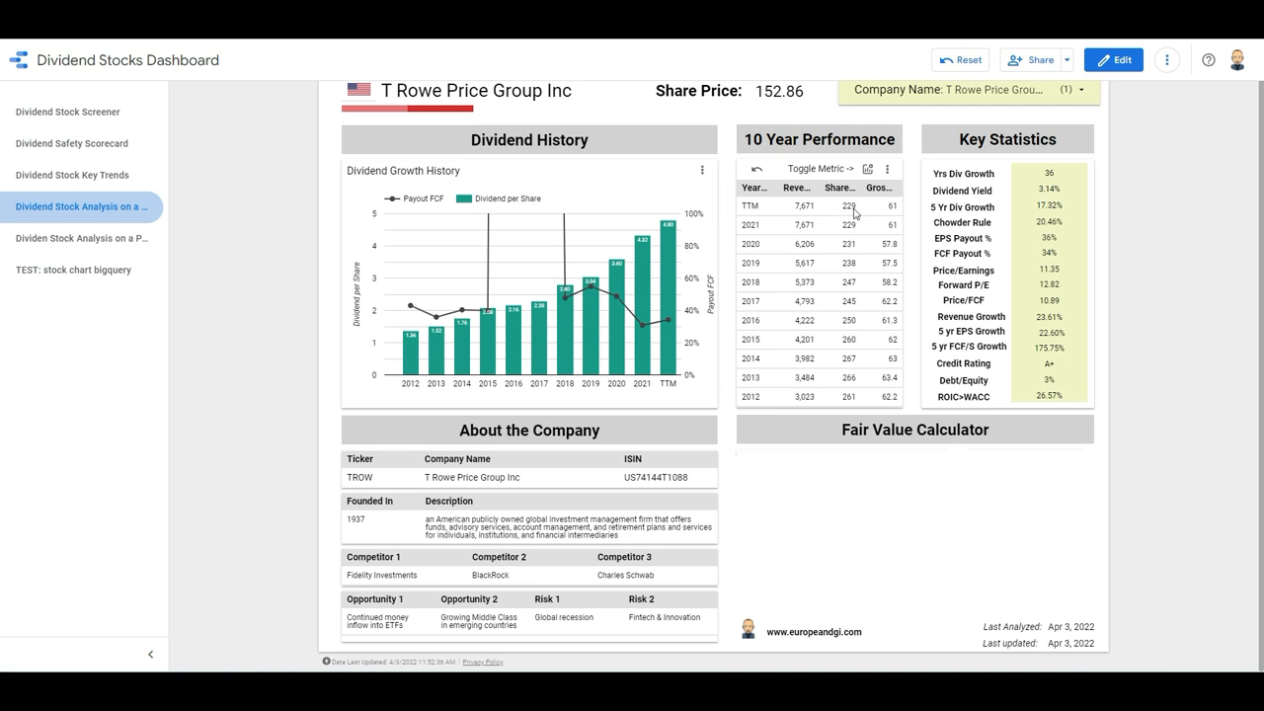
{"action": "mouse_move", "coordinate": [851, 210]}
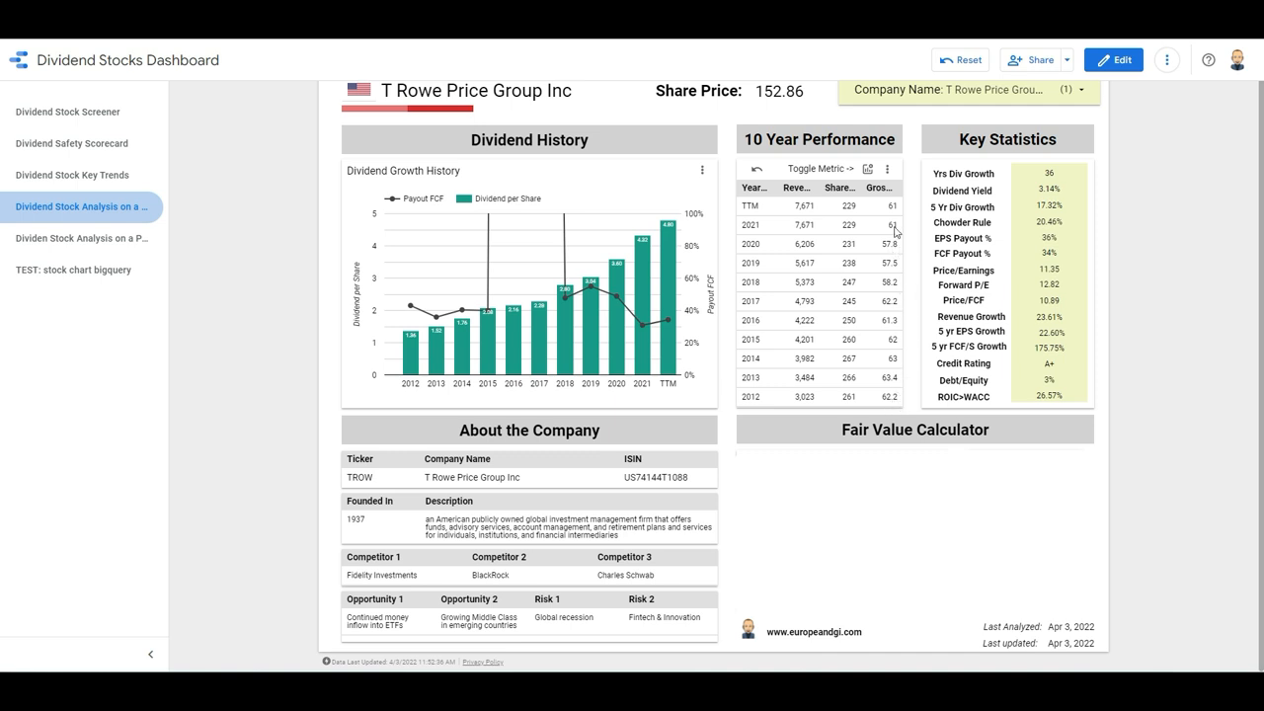
{"action": "mouse_move", "coordinate": [895, 212]}
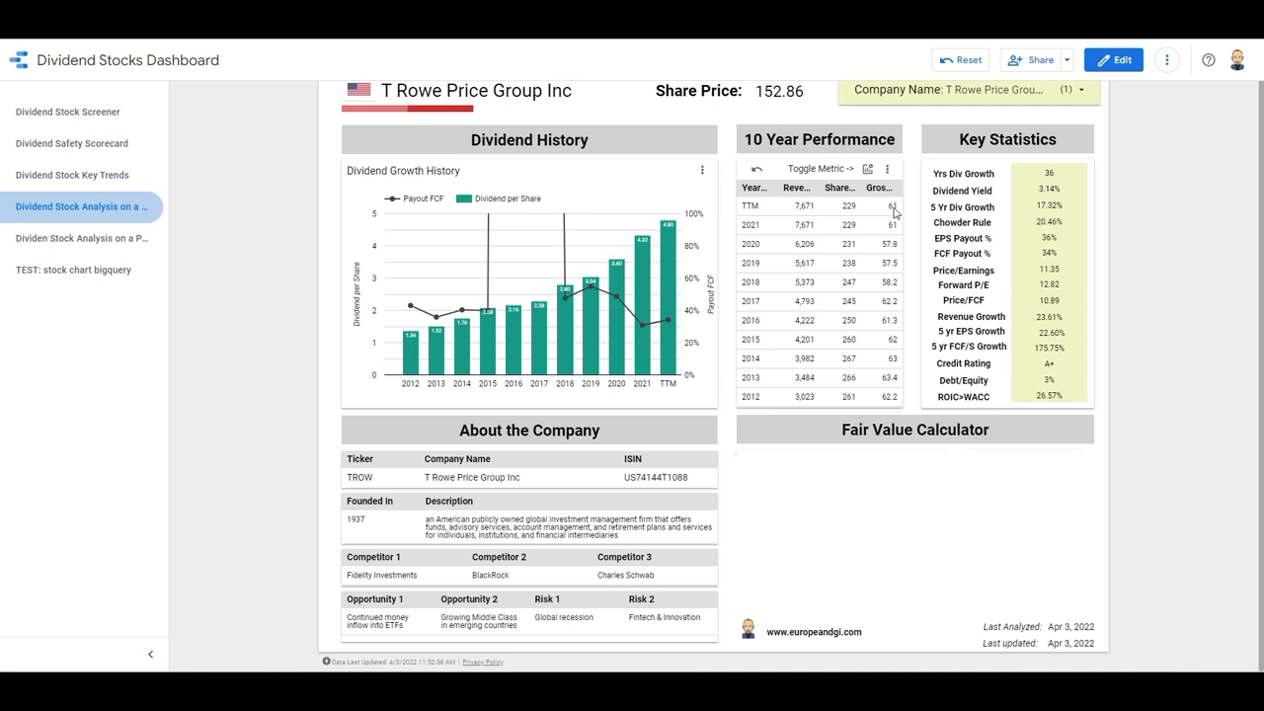
{"action": "mouse_move", "coordinate": [894, 213]}
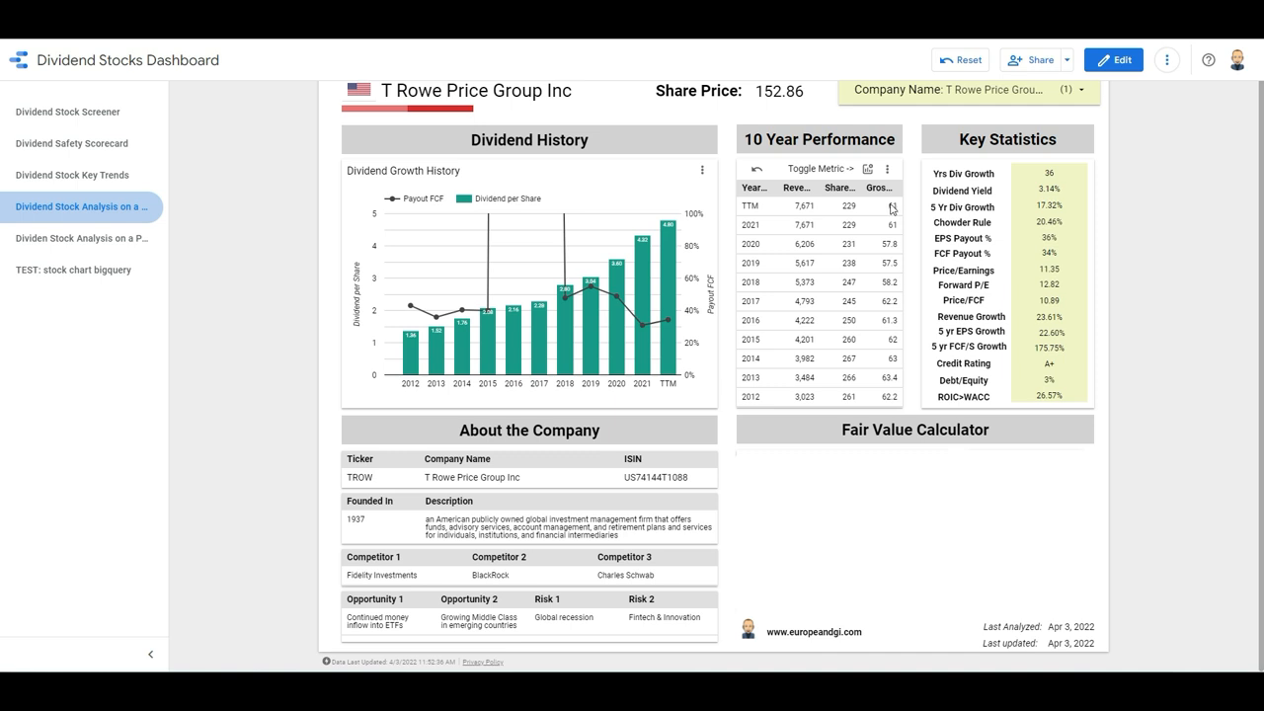
{"action": "mouse_move", "coordinate": [993, 245]}
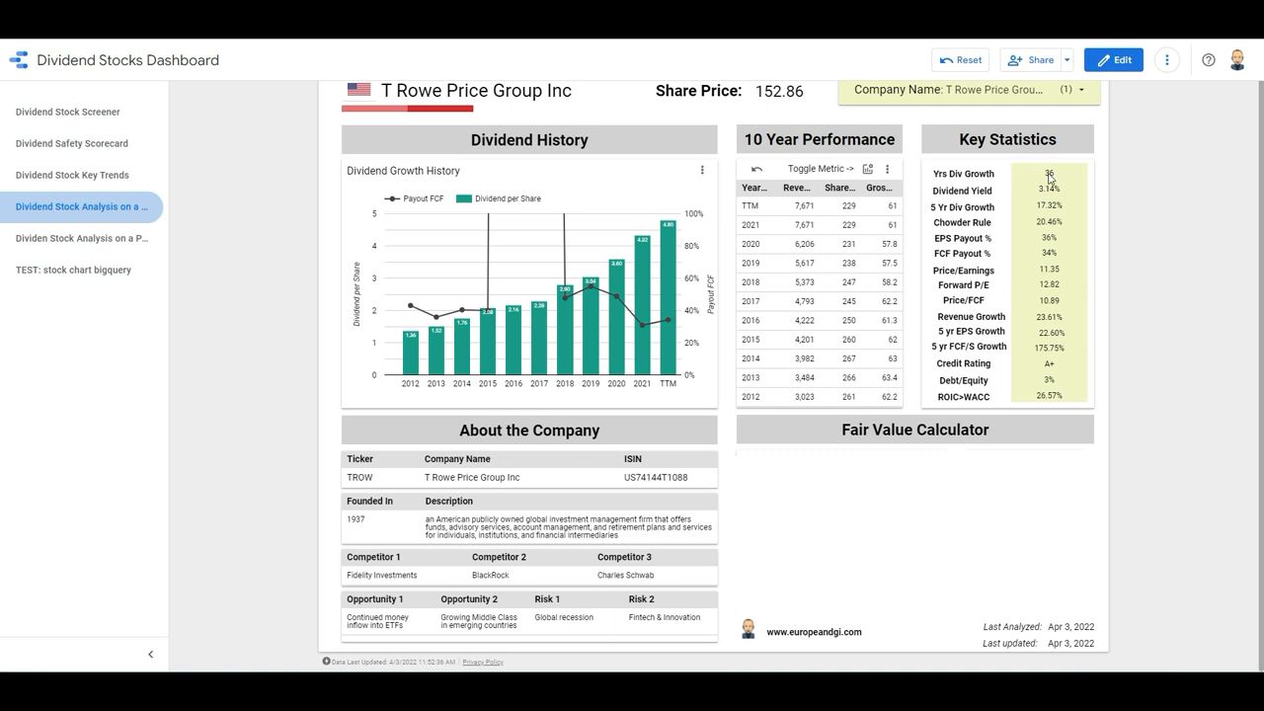
{"action": "mouse_move", "coordinate": [1073, 178]}
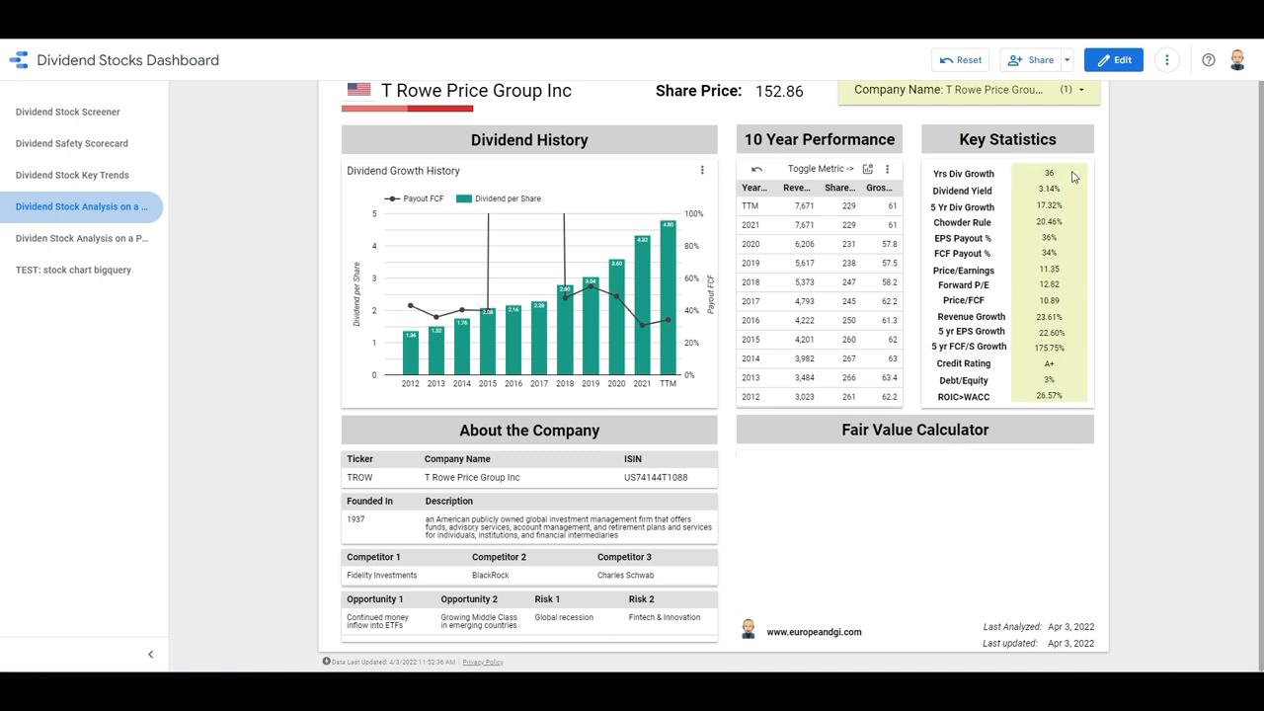
{"action": "mouse_move", "coordinate": [1043, 194]}
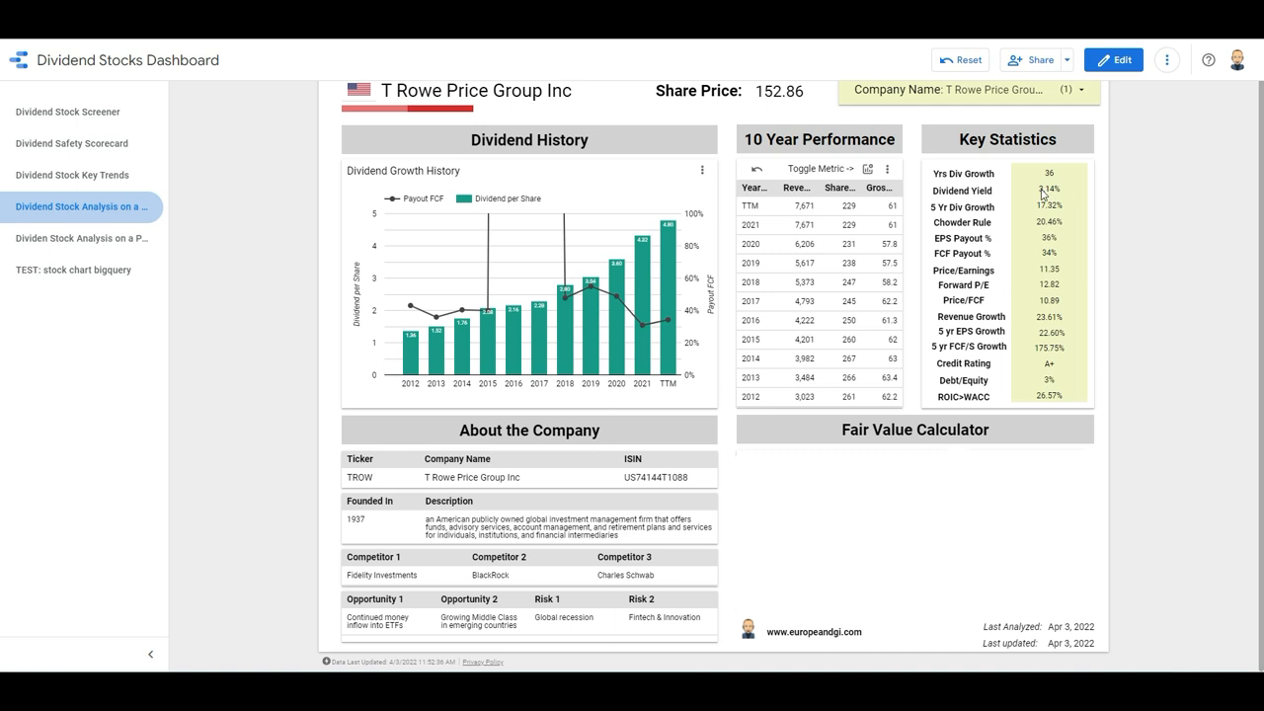
{"action": "mouse_move", "coordinate": [1056, 194]}
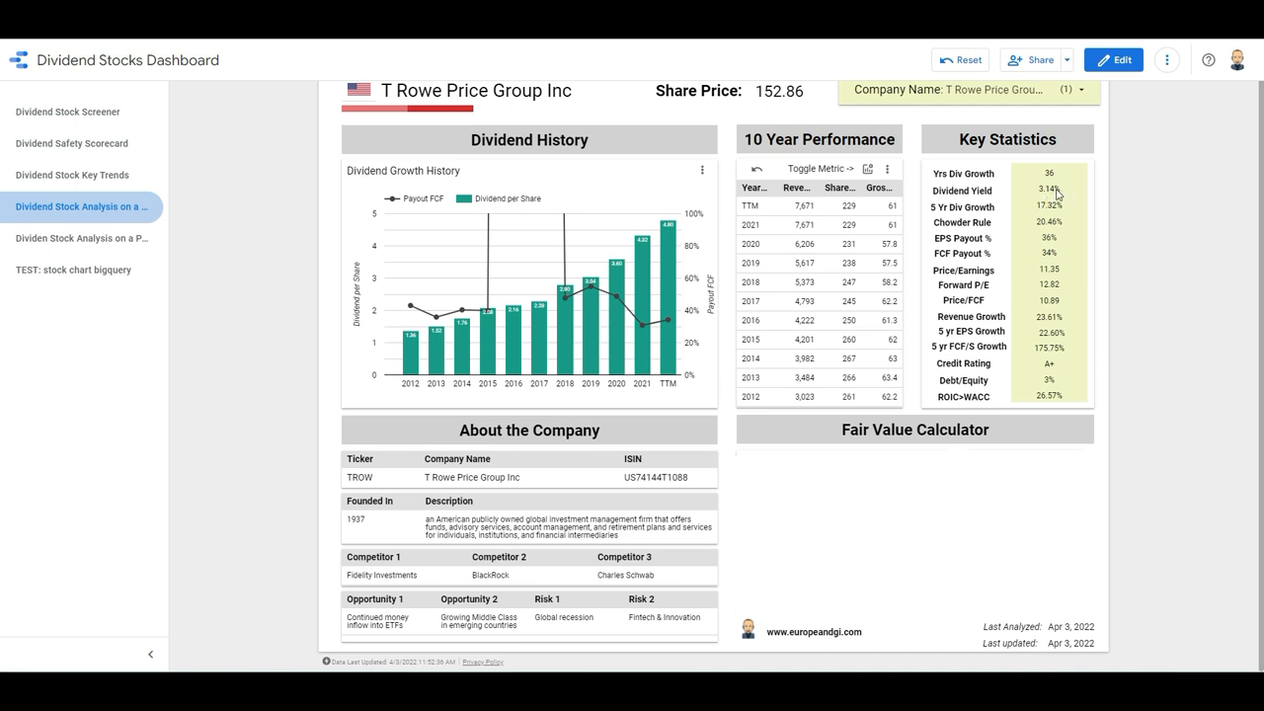
{"action": "mouse_move", "coordinate": [1056, 194]}
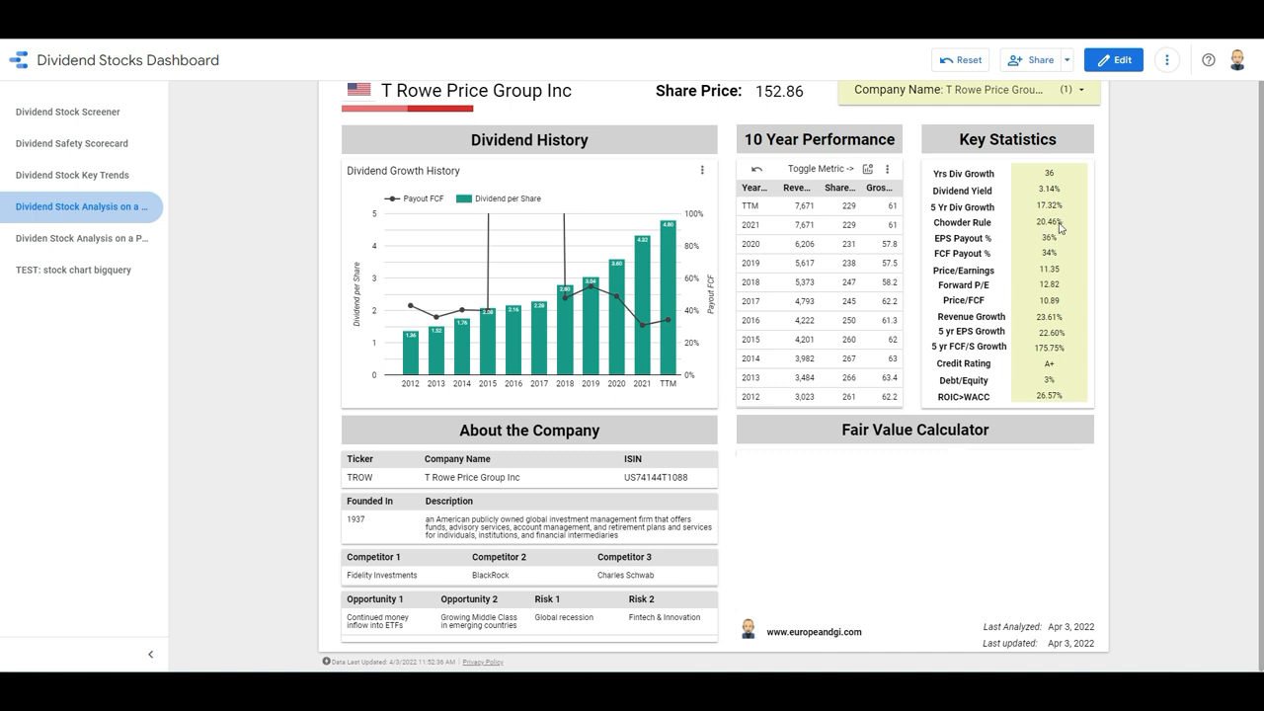
{"action": "mouse_move", "coordinate": [1063, 262]}
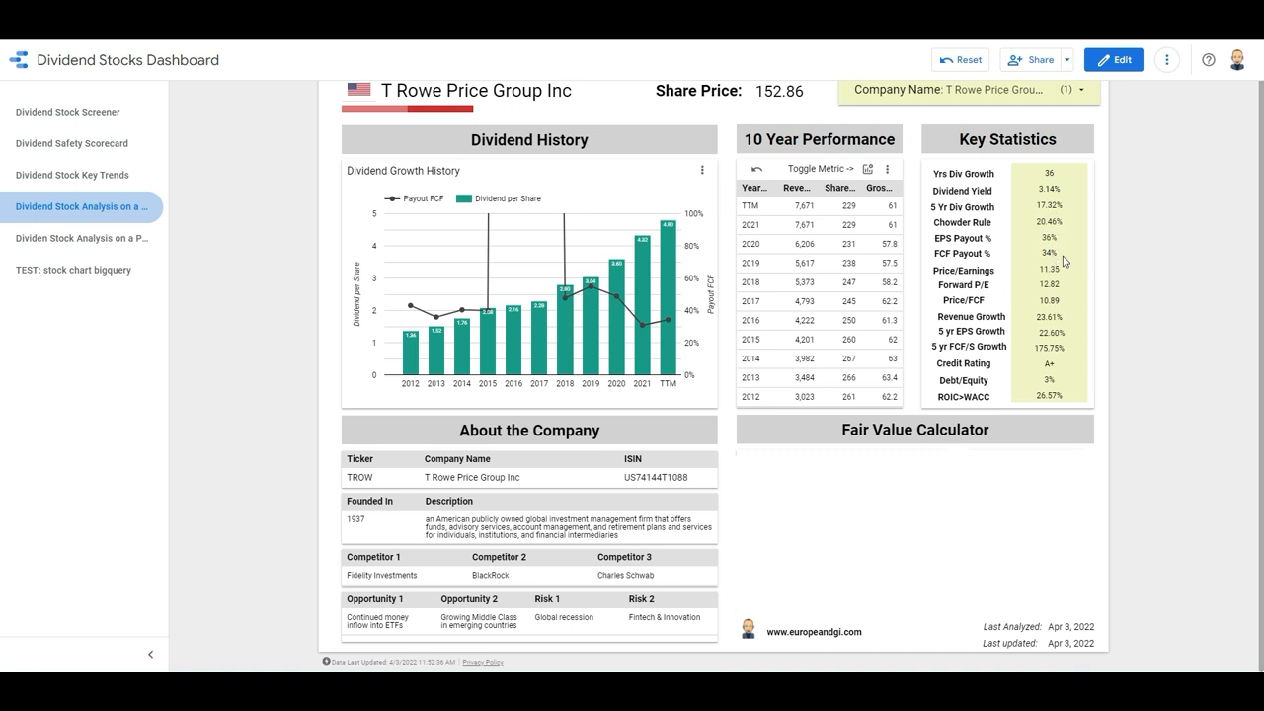
{"action": "mouse_move", "coordinate": [1049, 277]}
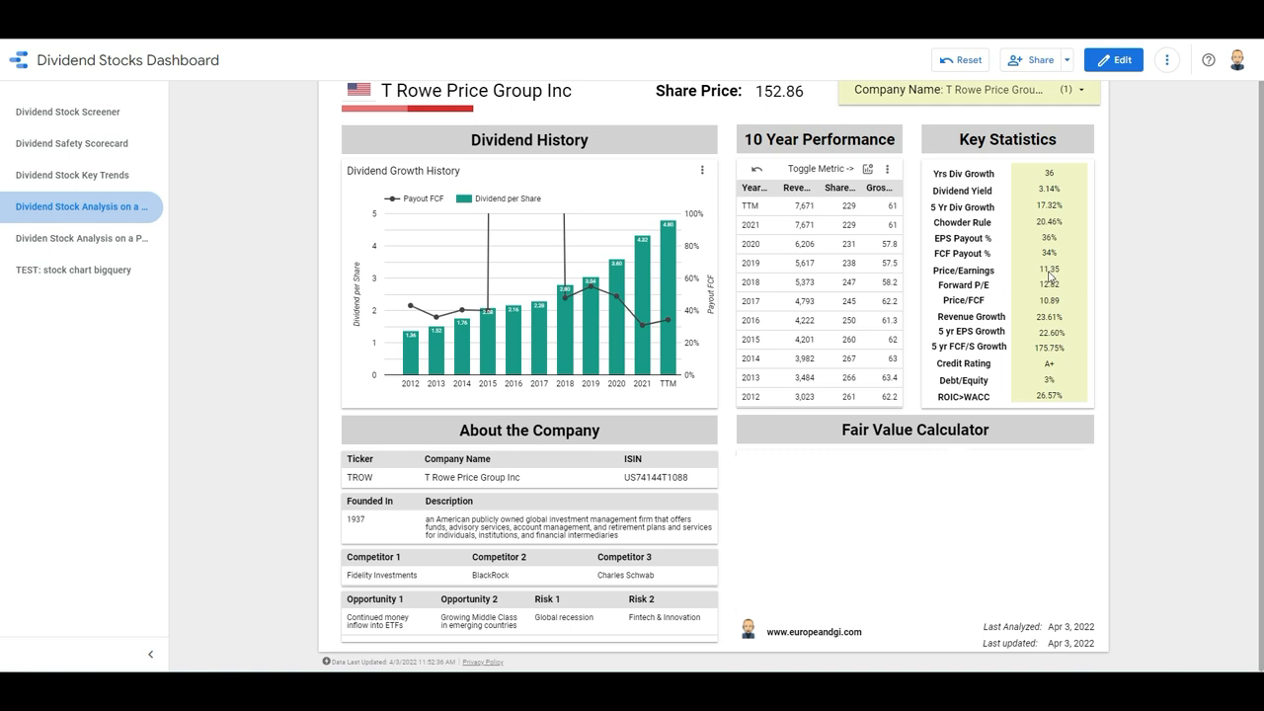
{"action": "mouse_move", "coordinate": [1050, 284]}
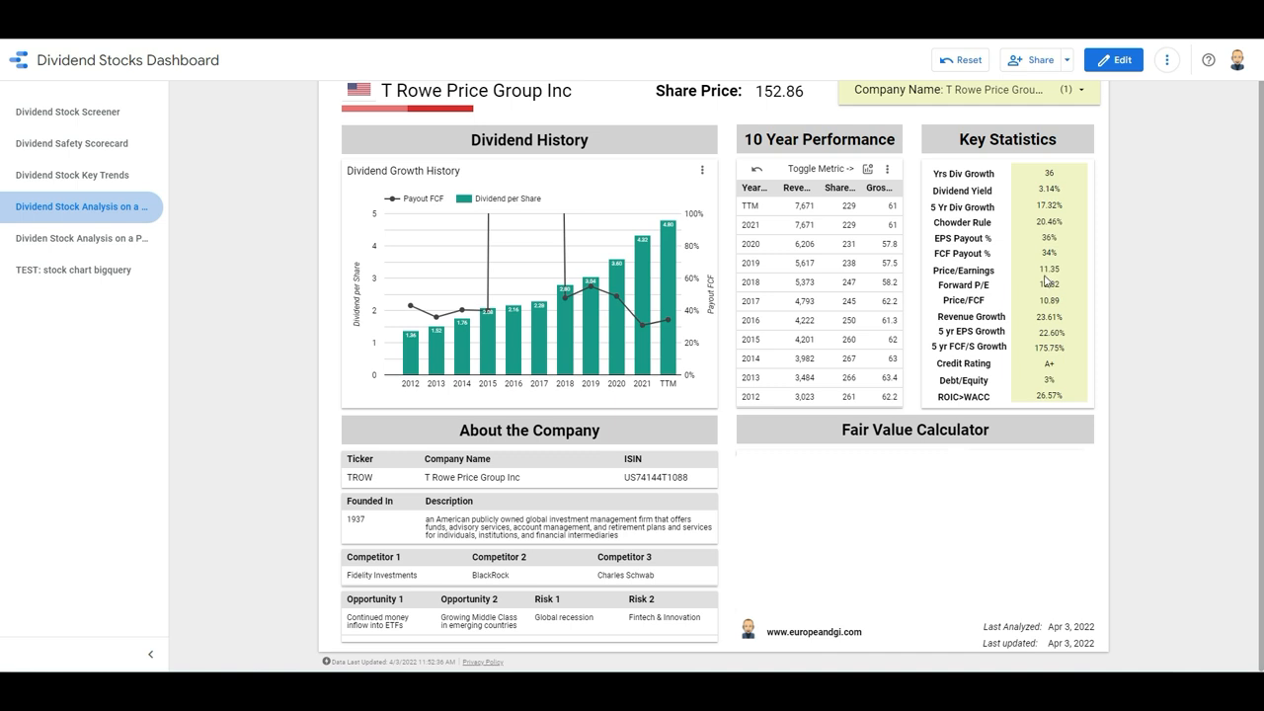
{"action": "mouse_move", "coordinate": [1063, 296]}
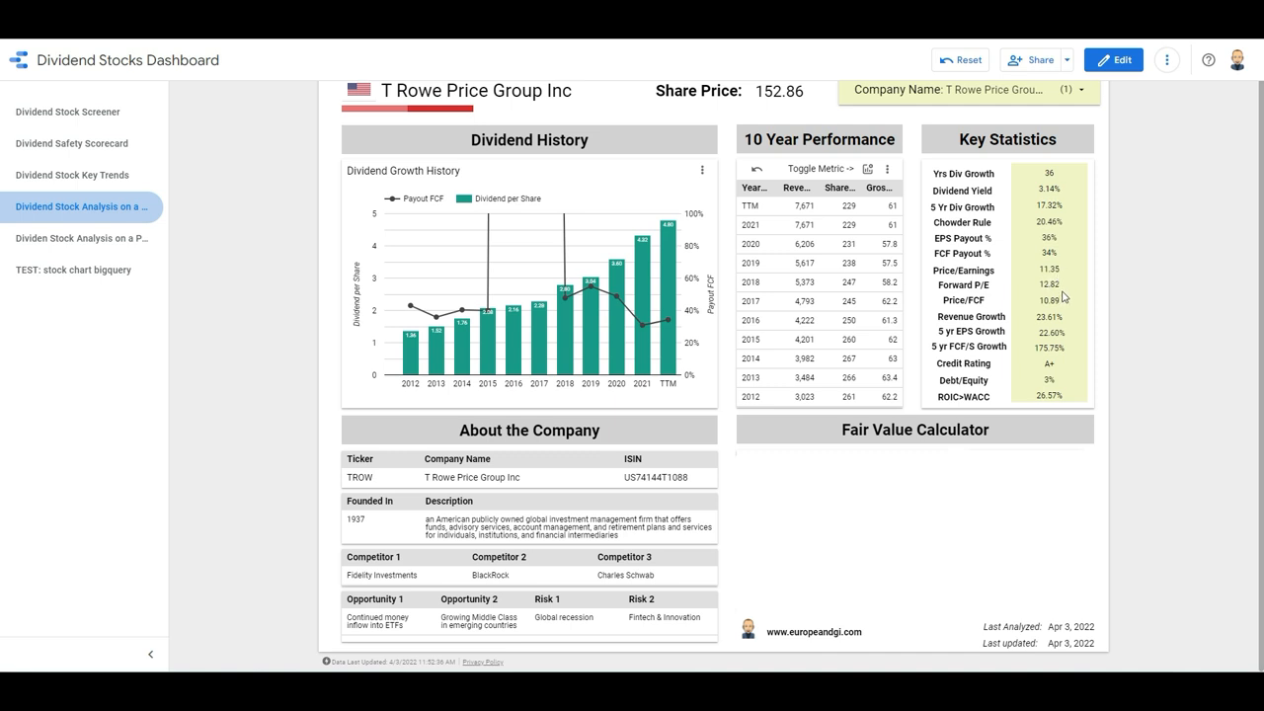
{"action": "mouse_move", "coordinate": [1066, 308]}
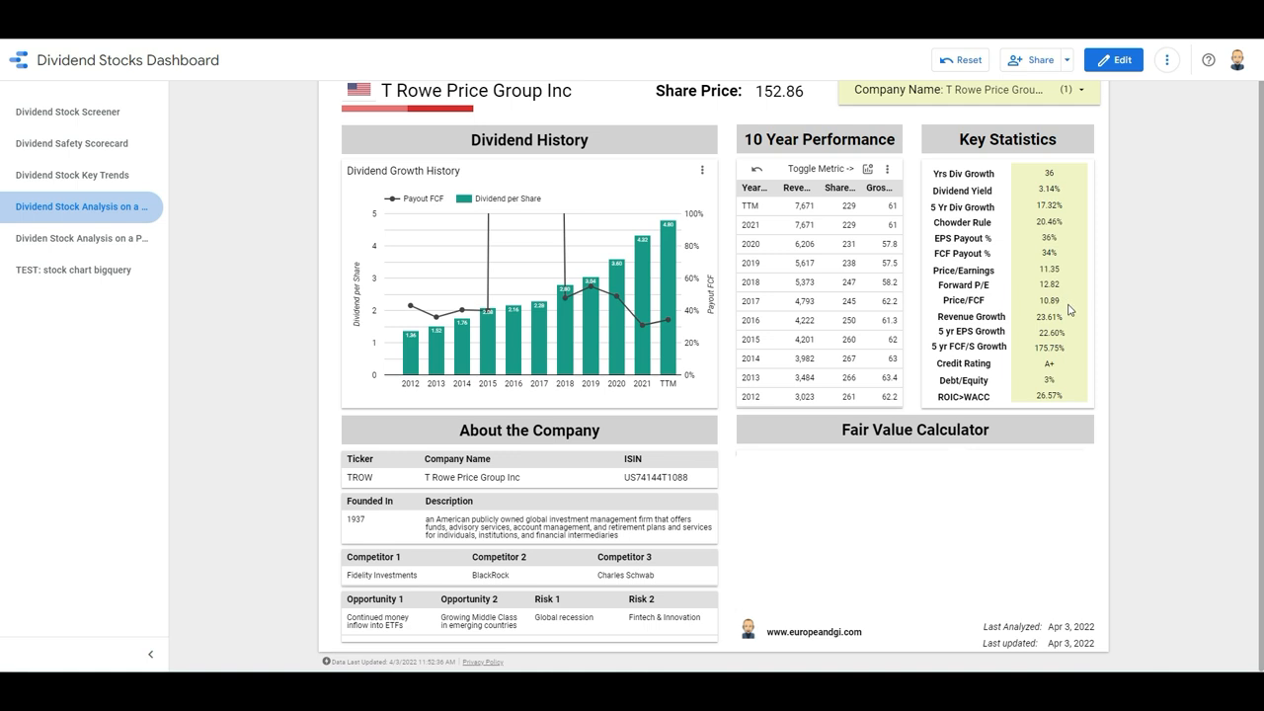
{"action": "mouse_move", "coordinate": [1010, 409]}
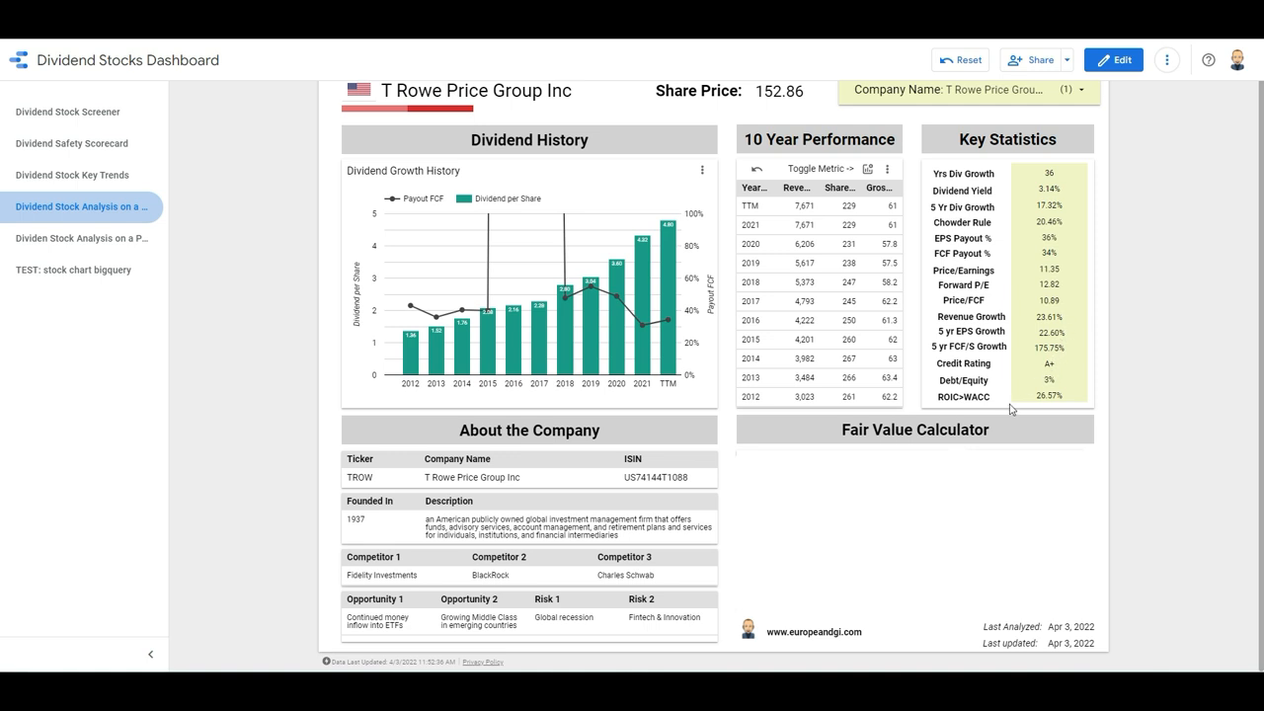
{"action": "mouse_move", "coordinate": [1032, 402]}
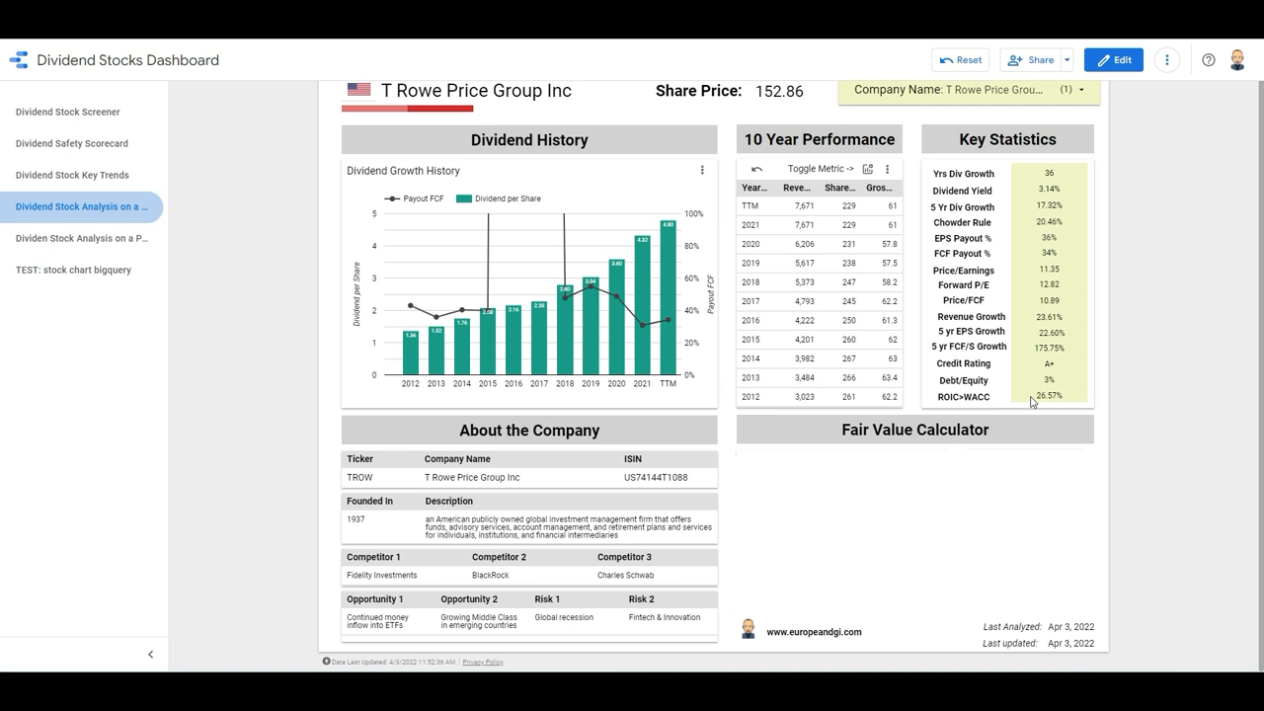
{"action": "mouse_move", "coordinate": [1029, 402]}
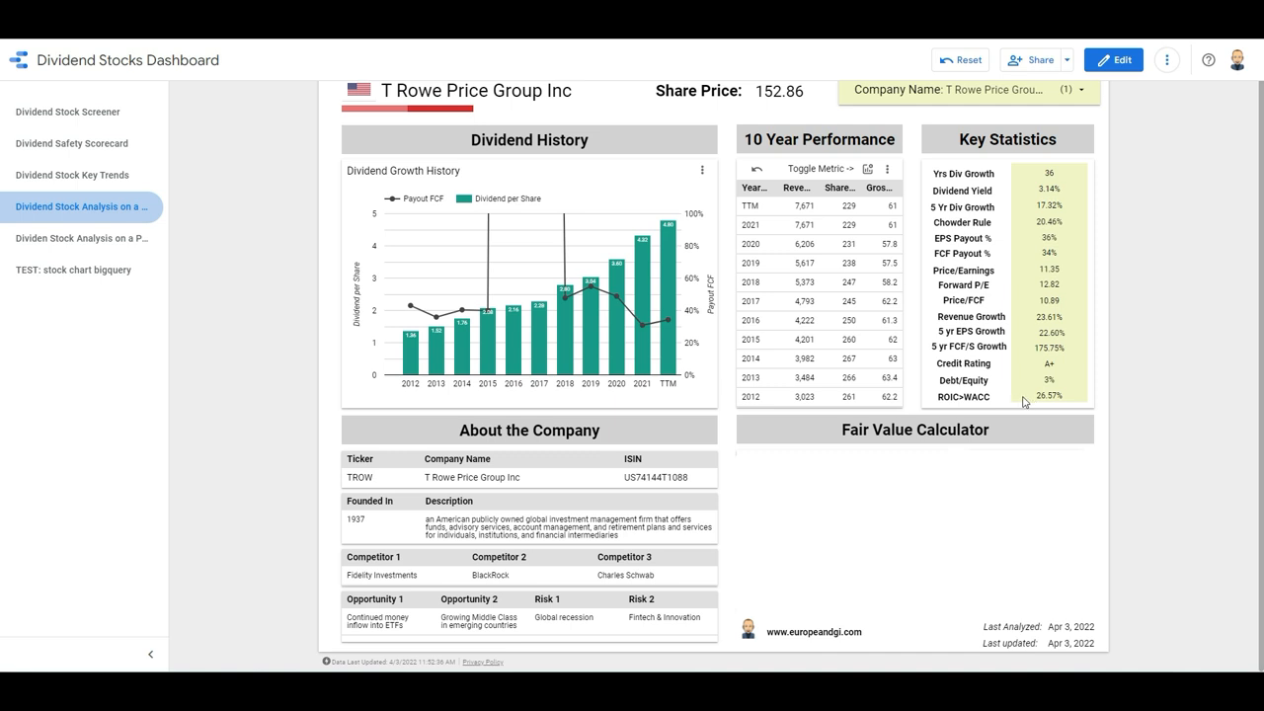
{"action": "mouse_move", "coordinate": [992, 402]}
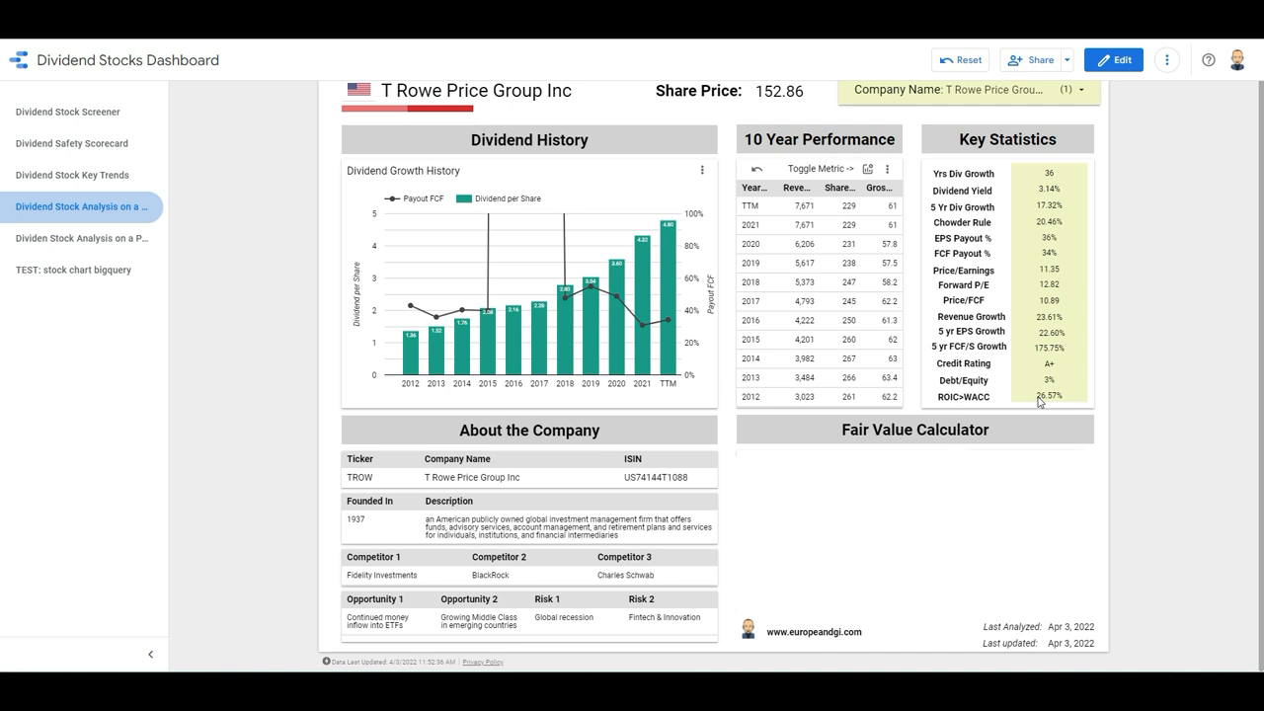
{"action": "mouse_move", "coordinate": [1053, 402]}
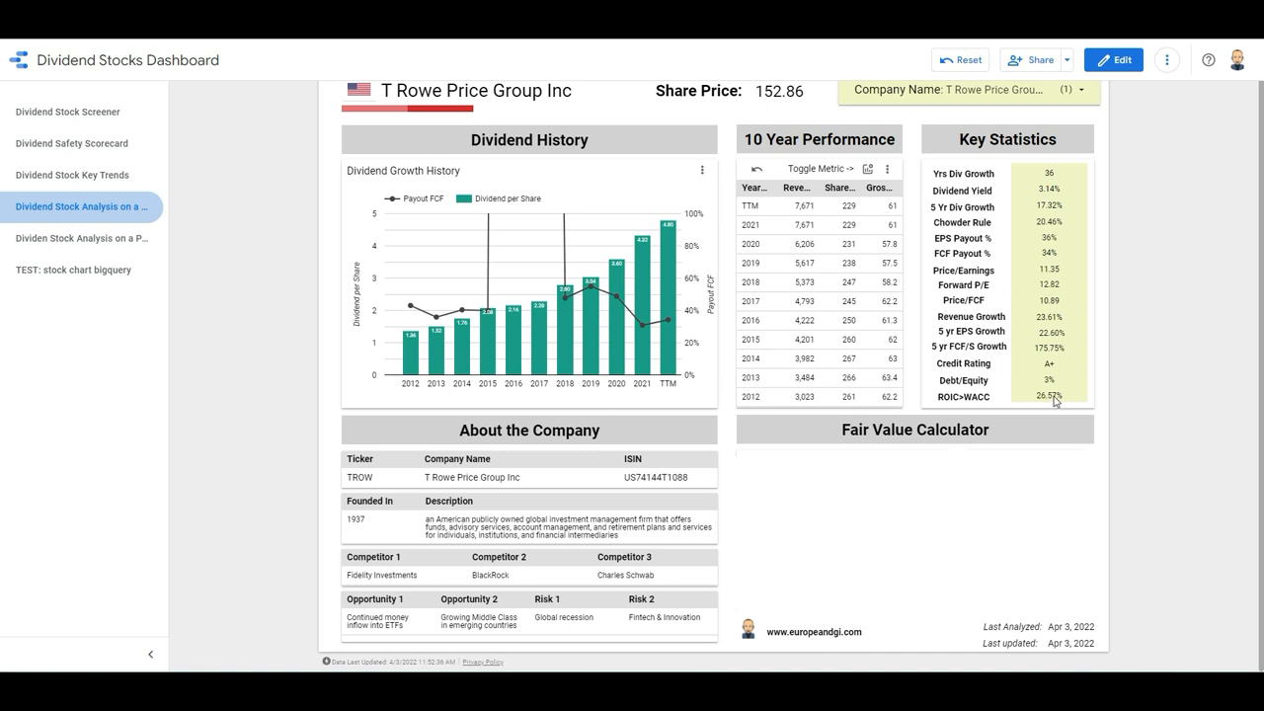
{"action": "mouse_move", "coordinate": [1052, 402]}
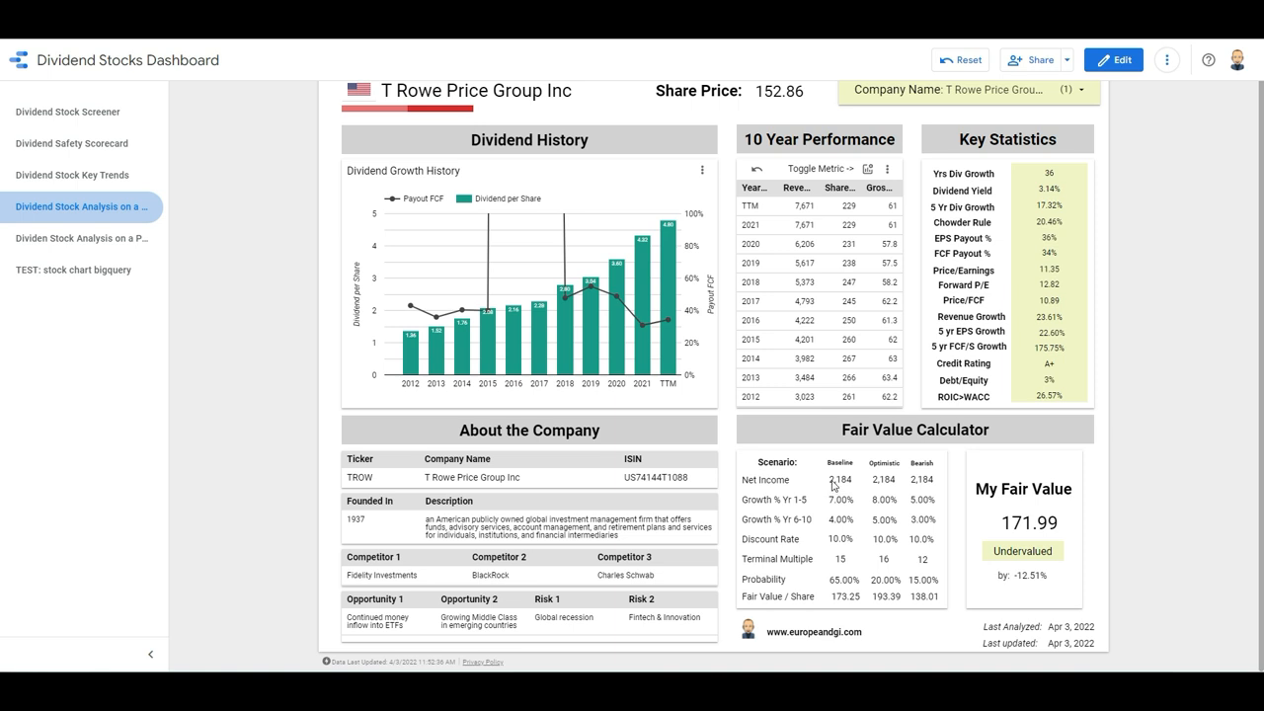
{"action": "mouse_move", "coordinate": [849, 484]}
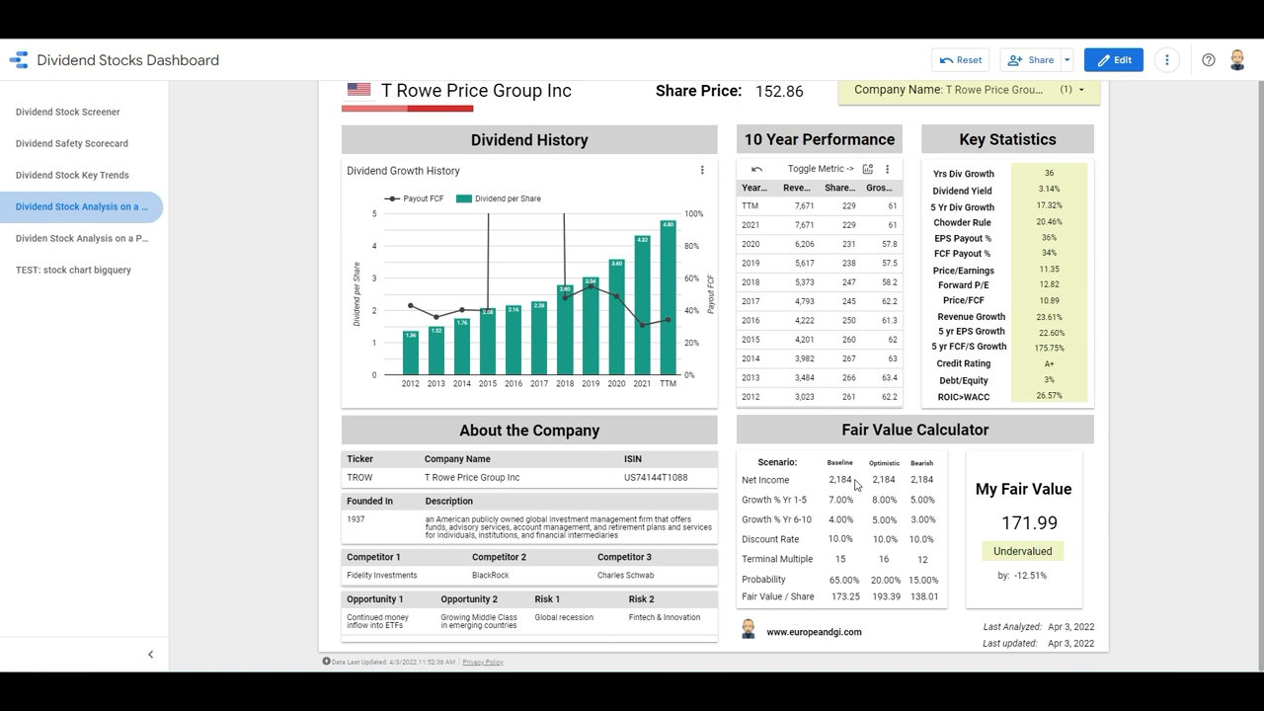
{"action": "mouse_move", "coordinate": [871, 177]}
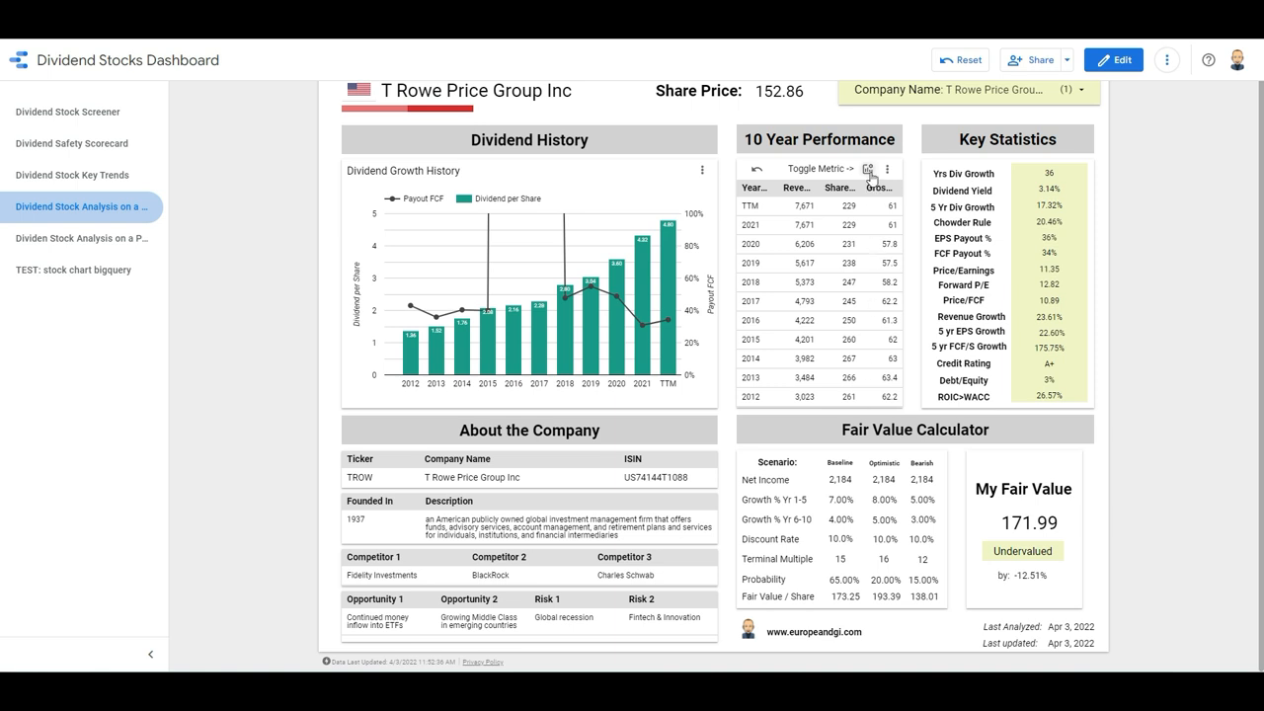
Step: Open the 10 Year Performance table's Toggle Metric checklist, showing Revenue and Gross Margin checked
{"action": "left_click", "coordinate": [868, 168]}
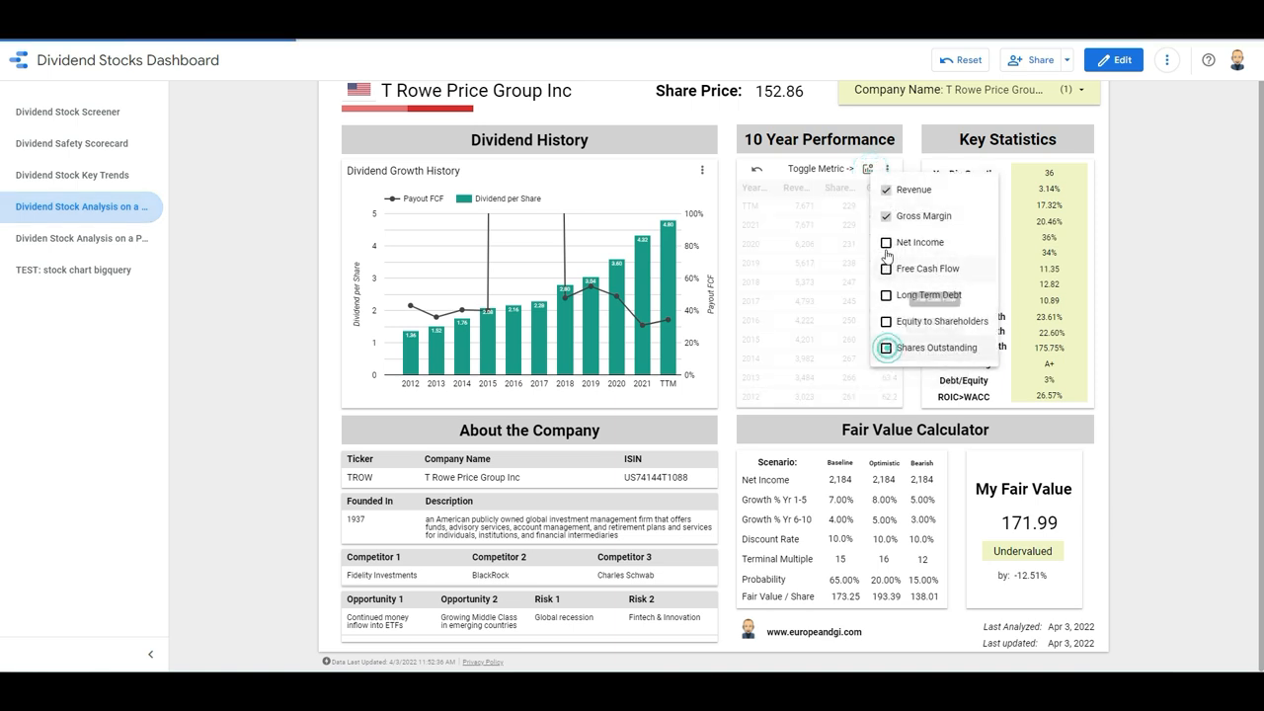
{"action": "left_click", "coordinate": [886, 242]}
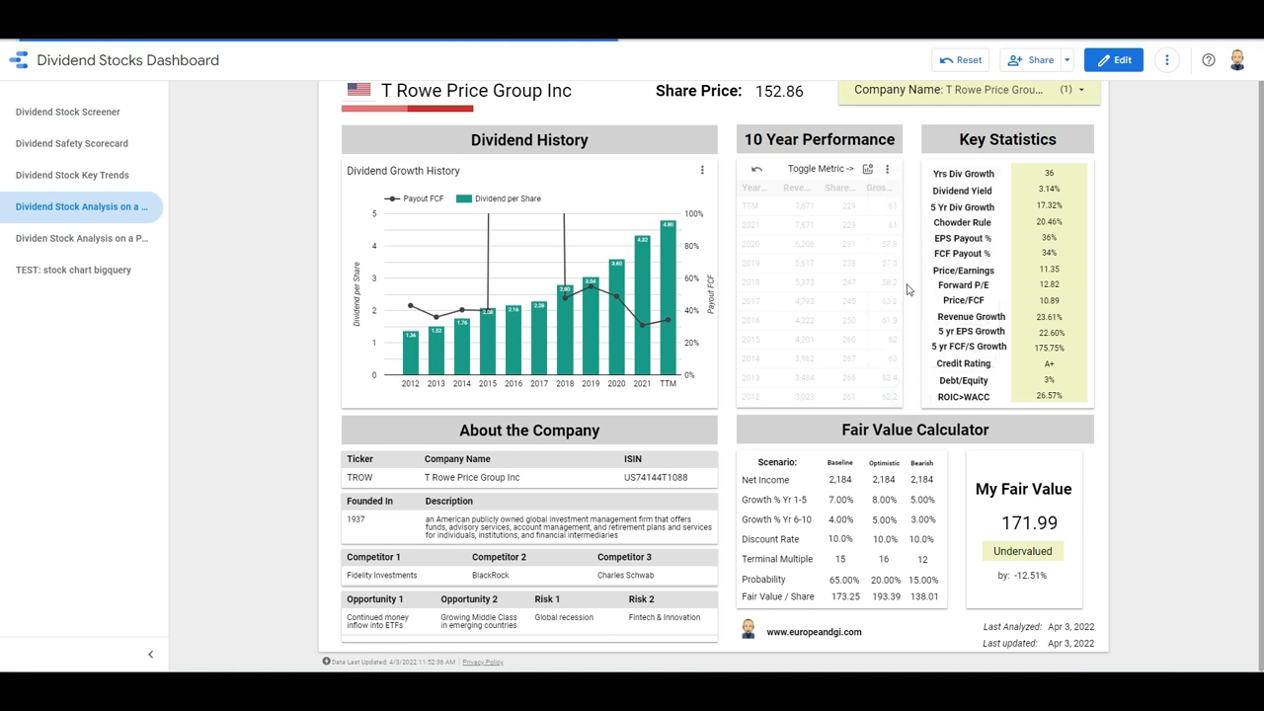
{"action": "left_click", "coordinate": [818, 168]}
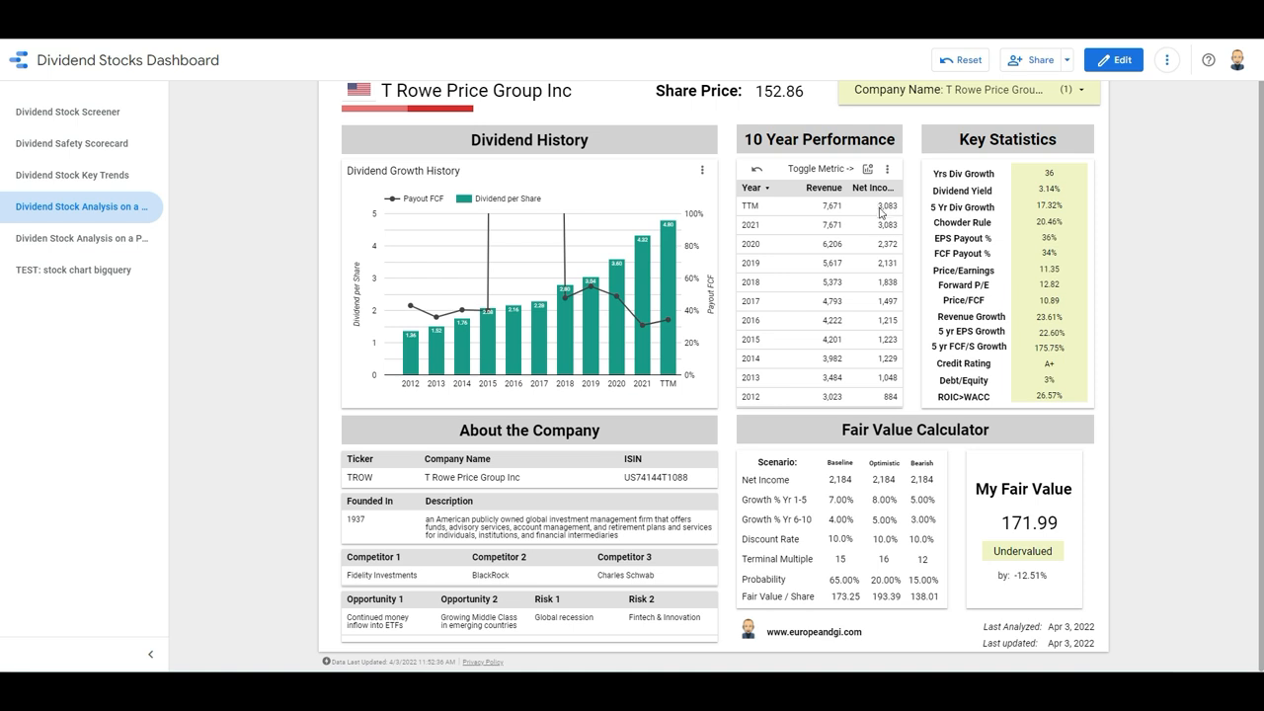
{"action": "mouse_move", "coordinate": [892, 245]}
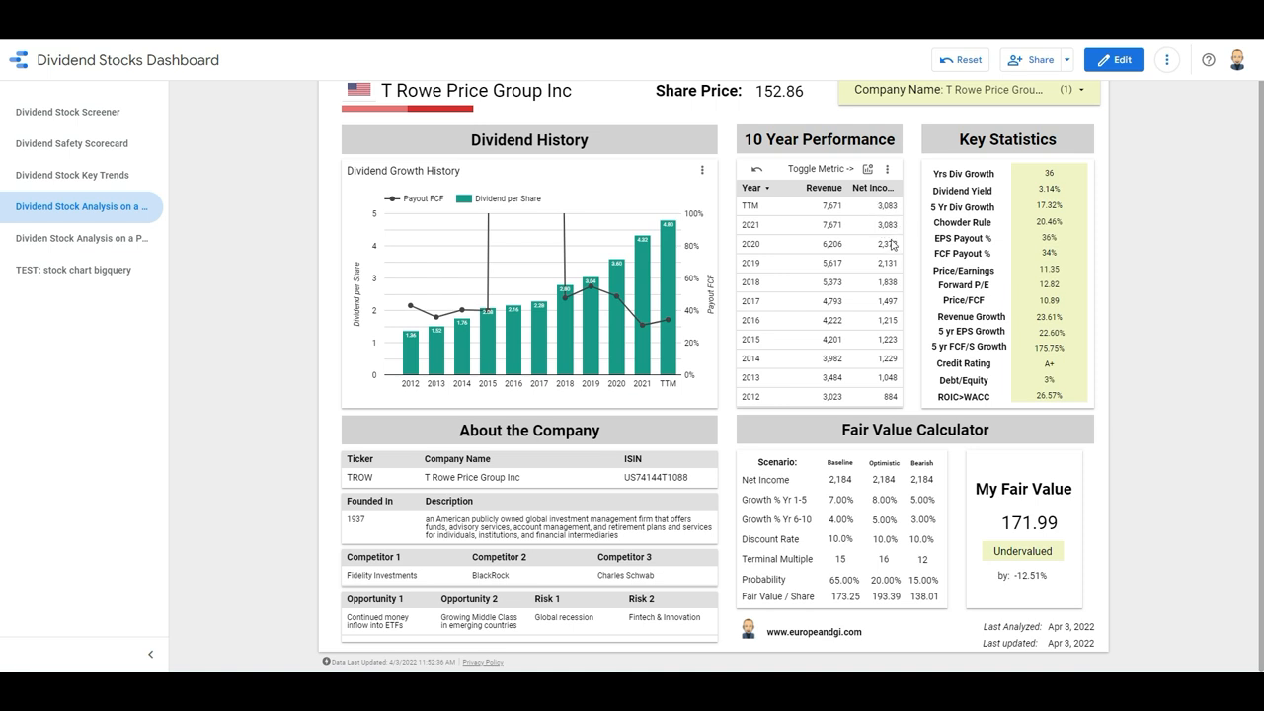
{"action": "mouse_move", "coordinate": [896, 249]}
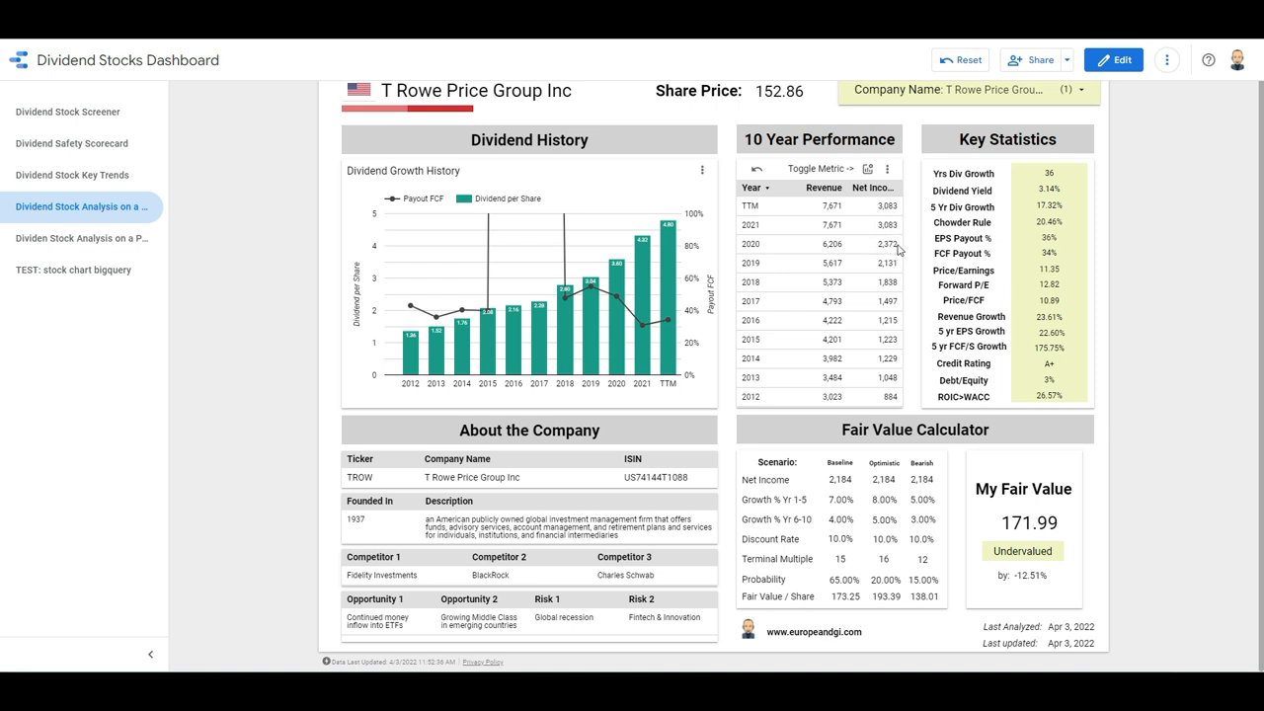
{"action": "mouse_move", "coordinate": [886, 261]}
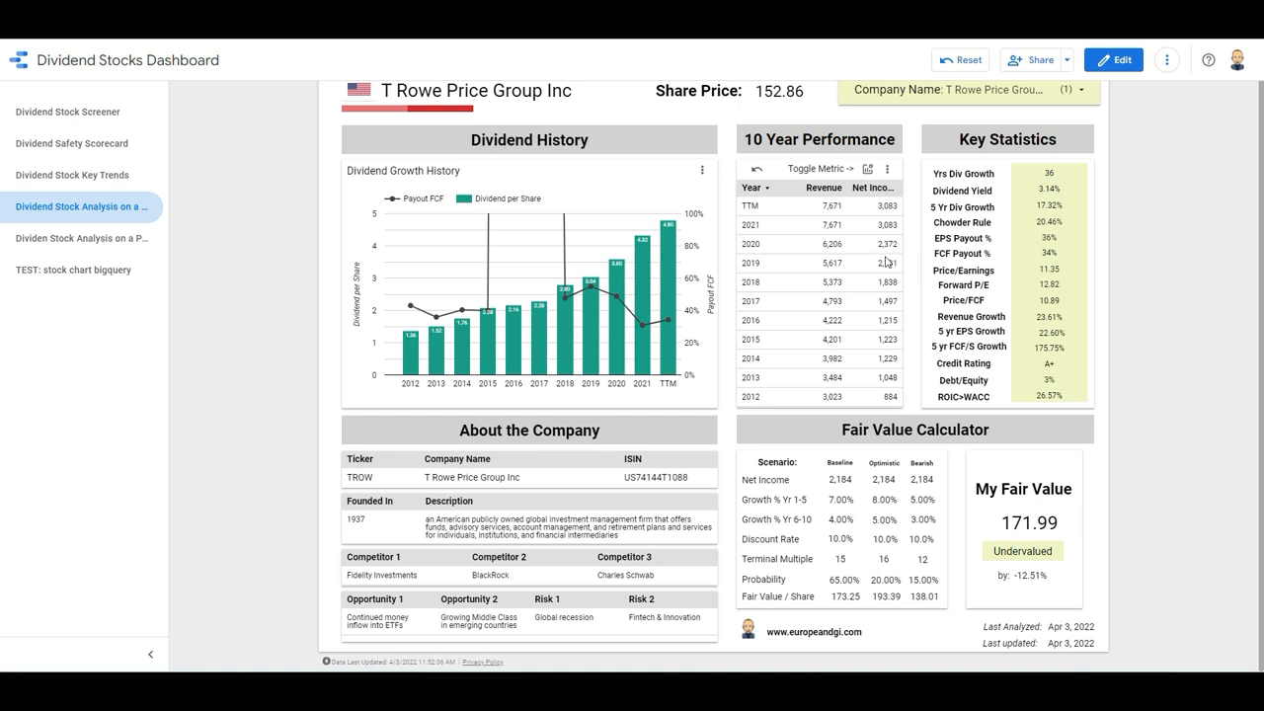
{"action": "mouse_move", "coordinate": [894, 267]}
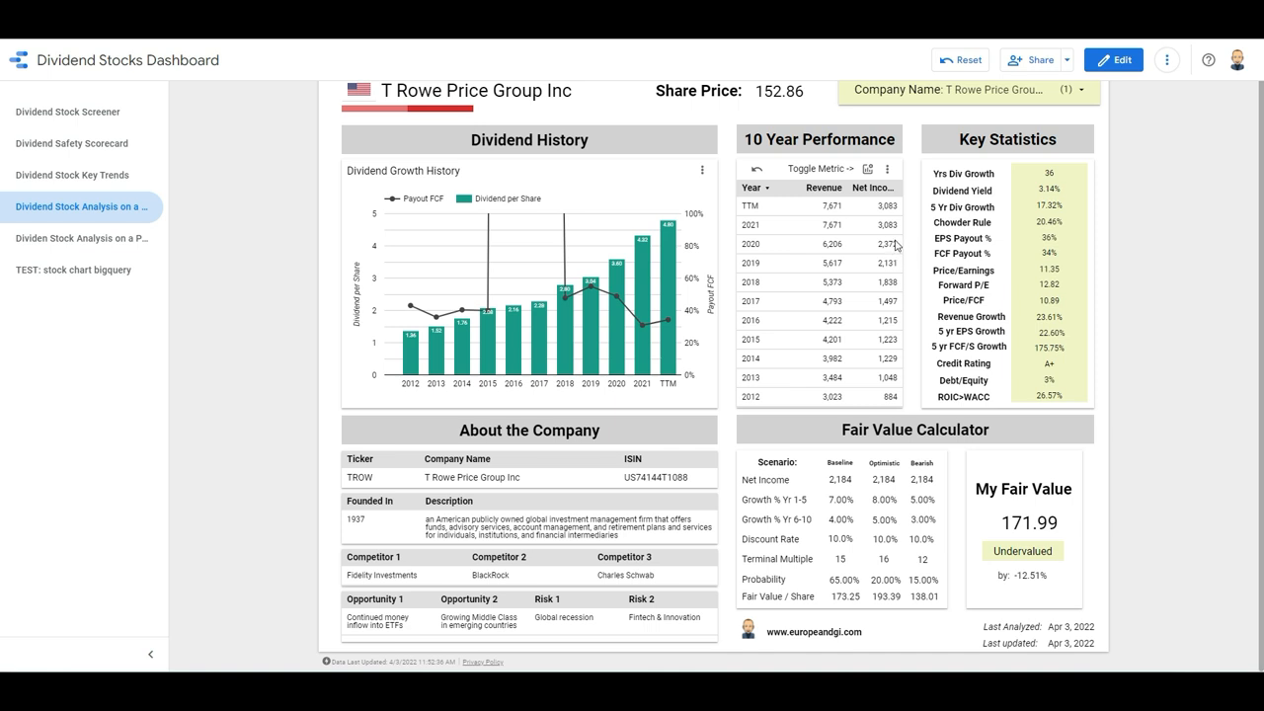
{"action": "mouse_move", "coordinate": [897, 248]}
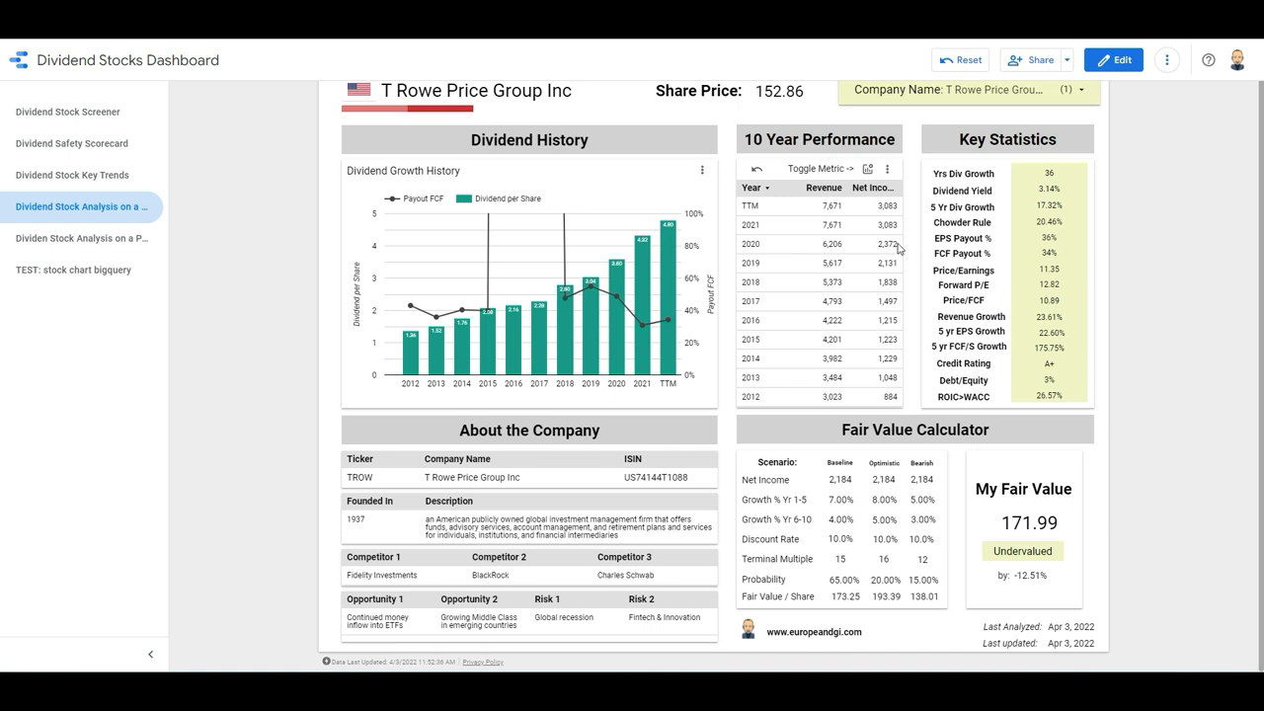
{"action": "mouse_move", "coordinate": [898, 253]}
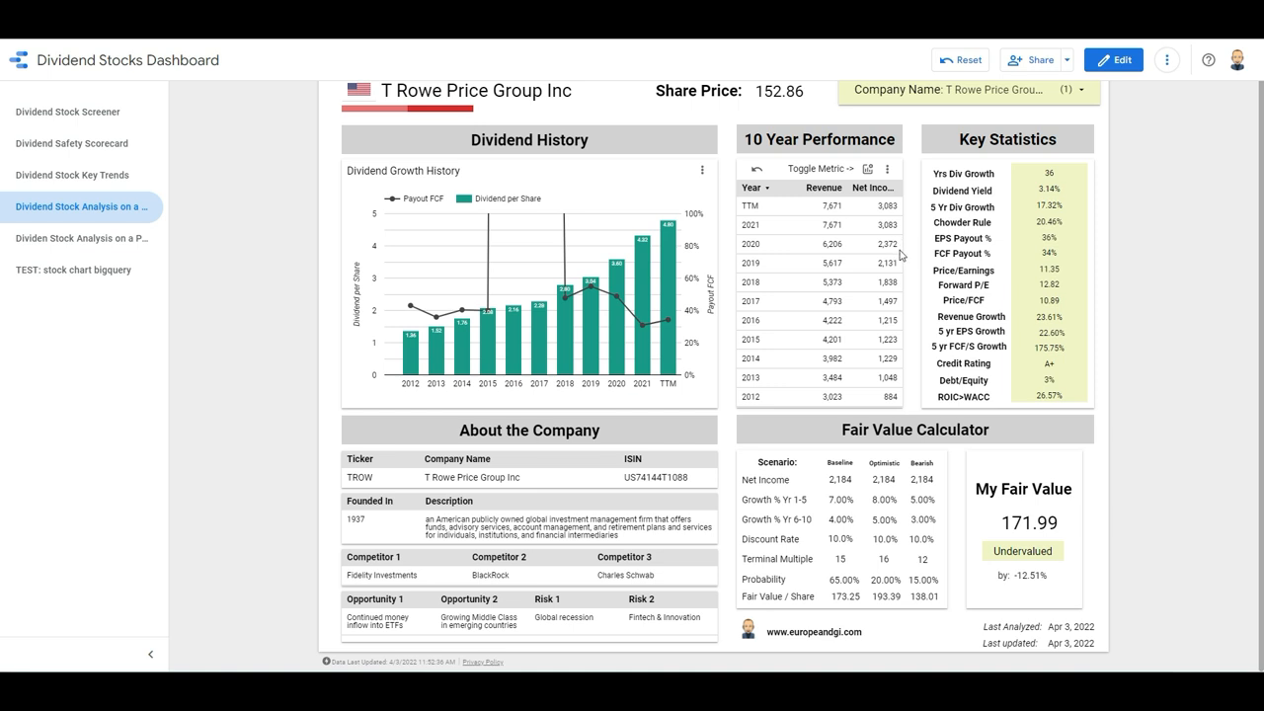
{"action": "mouse_move", "coordinate": [899, 253]}
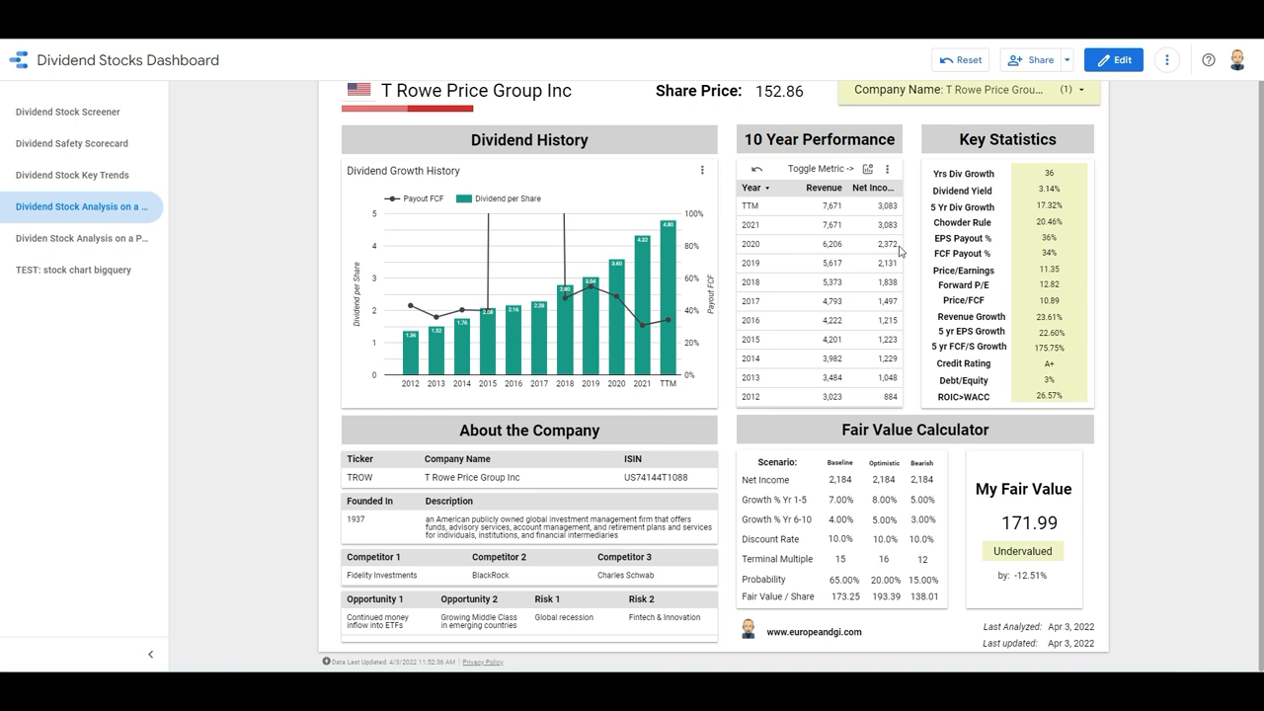
{"action": "mouse_move", "coordinate": [902, 250]}
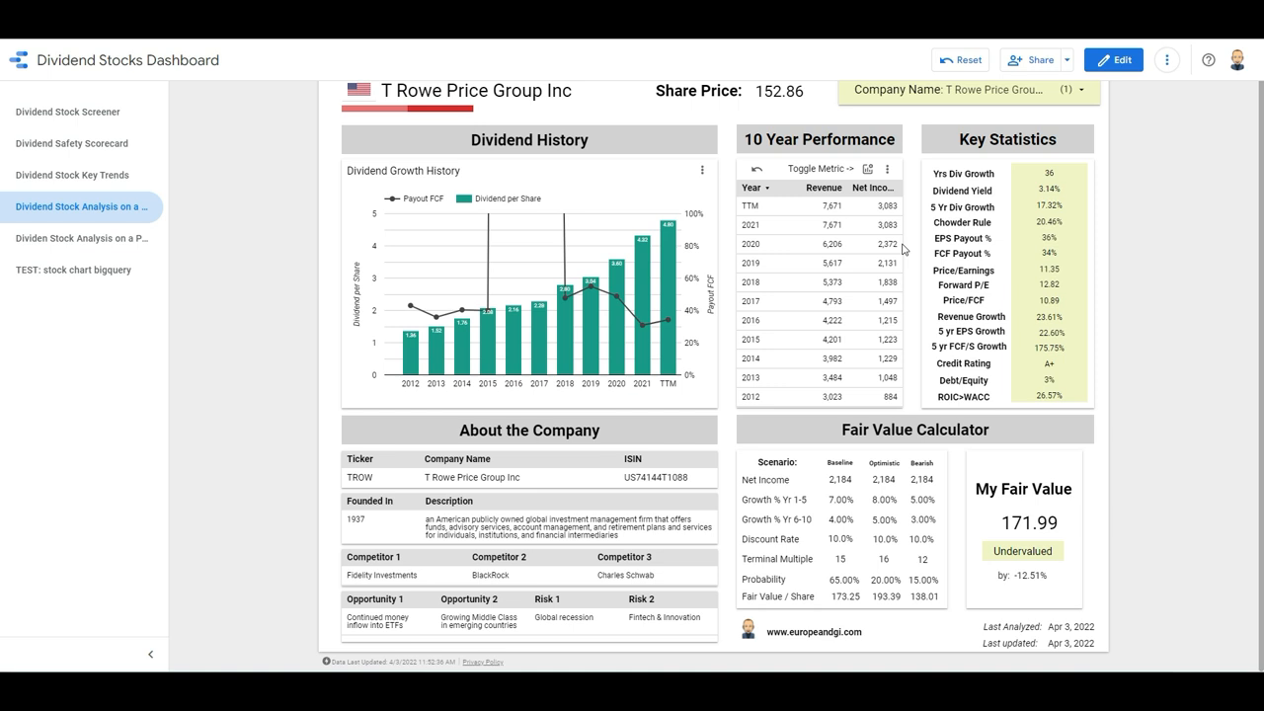
{"action": "mouse_move", "coordinate": [916, 249]}
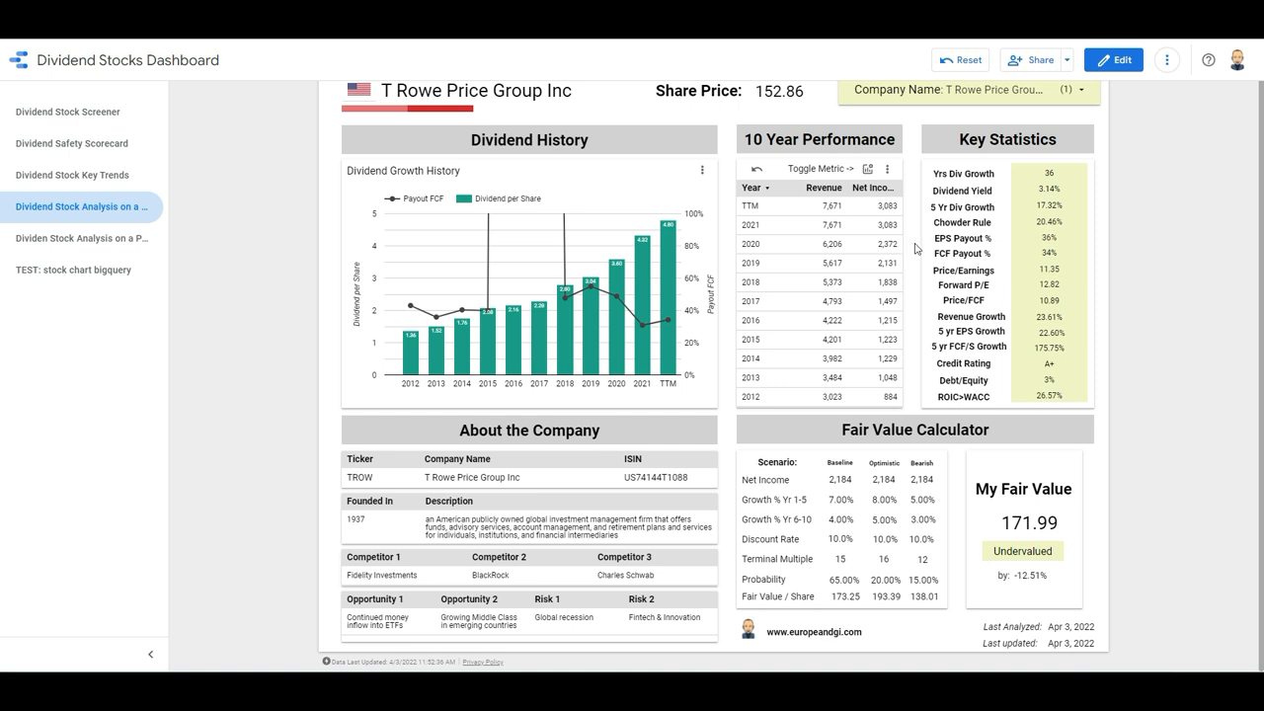
{"action": "mouse_move", "coordinate": [837, 512]}
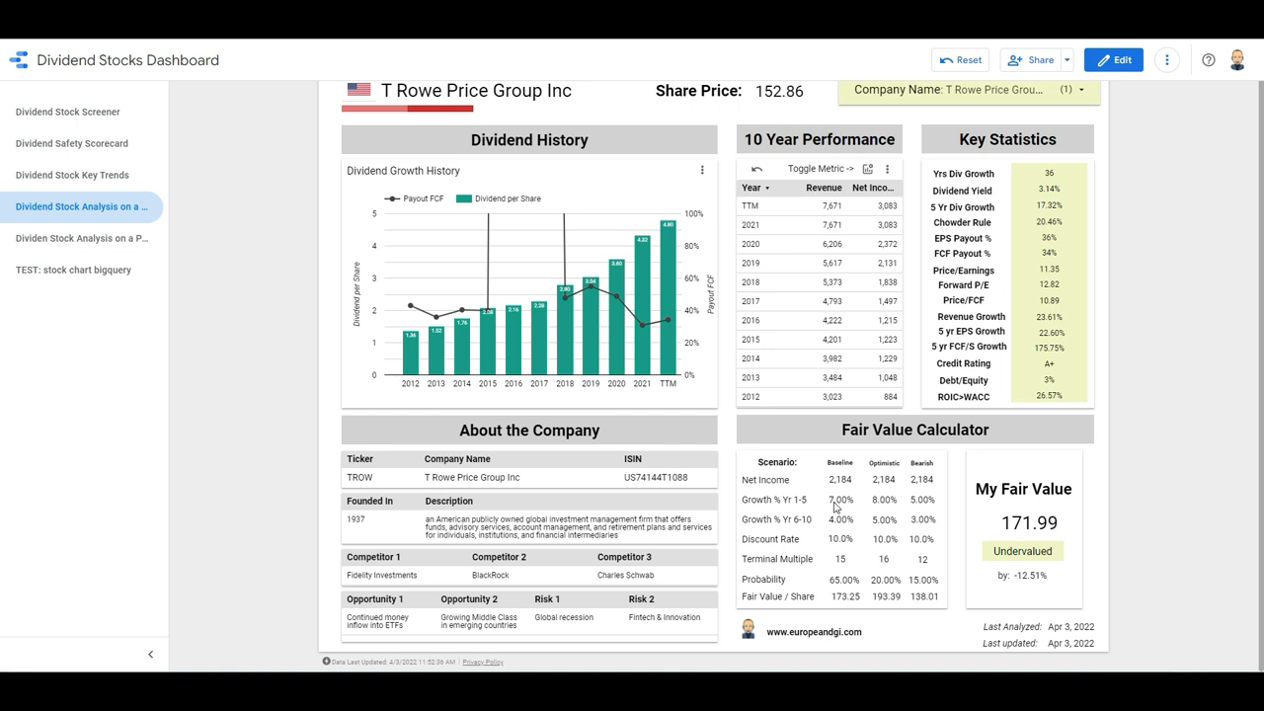
{"action": "mouse_move", "coordinate": [851, 506]}
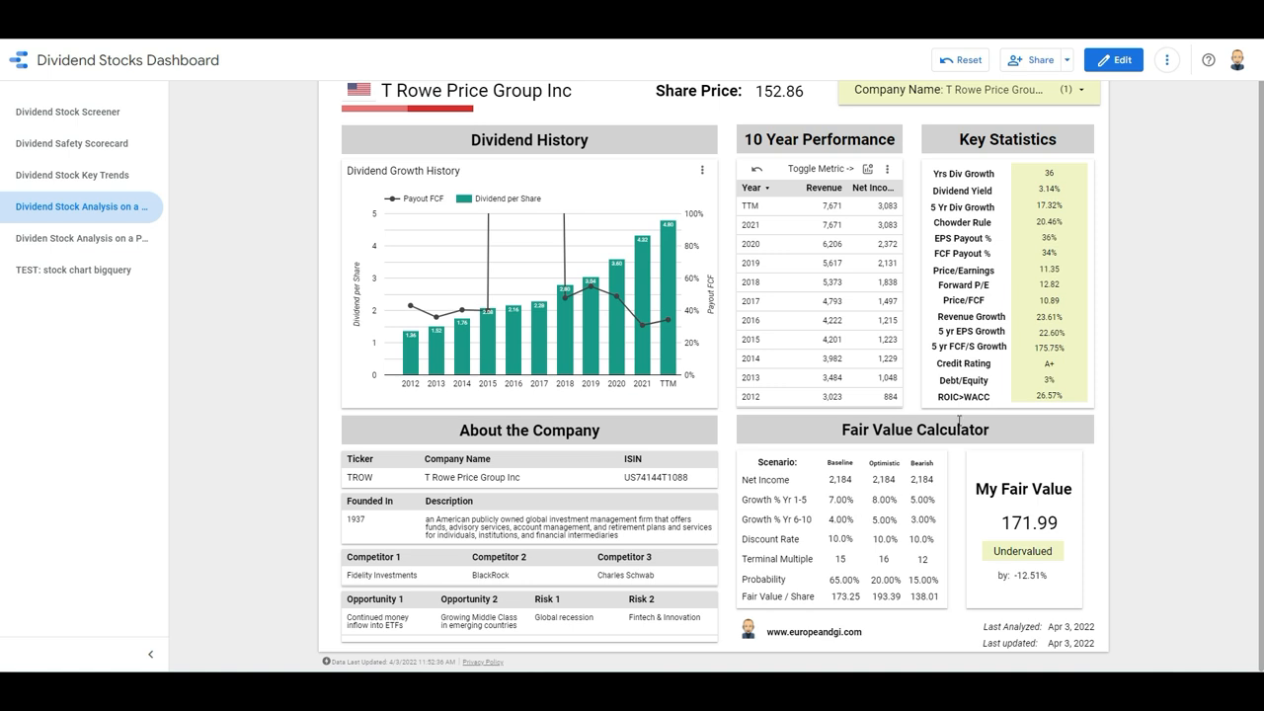
{"action": "mouse_move", "coordinate": [1042, 301]}
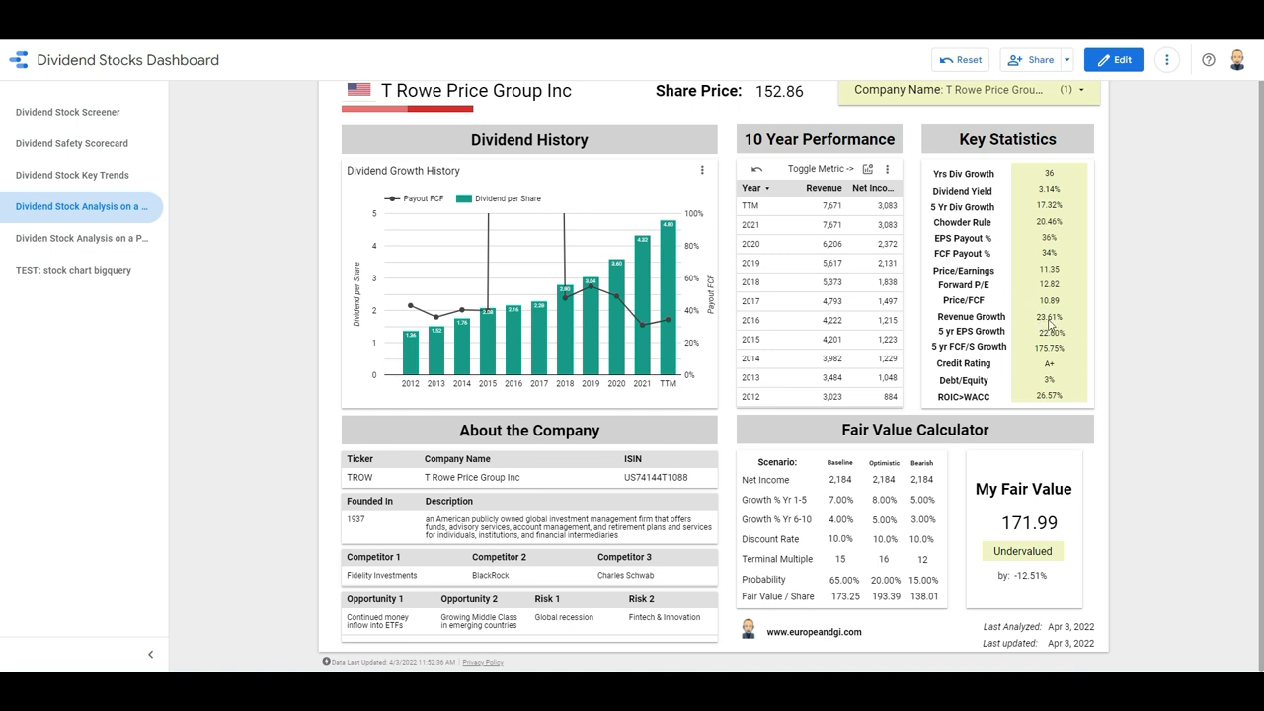
{"action": "mouse_move", "coordinate": [1051, 336]}
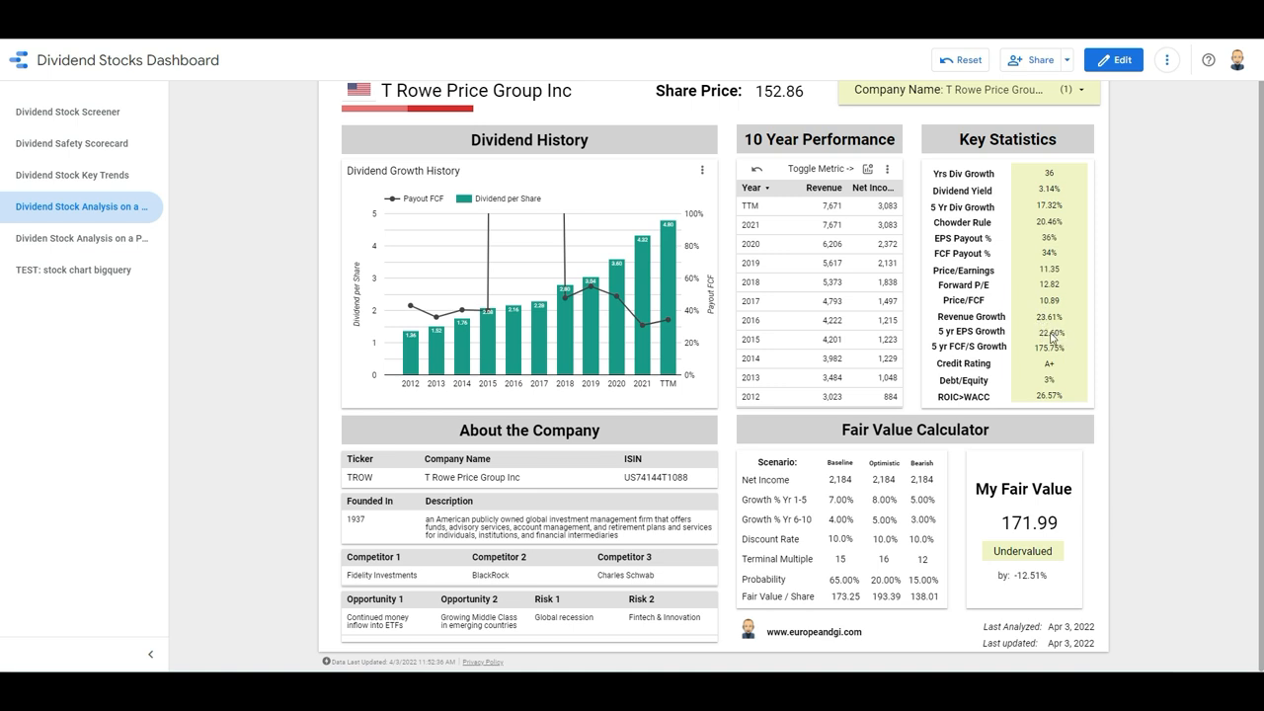
{"action": "mouse_move", "coordinate": [1051, 335]}
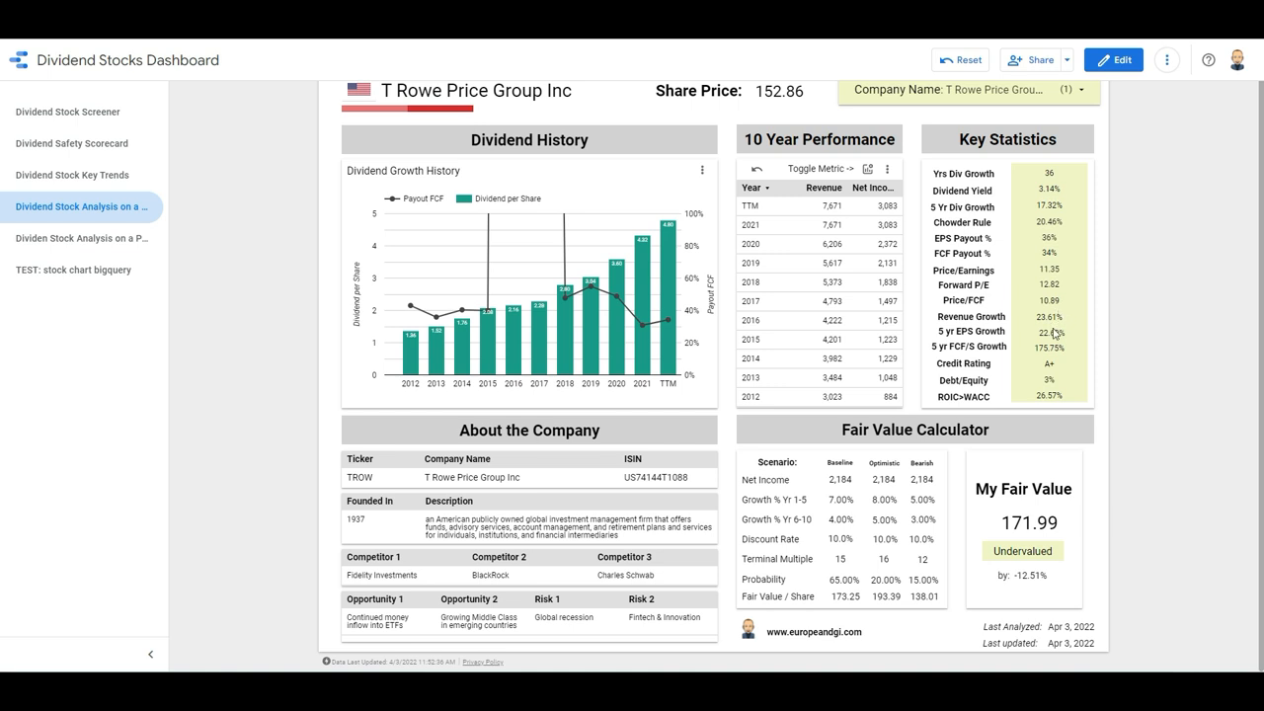
{"action": "mouse_move", "coordinate": [1059, 336]}
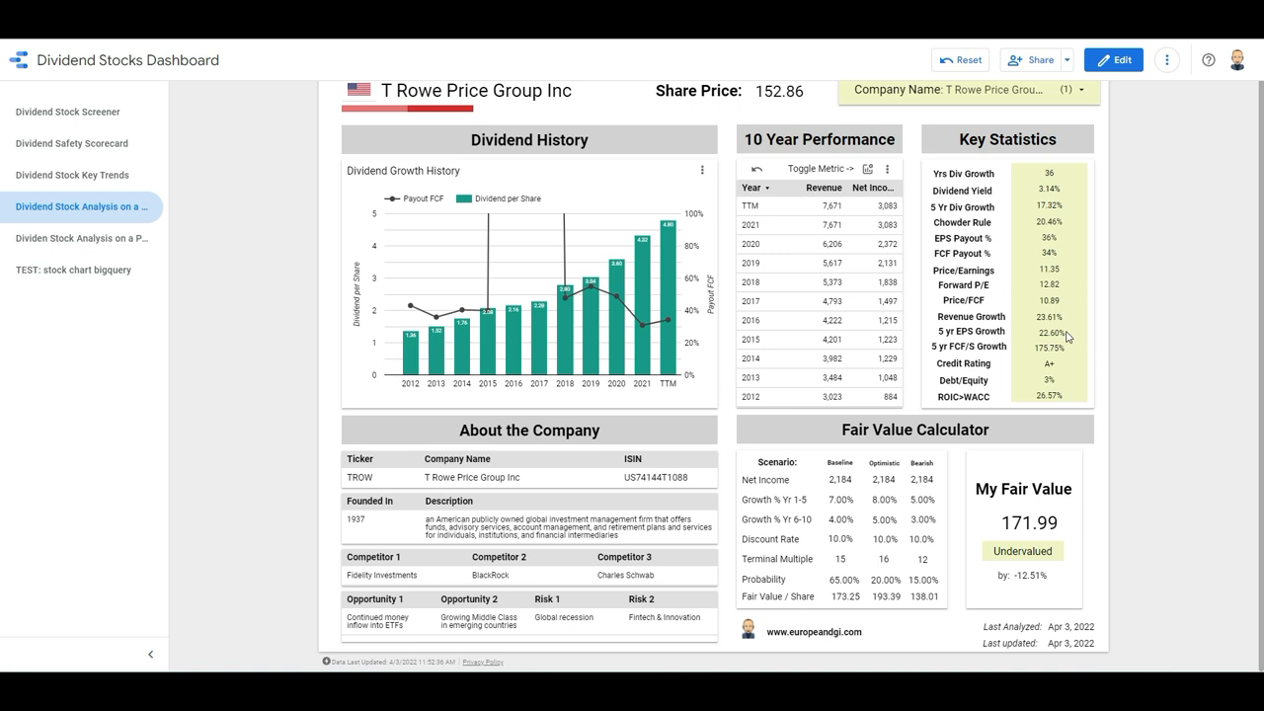
{"action": "mouse_move", "coordinate": [824, 548]}
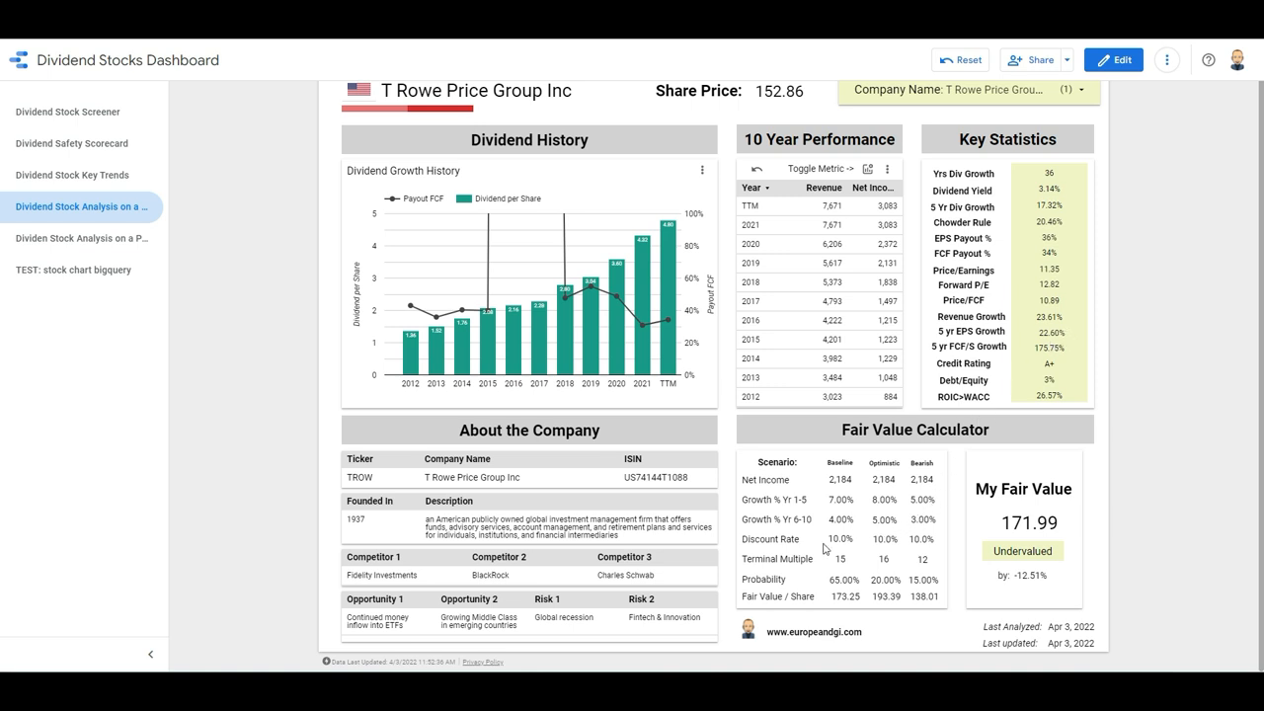
{"action": "mouse_move", "coordinate": [848, 558]}
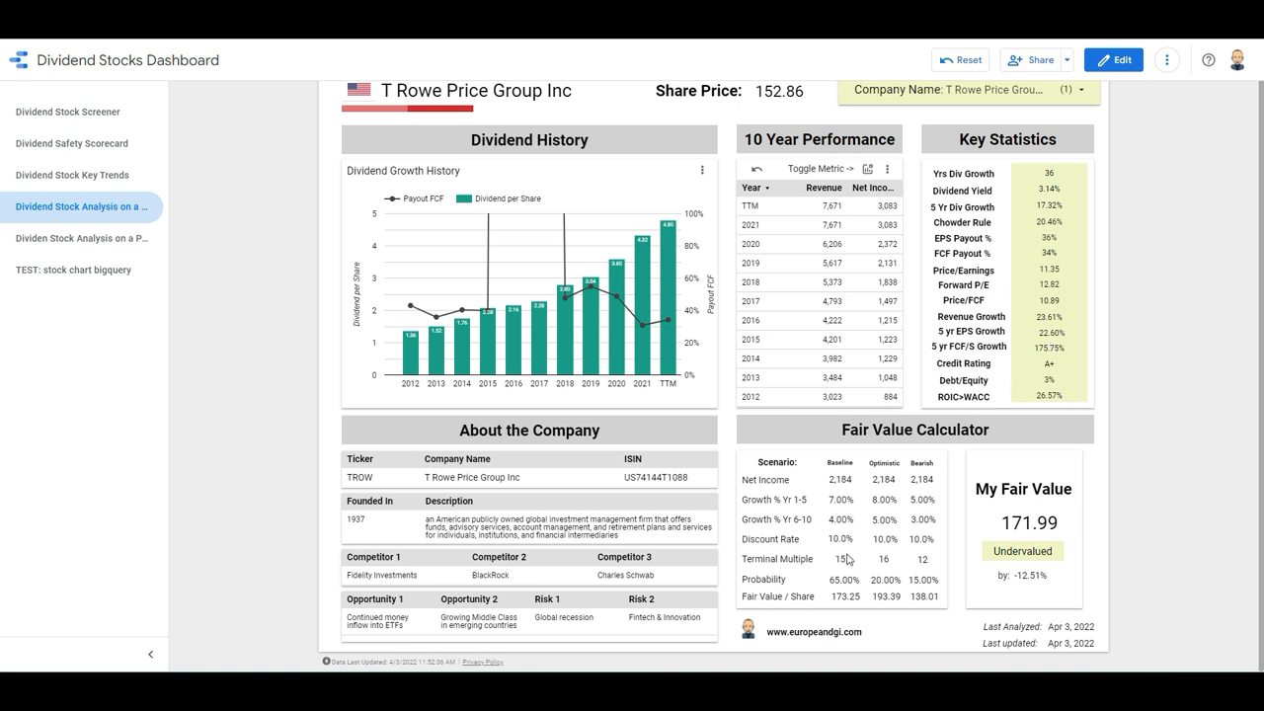
{"action": "mouse_move", "coordinate": [995, 341]}
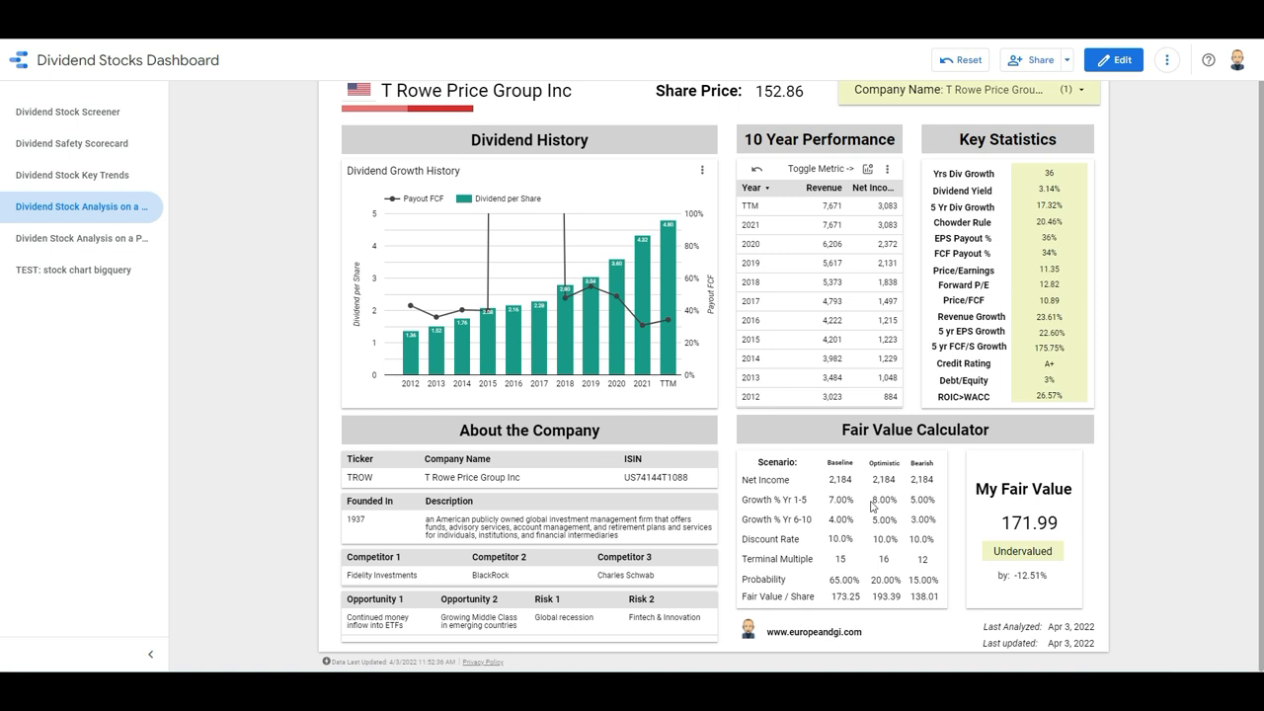
{"action": "mouse_move", "coordinate": [863, 604]}
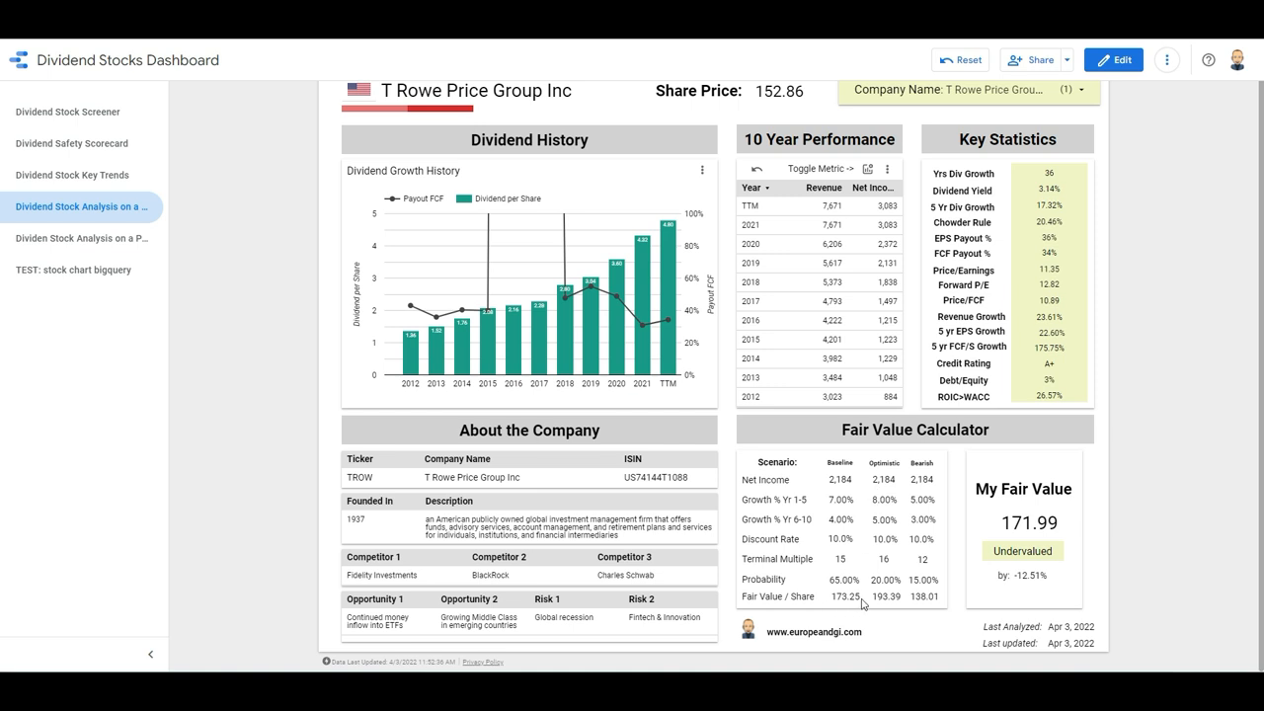
{"action": "mouse_move", "coordinate": [857, 603]}
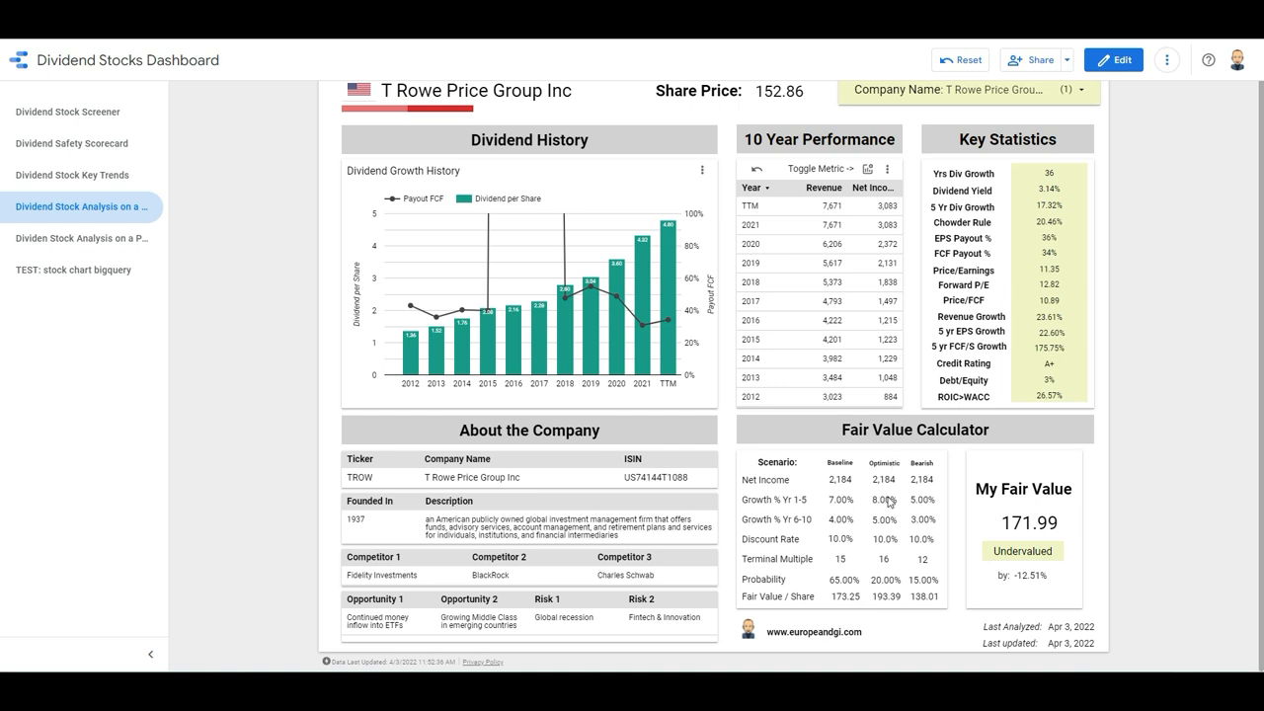
{"action": "mouse_move", "coordinate": [926, 511]}
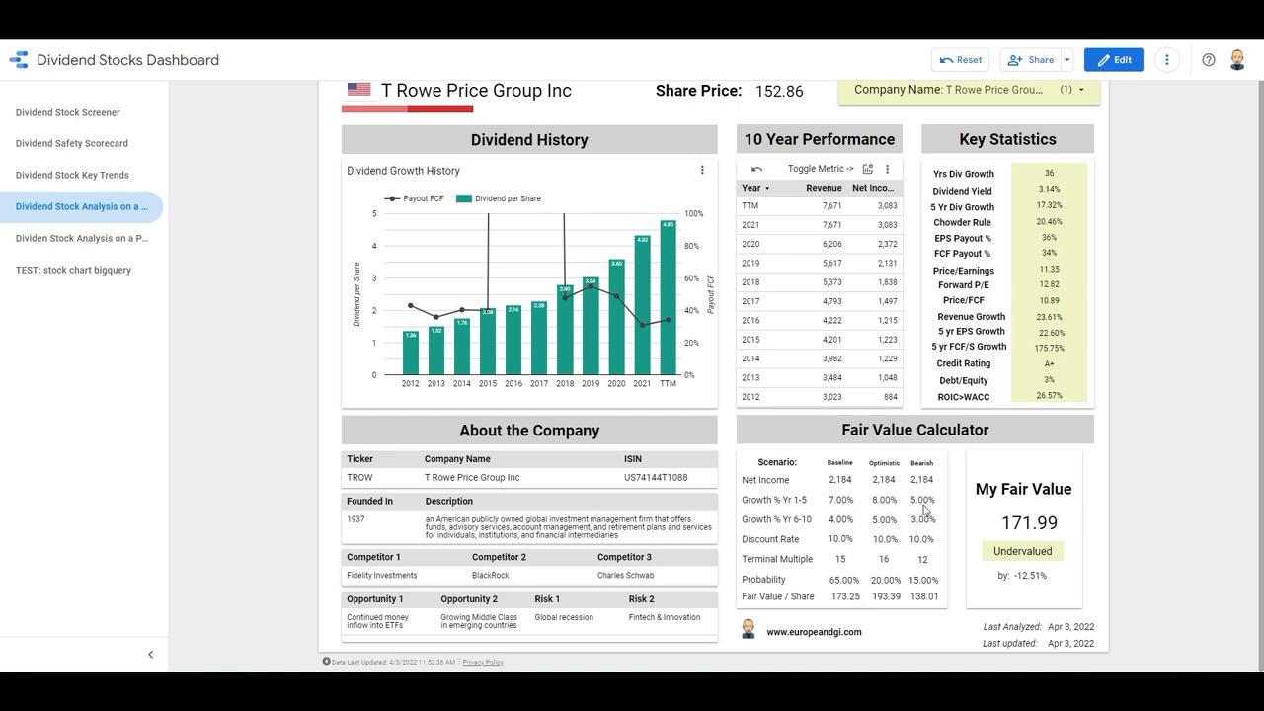
{"action": "mouse_move", "coordinate": [945, 533]}
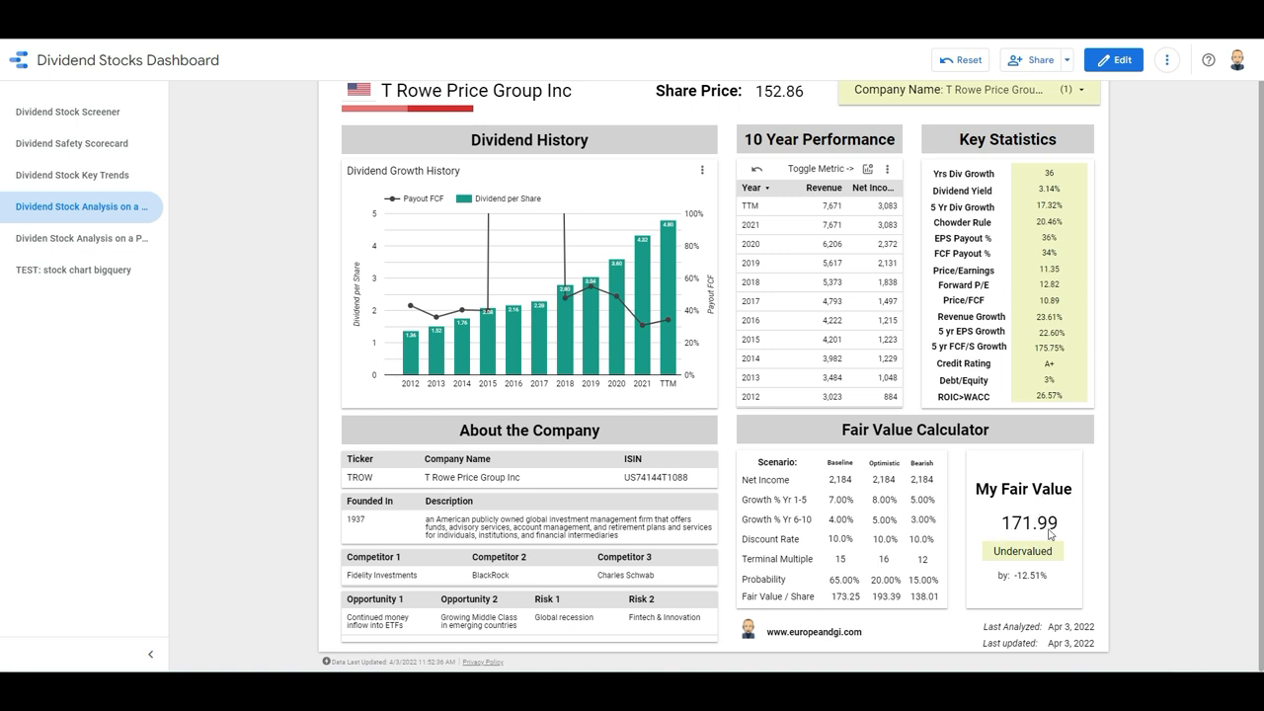
{"action": "mouse_move", "coordinate": [1056, 521]}
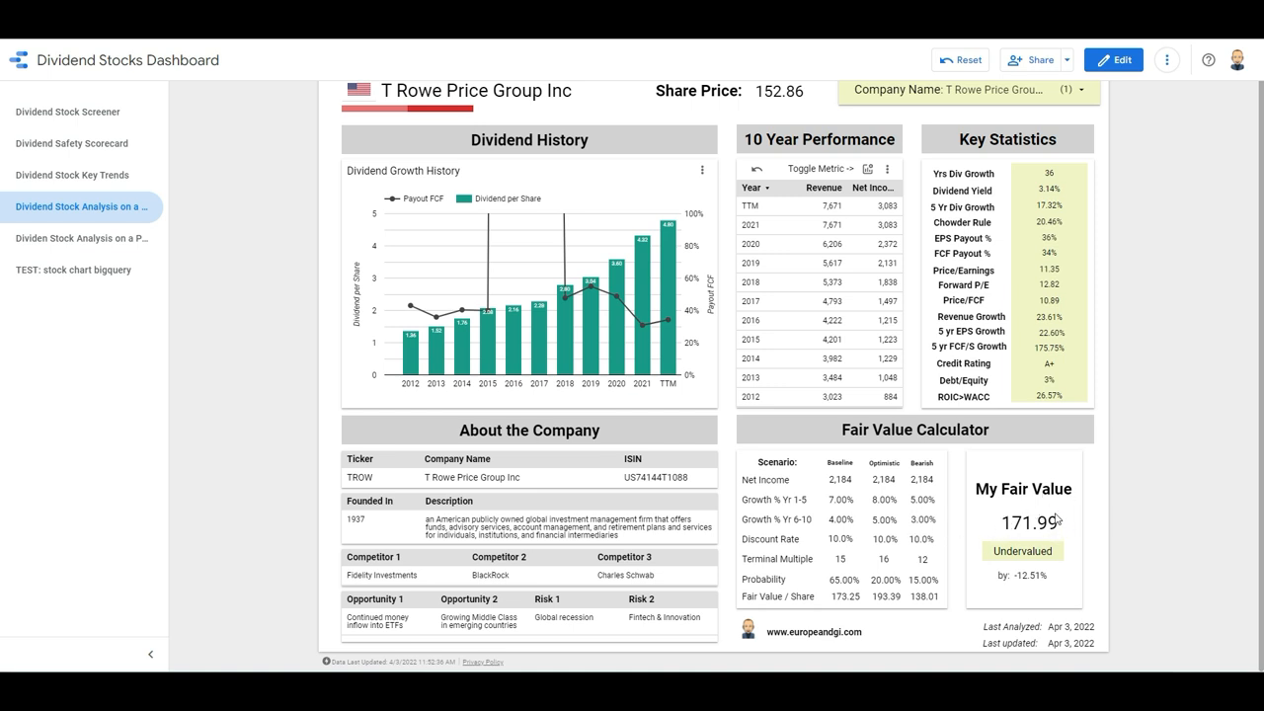
{"action": "mouse_move", "coordinate": [990, 521]}
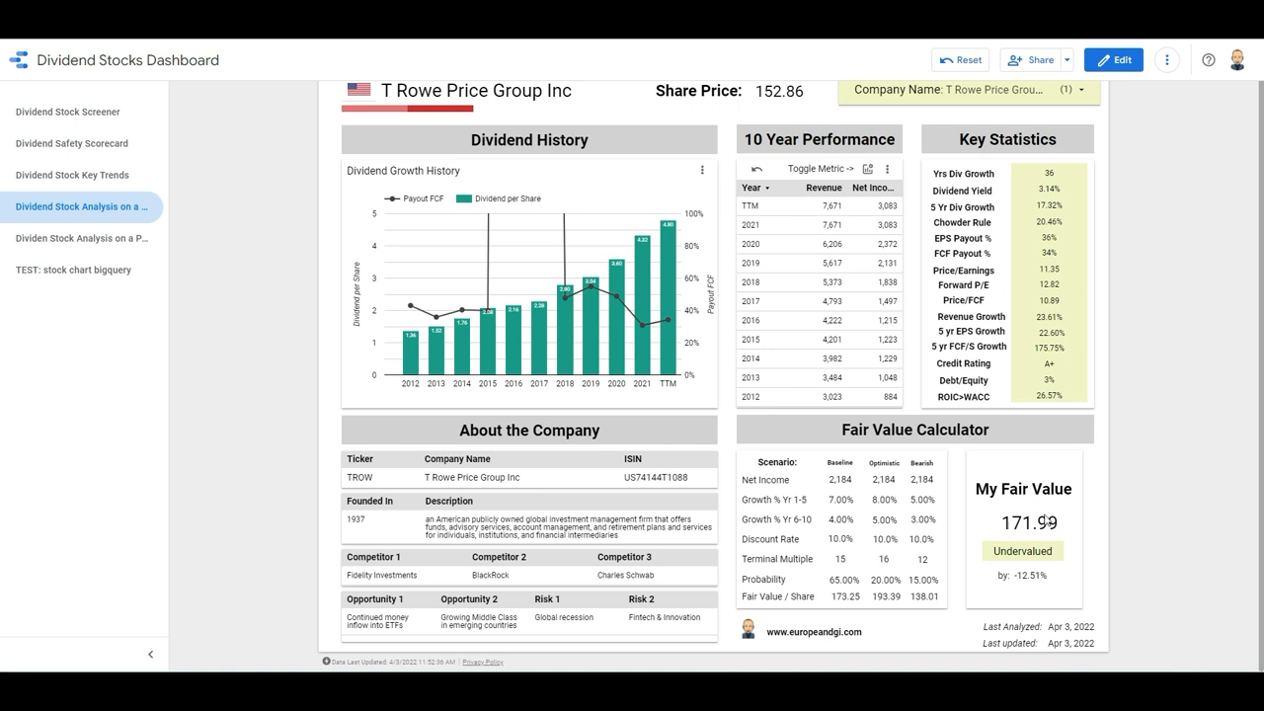
{"action": "mouse_move", "coordinate": [1051, 526]}
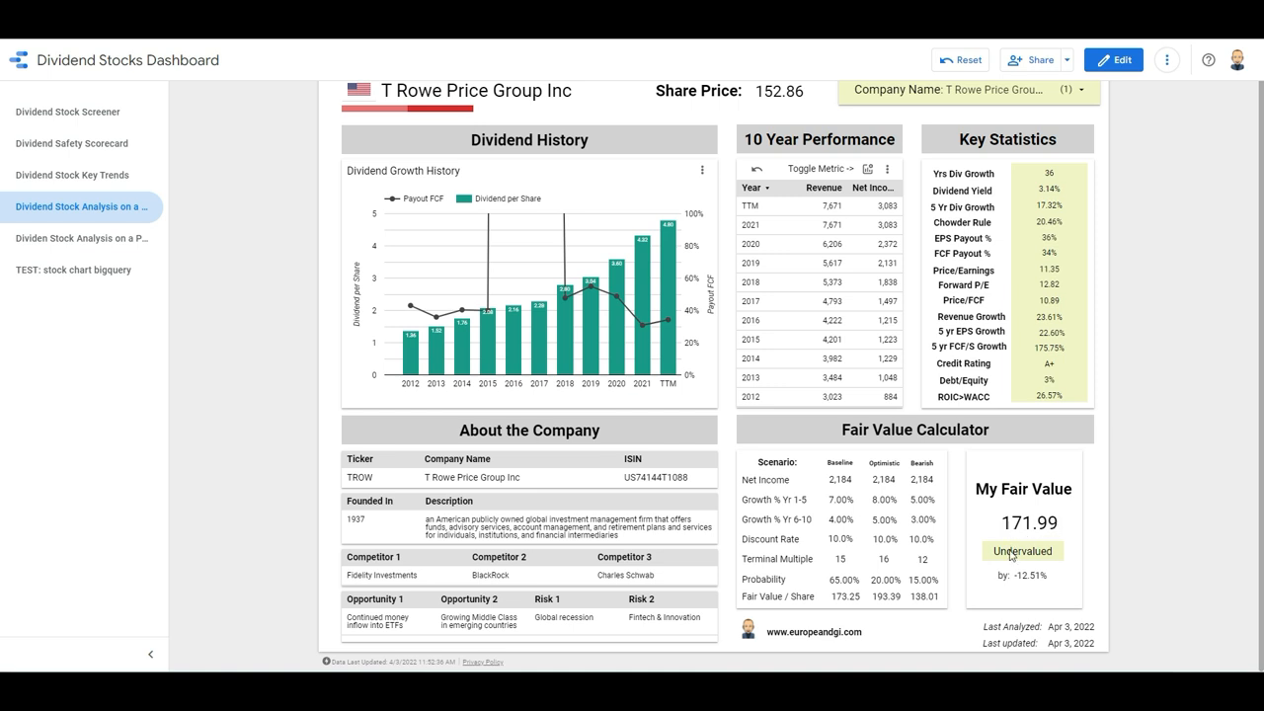
{"action": "mouse_move", "coordinate": [1038, 581]}
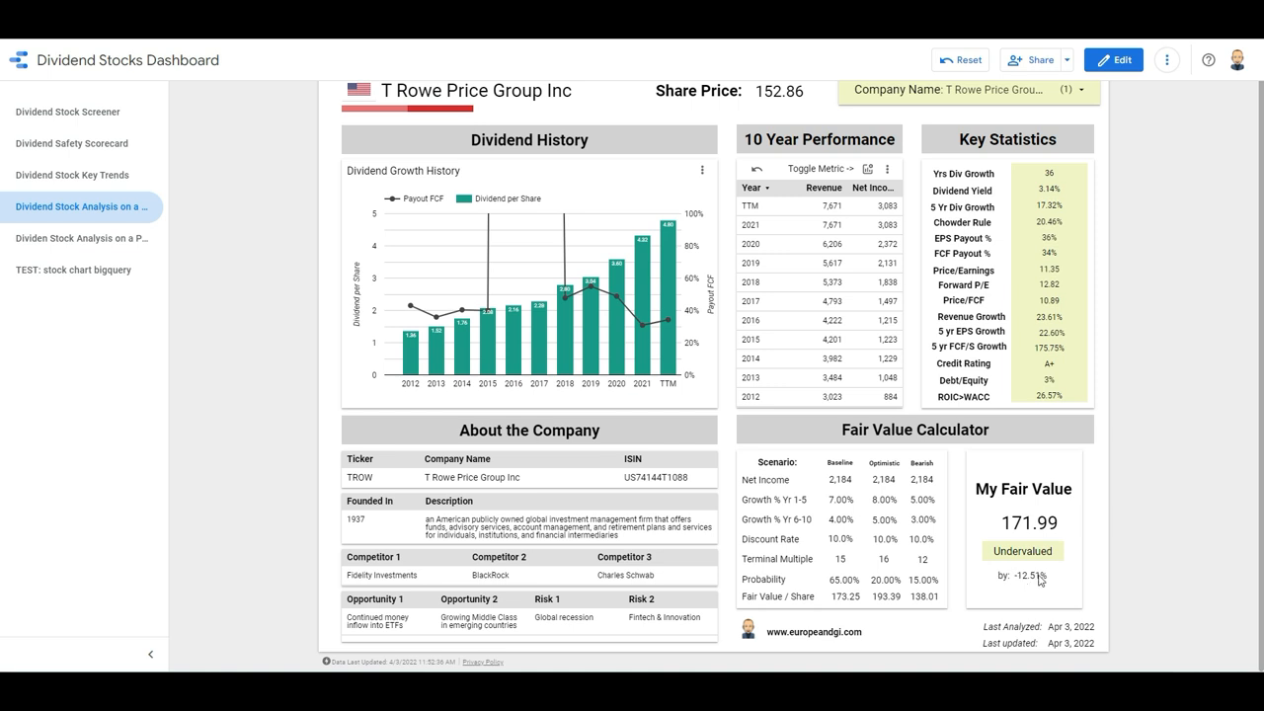
{"action": "mouse_move", "coordinate": [1053, 574]}
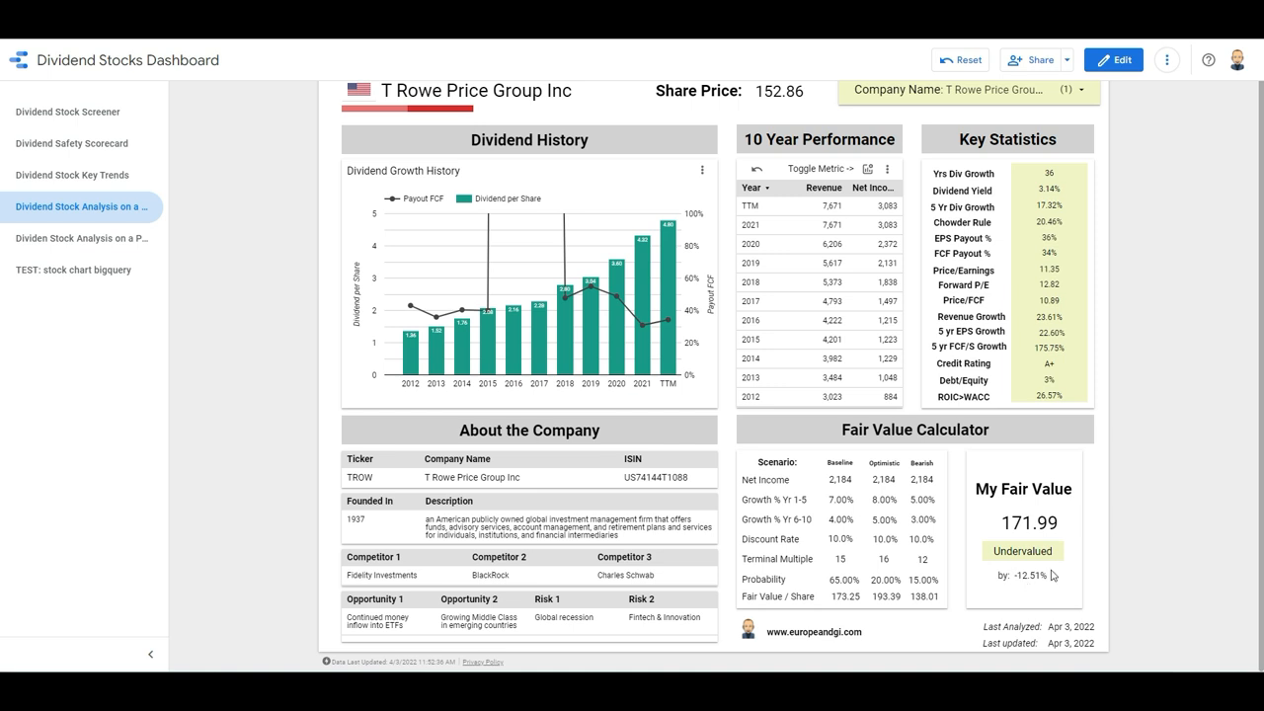
{"action": "mouse_move", "coordinate": [1050, 578]}
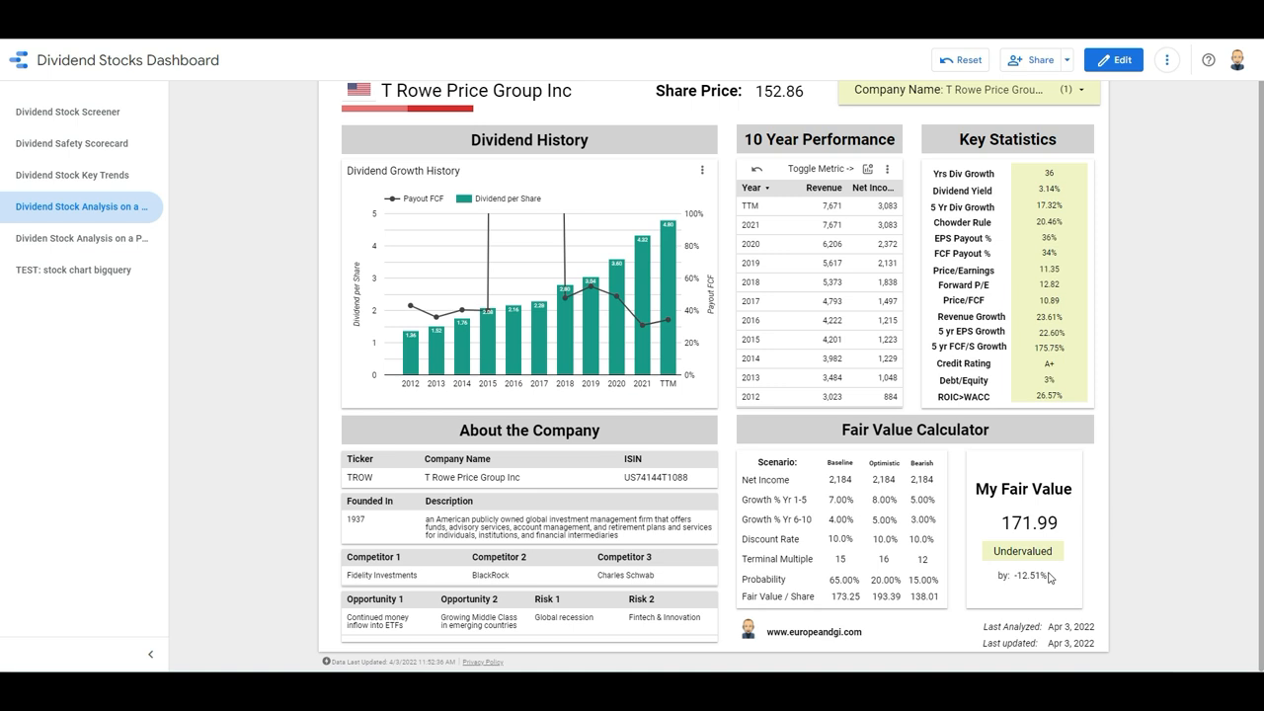